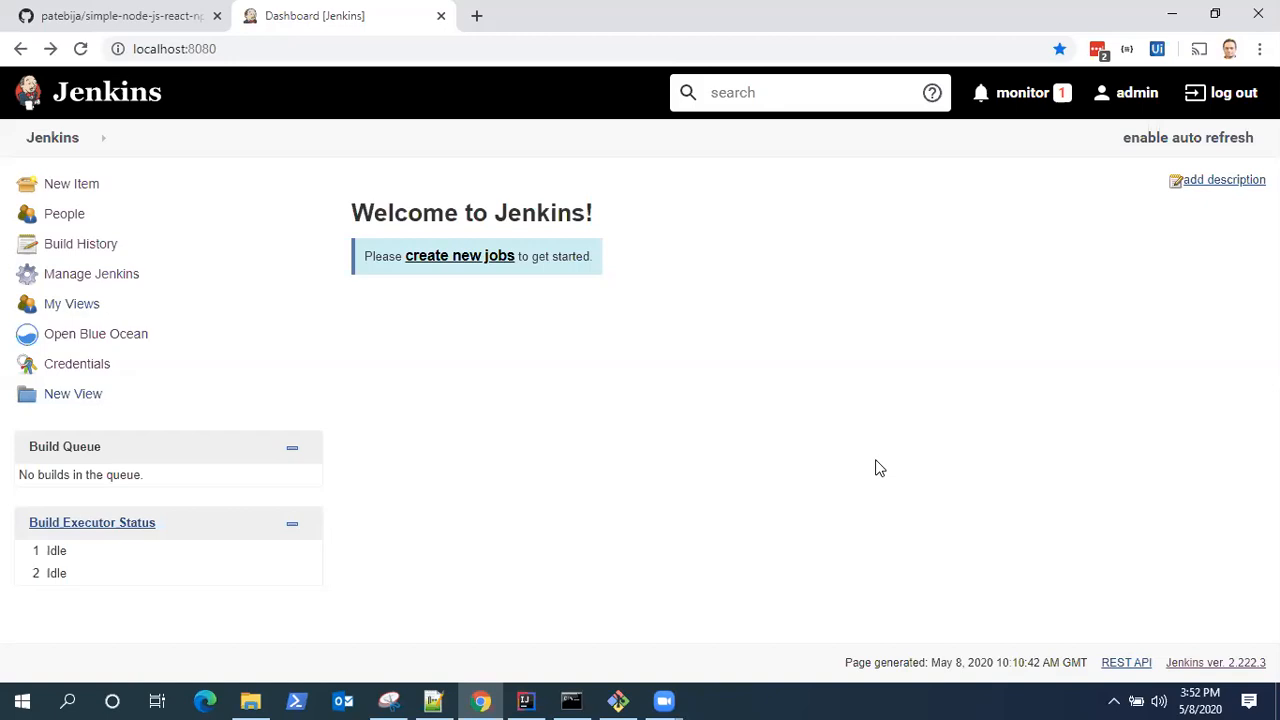
mouse_move(76, 176)
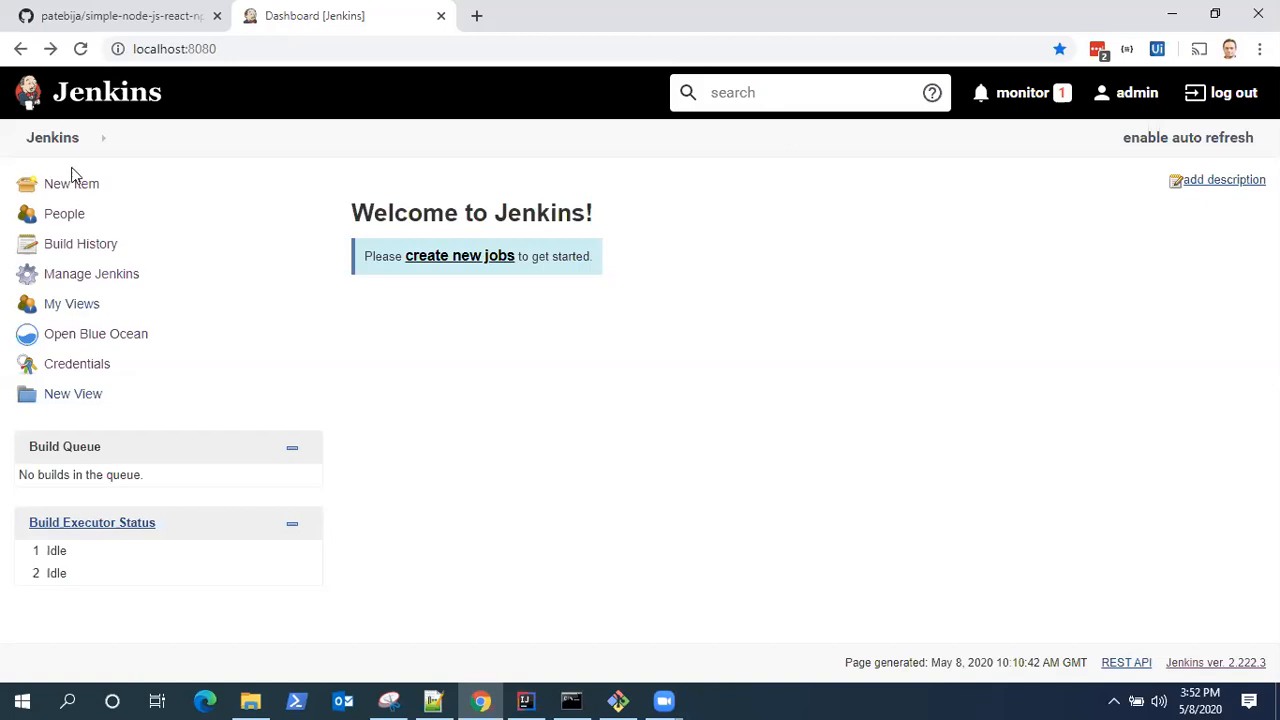
Step: Create a Pipeline item named simple-node-js-react-npm-app, pasting the name from Notepad++
left_click(72, 184)
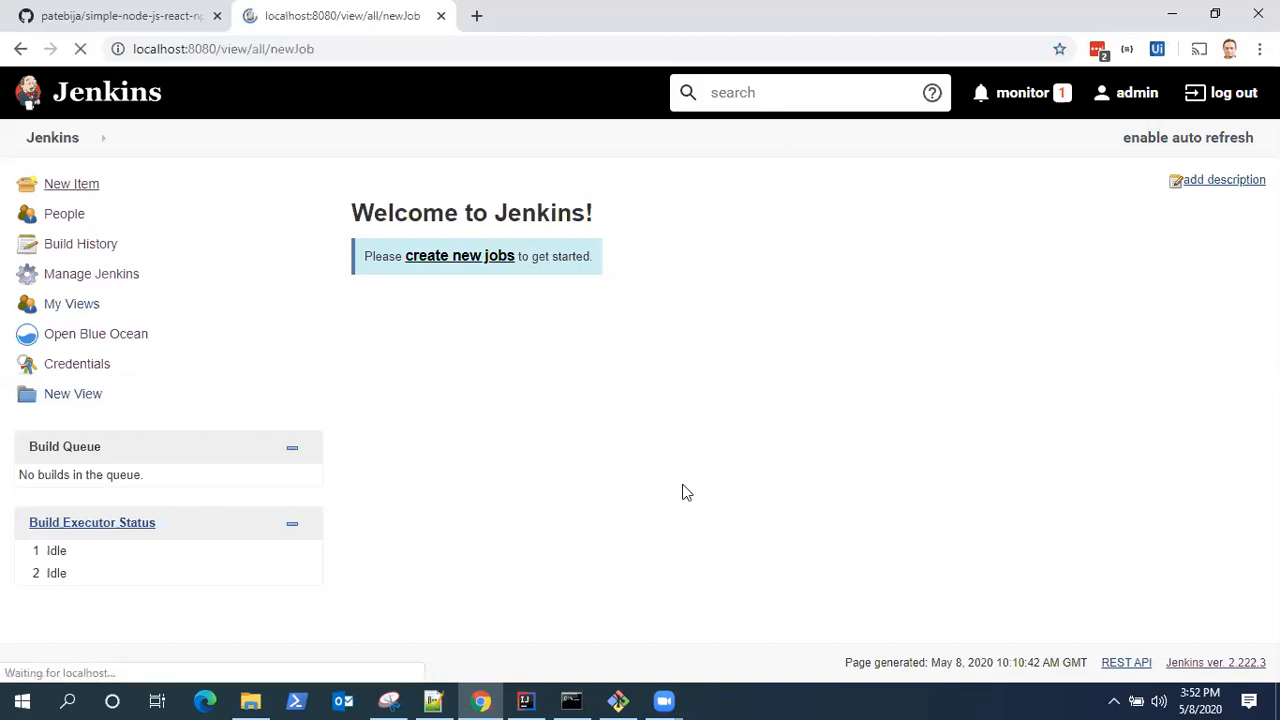
left_click(72, 184)
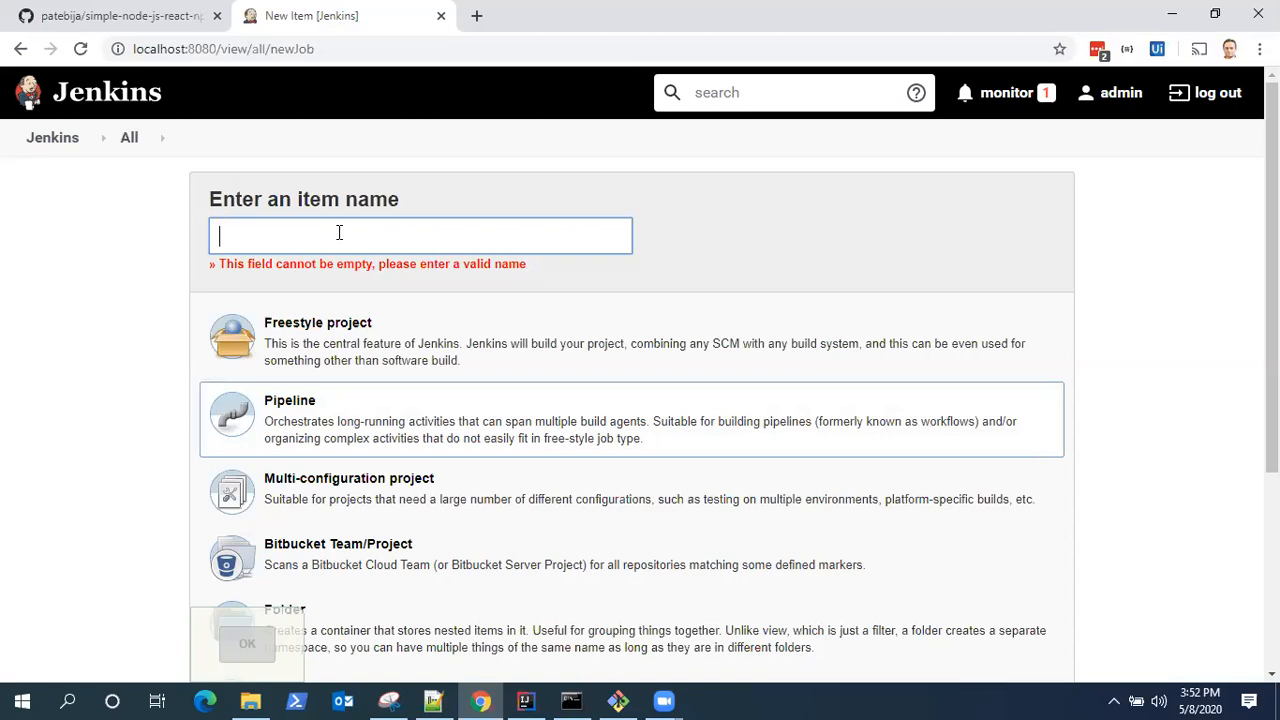
left_click(432, 700)
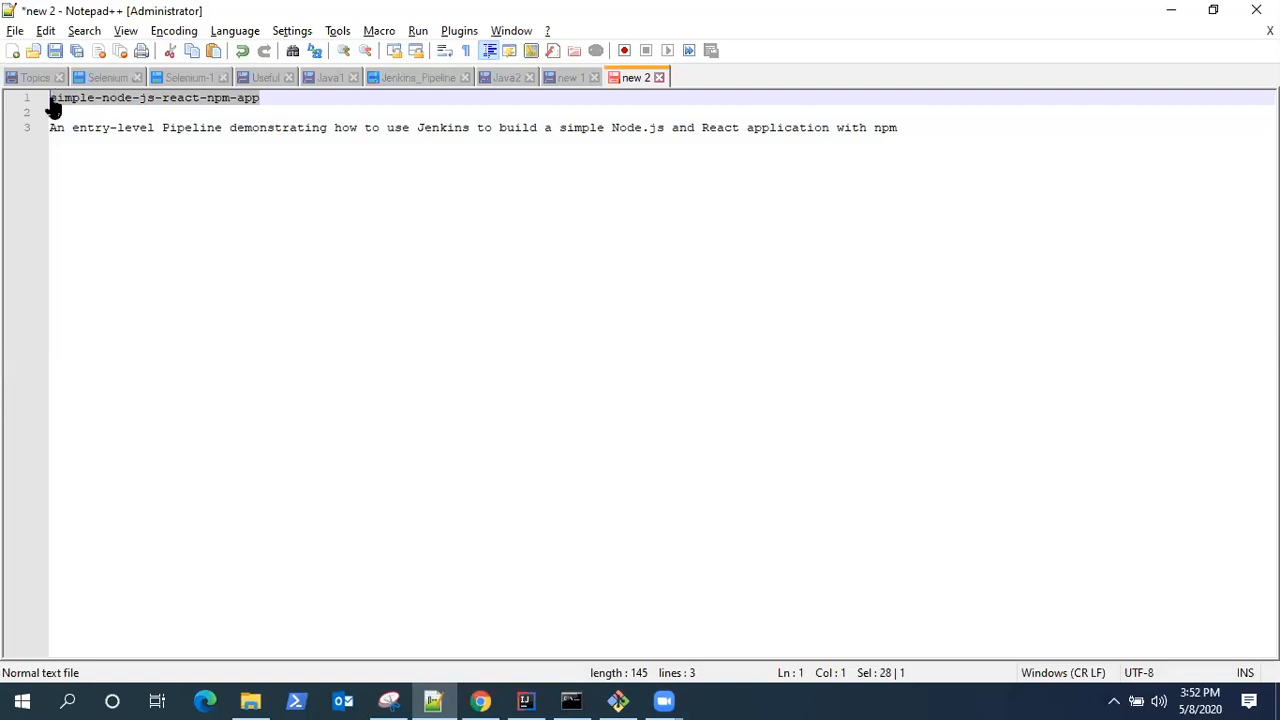
left_click(480, 700)
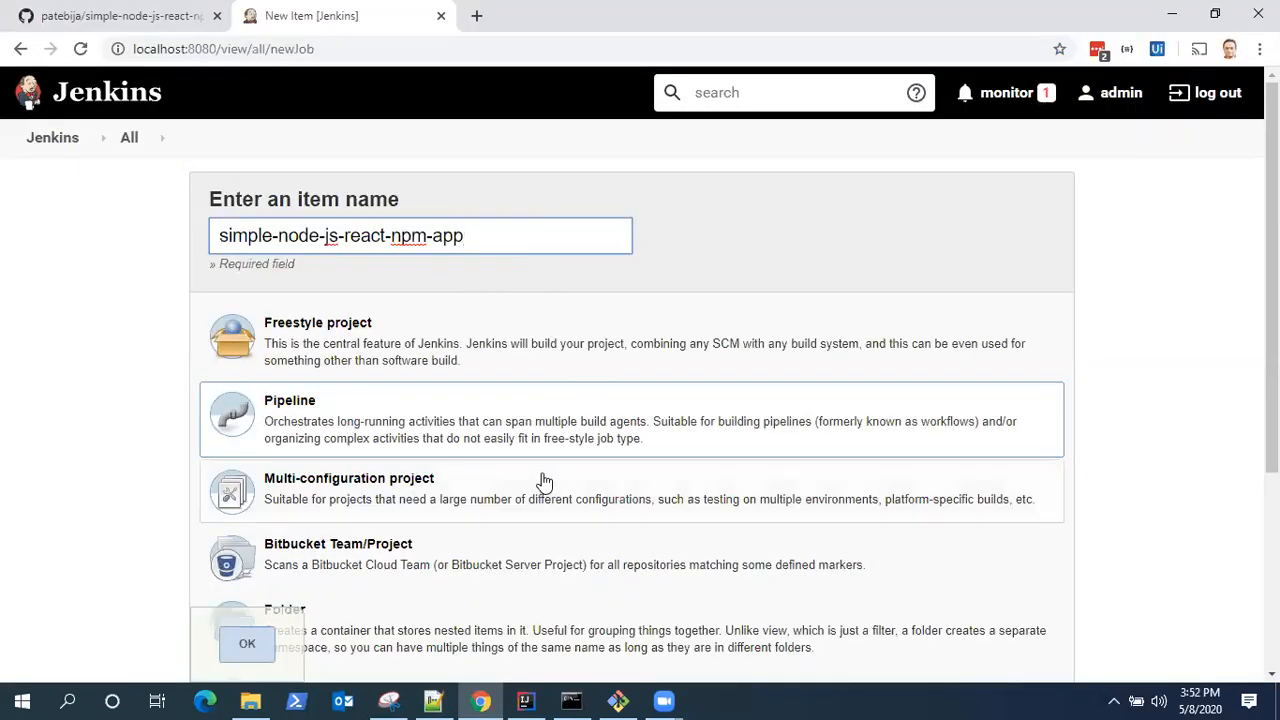
left_click(248, 644)
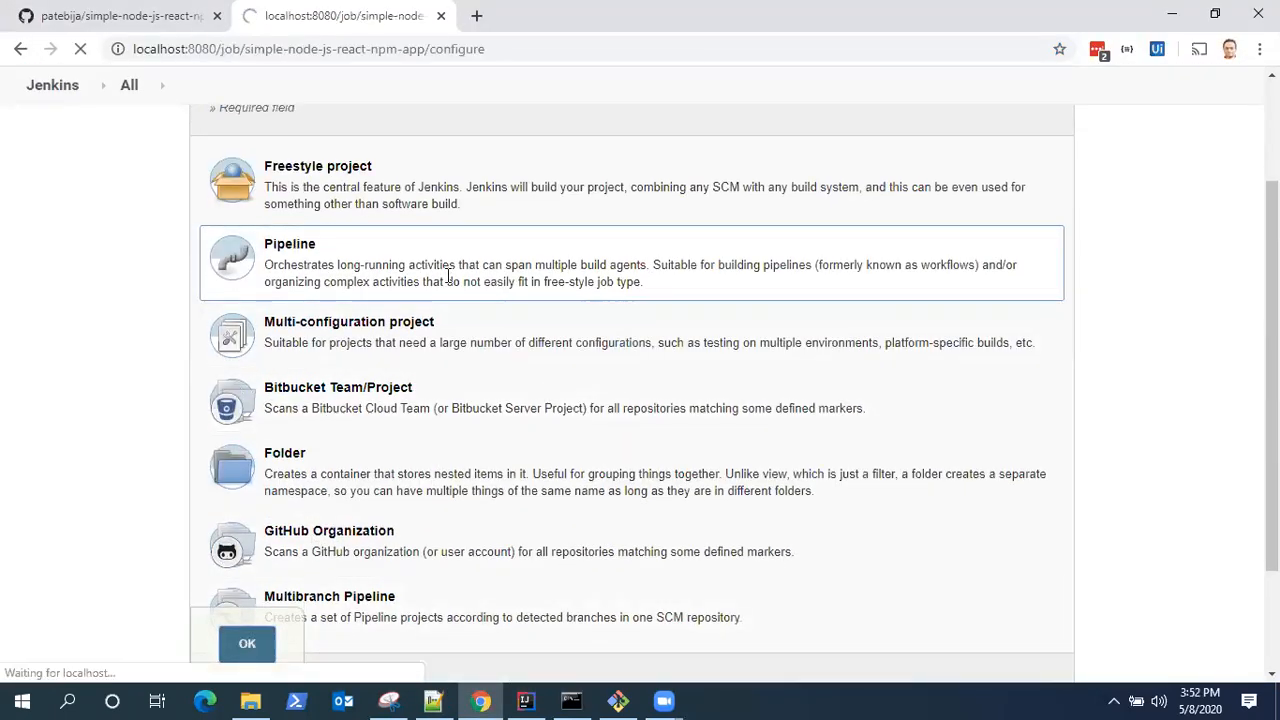
Step: Set the pipeline Definition to 'Pipeline script from SCM' with Git as the SCM
left_click(432, 700)
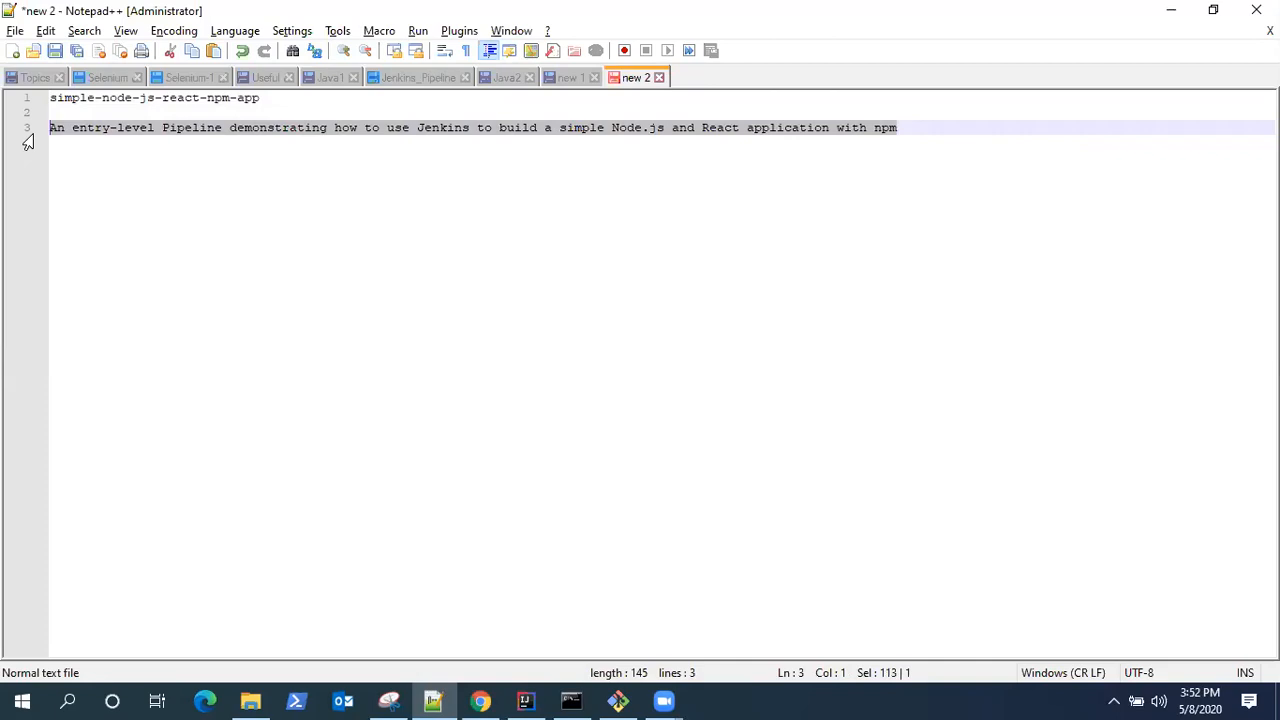
left_click(480, 700)
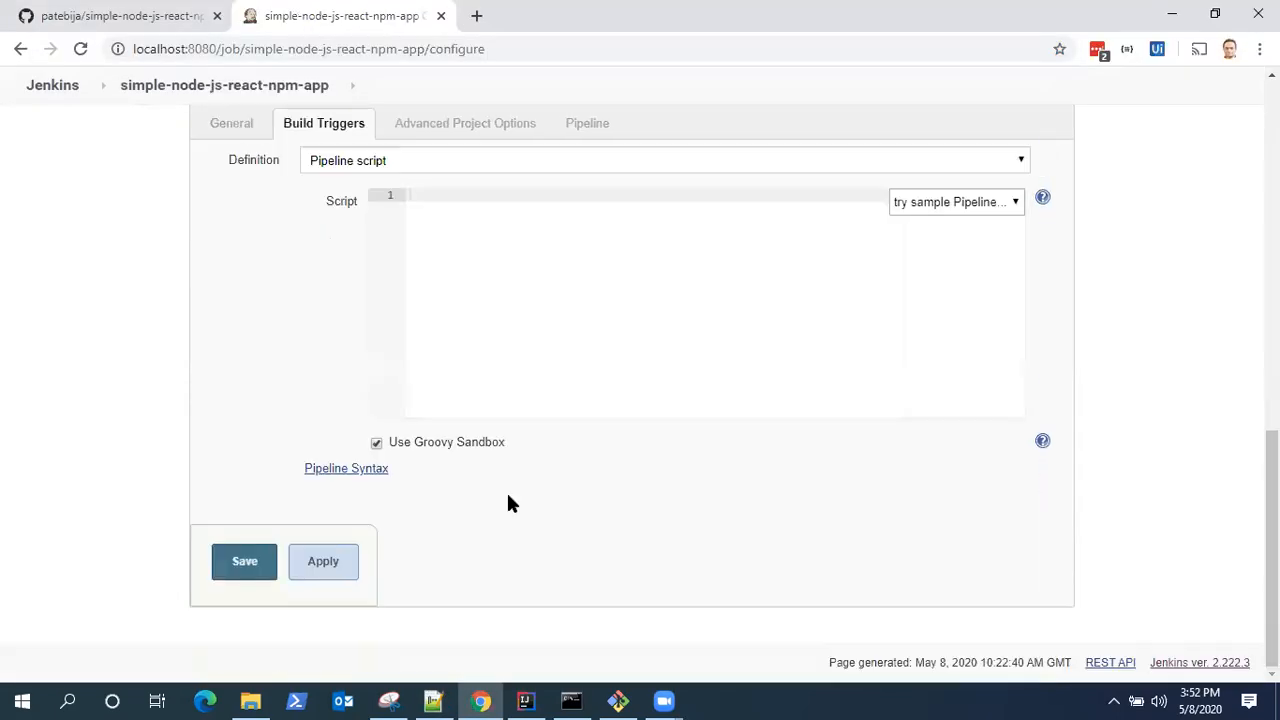
left_click(464, 124)
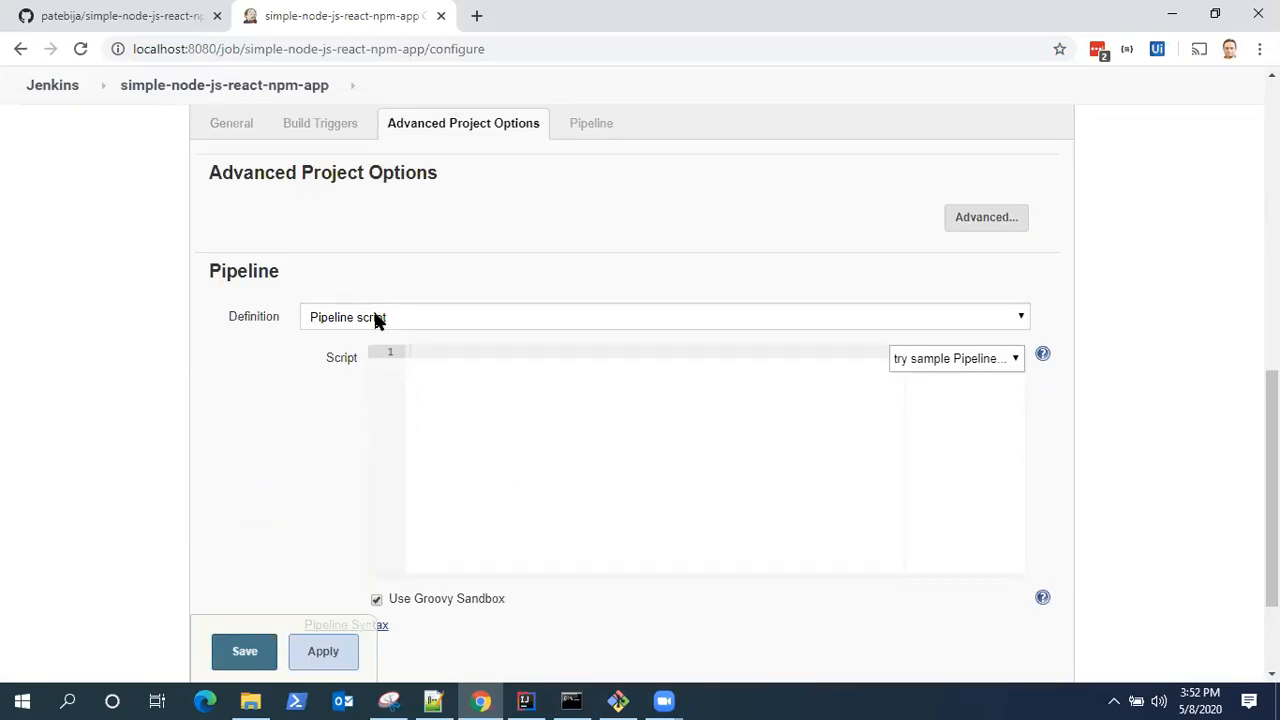
left_click(664, 316)
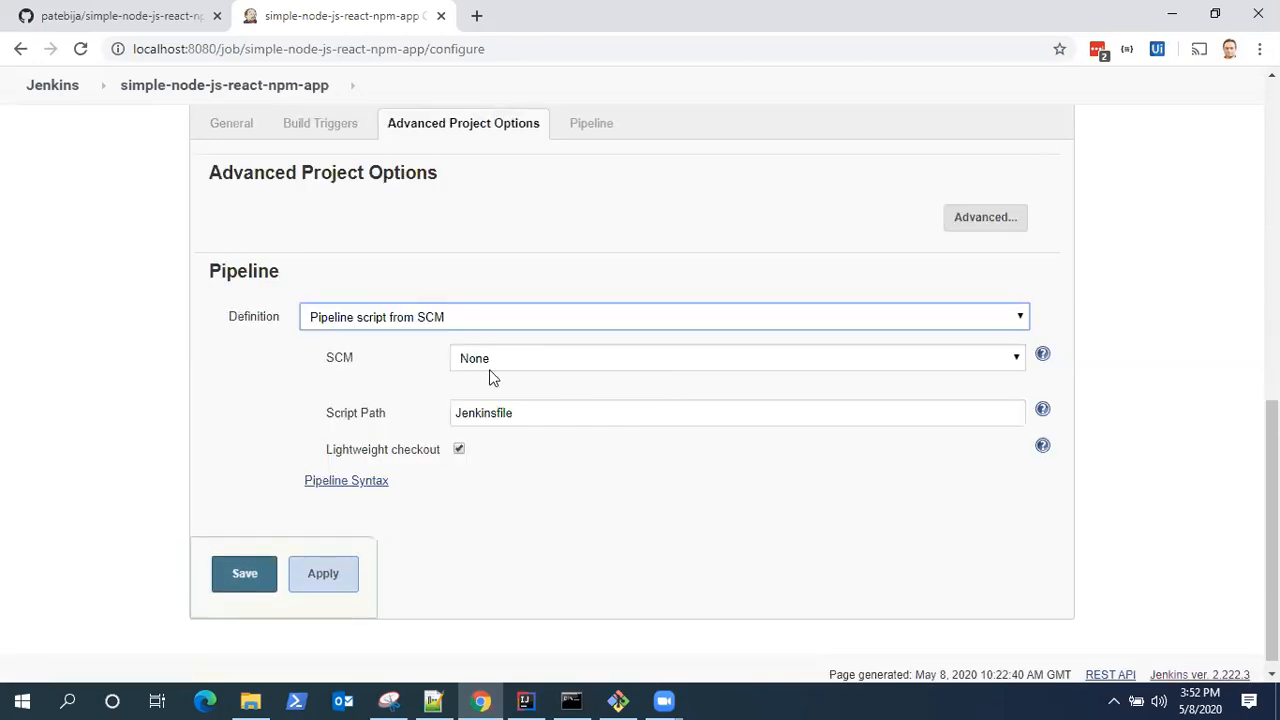
left_click(736, 358)
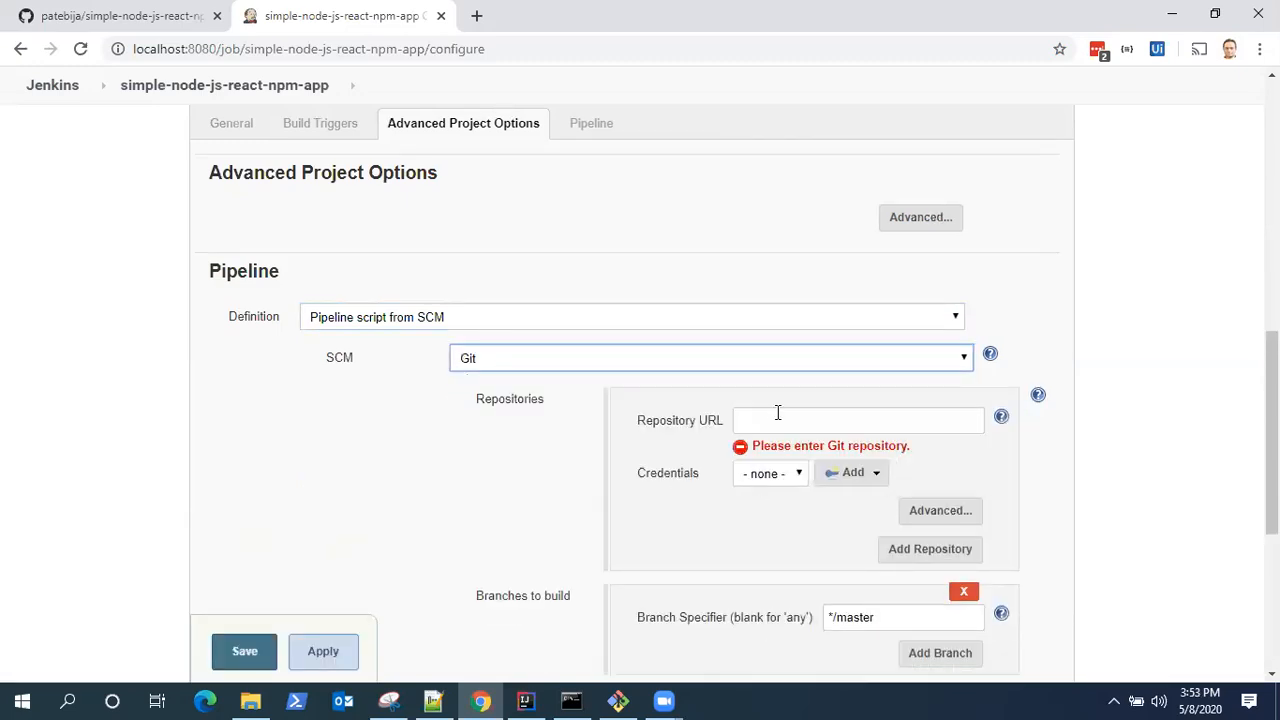
Step: Switch the GitHub clone box to HTTPS and bring the address back for the repository URL
left_click(856, 420)
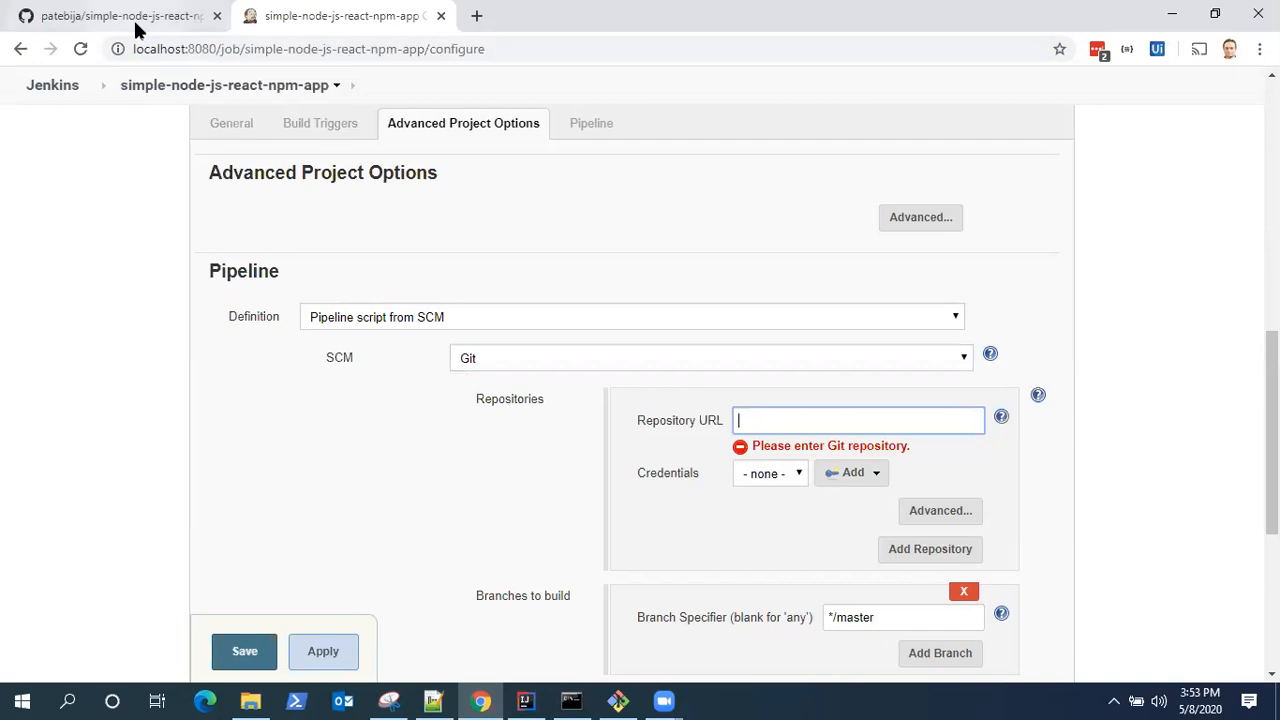
left_click(116, 16)
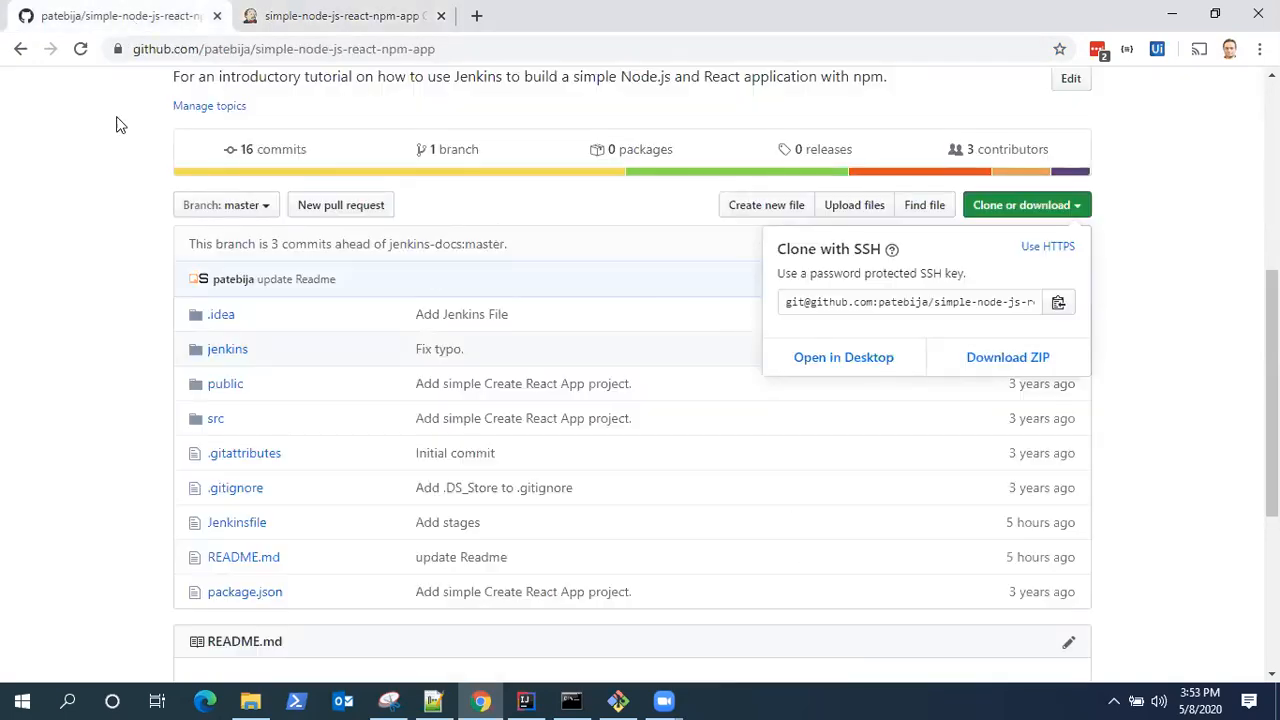
scroll("up", 3)
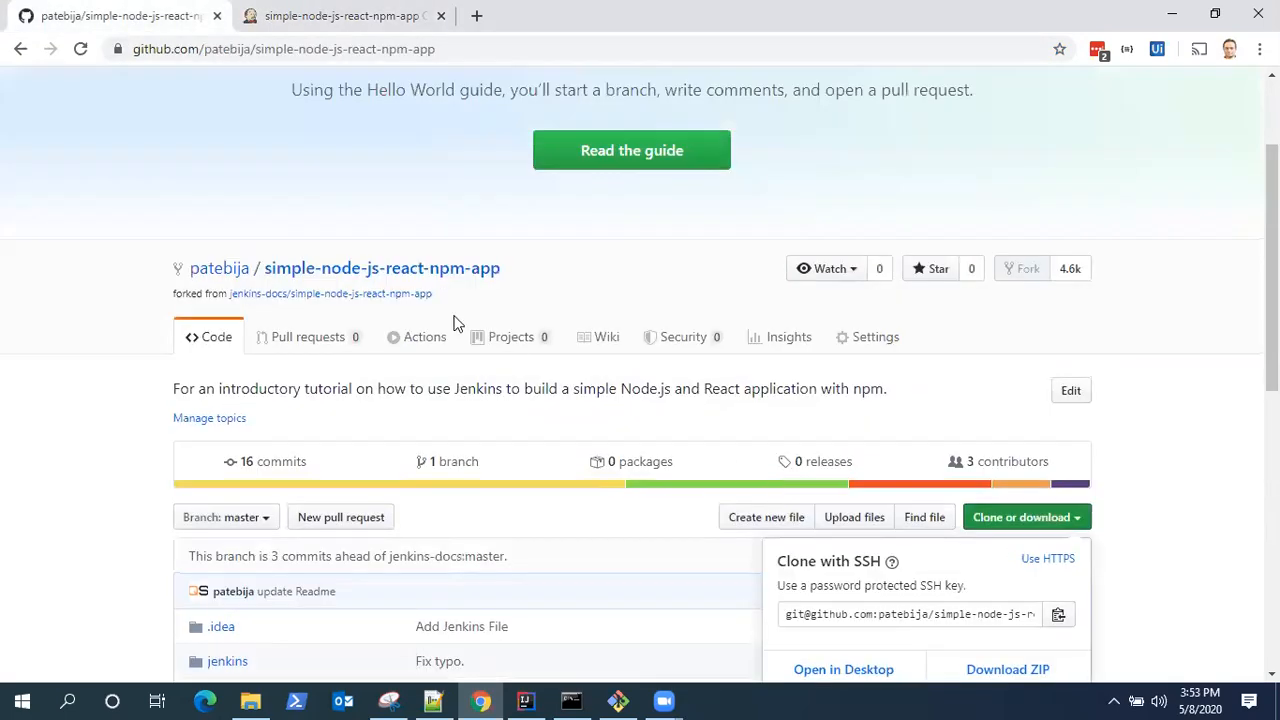
scroll("down", 3)
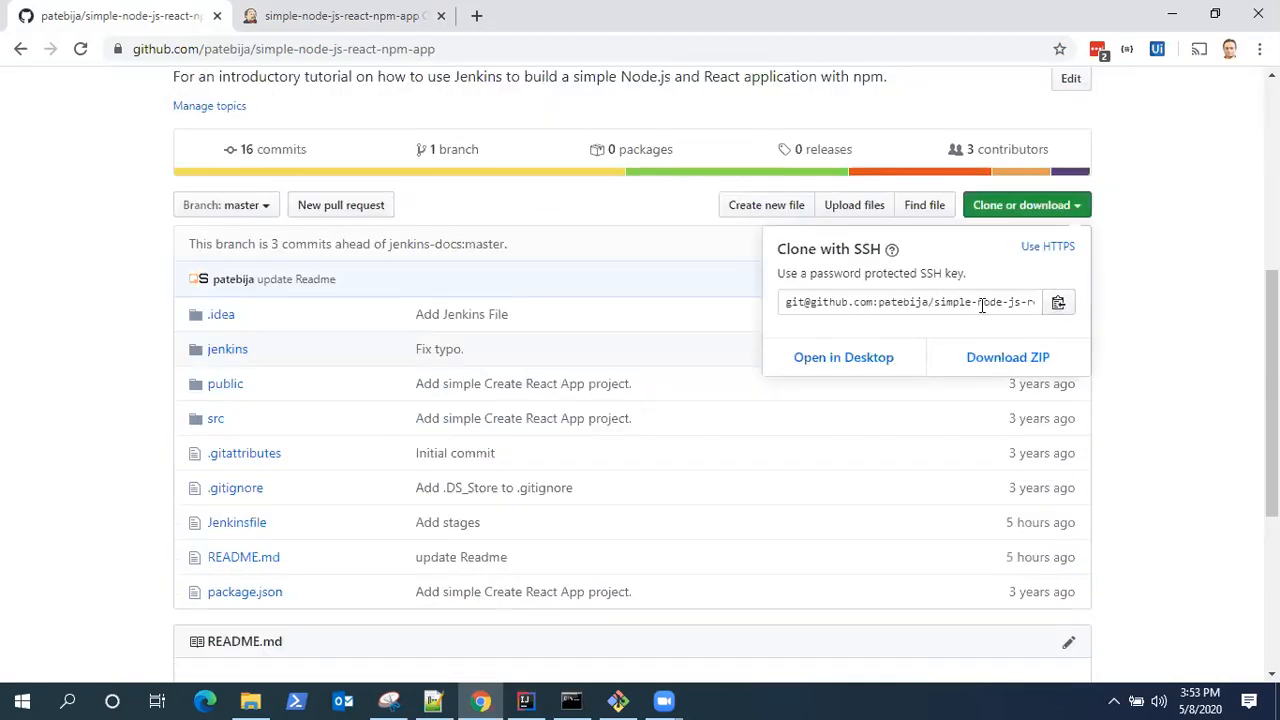
left_click(1048, 246)
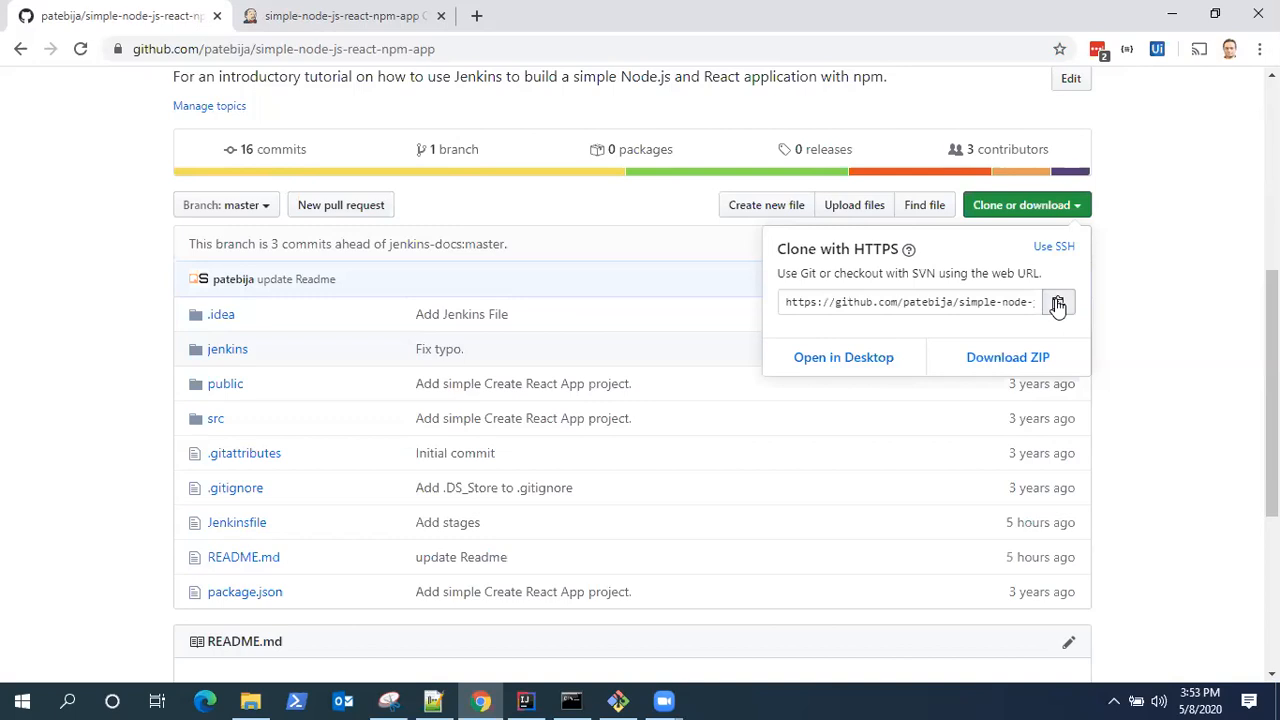
left_click(344, 16)
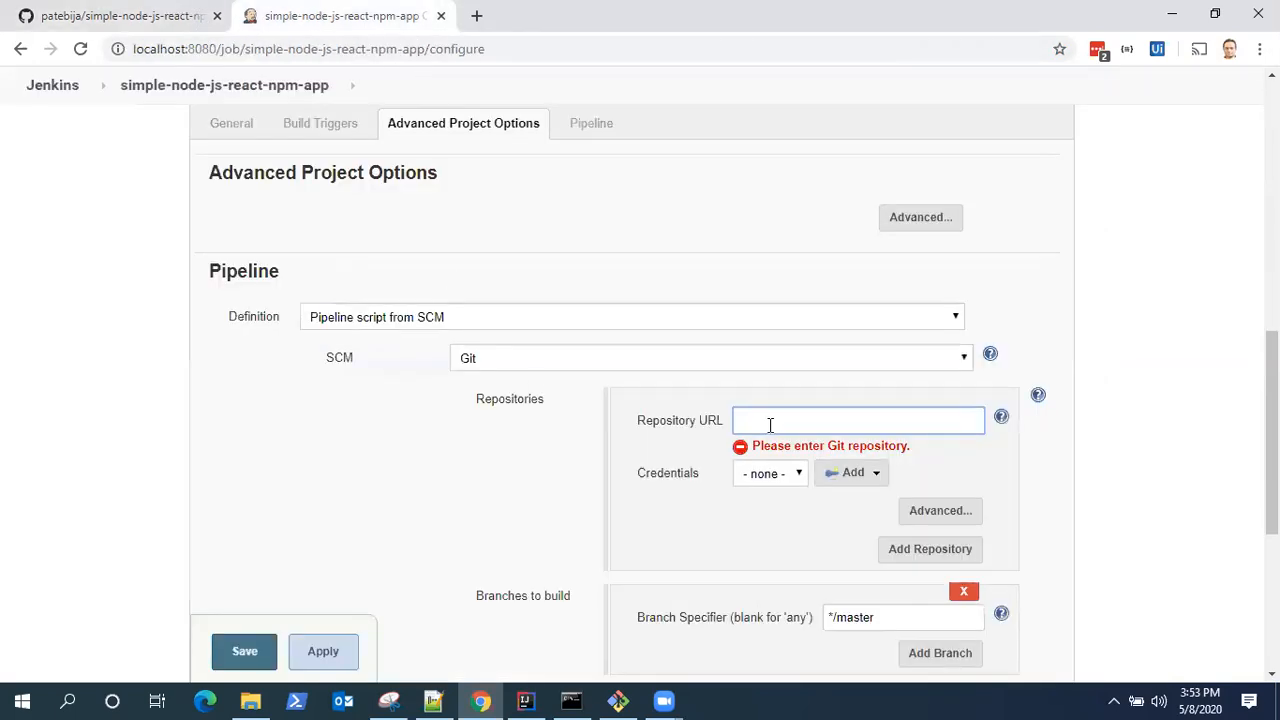
Step: Save the pipeline configuration, landing on the simple-node-js-react-npm-app status page
scroll("down", 3)
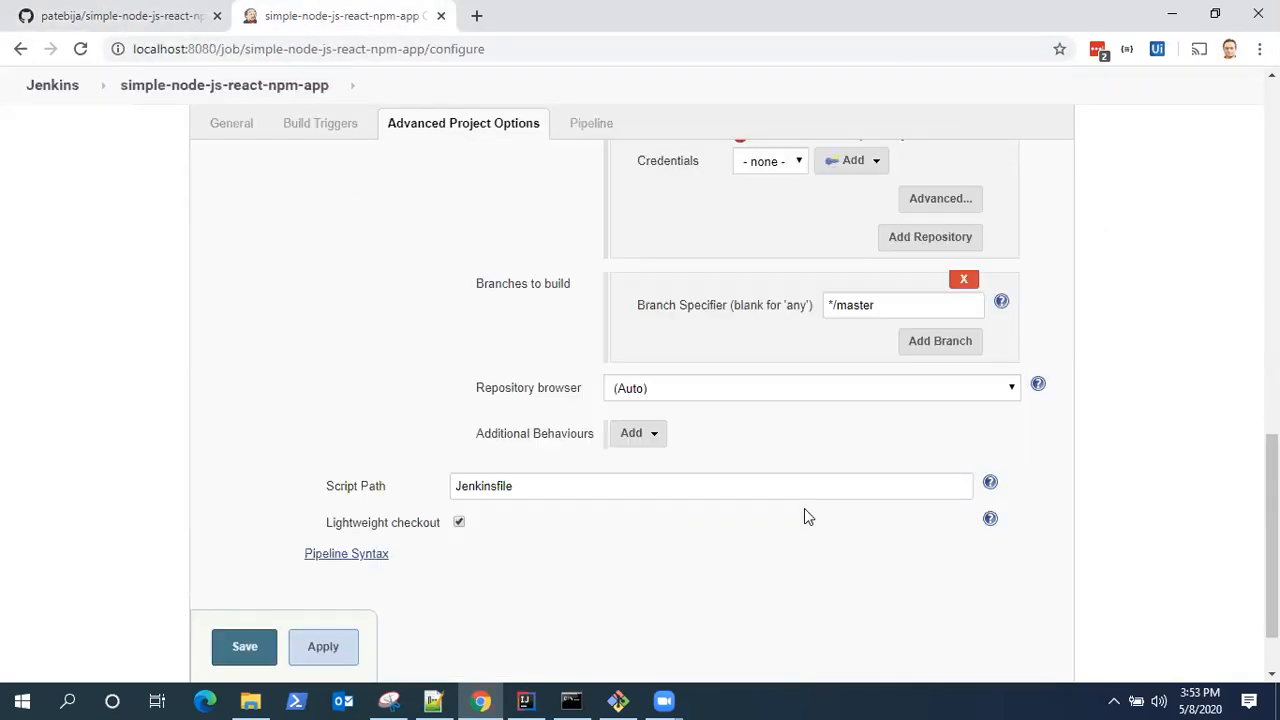
mouse_move(406, 648)
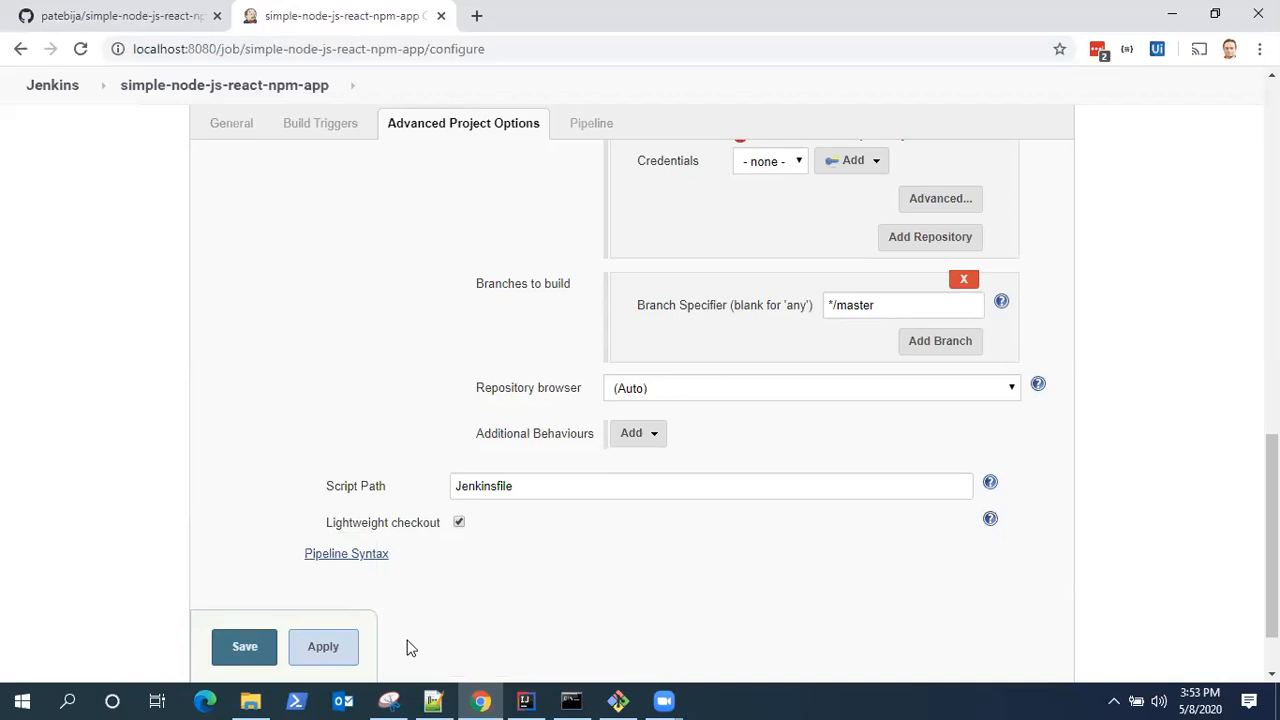
left_click(244, 646)
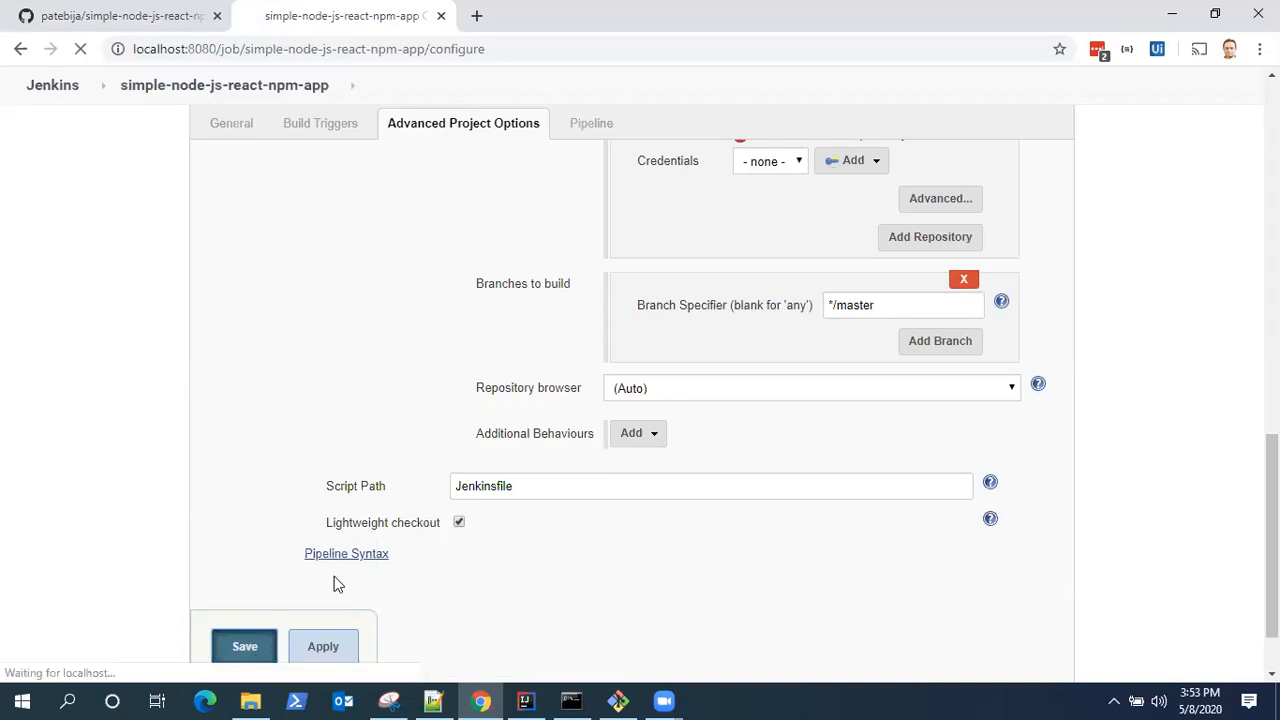
left_click(244, 644)
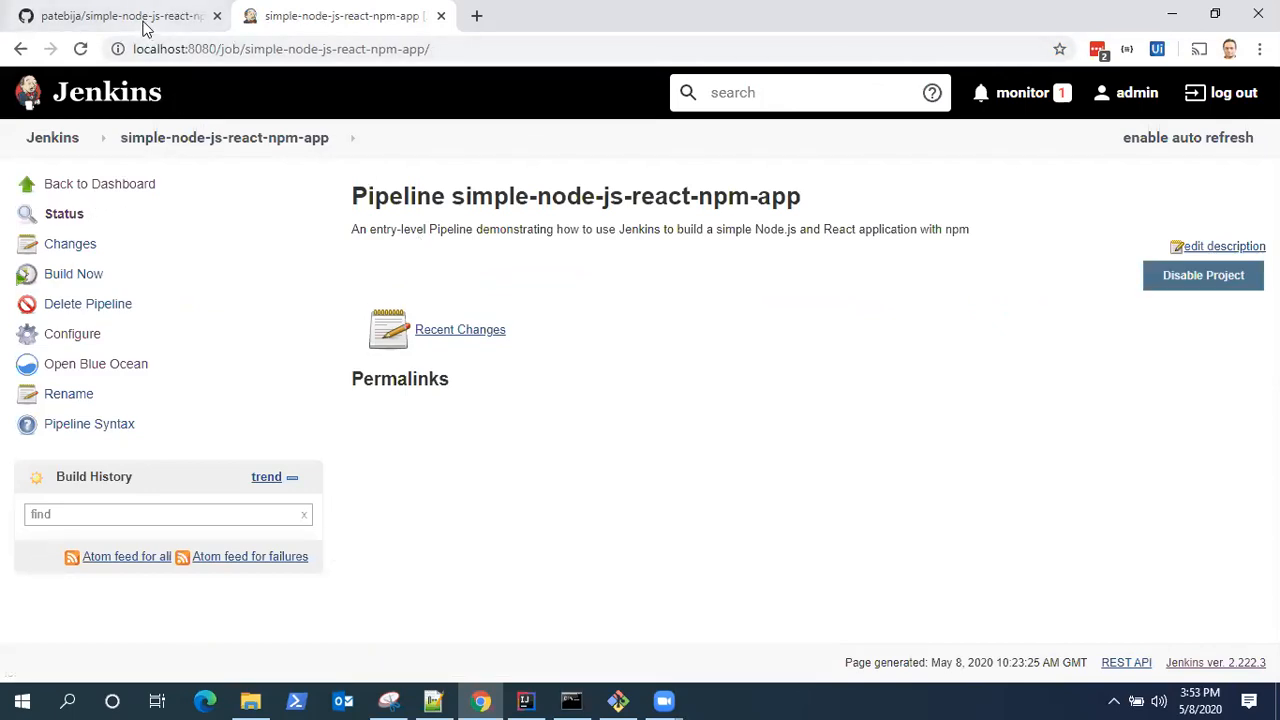
Step: Copy the repository's HTTPS clone address from the GitHub page
left_click(120, 16)
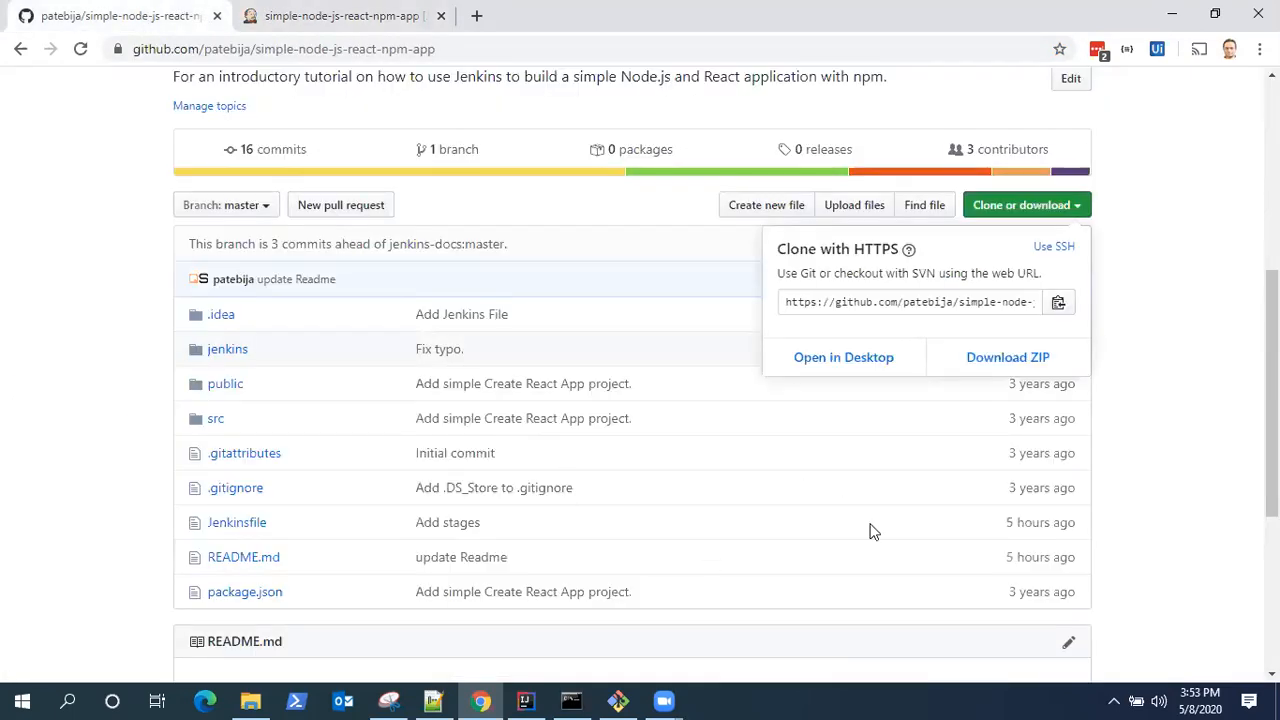
scroll("up", 3)
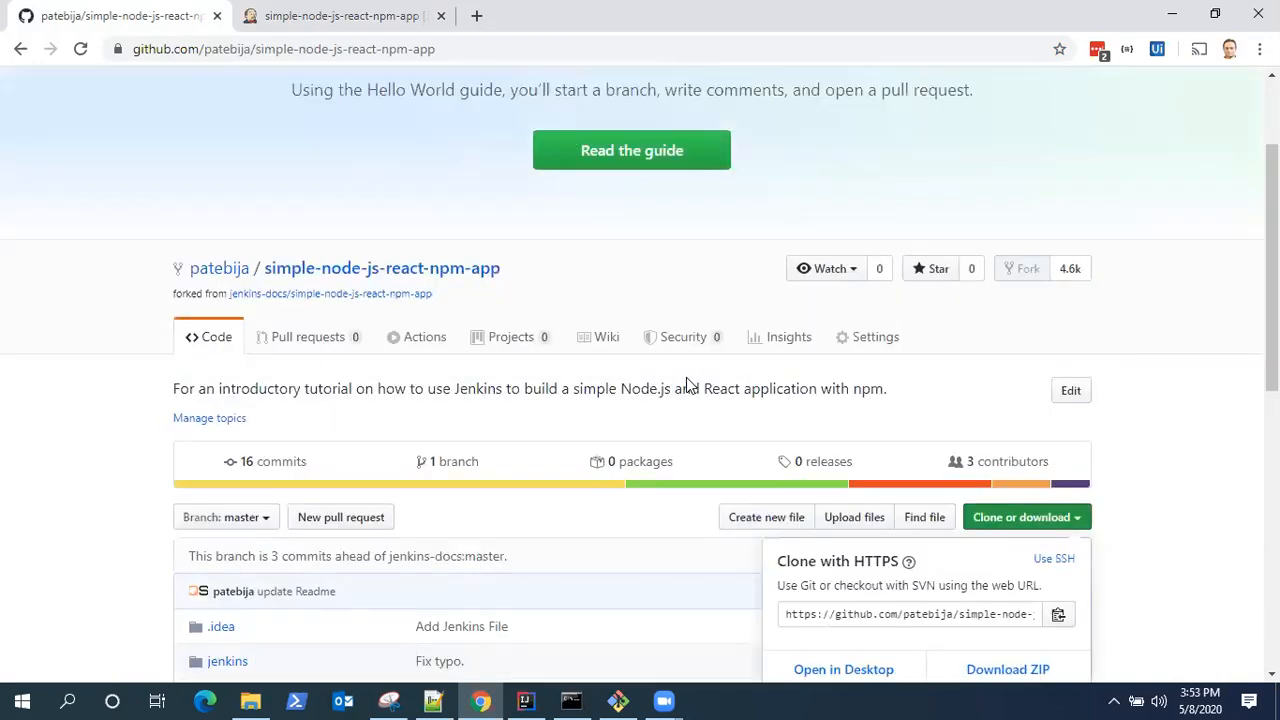
scroll("down", 3)
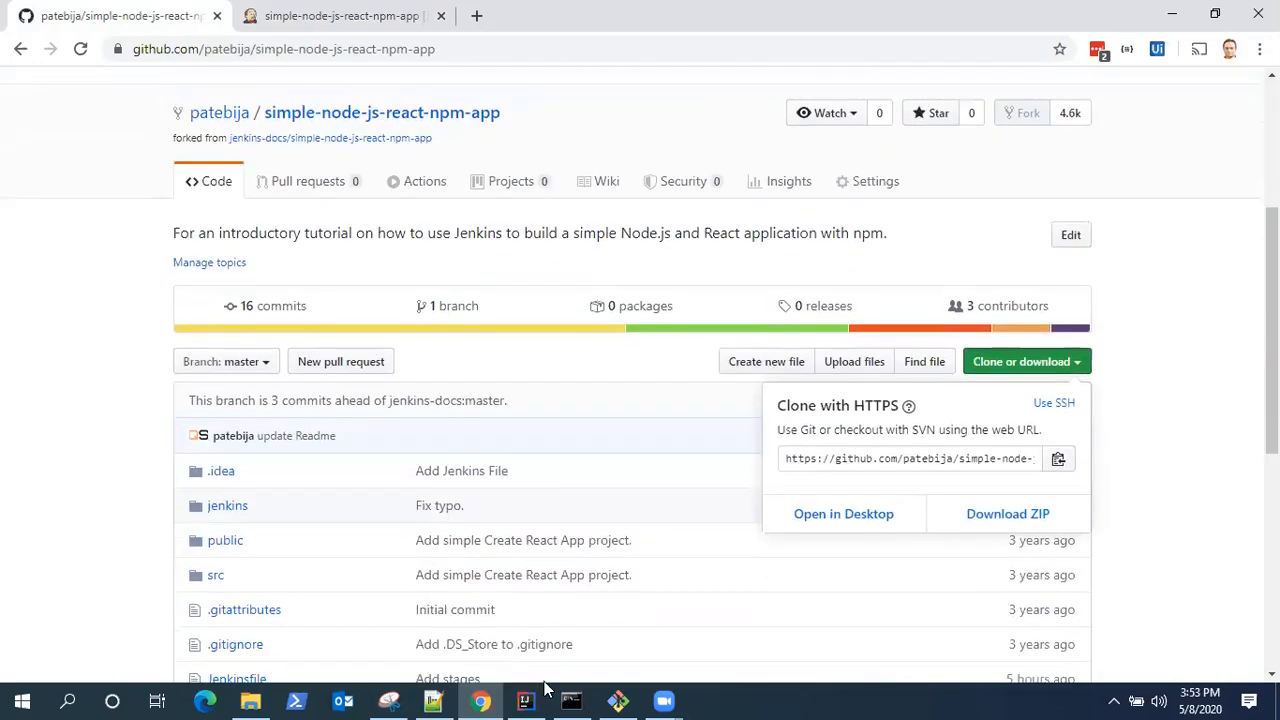
mouse_move(716, 522)
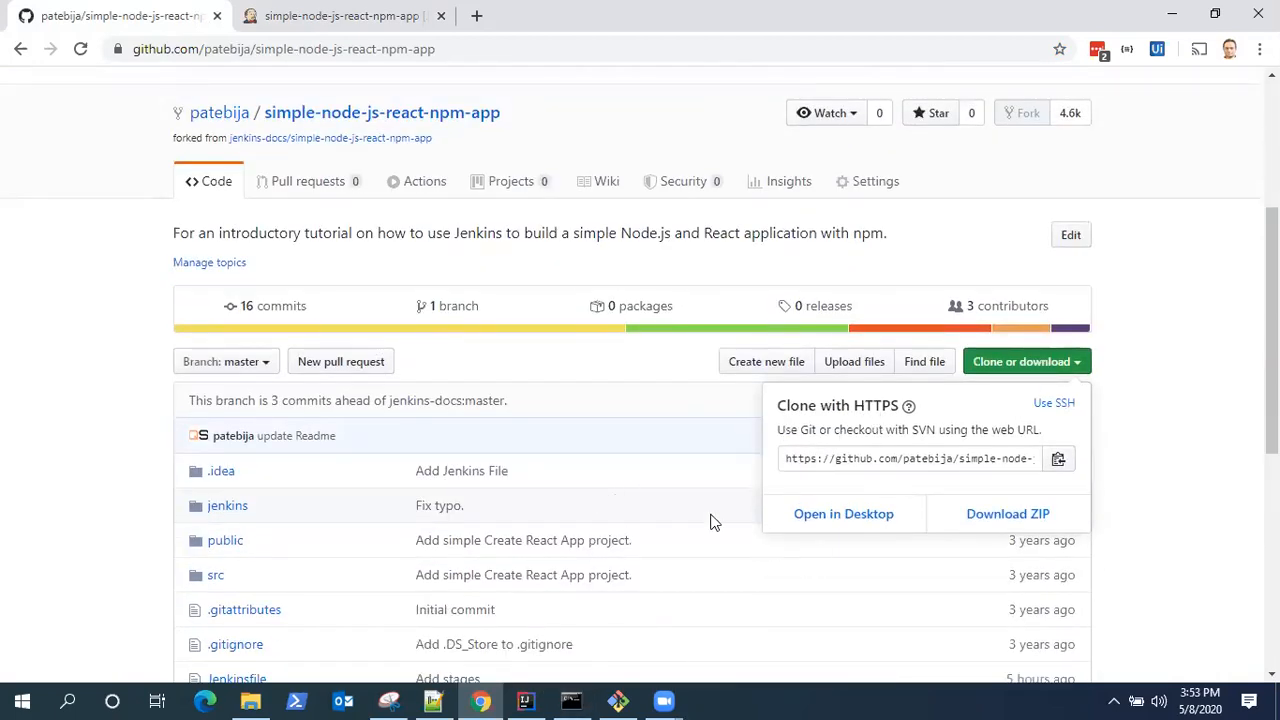
mouse_move(540, 504)
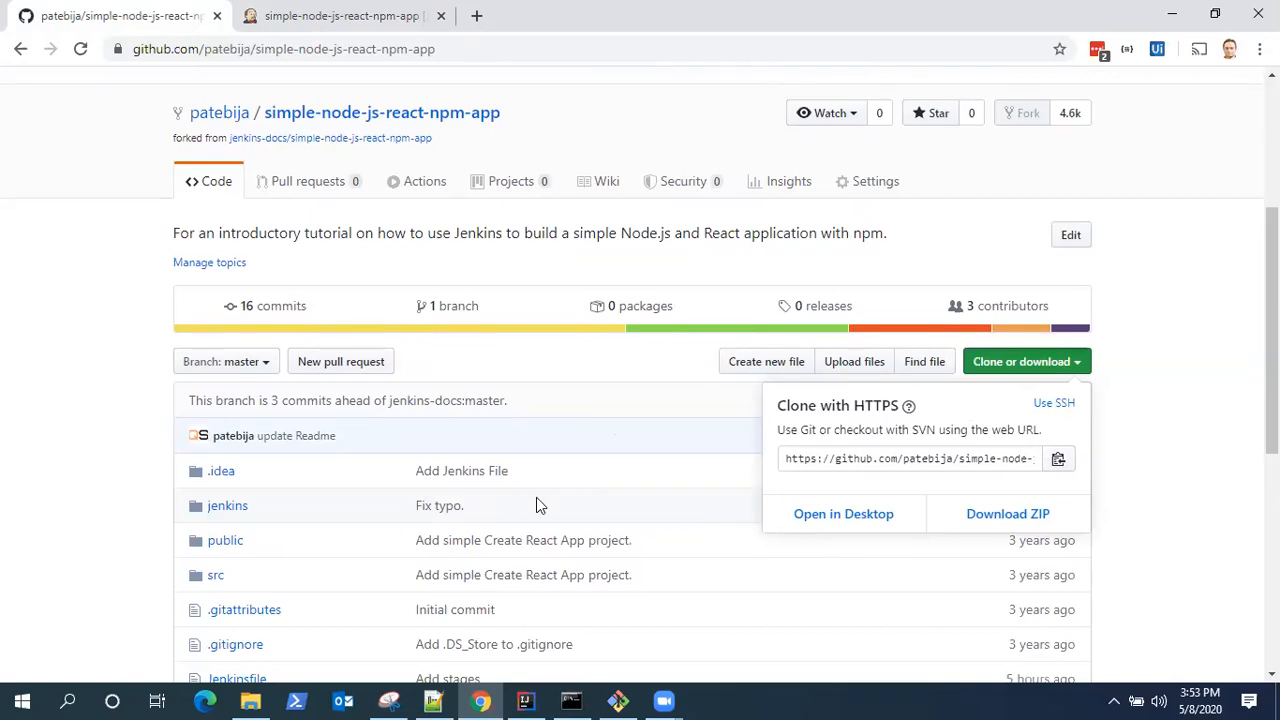
mouse_move(650, 430)
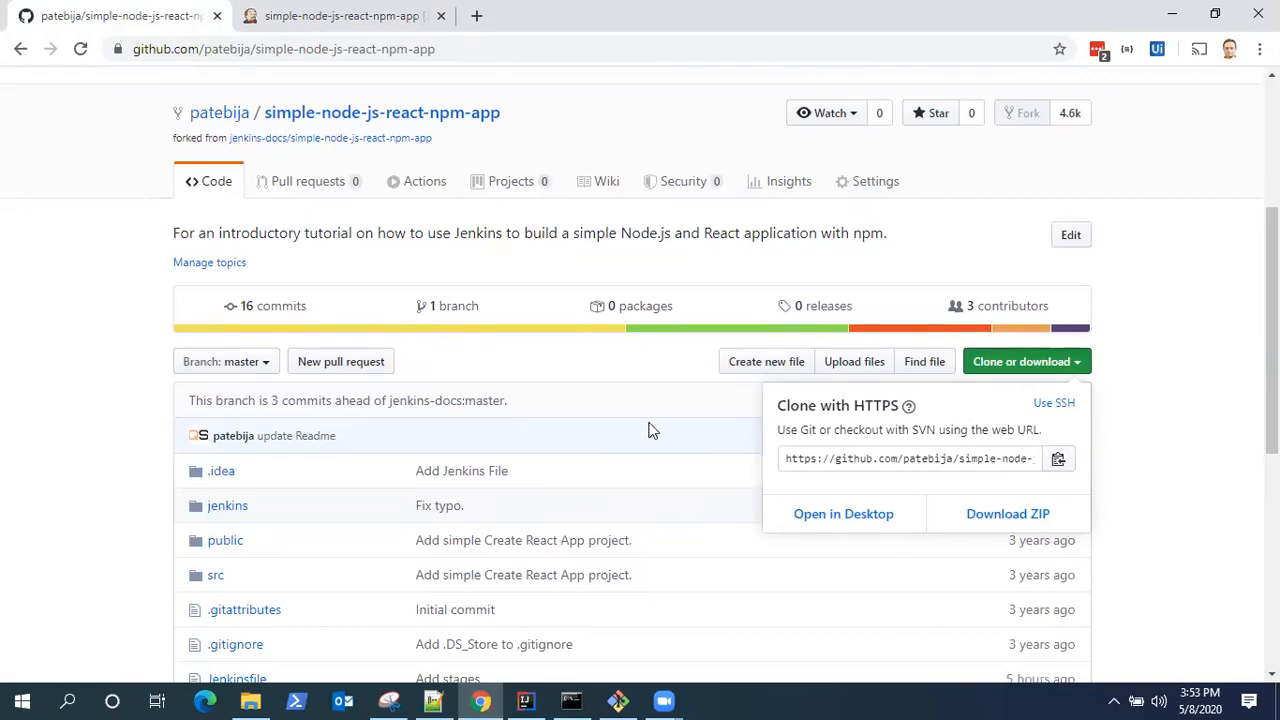
mouse_move(400, 404)
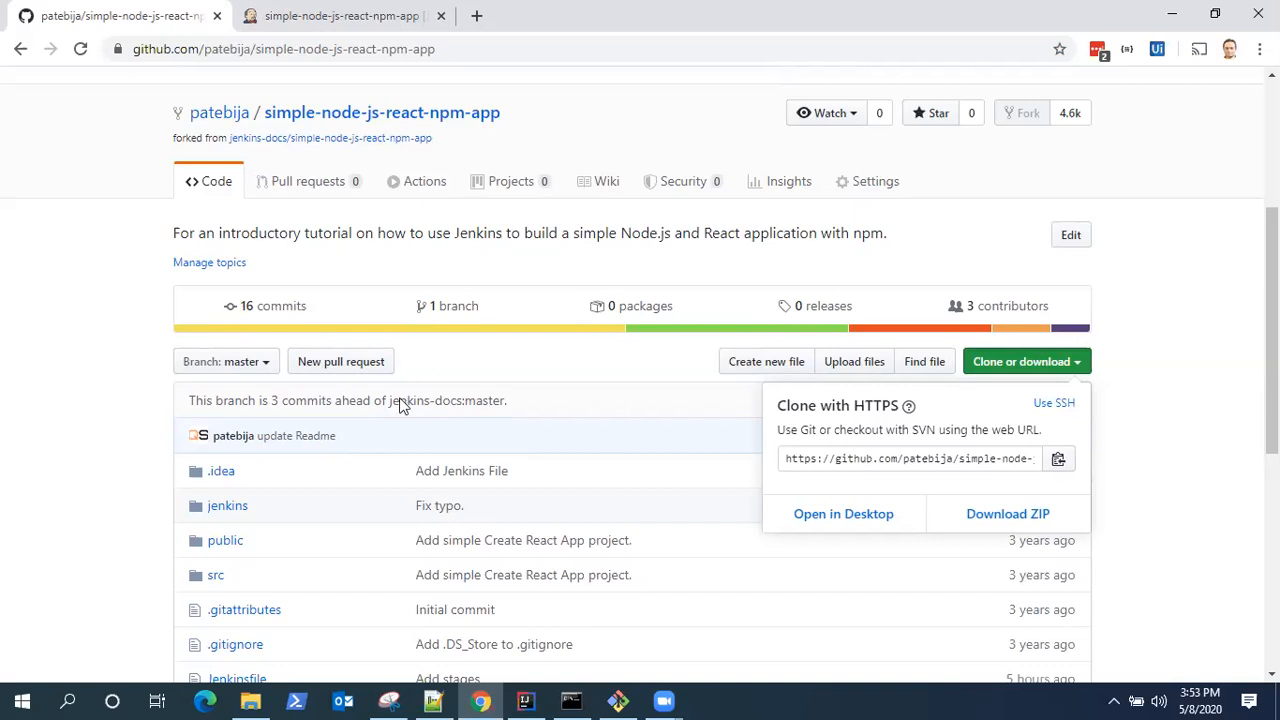
mouse_move(556, 550)
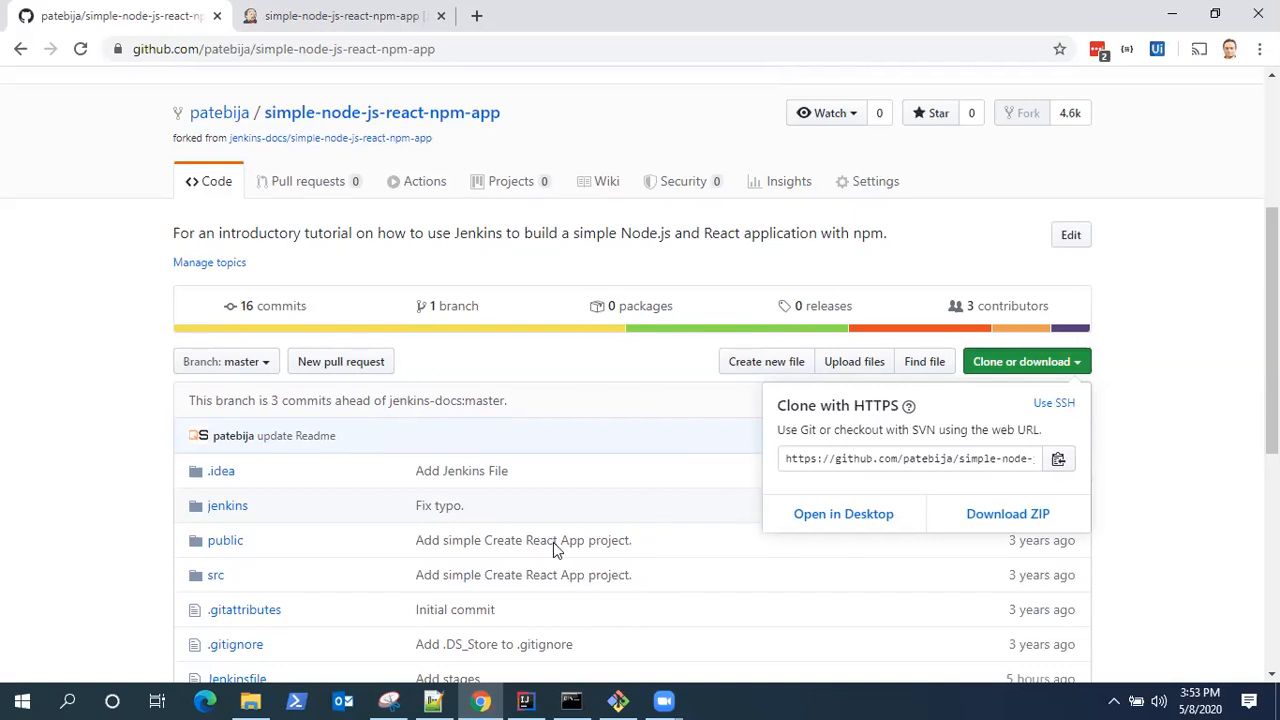
mouse_move(1056, 468)
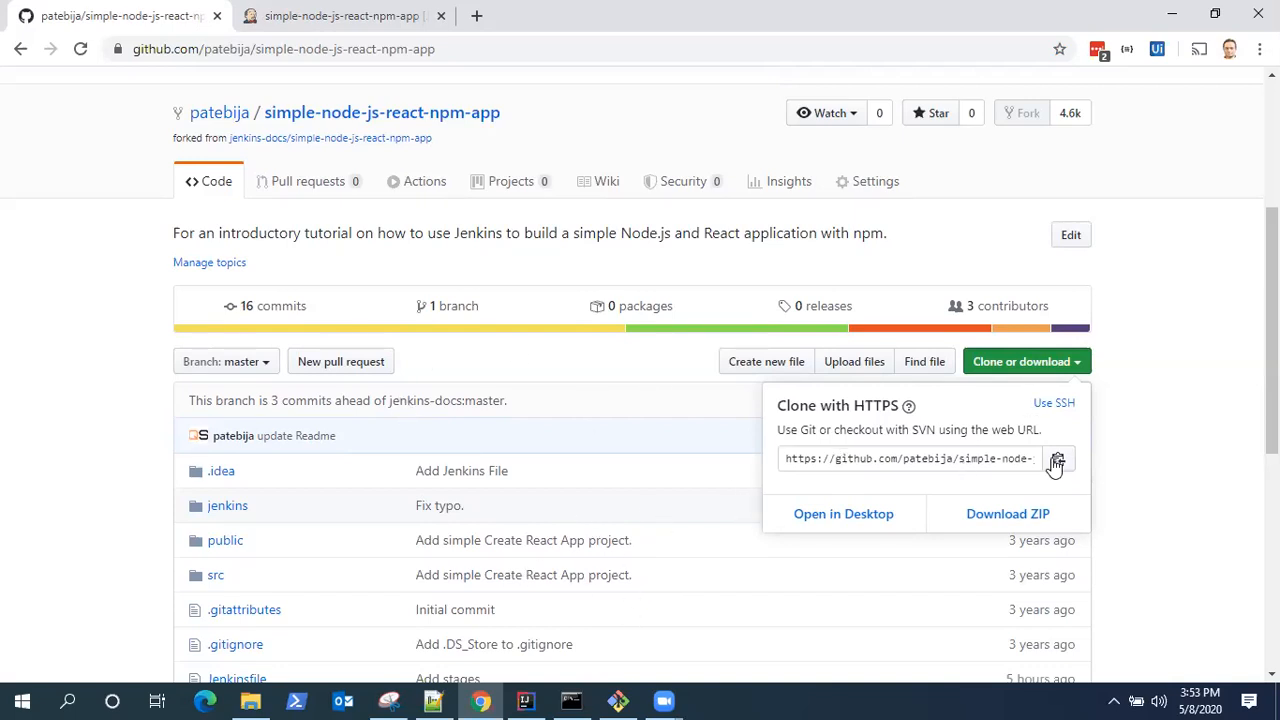
left_click(1054, 402)
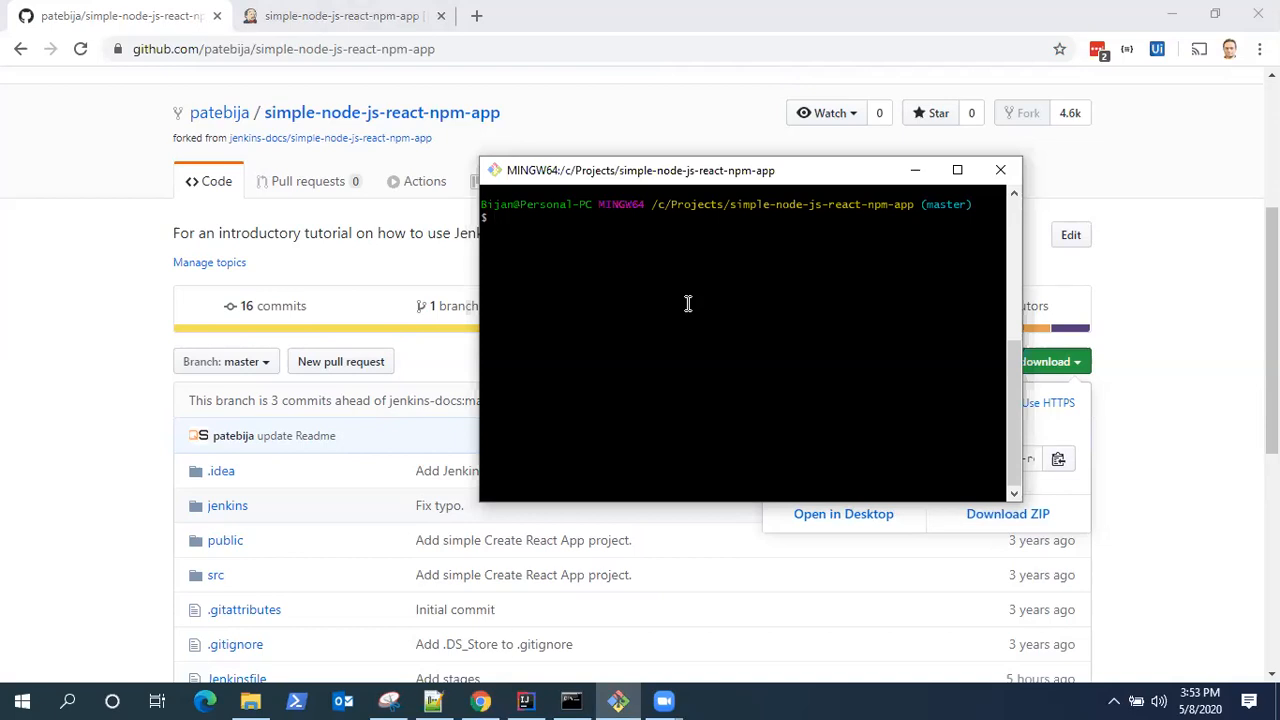
mouse_move(1088, 446)
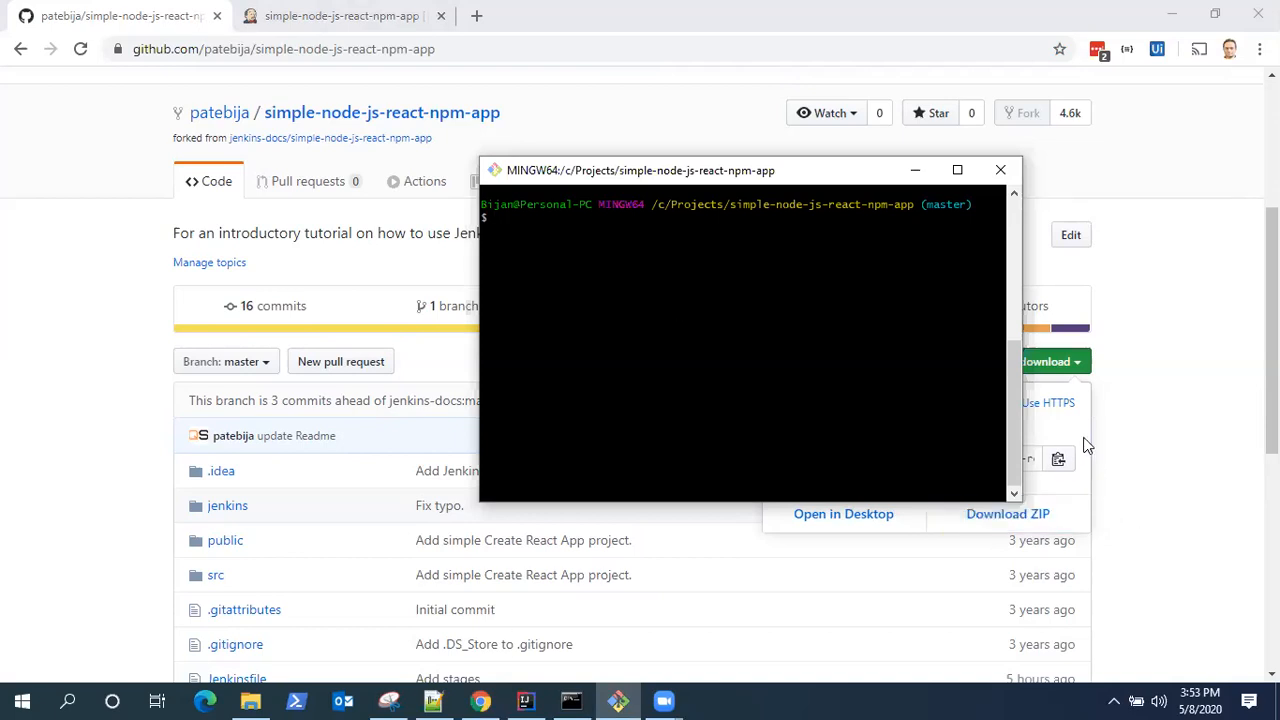
mouse_move(824, 184)
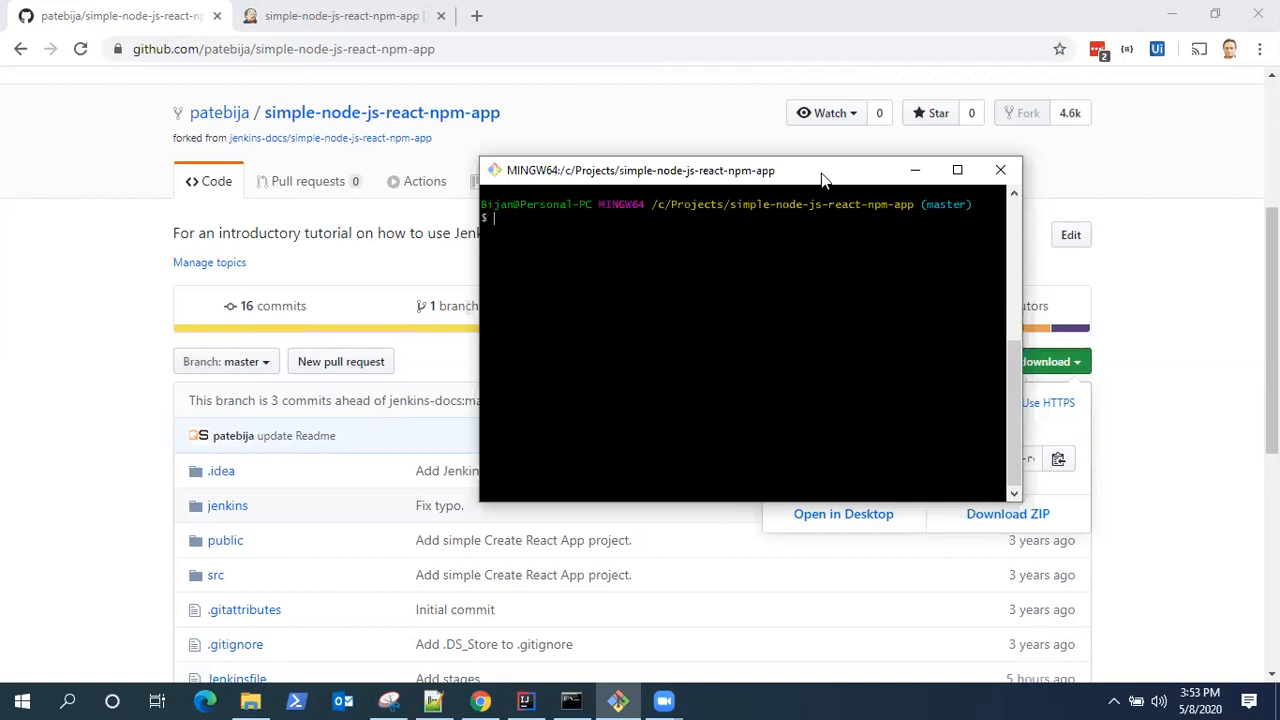
left_click_drag(820, 170, 820, 176)
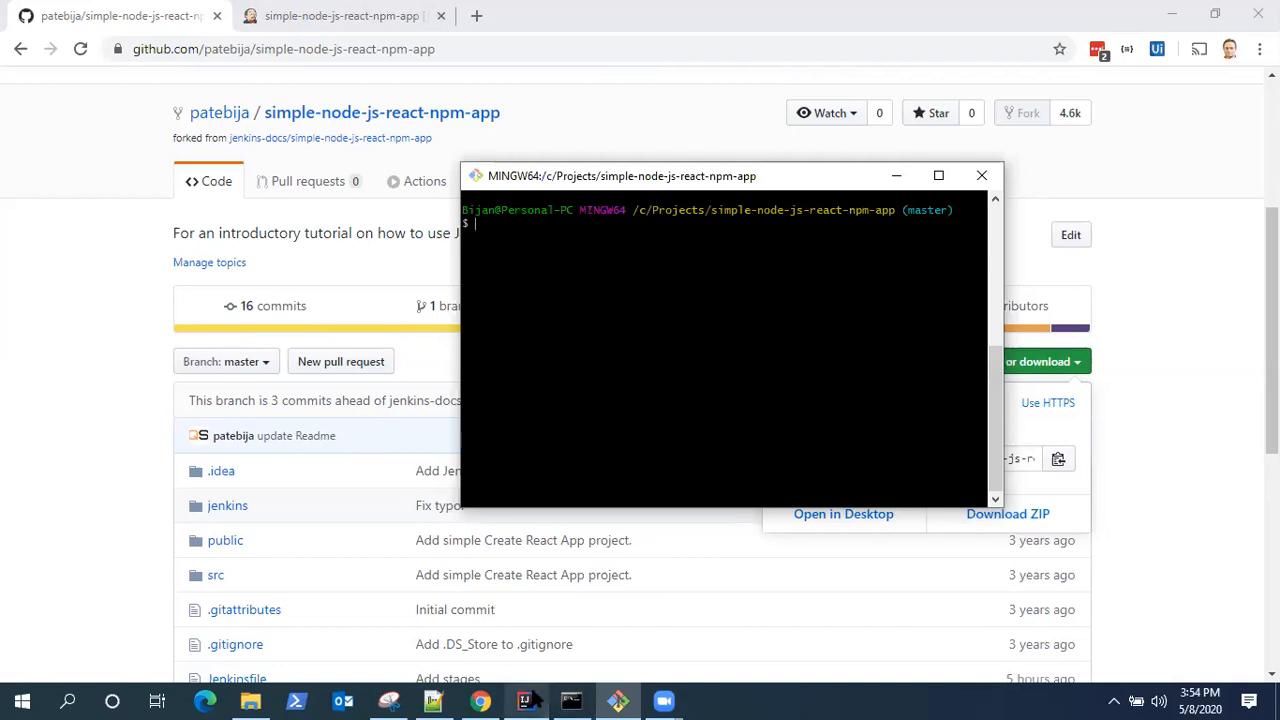
mouse_move(528, 700)
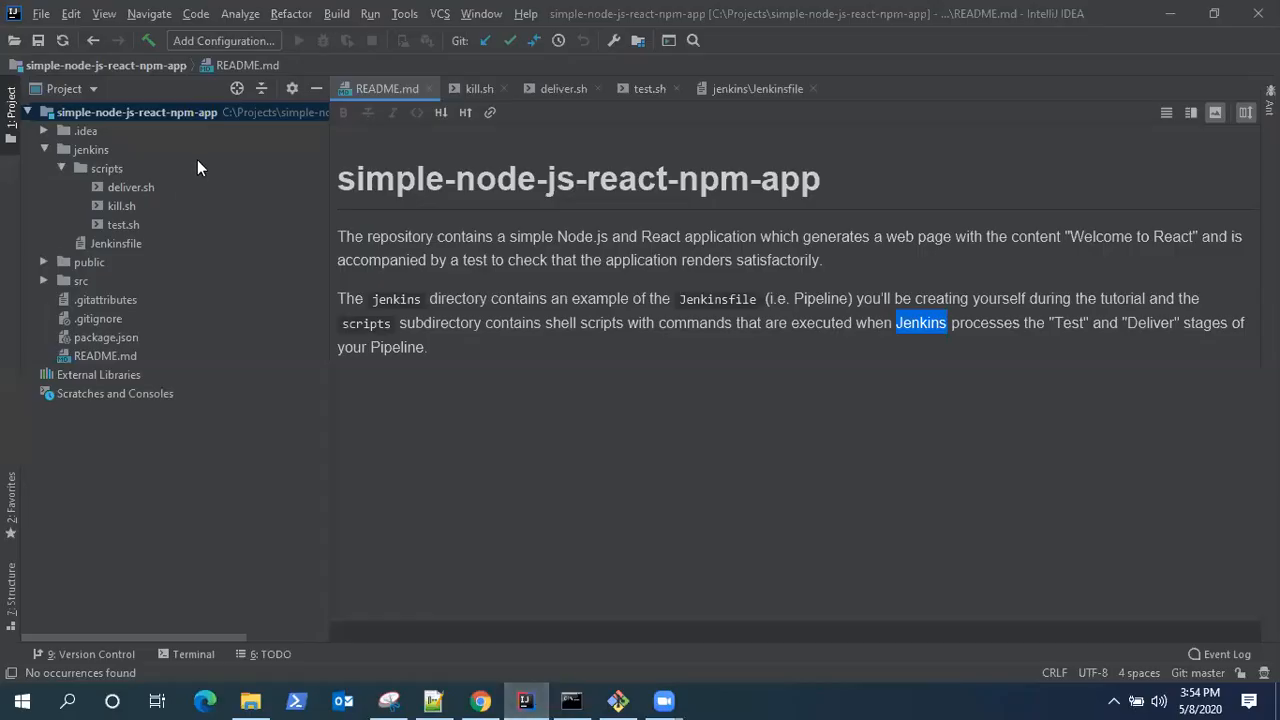
mouse_move(204, 164)
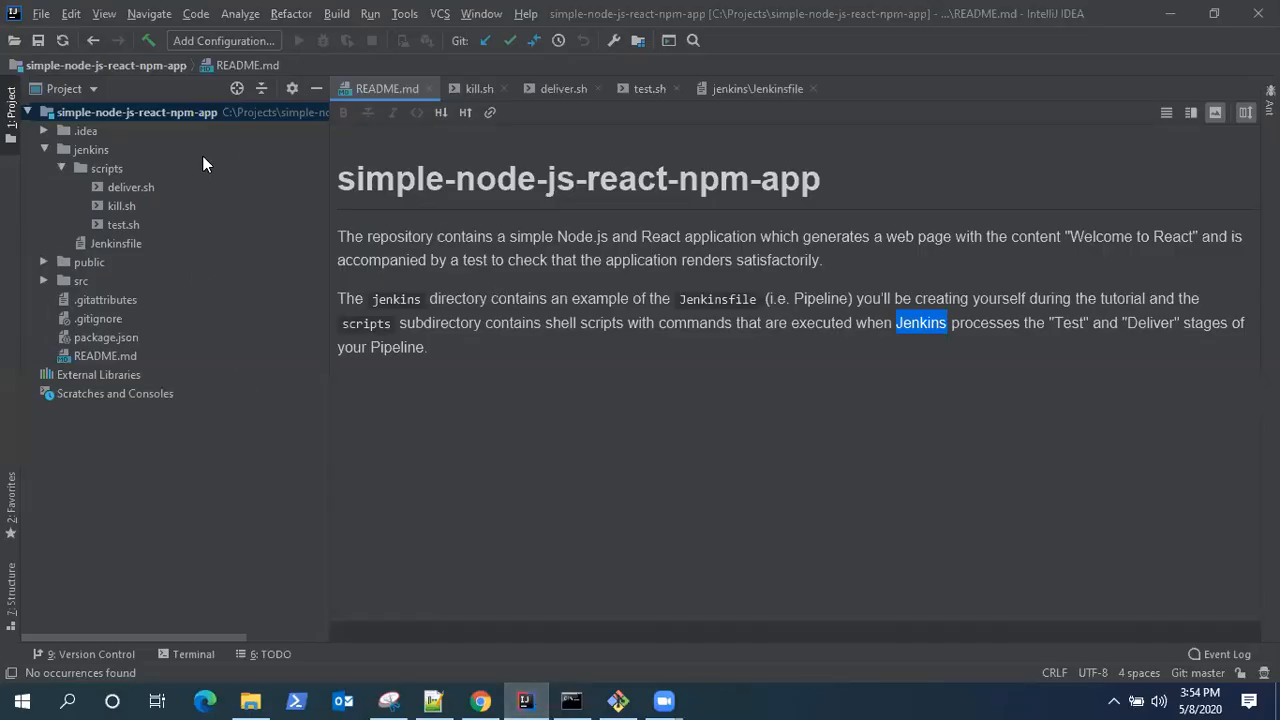
mouse_move(148, 136)
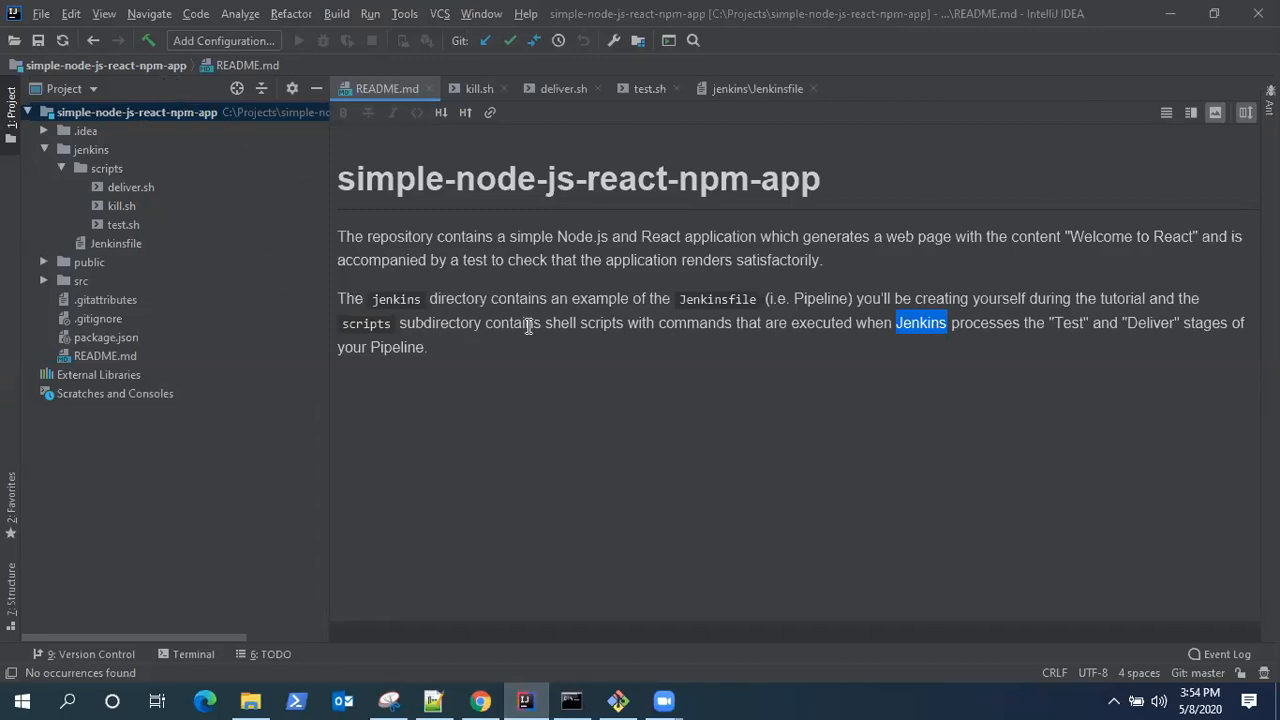
mouse_move(516, 256)
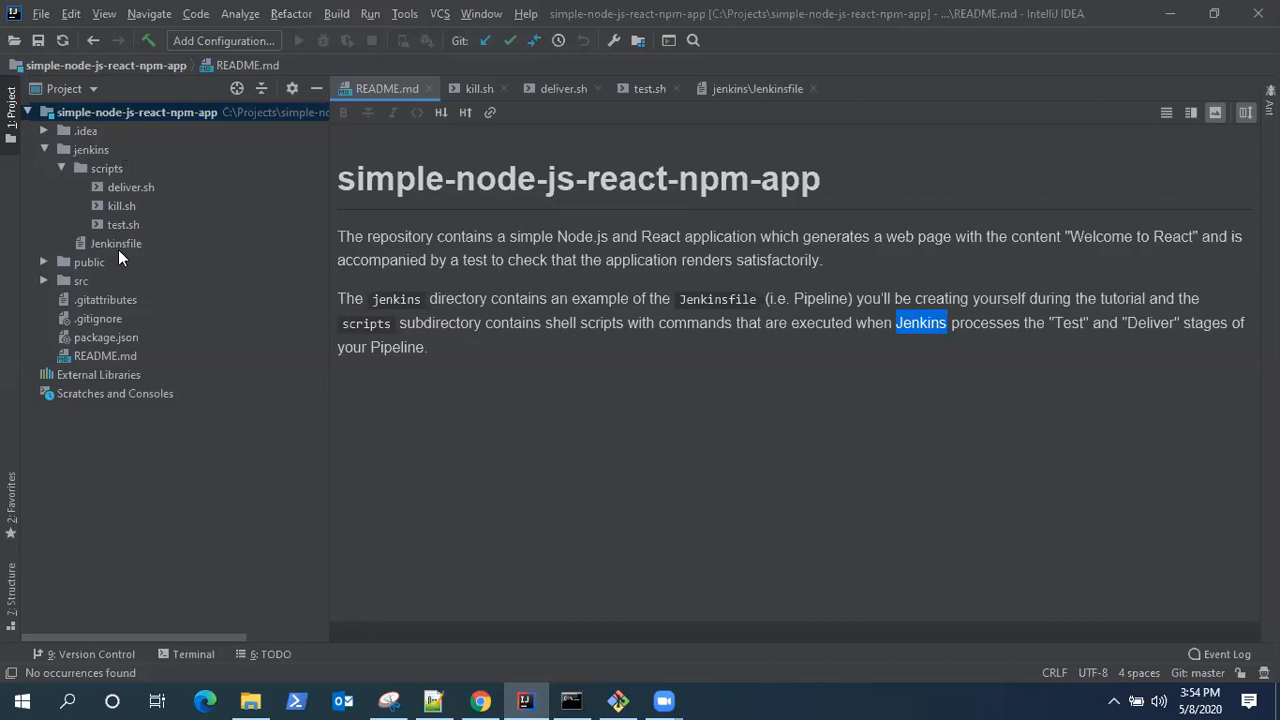
mouse_move(84, 350)
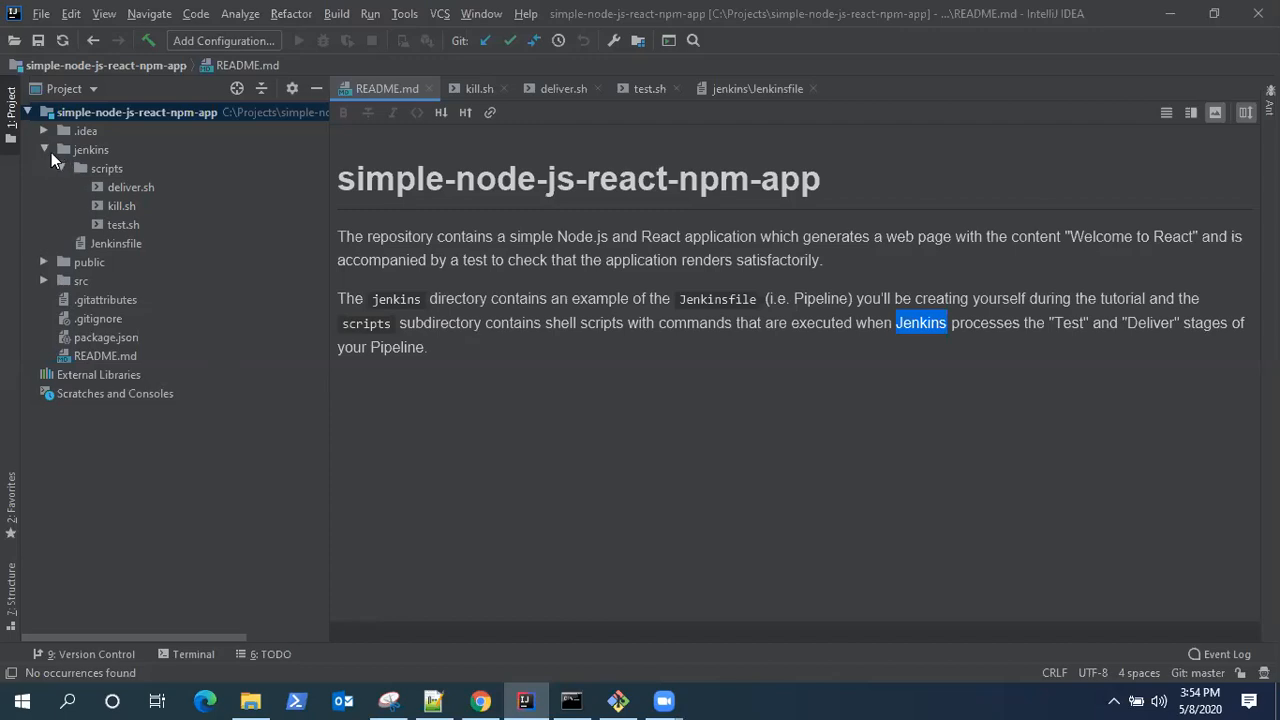
Step: Review jenkins/Jenkinsfile's Build, Test and Deliver stages, then select the project root
left_click(80, 168)
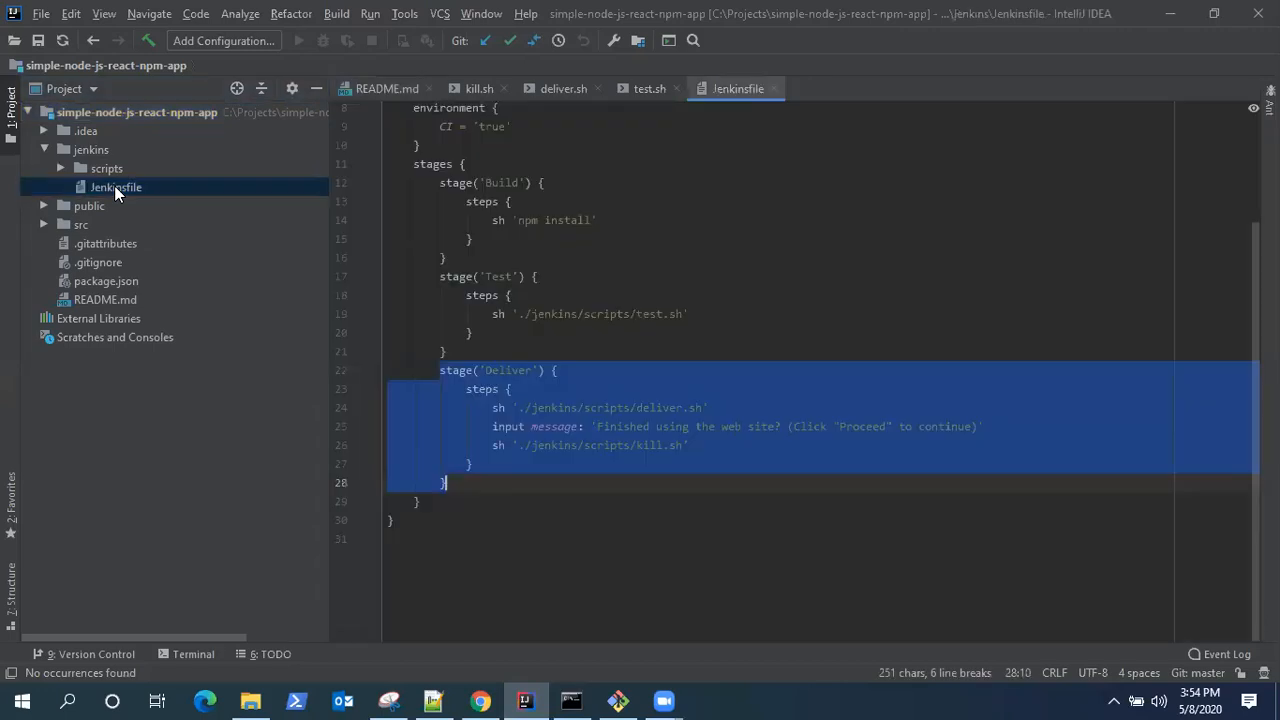
left_click(450, 482)
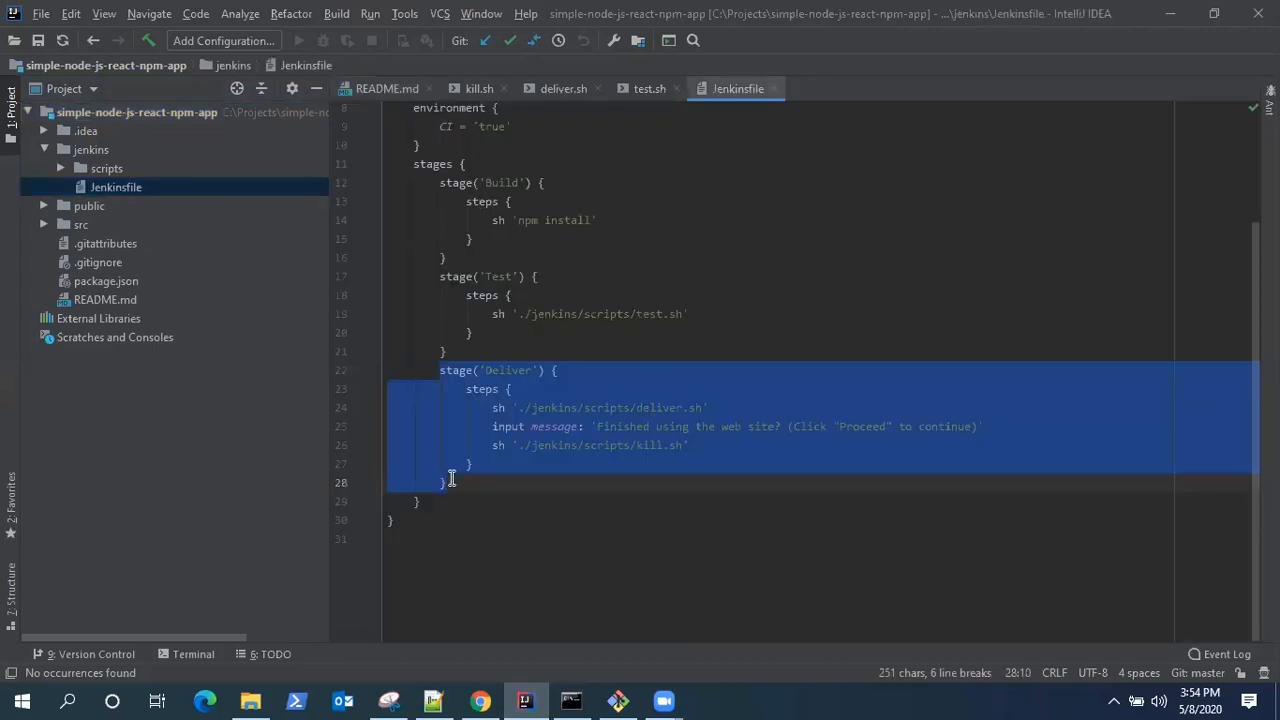
left_click(470, 464)
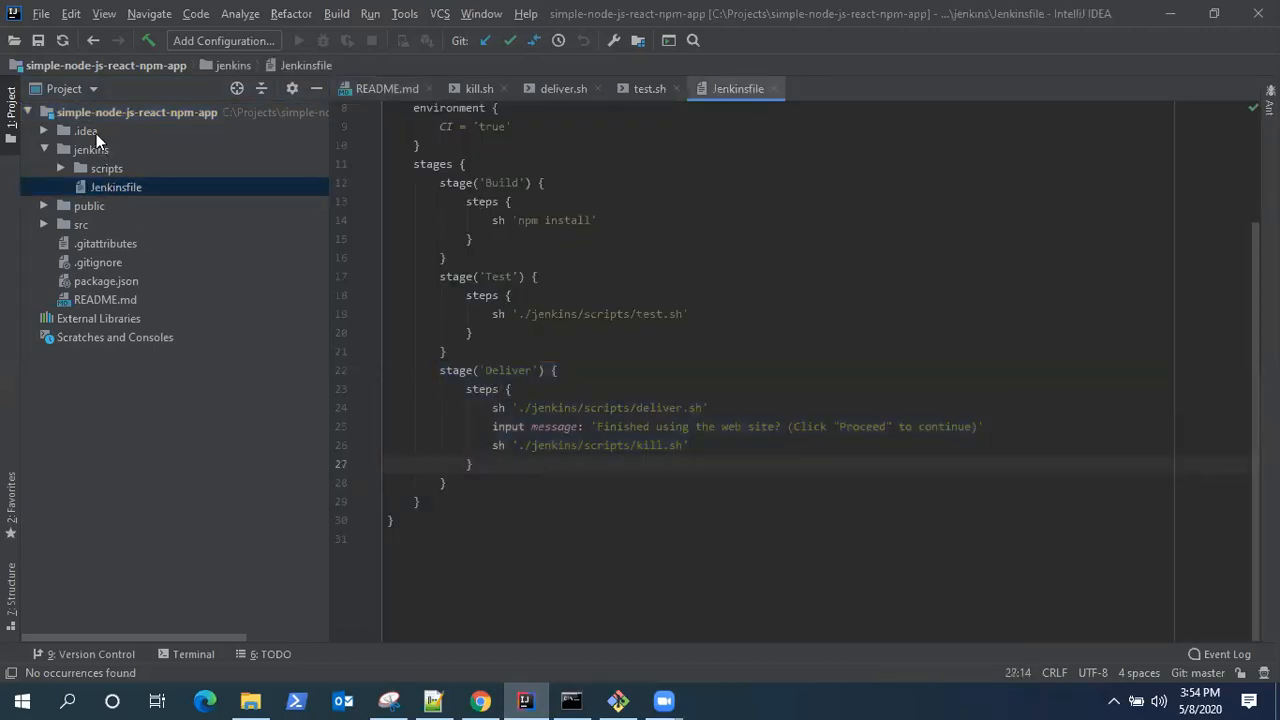
left_click(456, 504)
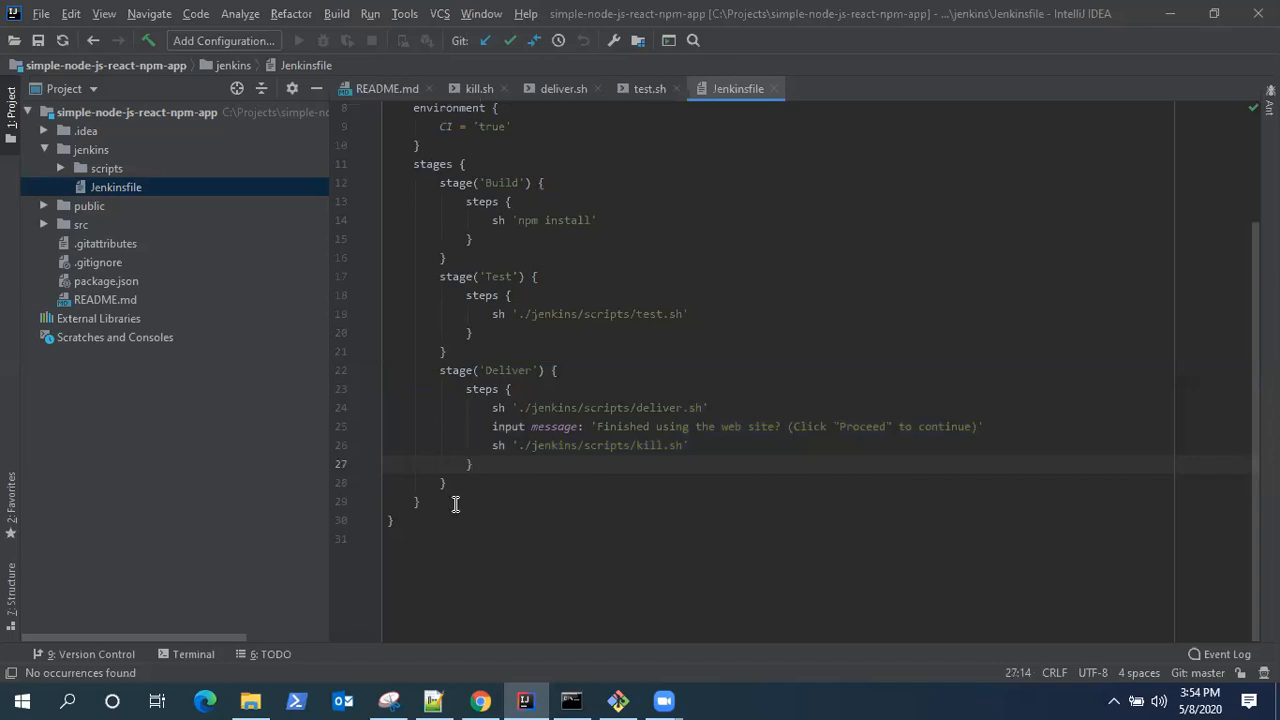
scroll("up", 3)
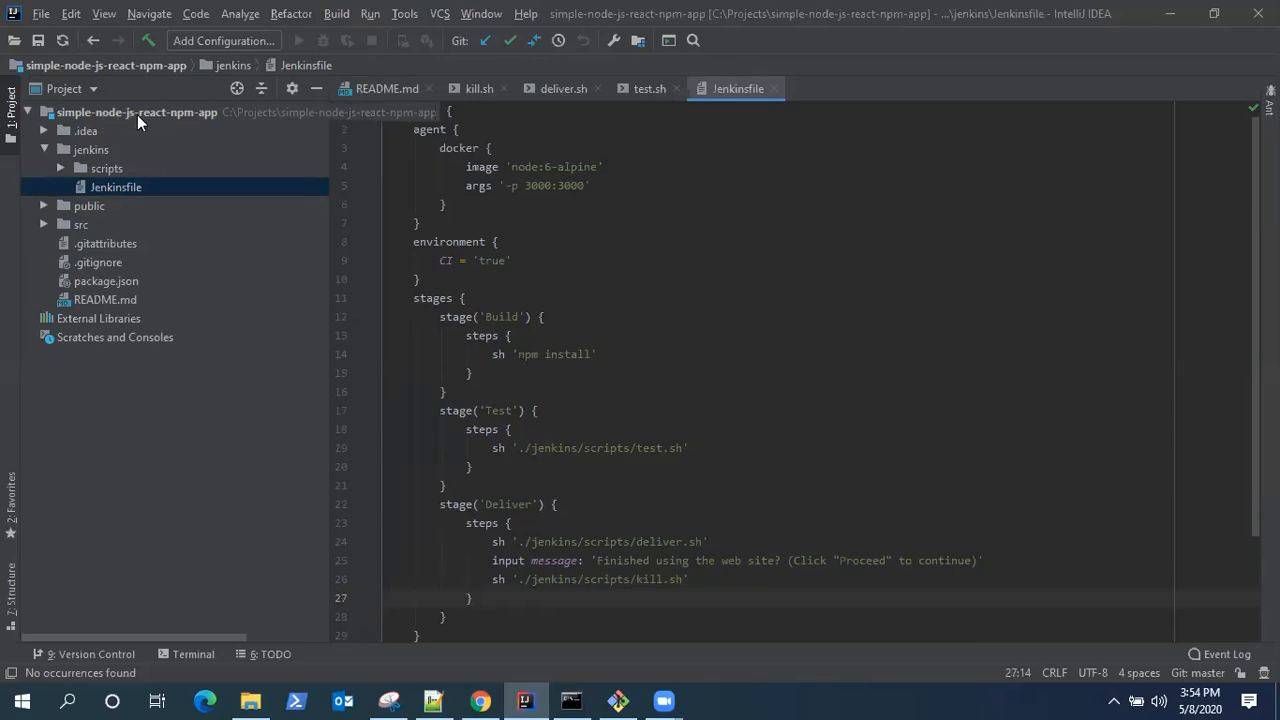
left_click(136, 112)
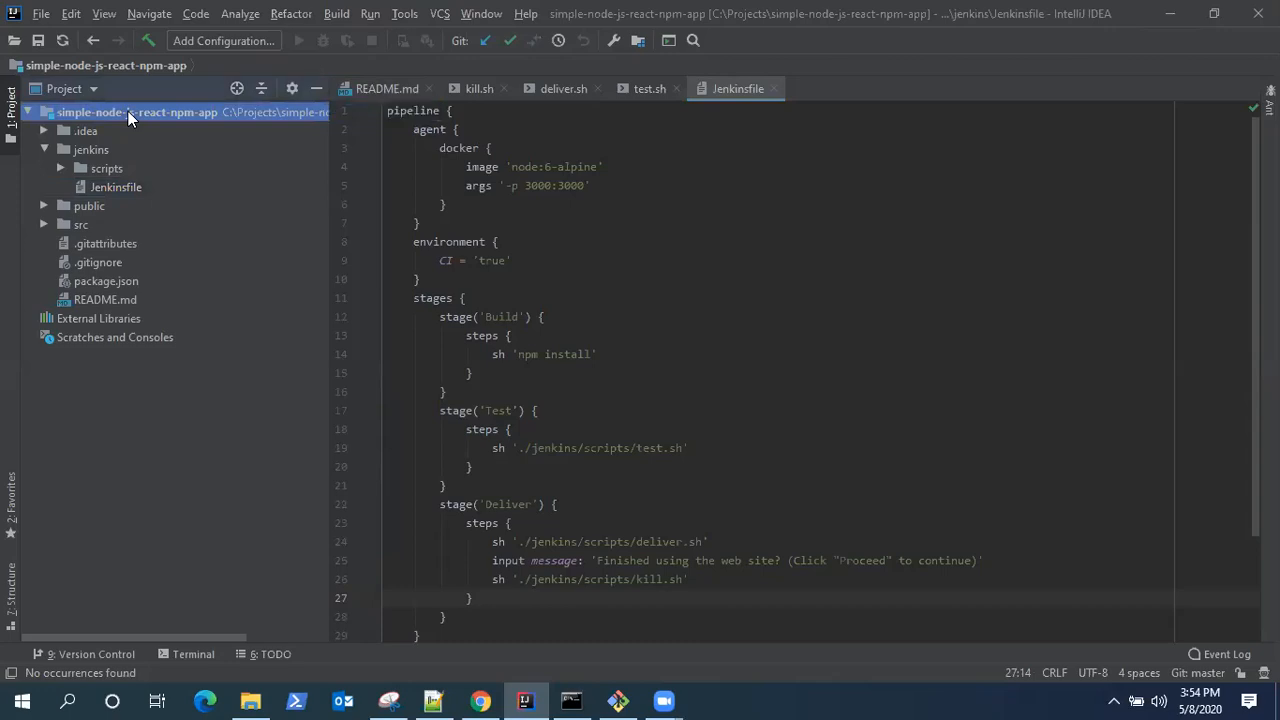
Step: Create a new file named Jenkinsfile at the project root, declining to add it to Git
right_click(136, 112)
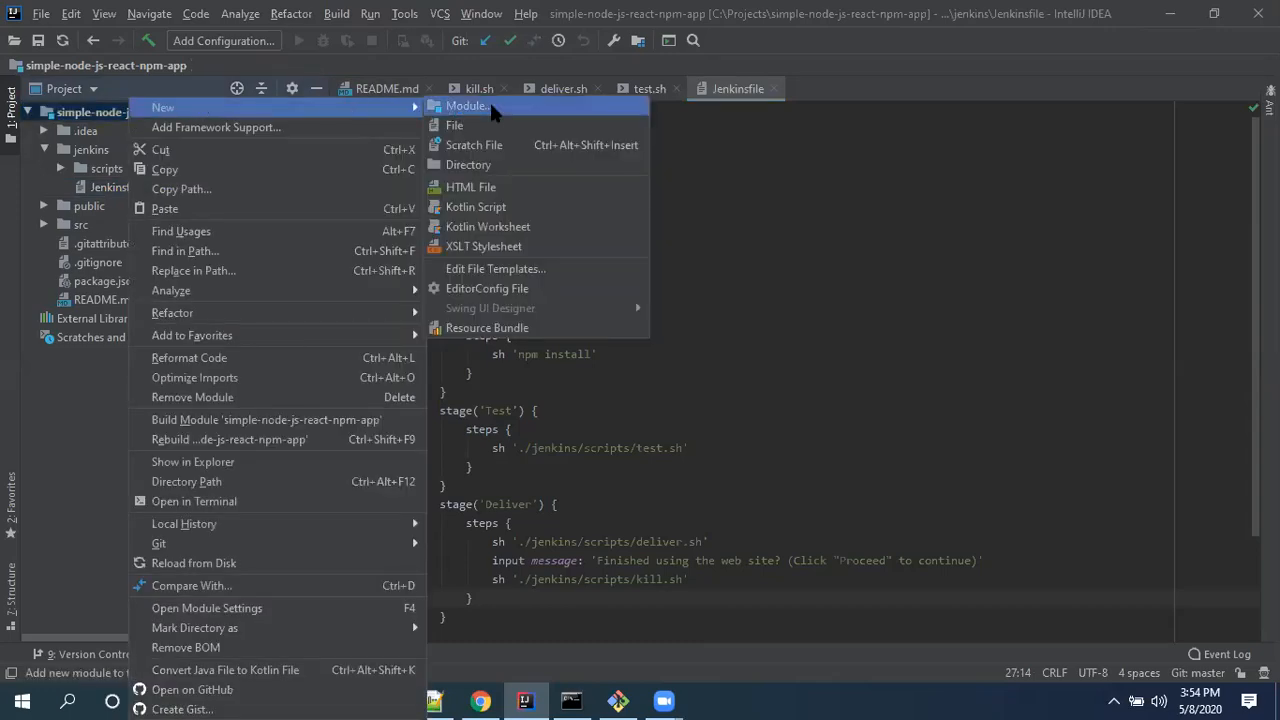
mouse_move(474, 144)
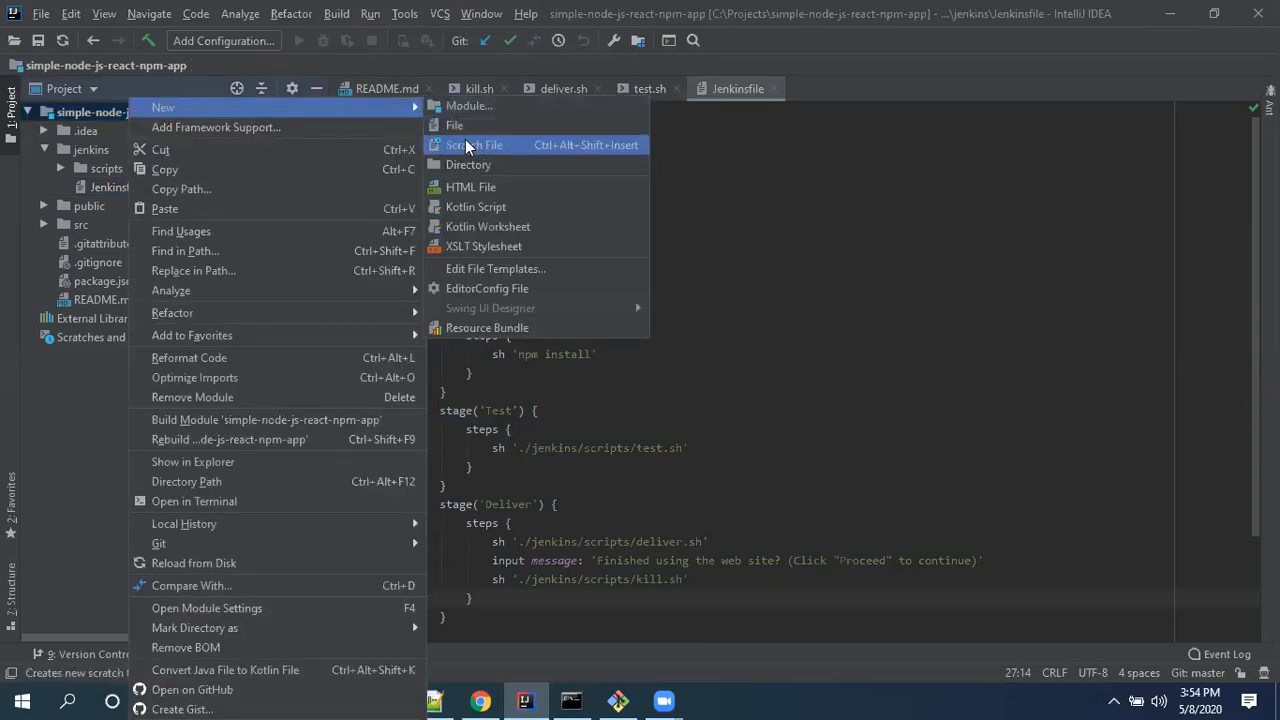
left_click(454, 124)
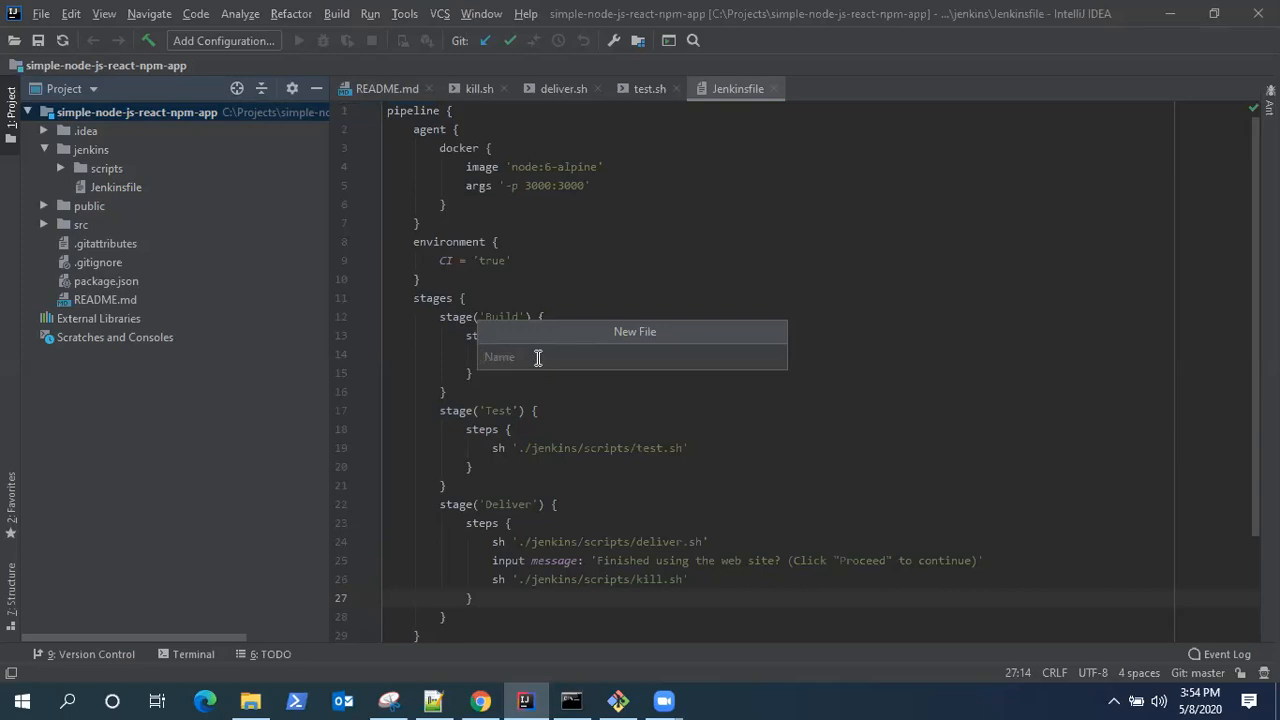
type("Je")
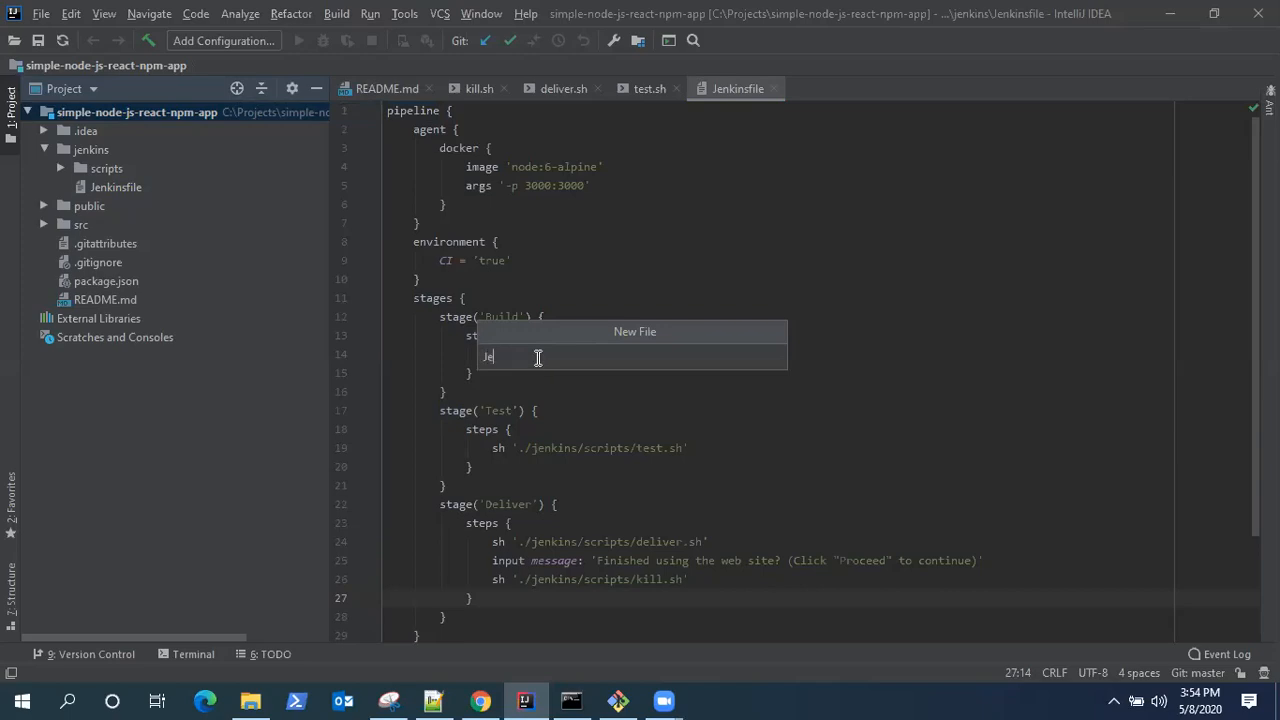
type("nkinsF")
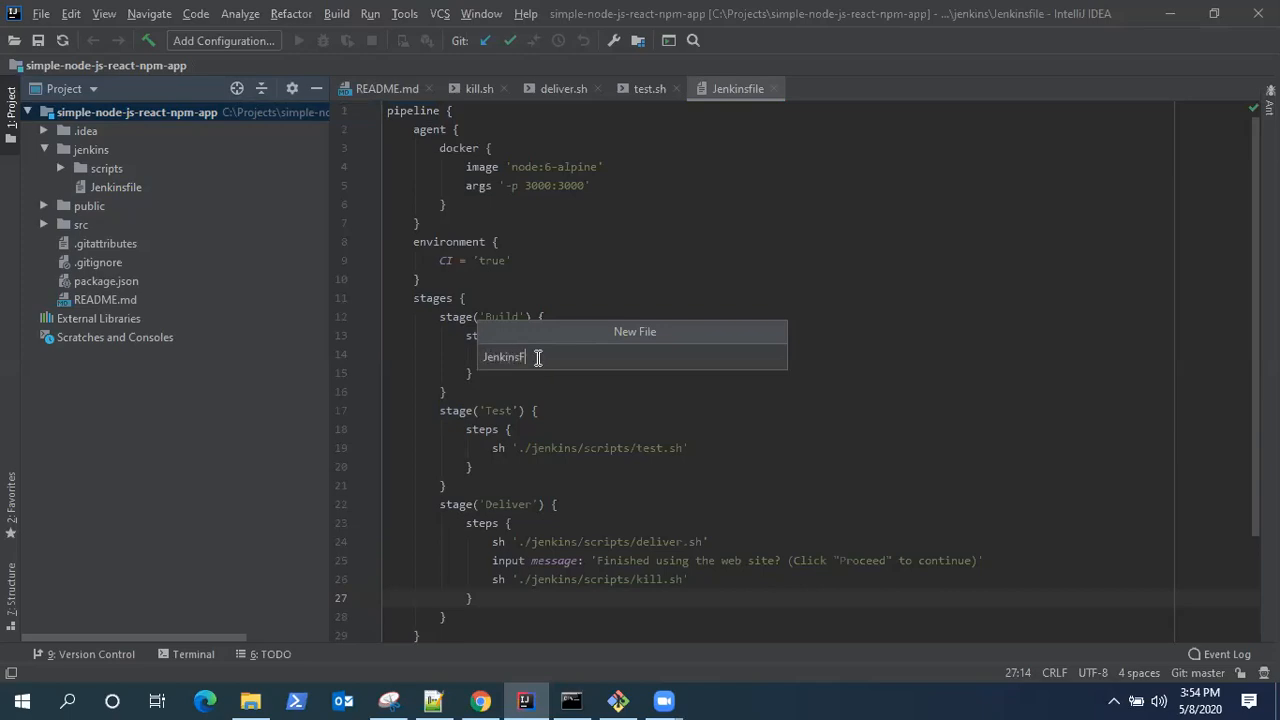
key("Backspace")
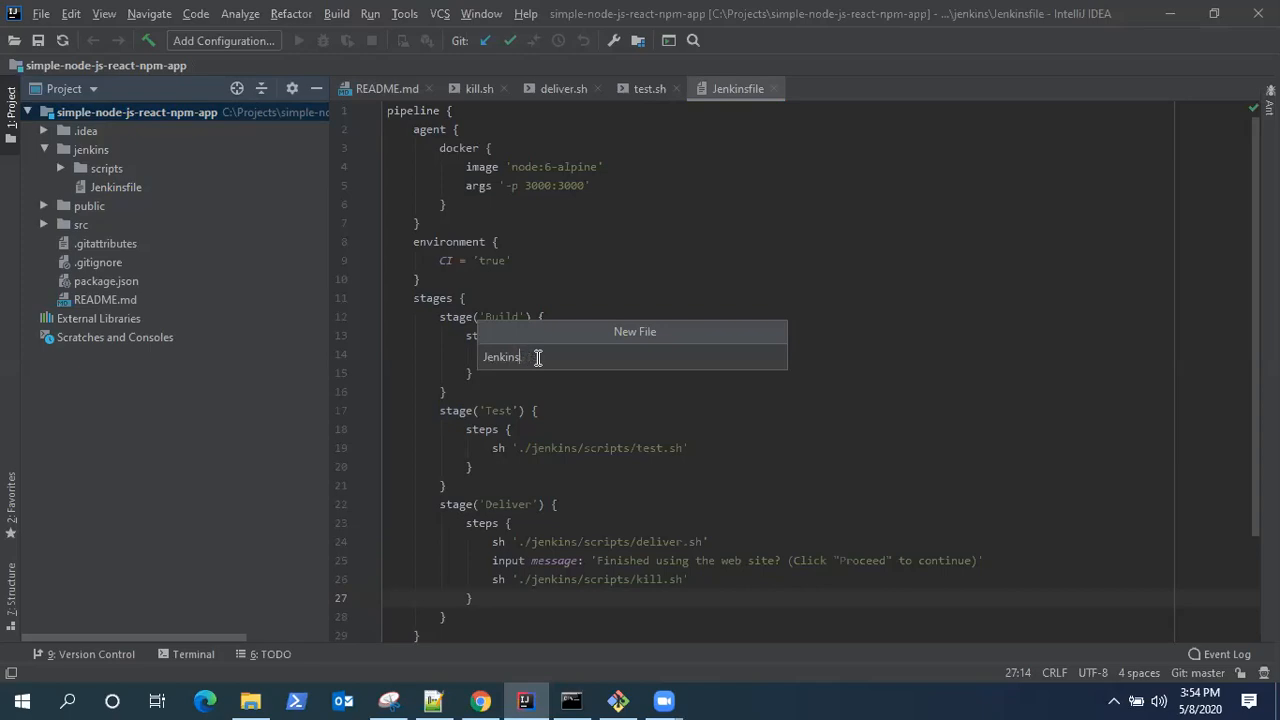
type("file")
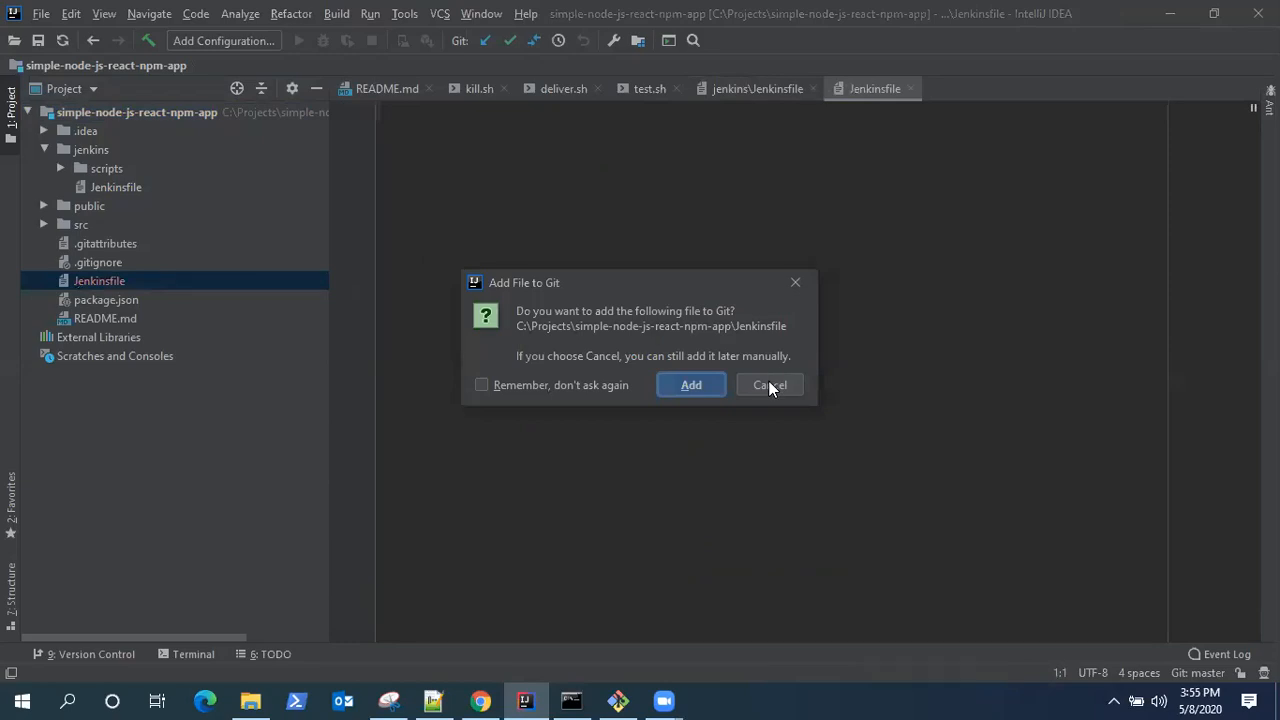
mouse_move(784, 390)
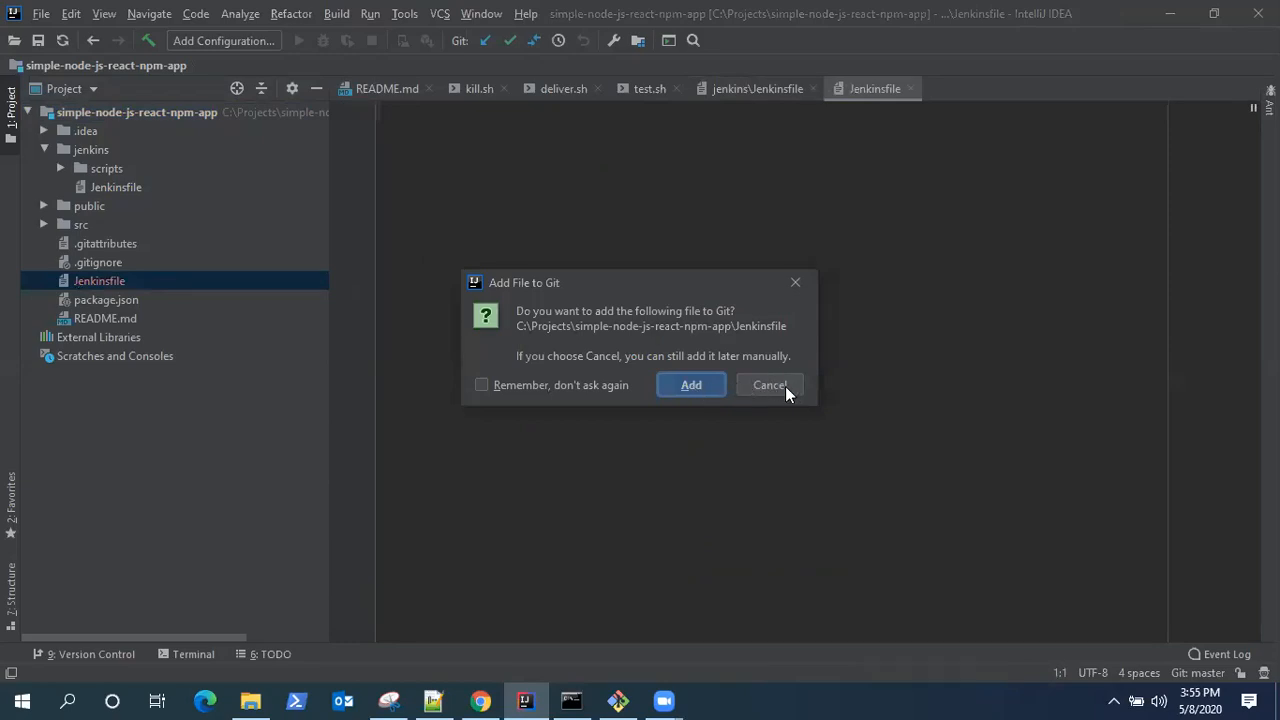
left_click(768, 384)
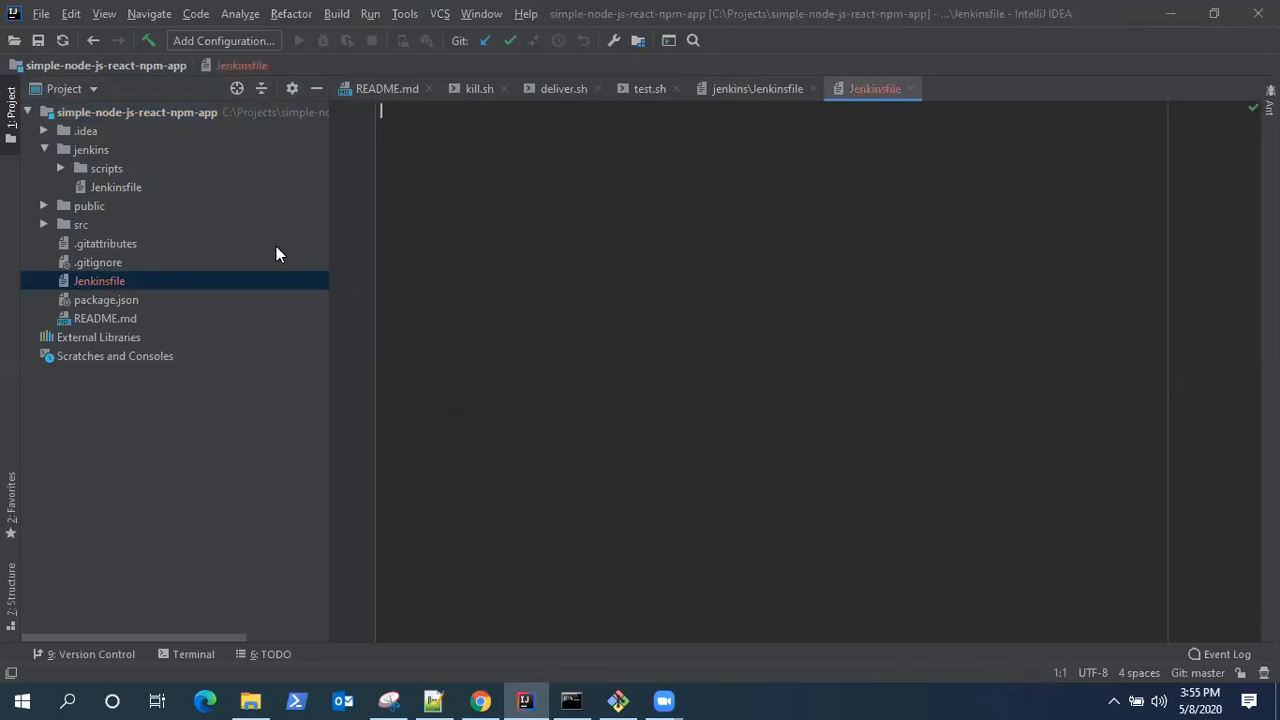
mouse_move(144, 218)
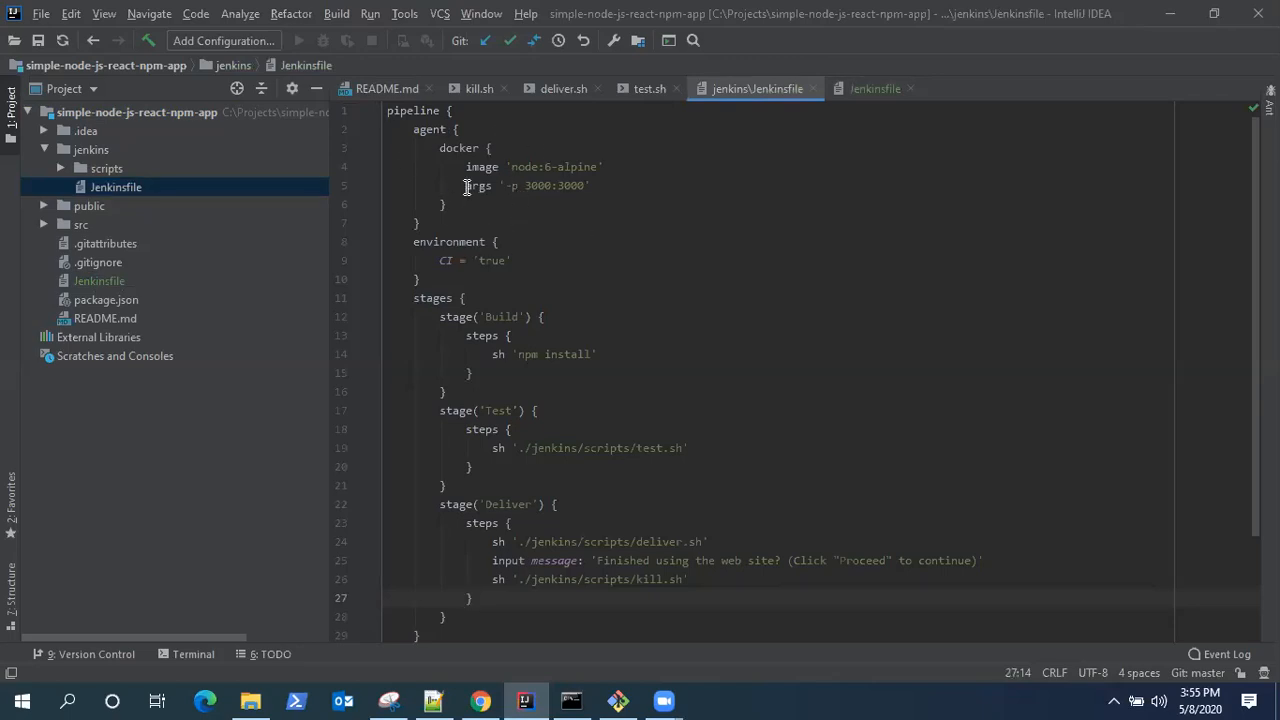
mouse_move(556, 470)
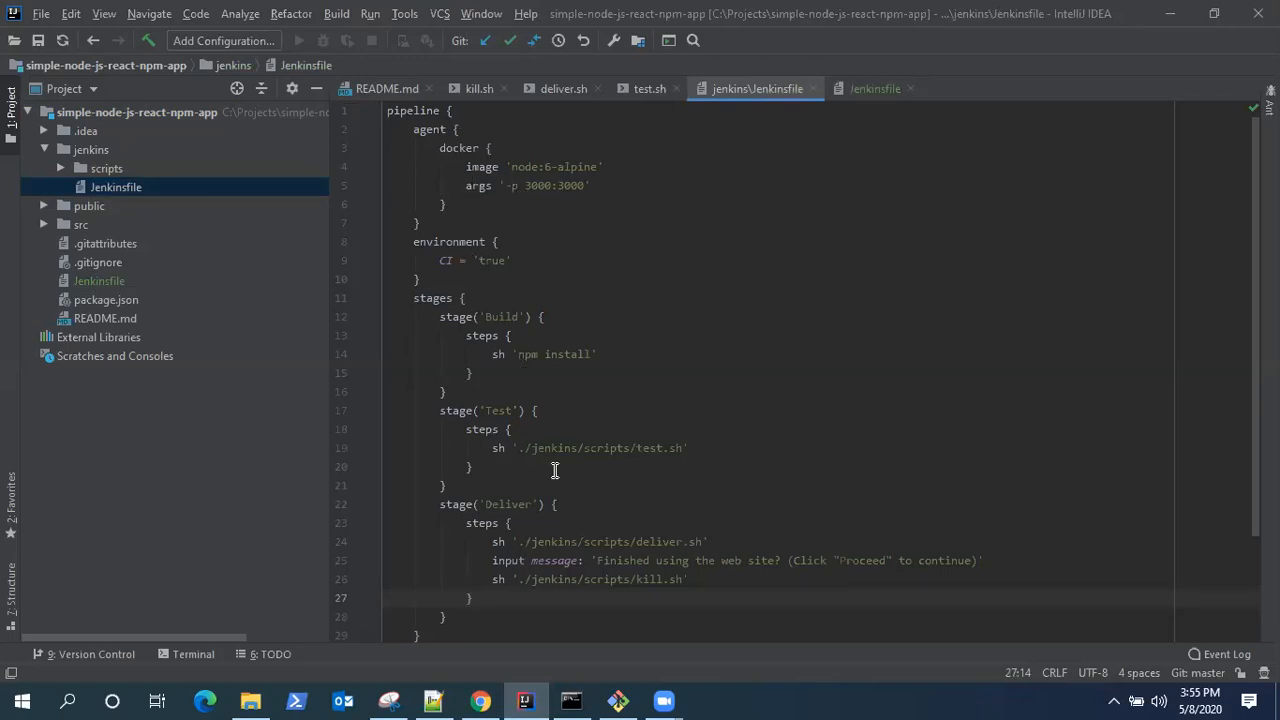
mouse_move(672, 288)
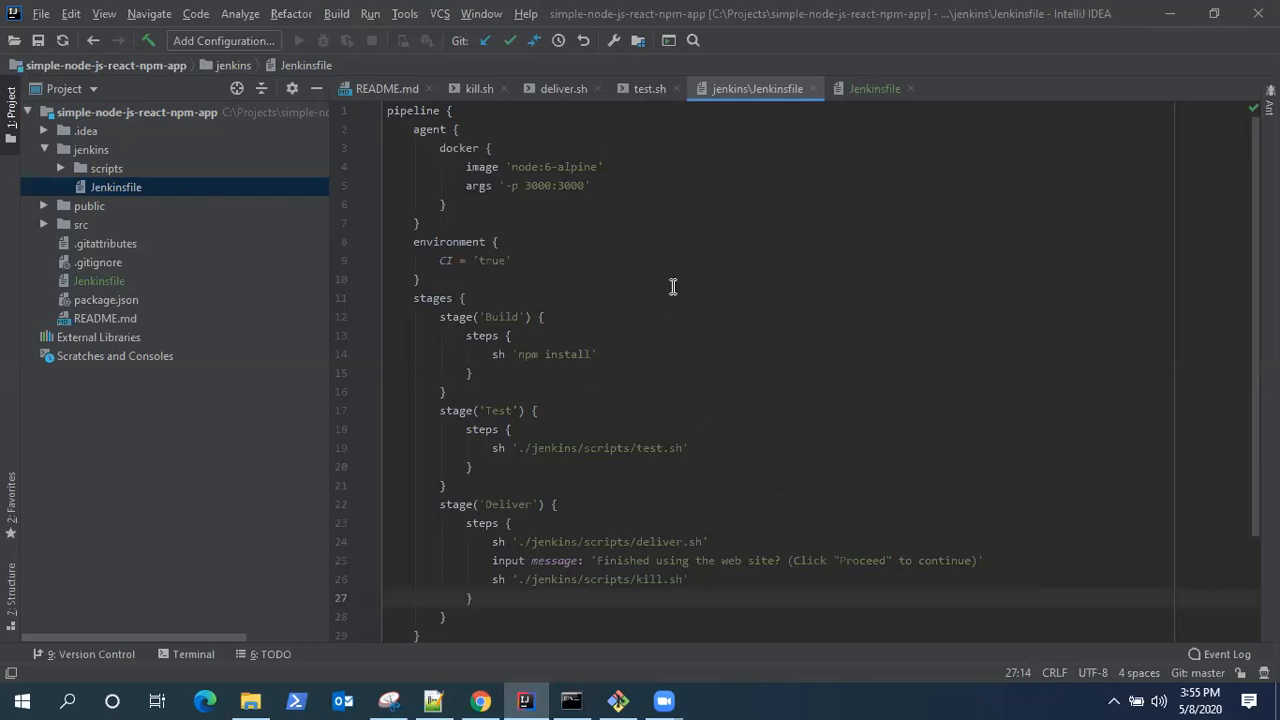
mouse_move(500, 266)
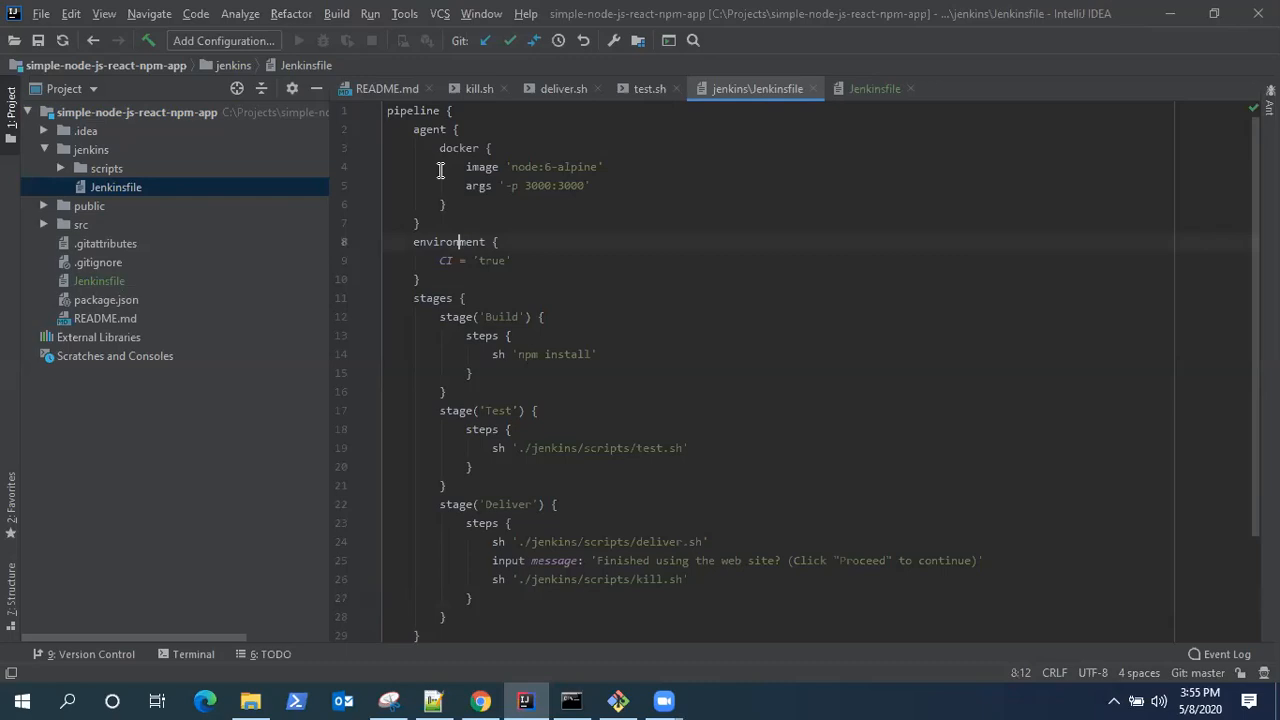
Step: Scroll through the root Jenkinsfile holding the pasted pipeline trimmed to the Build stage
scroll("down", 3)
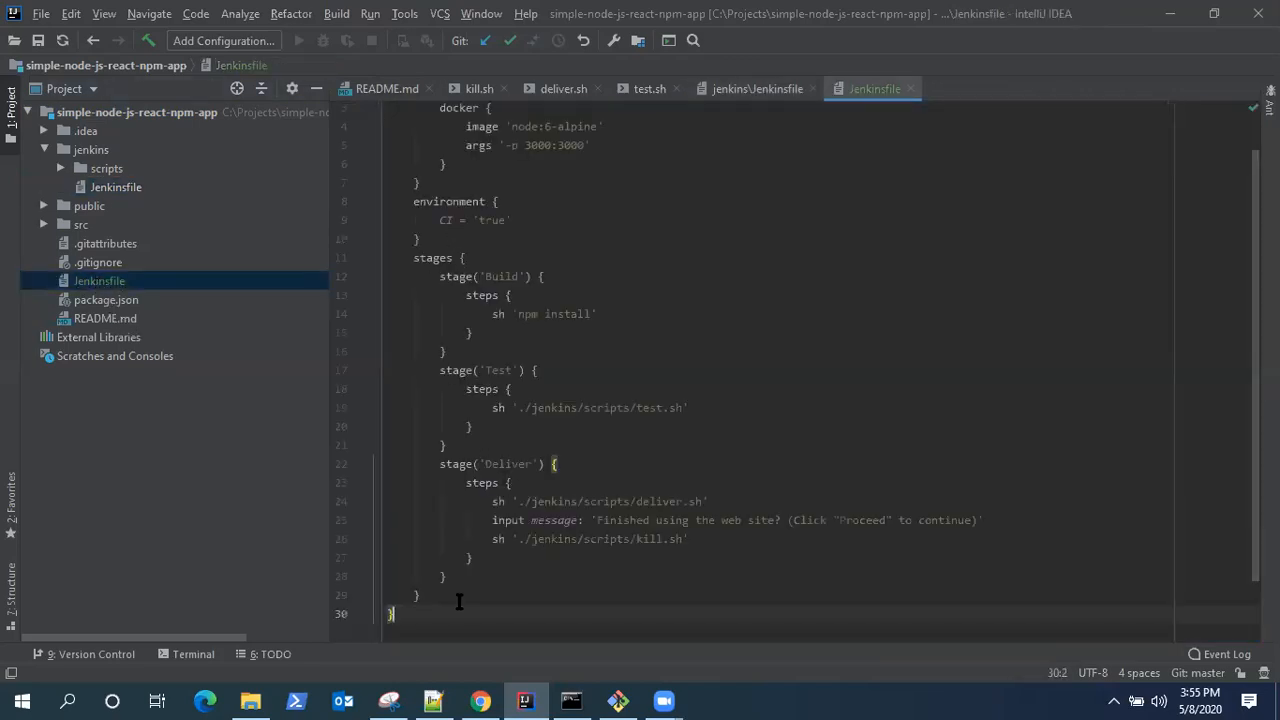
scroll("up", 3)
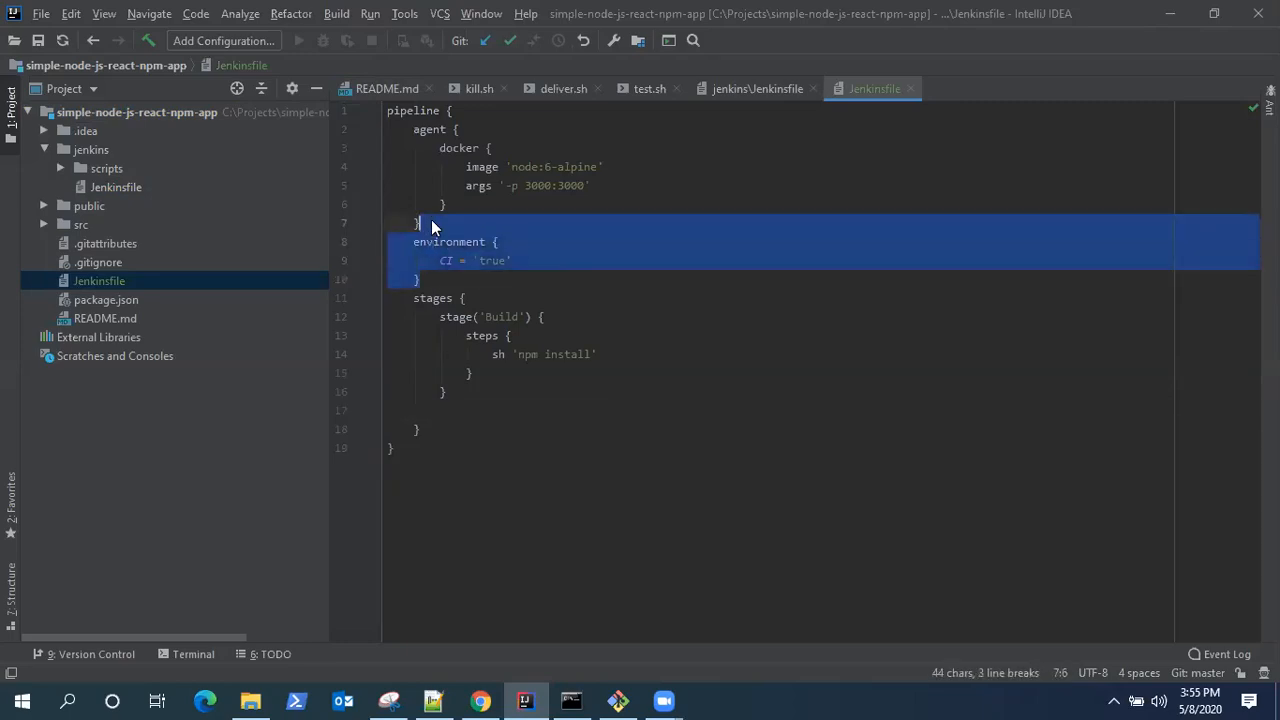
Step: Delete the environment block and highlight the node:6-alpine Docker image line
key("Delete")
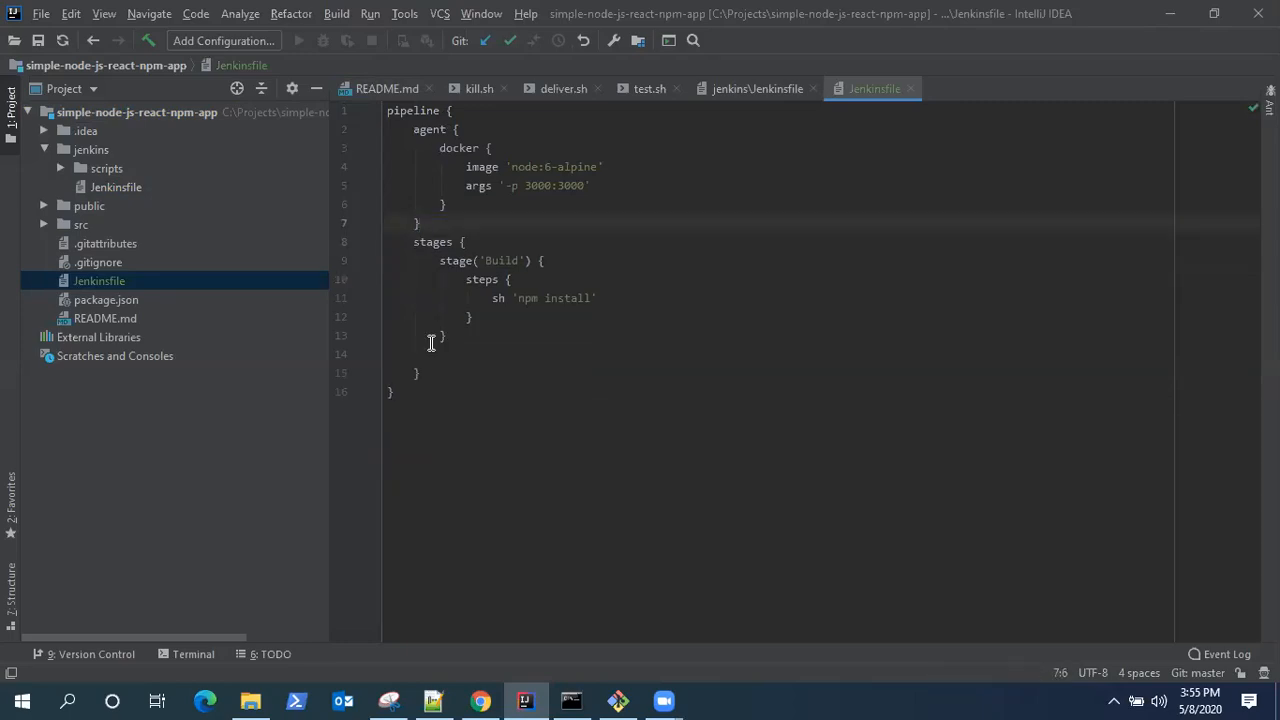
left_click(436, 354)
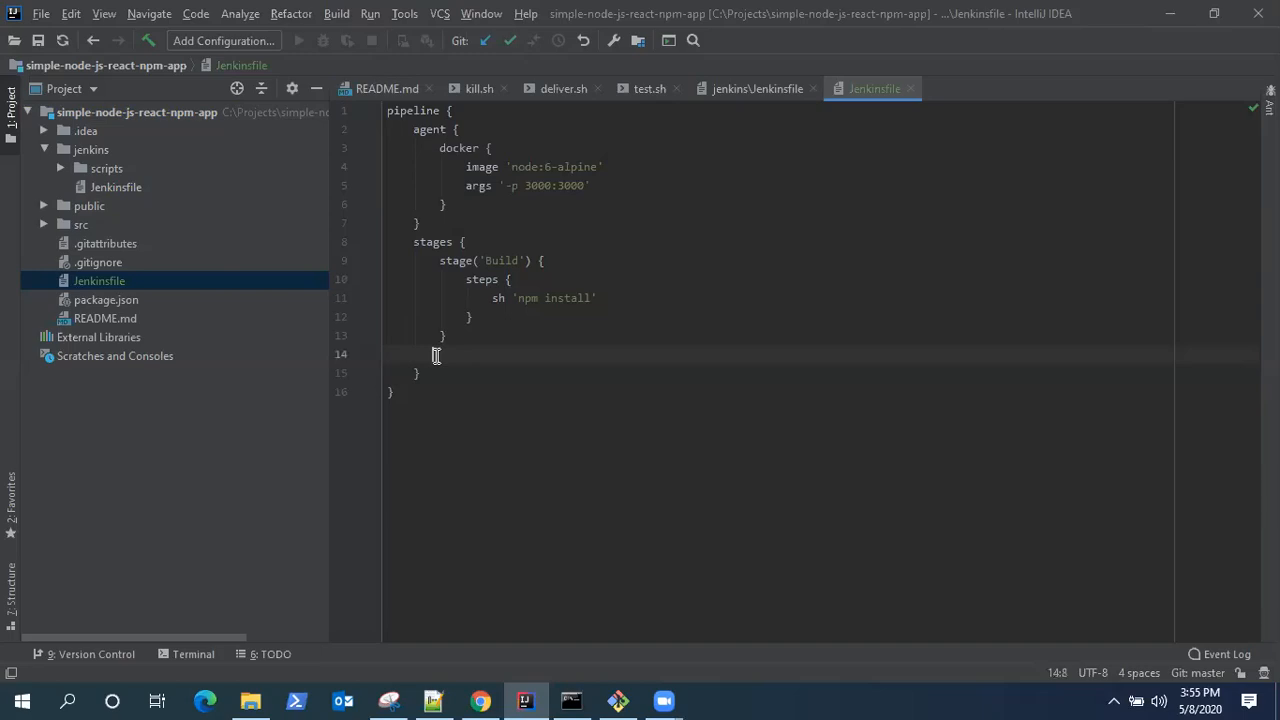
mouse_move(490, 214)
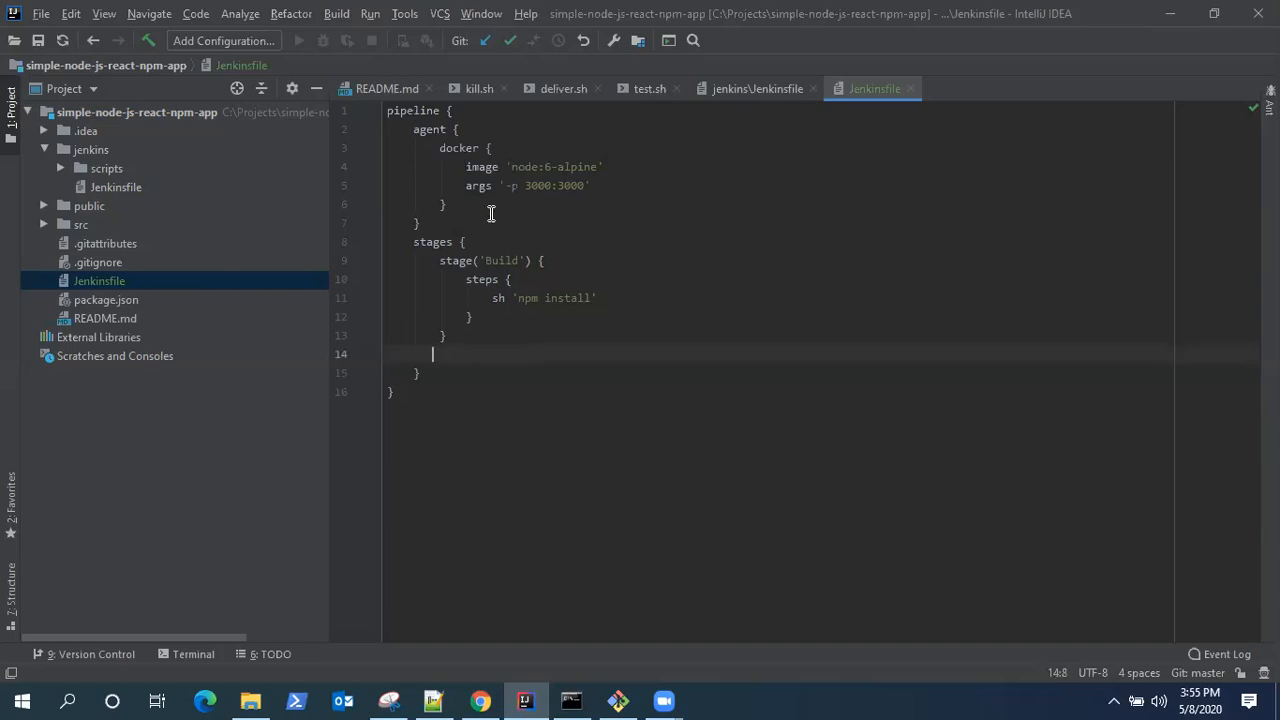
left_click(436, 148)
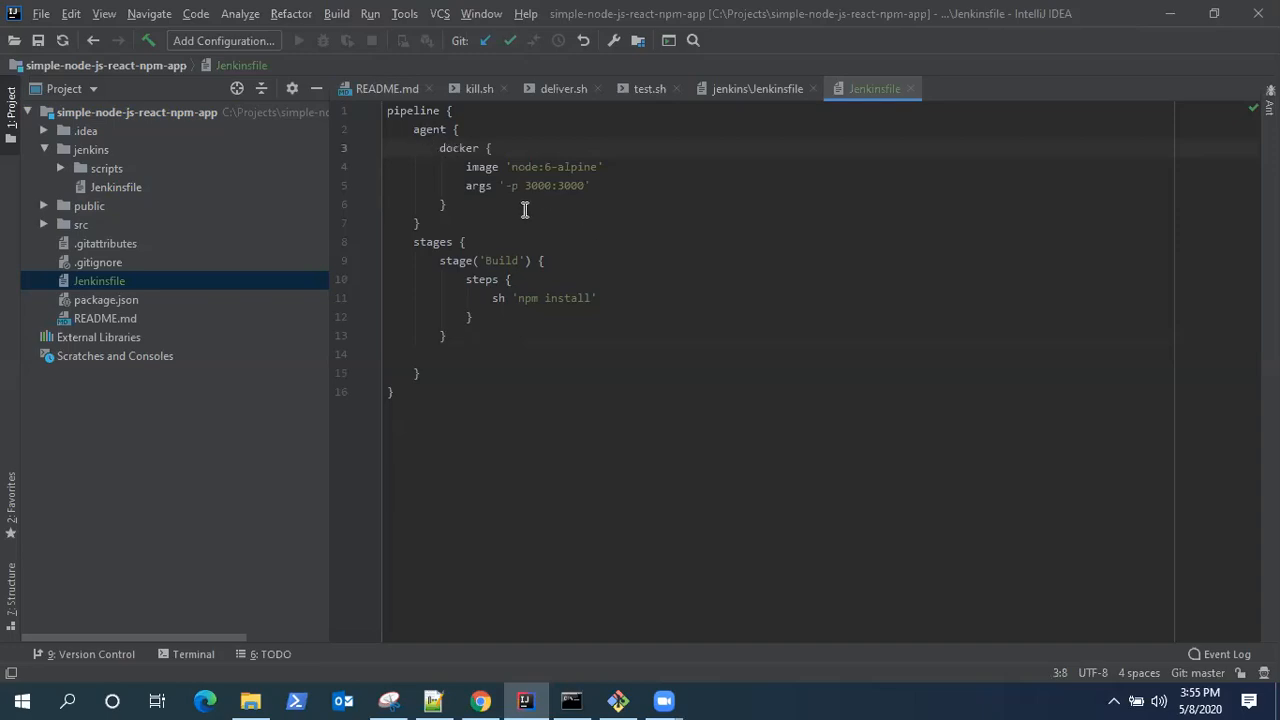
left_click_drag(466, 168, 590, 184)
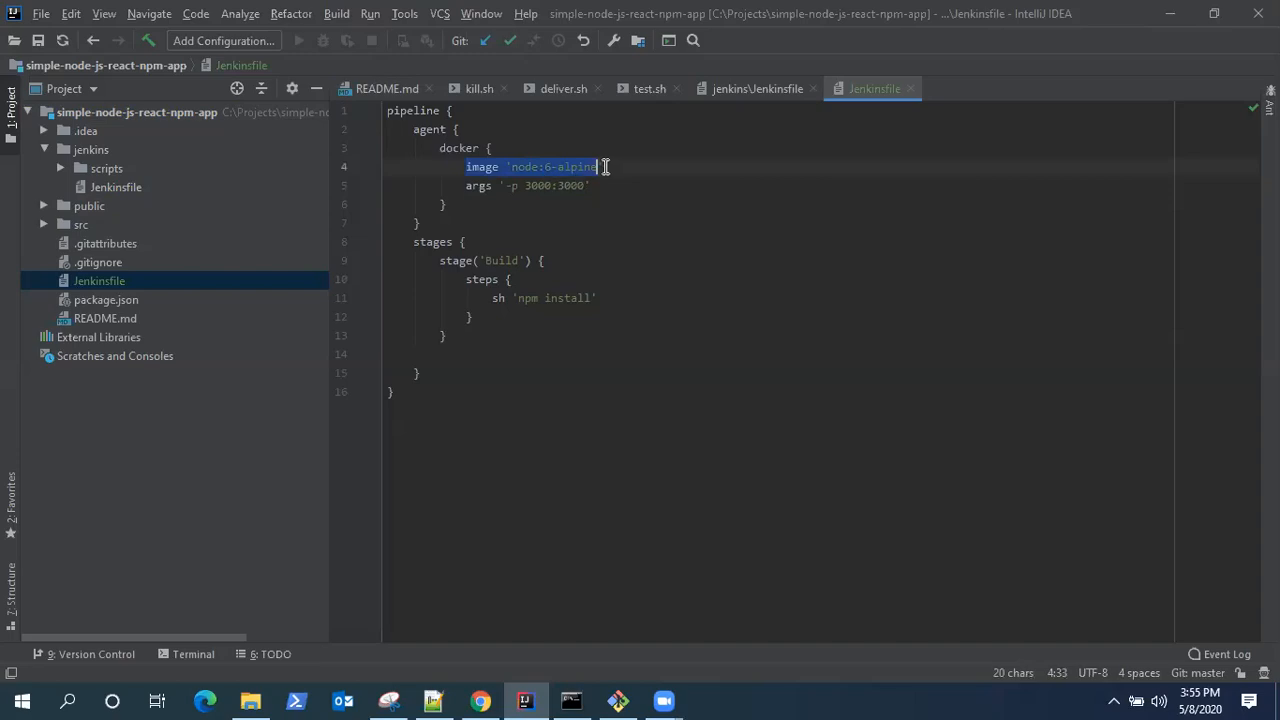
left_click(532, 168)
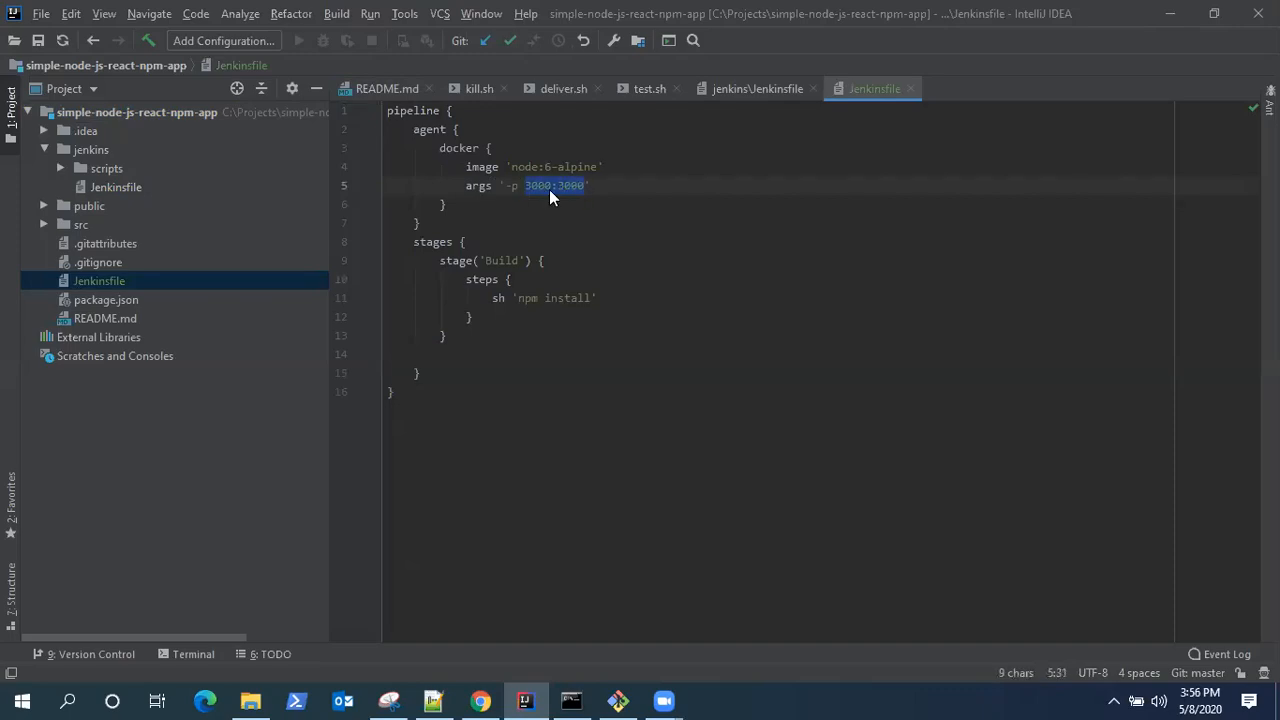
mouse_move(584, 192)
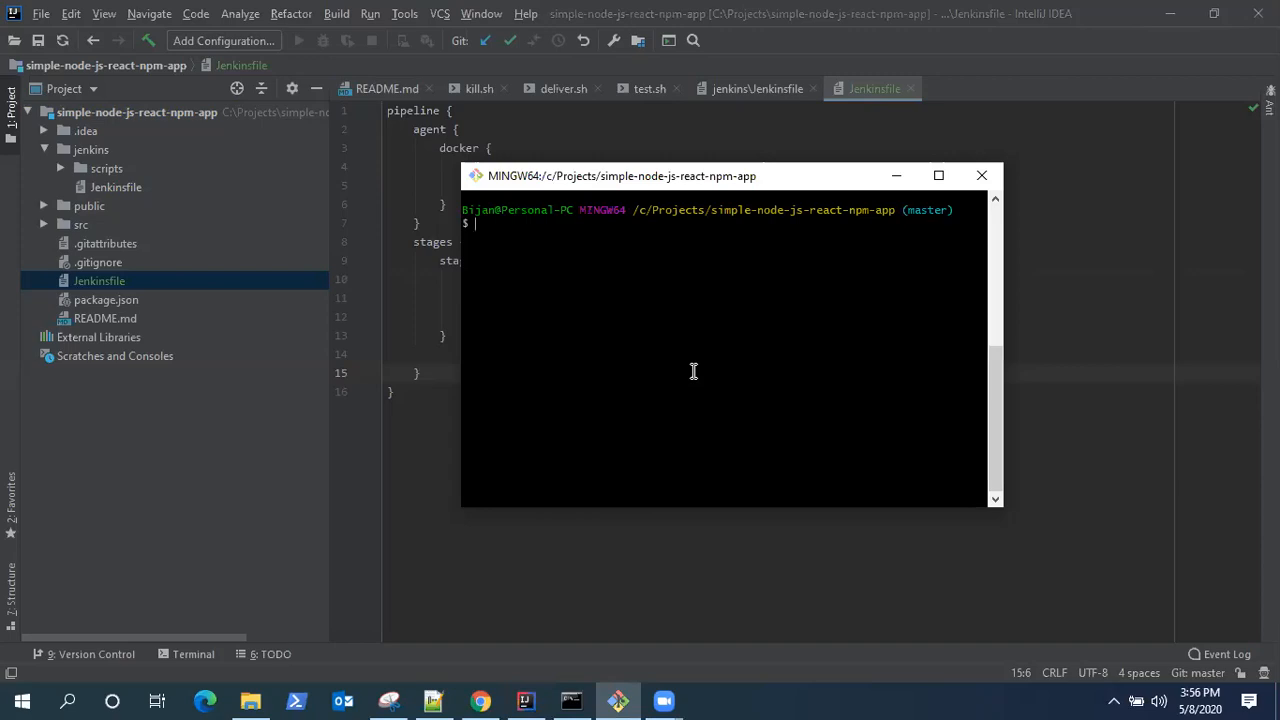
Step: Commit the Jenkinsfile with message "Jenkins File" and git push it to the remote
type("git co")
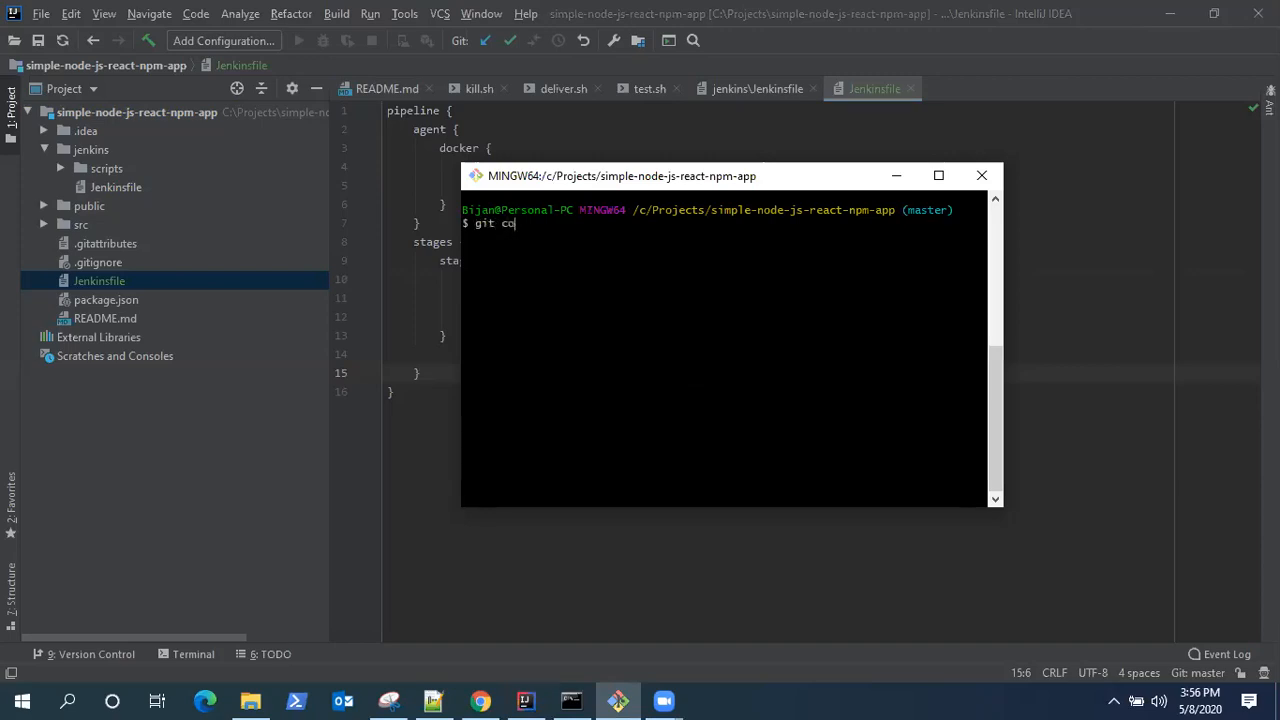
type("mmit -m")
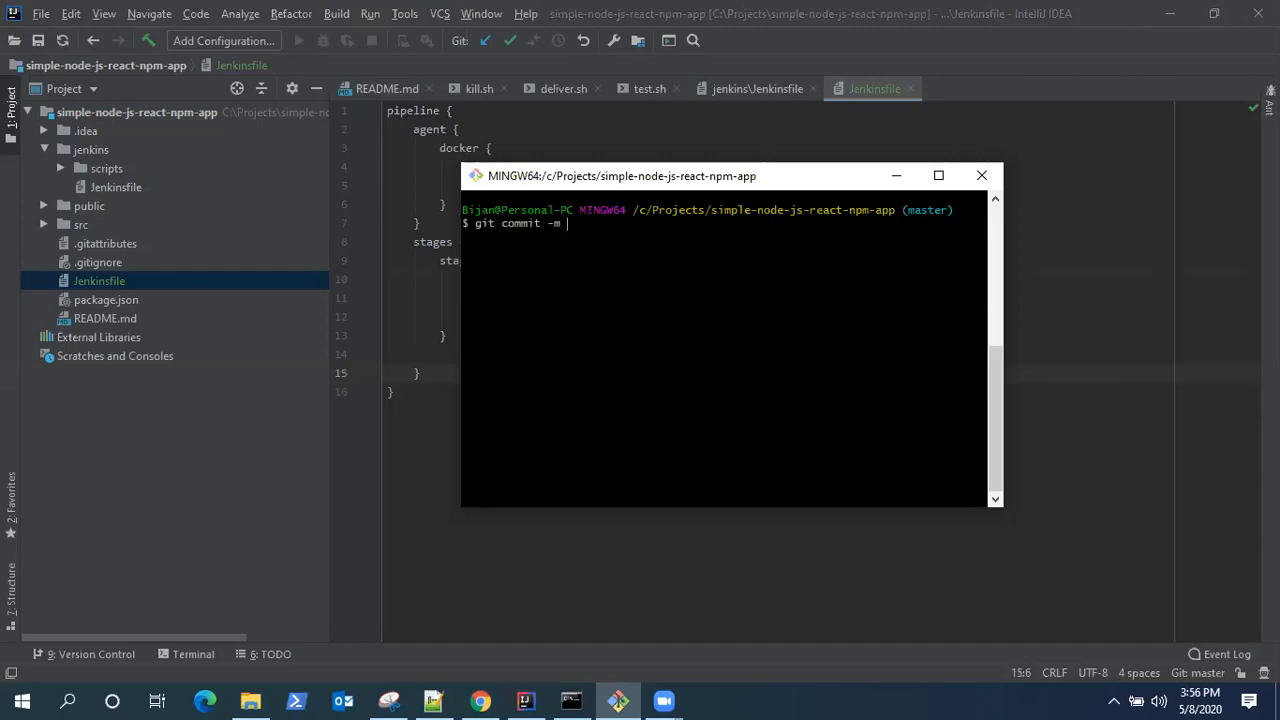
type("\"JEnkins")
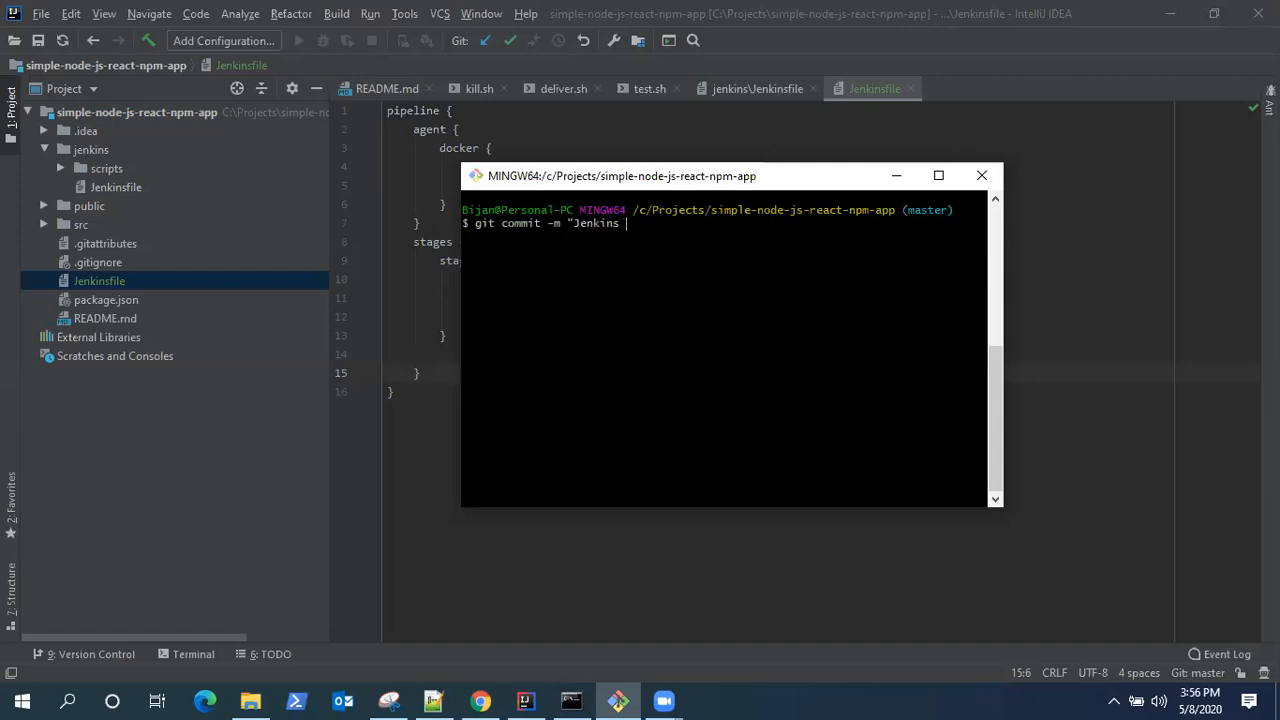
type("File\"")
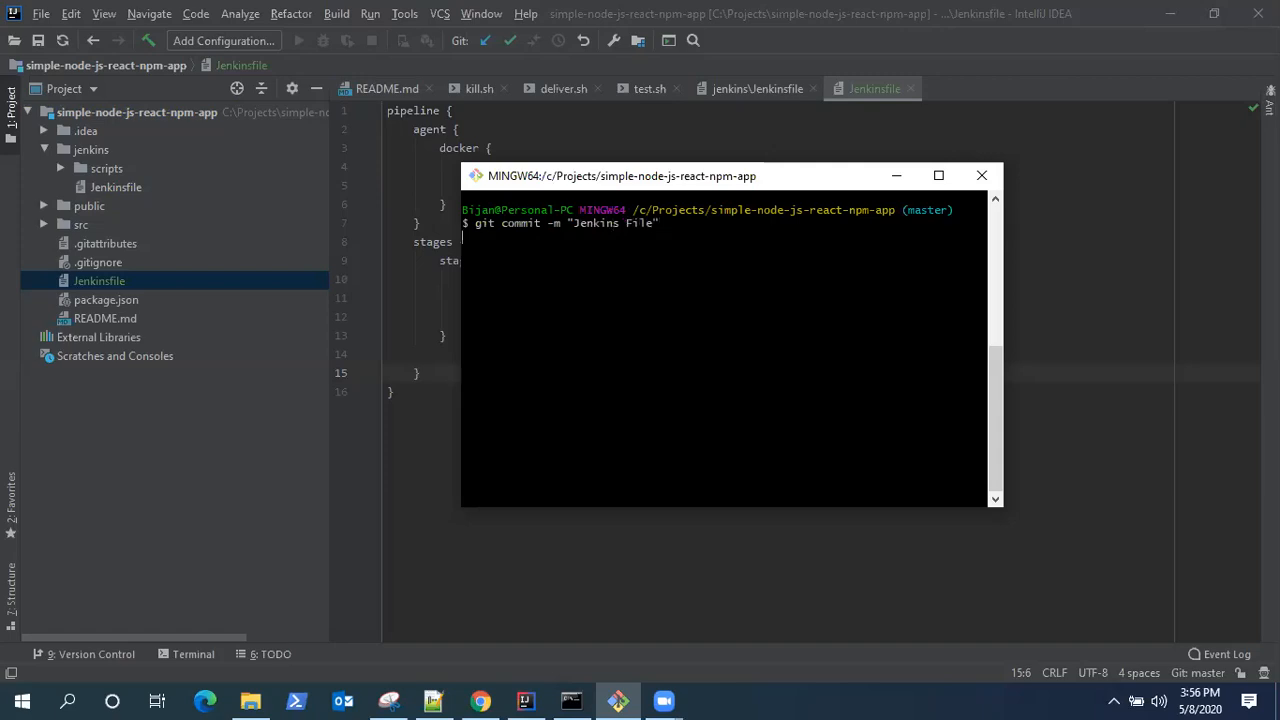
type("git p")
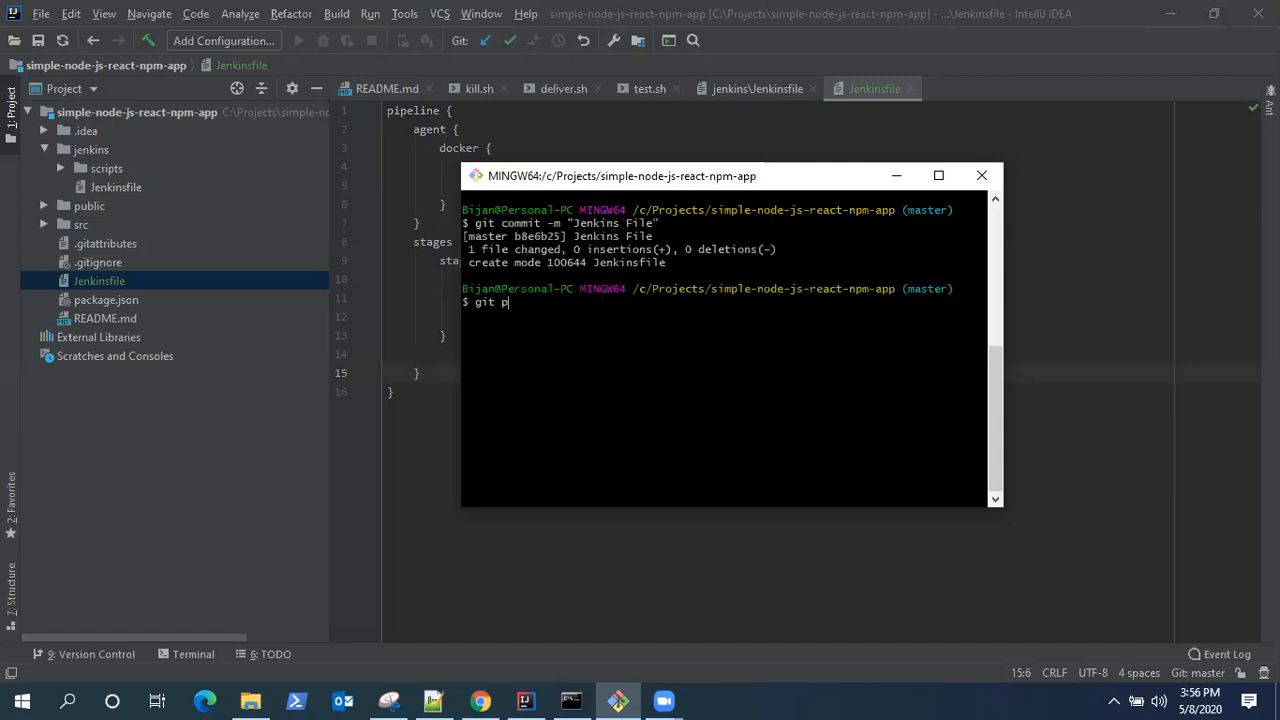
type("ush")
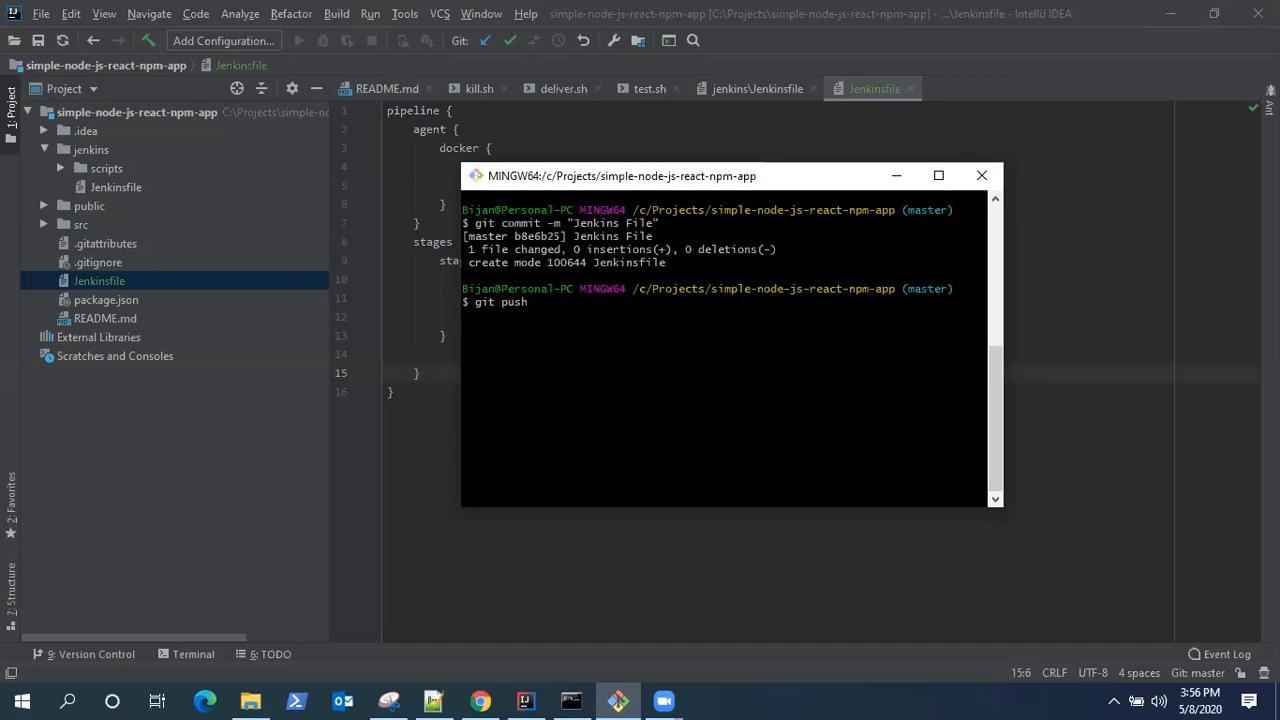
mouse_move(700, 528)
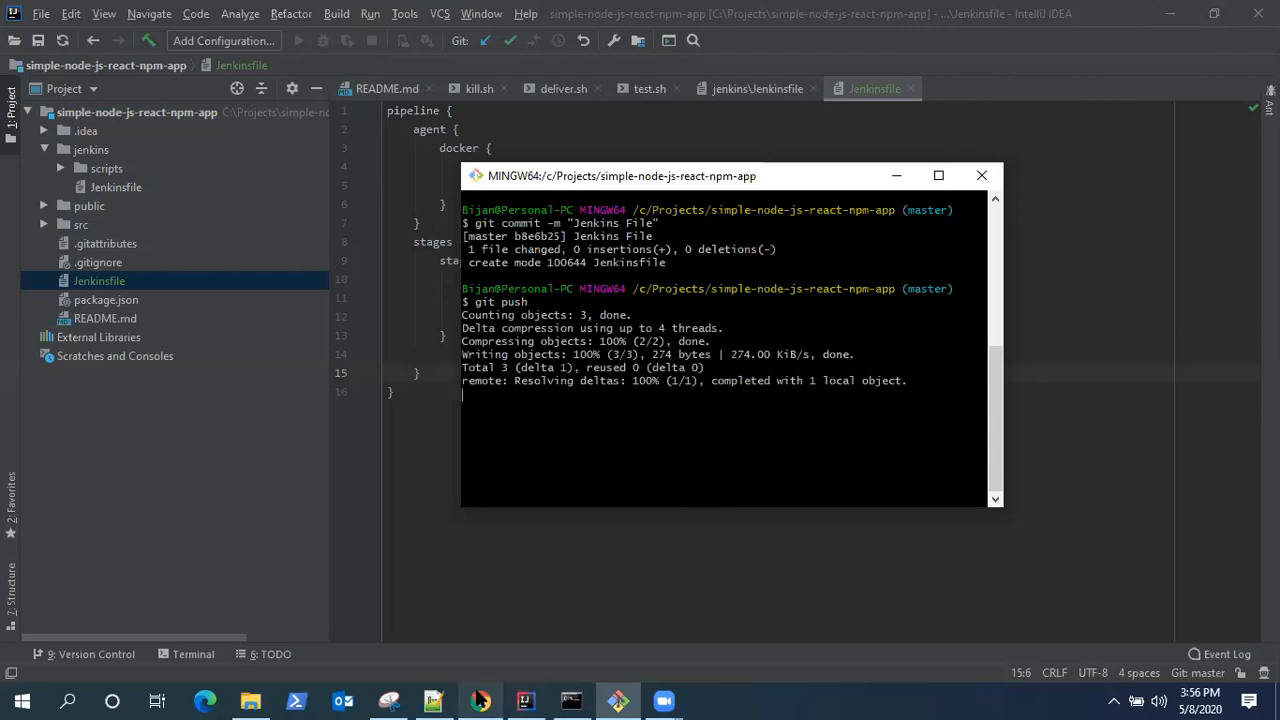
left_click(204, 700)
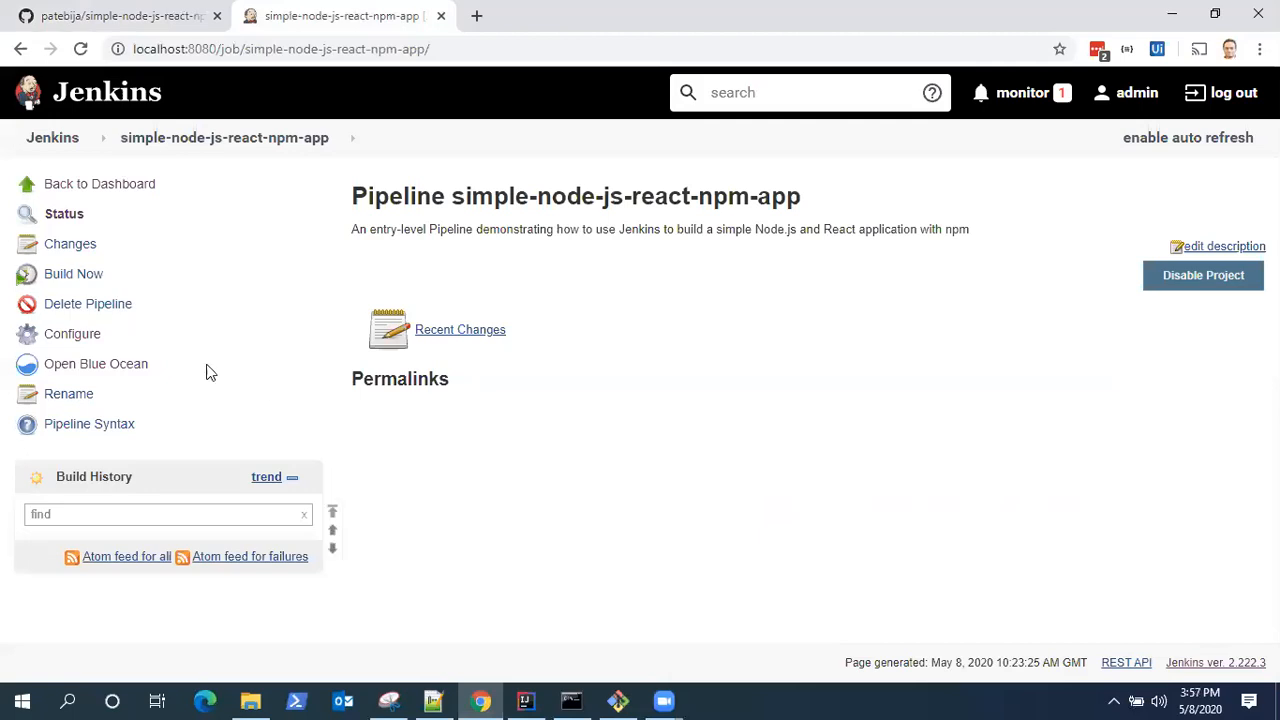
mouse_move(96, 364)
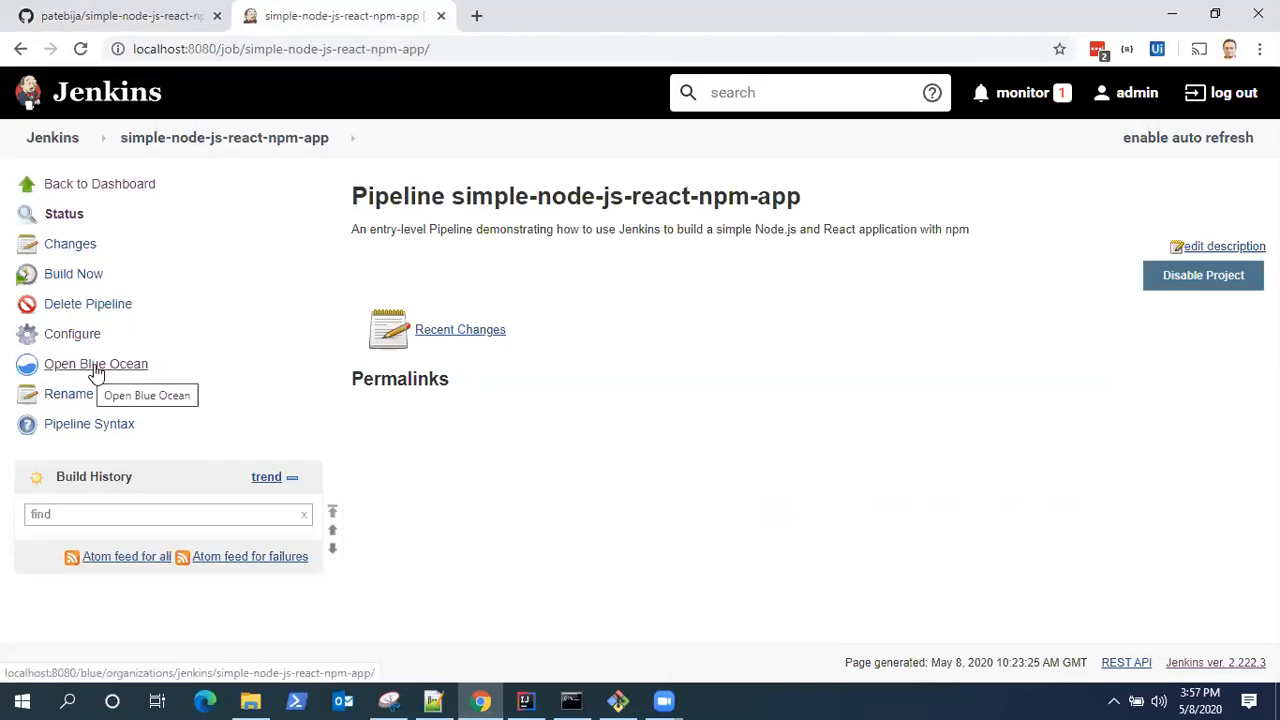
Step: From Blue Ocean, start run 1 of the pipeline and view its details and log
left_click(96, 364)
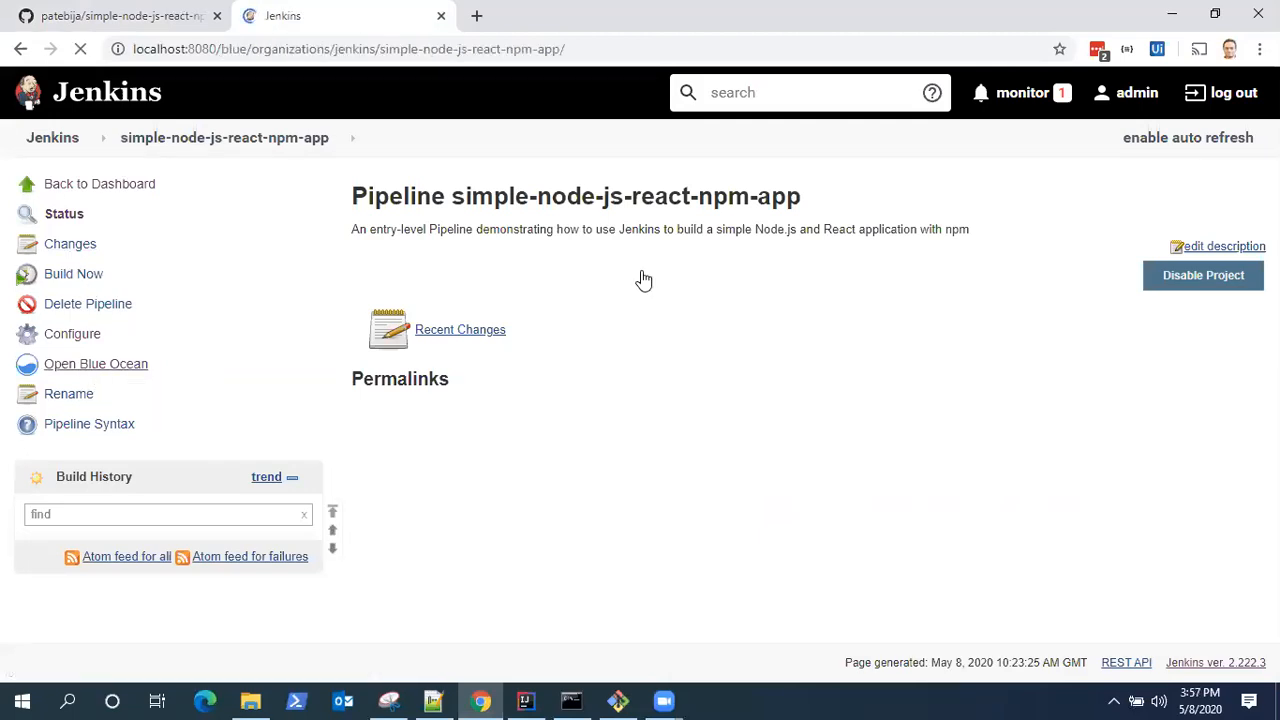
left_click(96, 364)
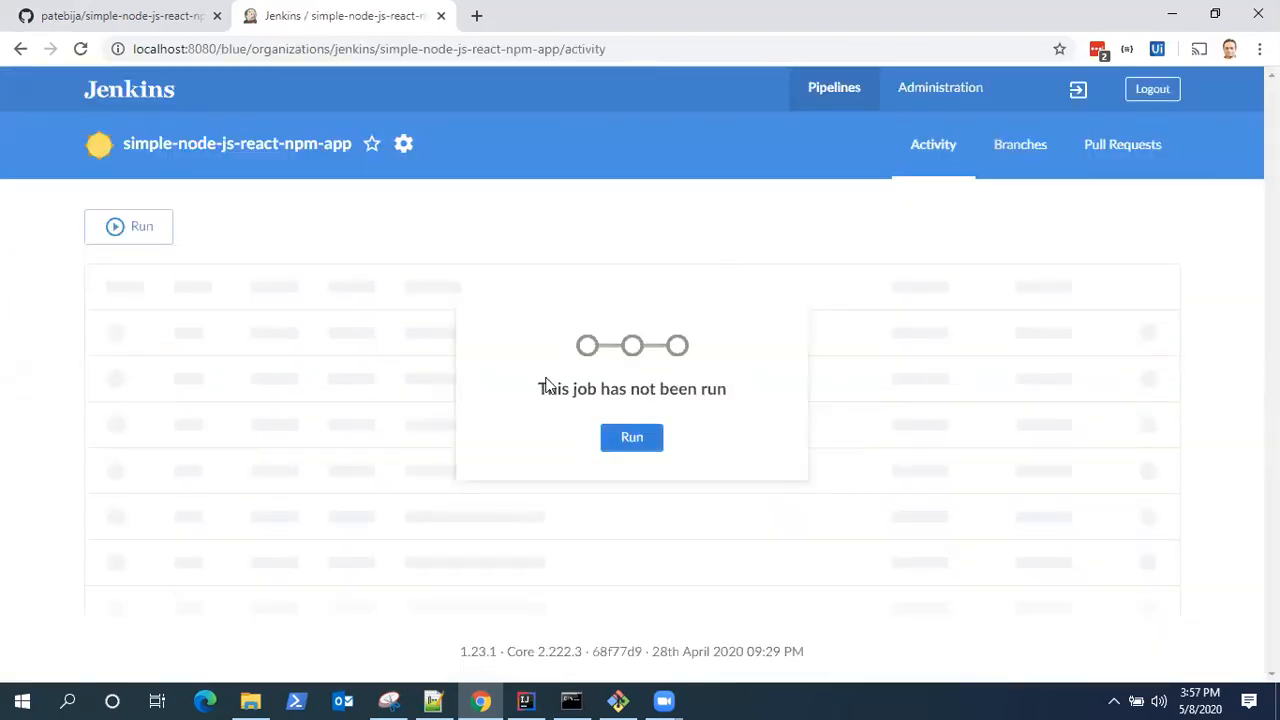
mouse_move(300, 156)
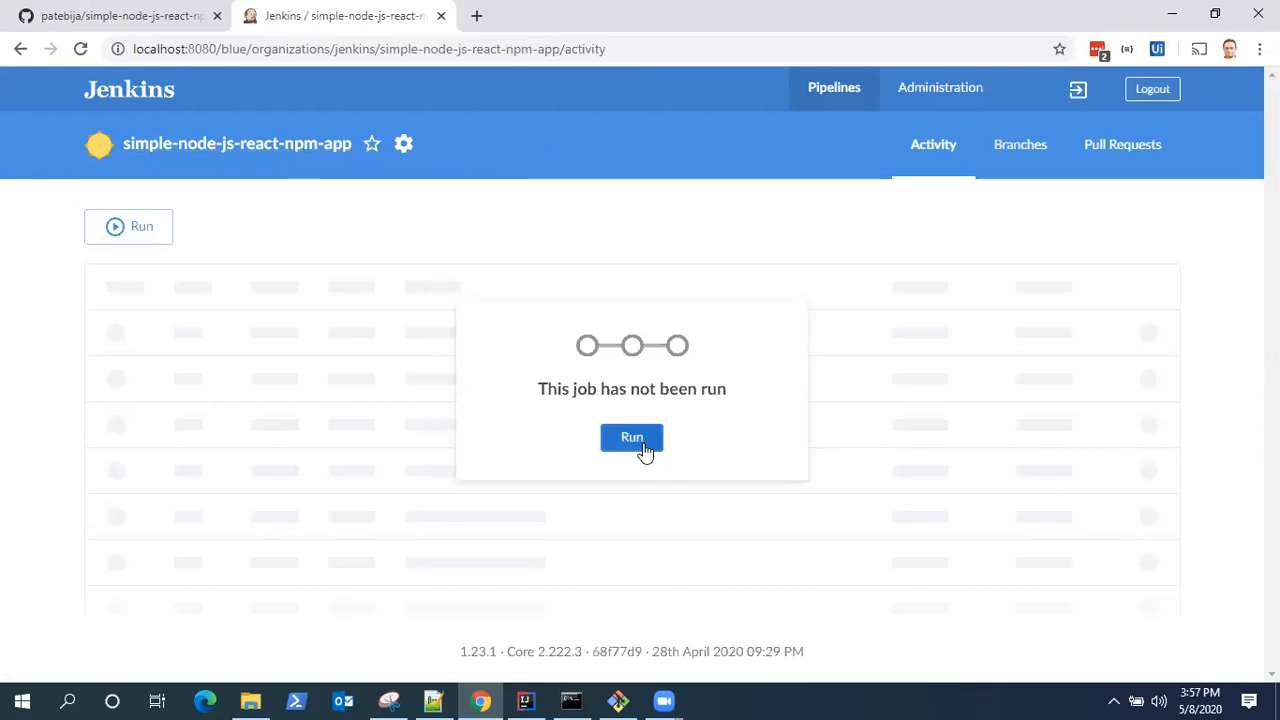
left_click(632, 436)
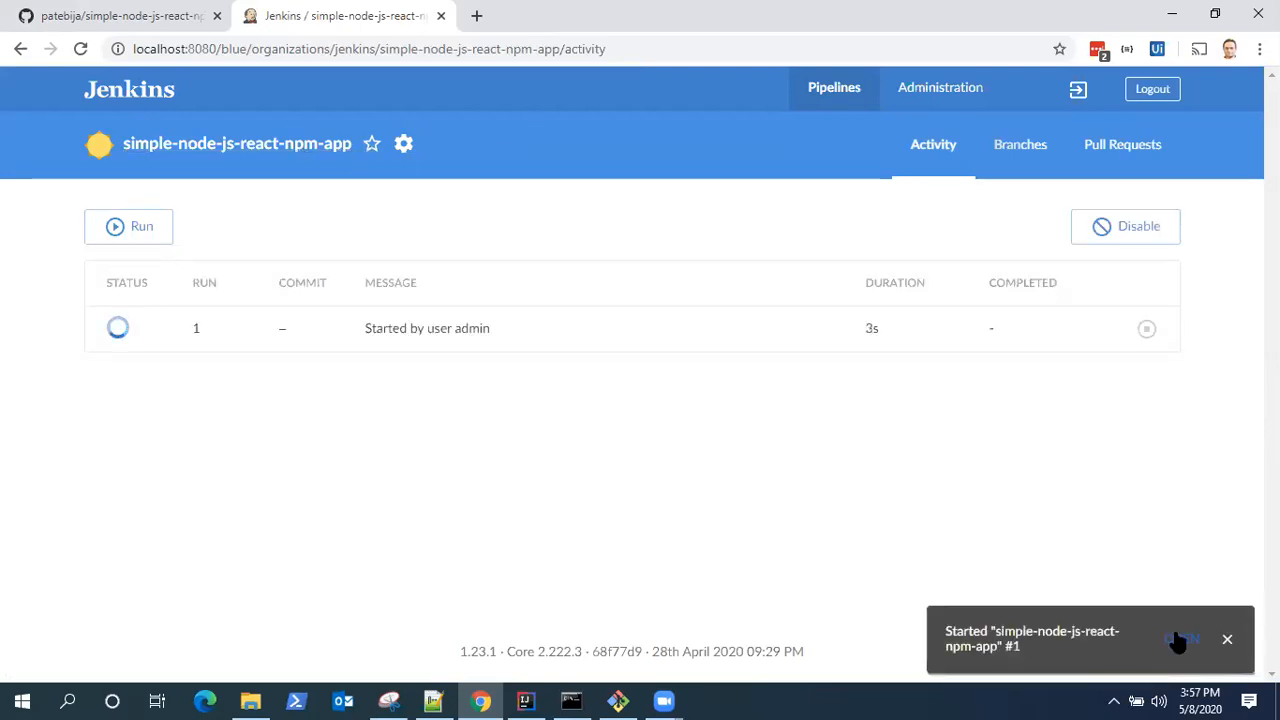
left_click(428, 328)
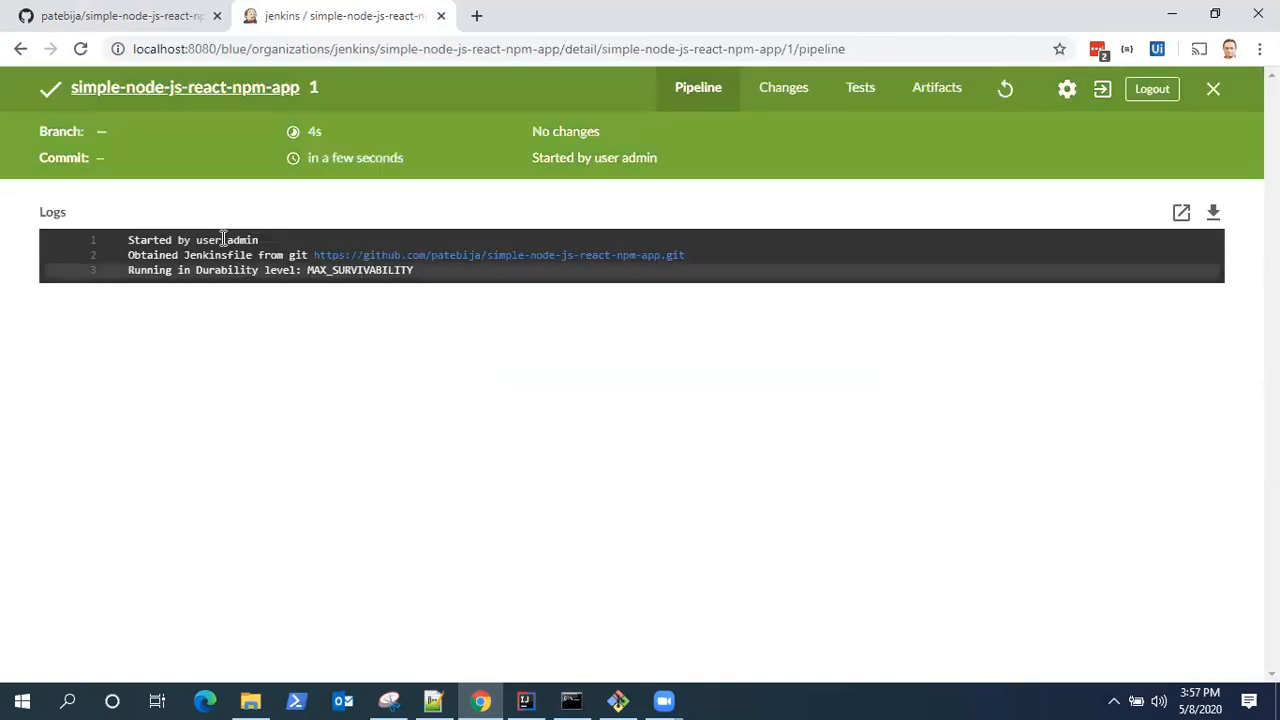
mouse_move(404, 388)
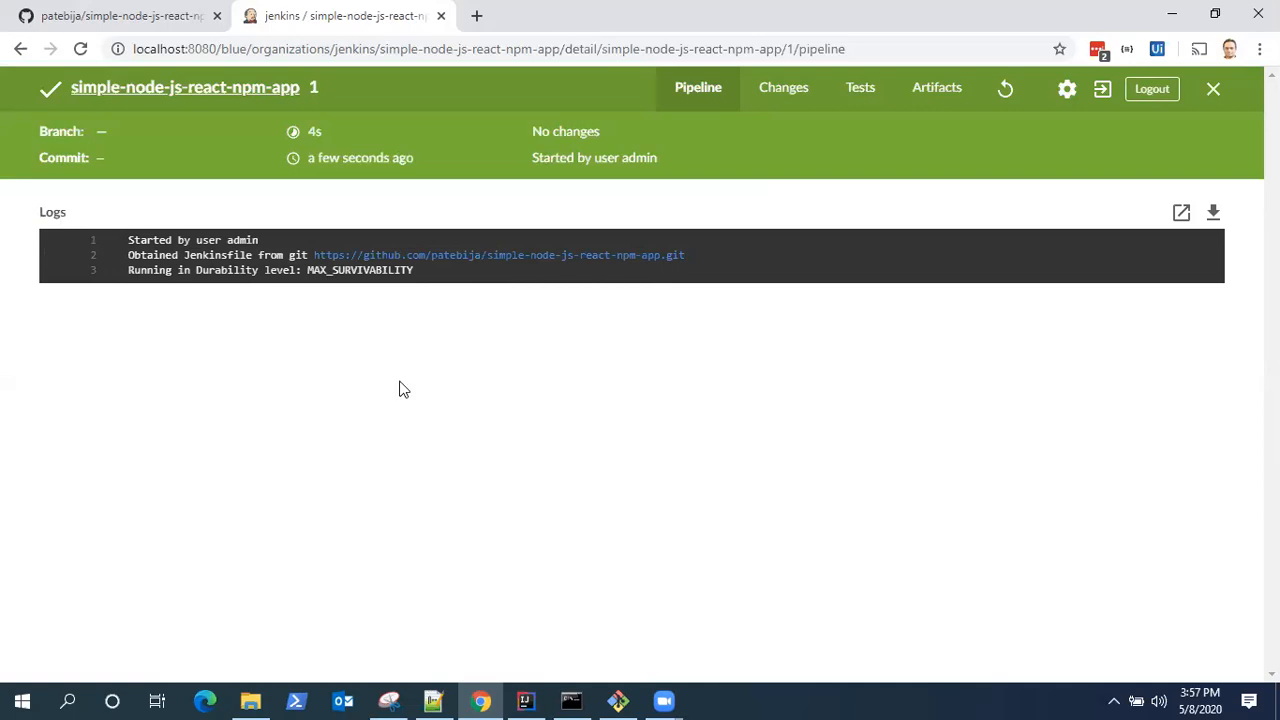
mouse_move(740, 168)
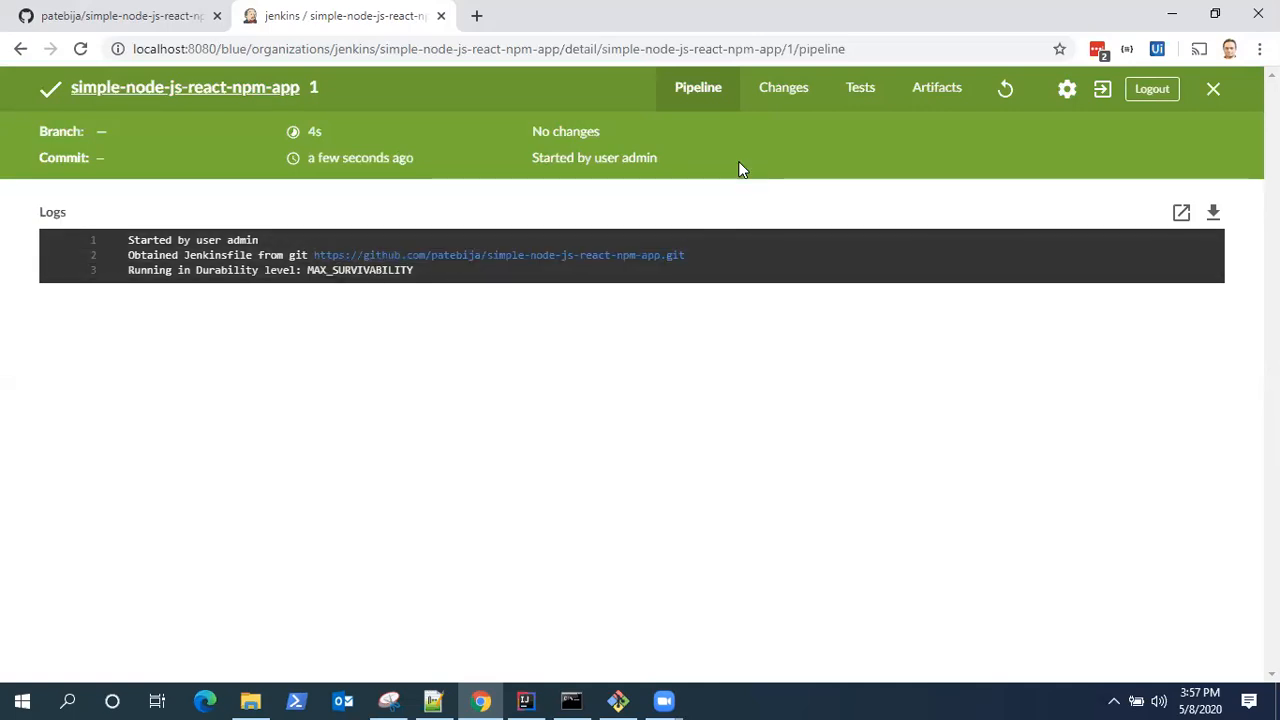
mouse_move(712, 56)
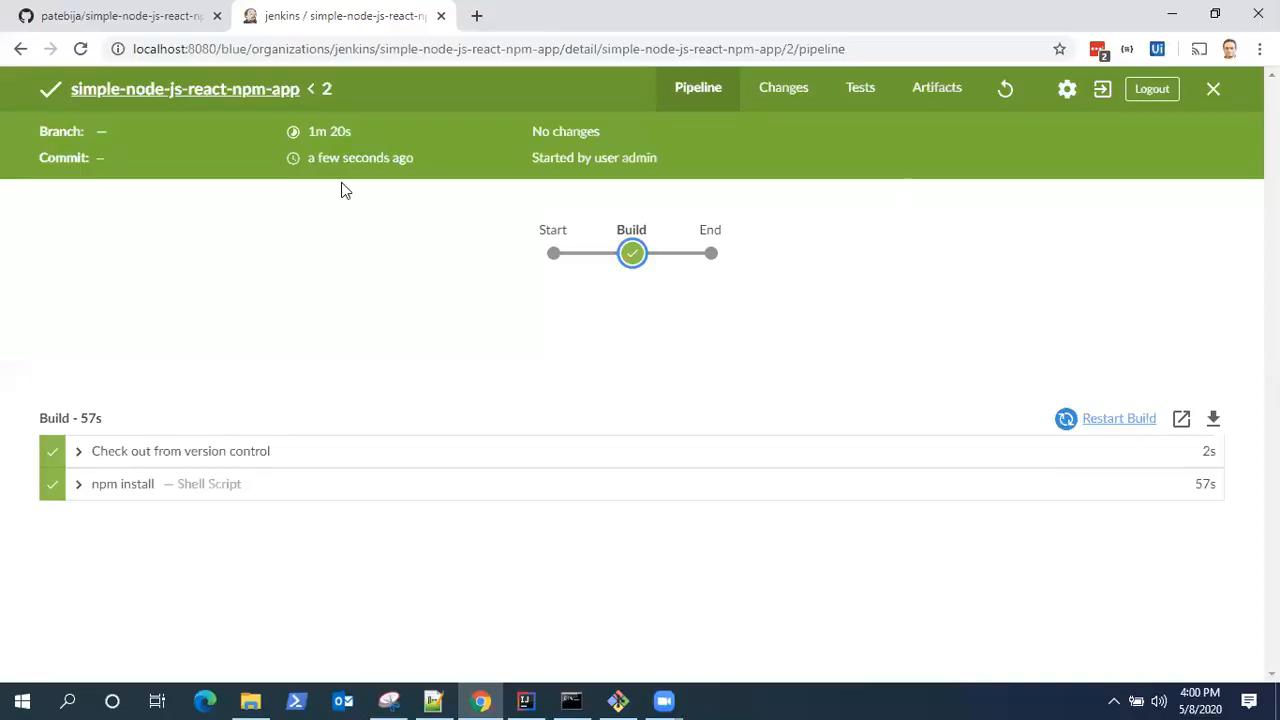
mouse_move(550, 262)
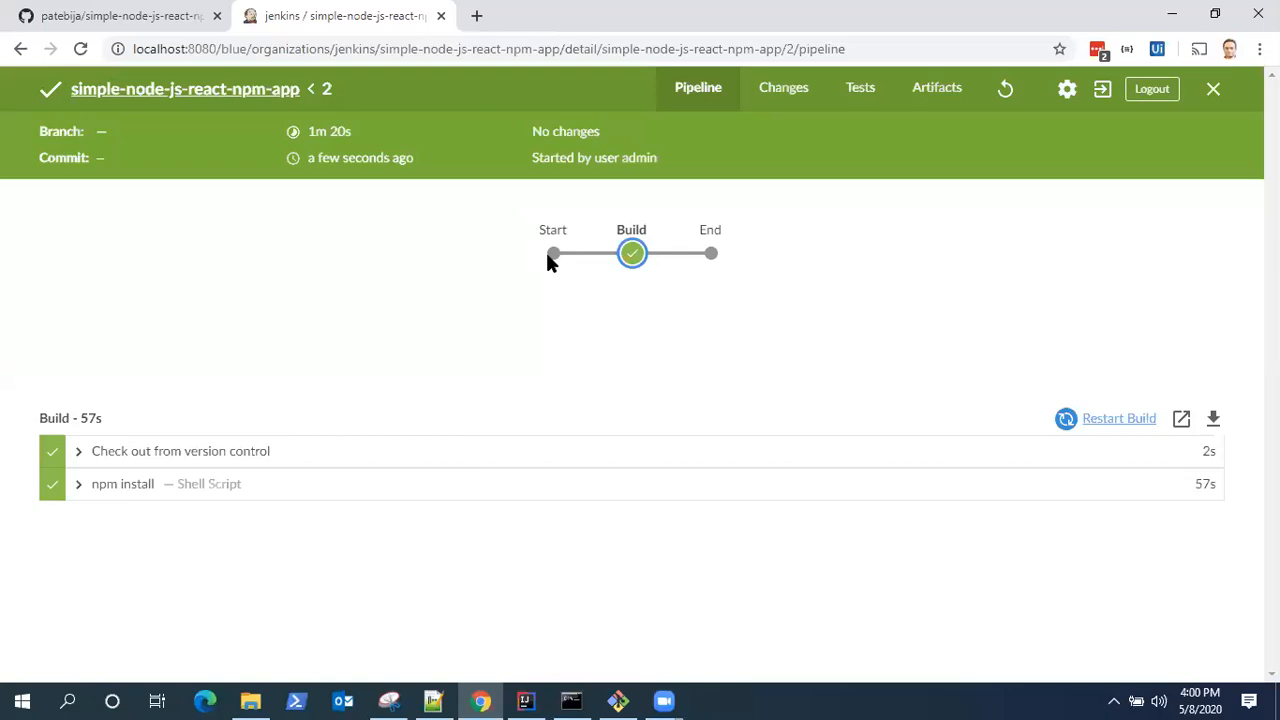
mouse_move(576, 242)
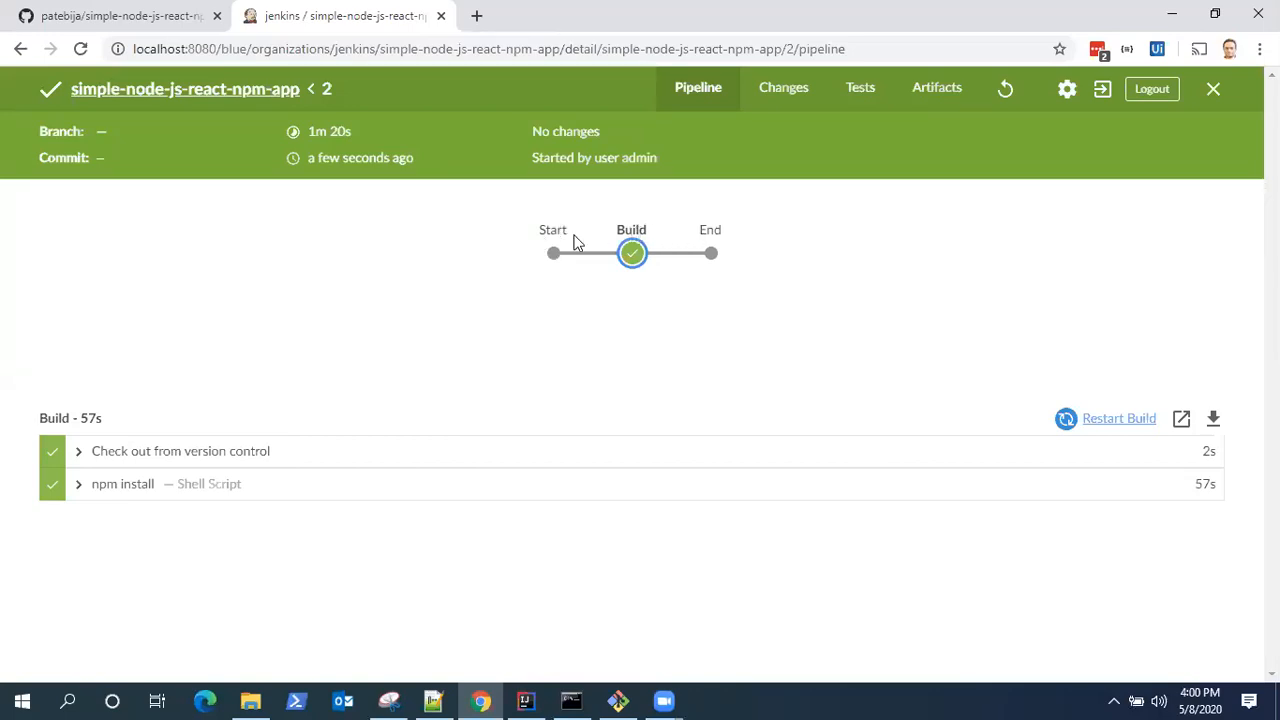
mouse_move(628, 232)
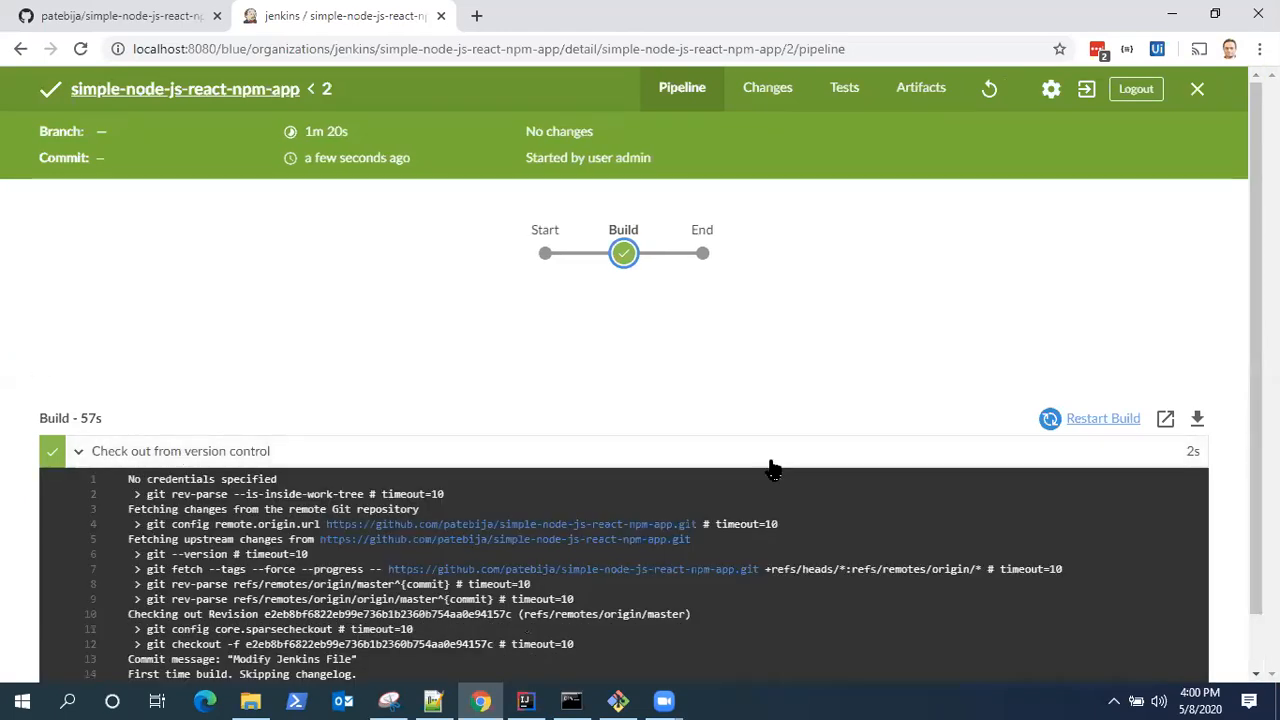
Step: Scroll through run #2's Build stage checkout and npm install logs to confirm success
scroll("down", 3)
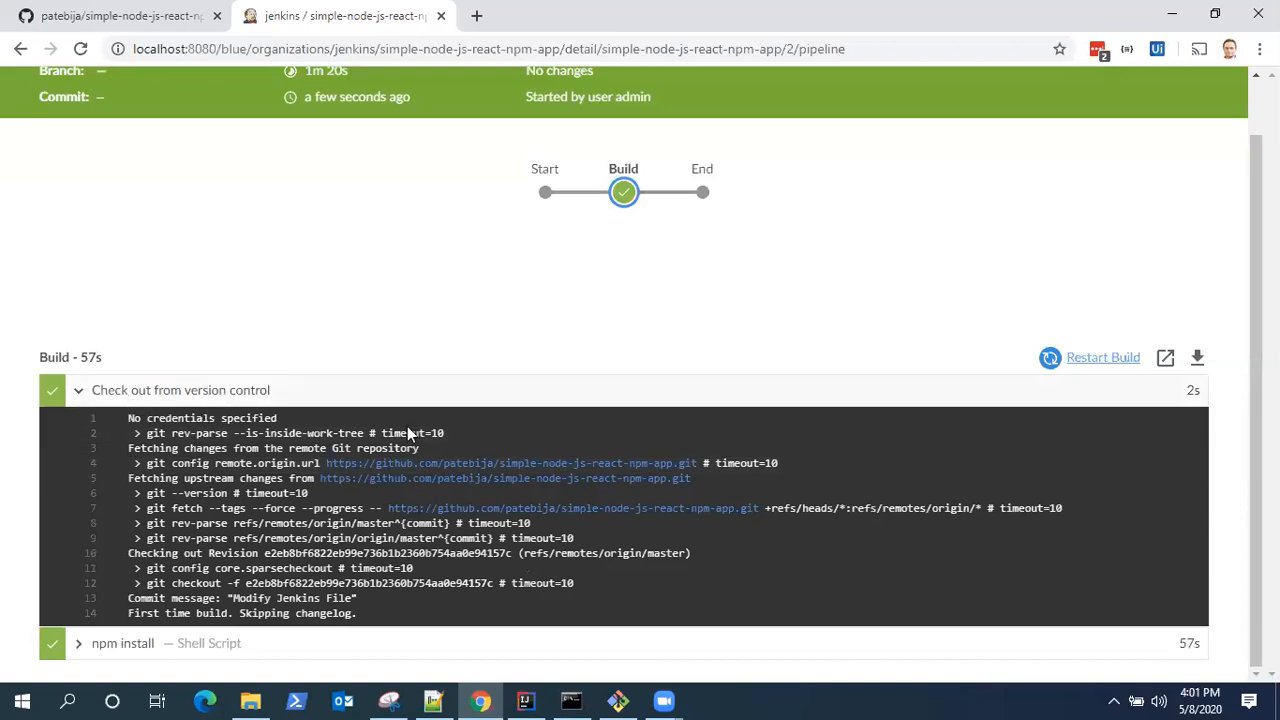
scroll("up", 3)
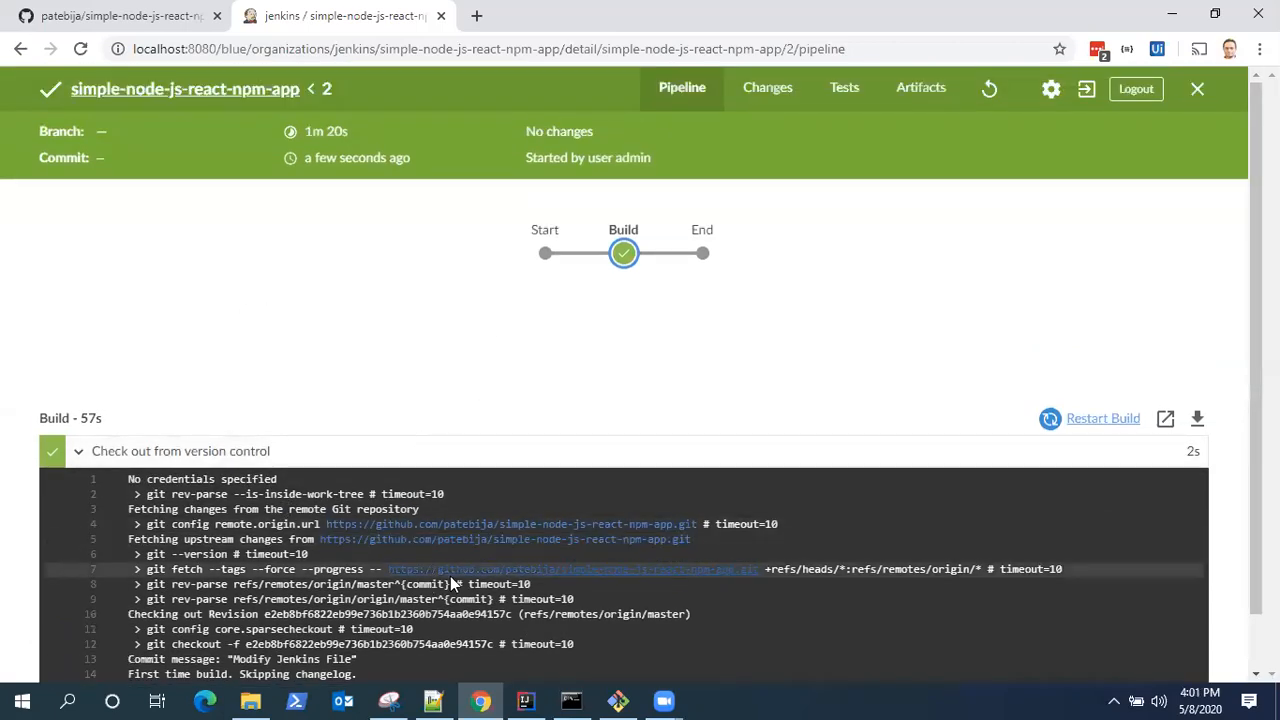
scroll("down", 3)
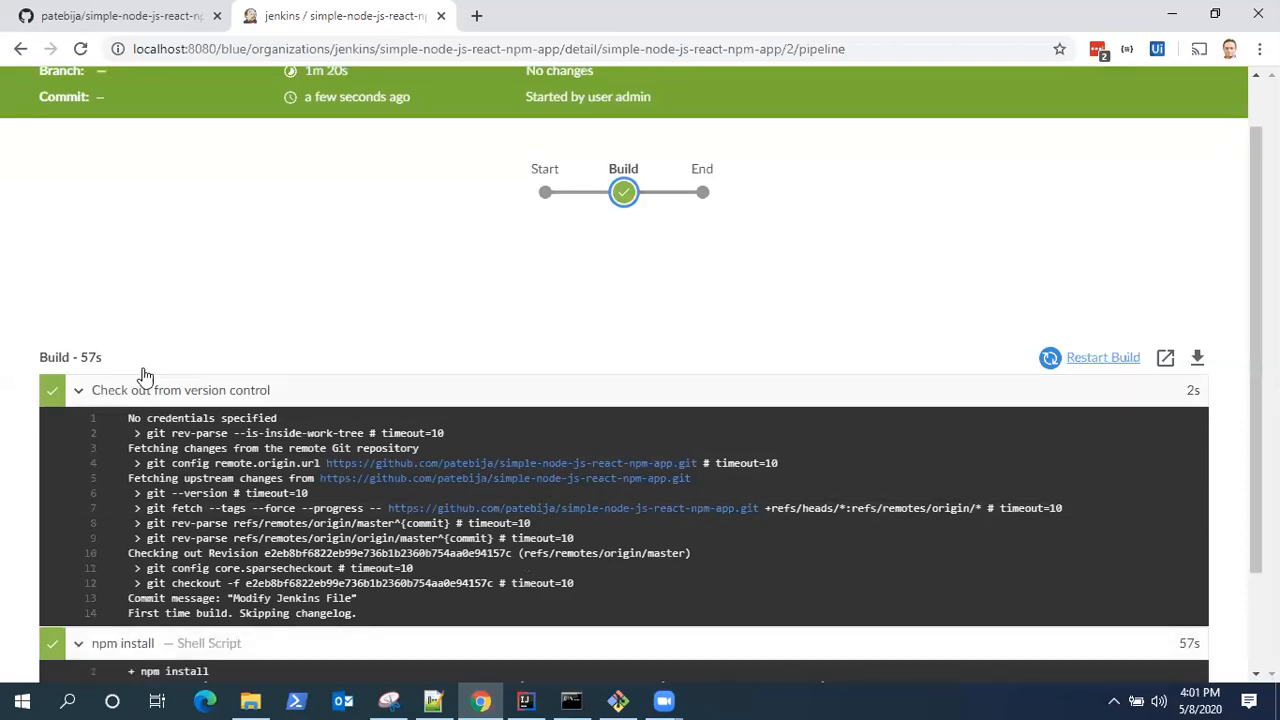
scroll("down", 3)
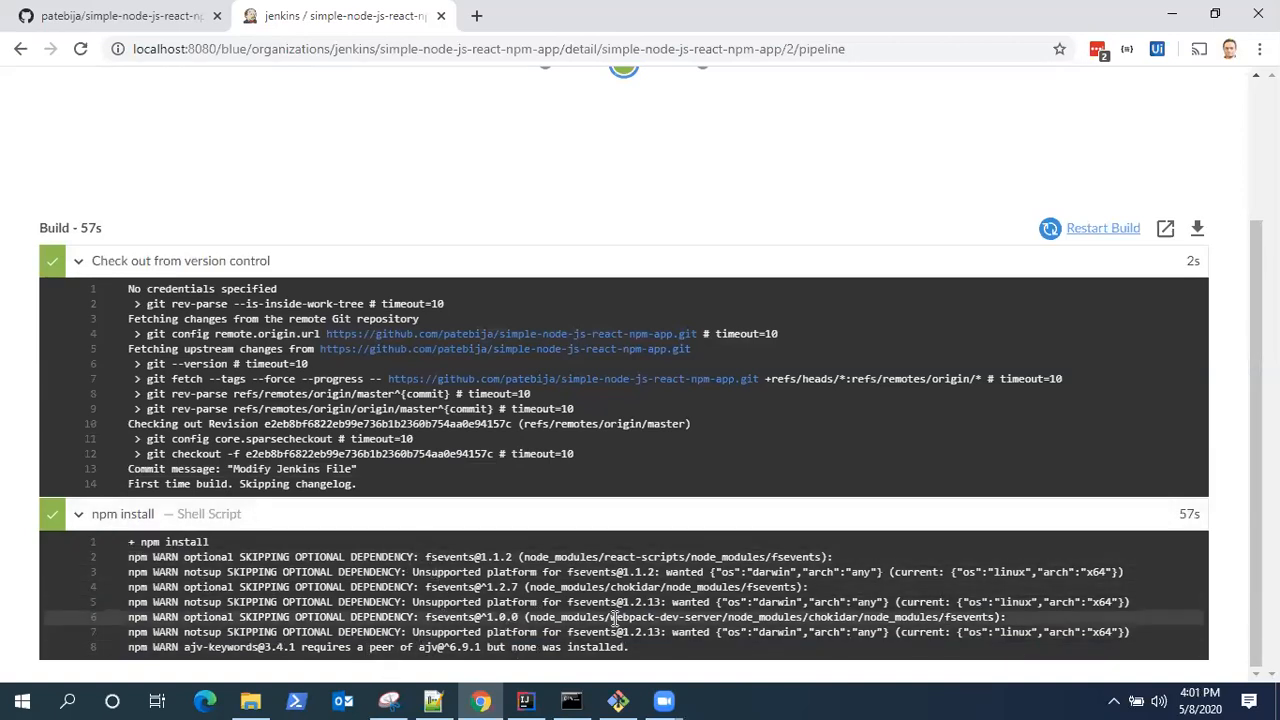
scroll("up", 3)
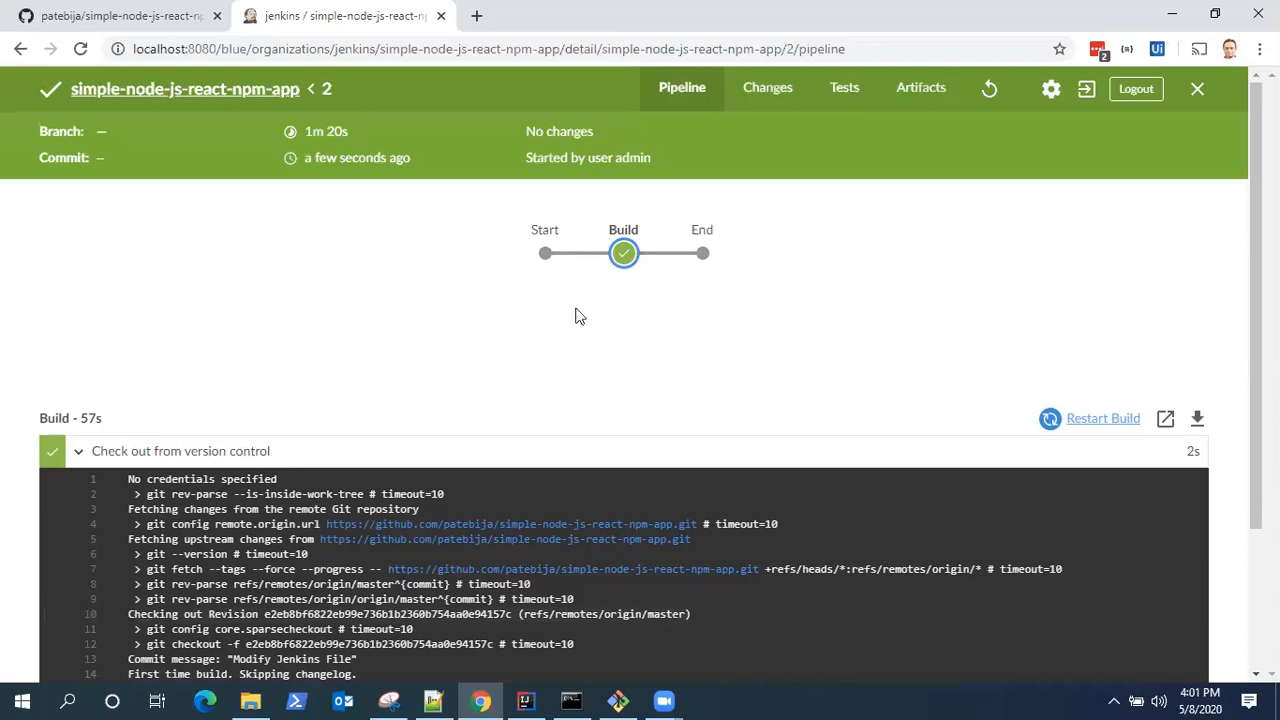
mouse_move(594, 252)
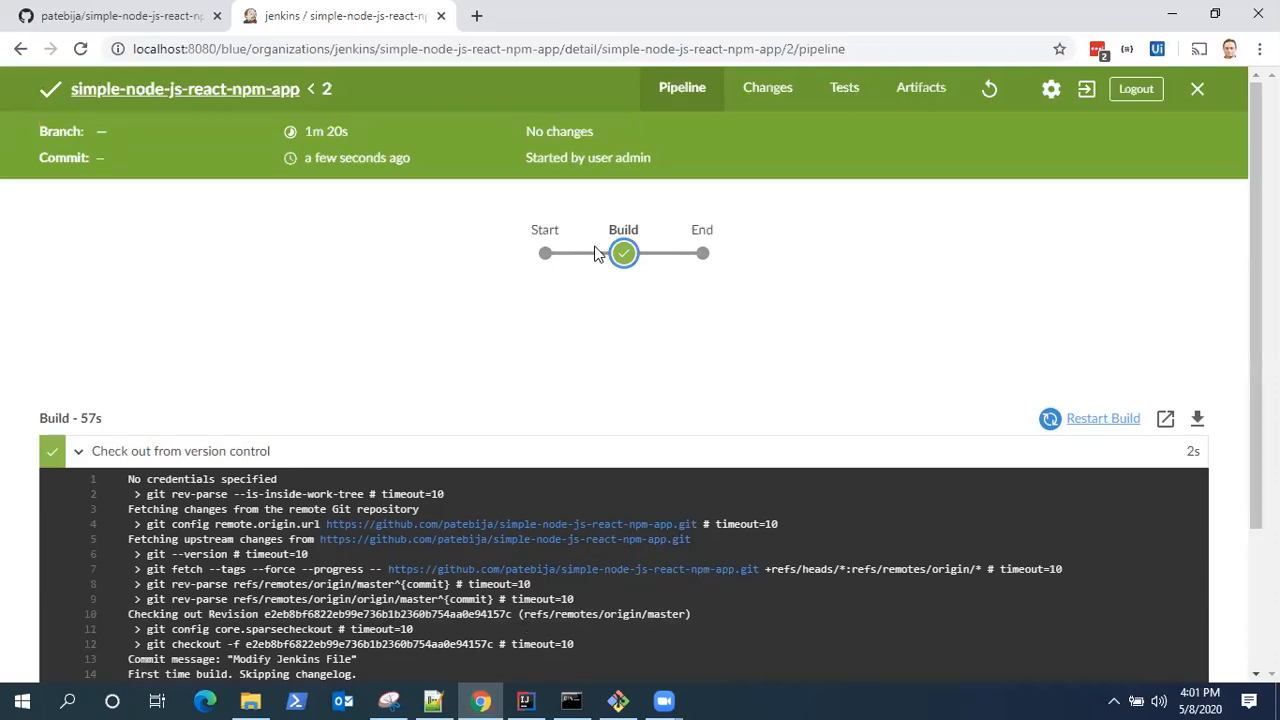
mouse_move(412, 414)
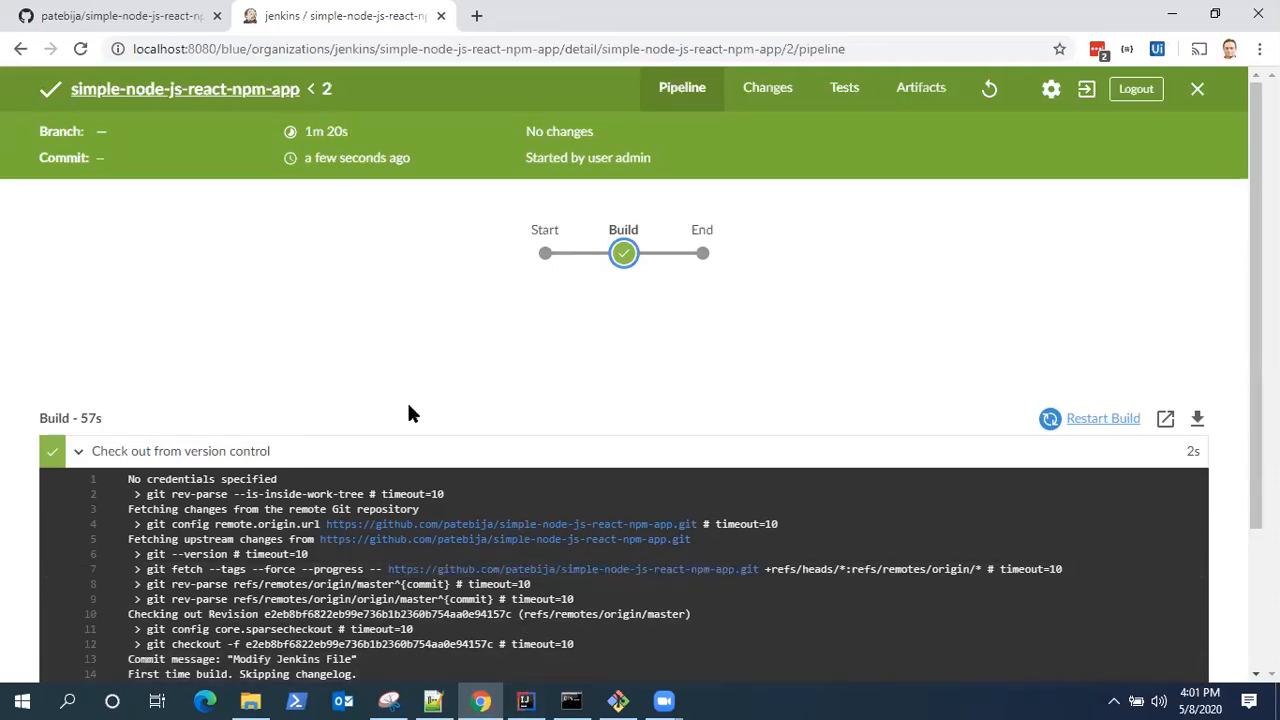
mouse_move(524, 700)
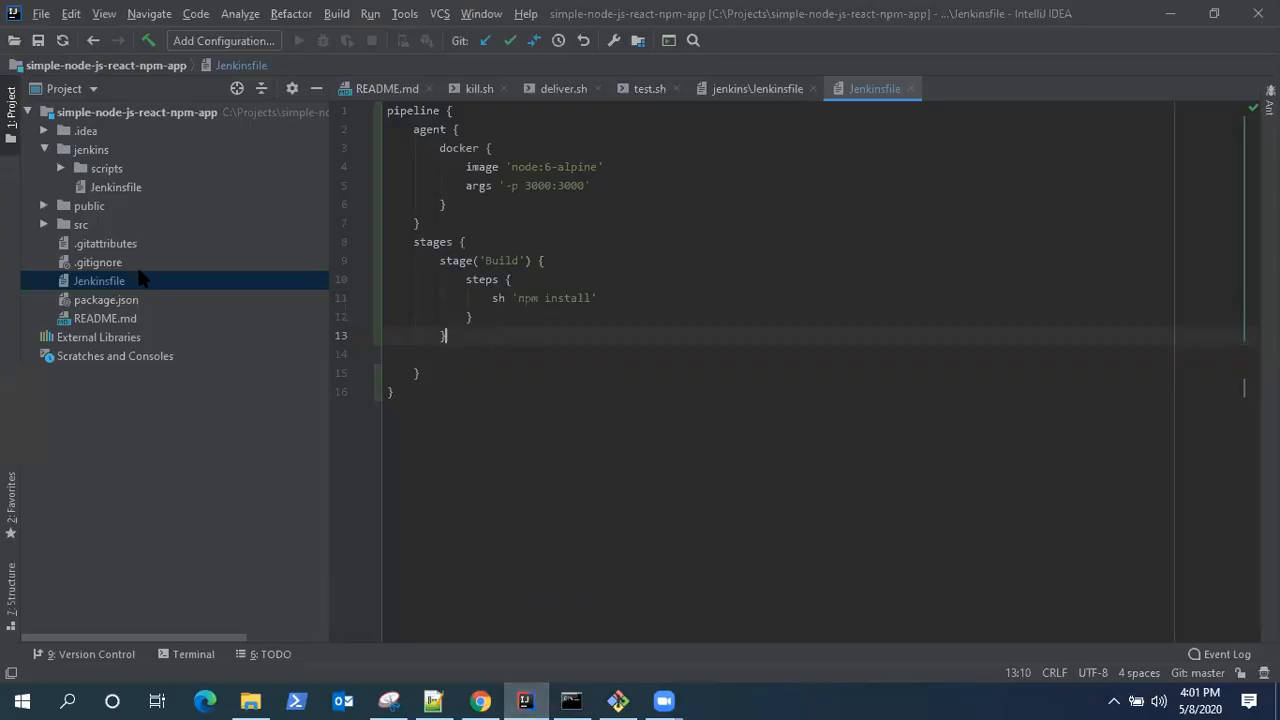
Step: Copy the environment block and Test stage from jenkins/Jenkinsfile into the root Jenkinsfile
left_click(756, 88)
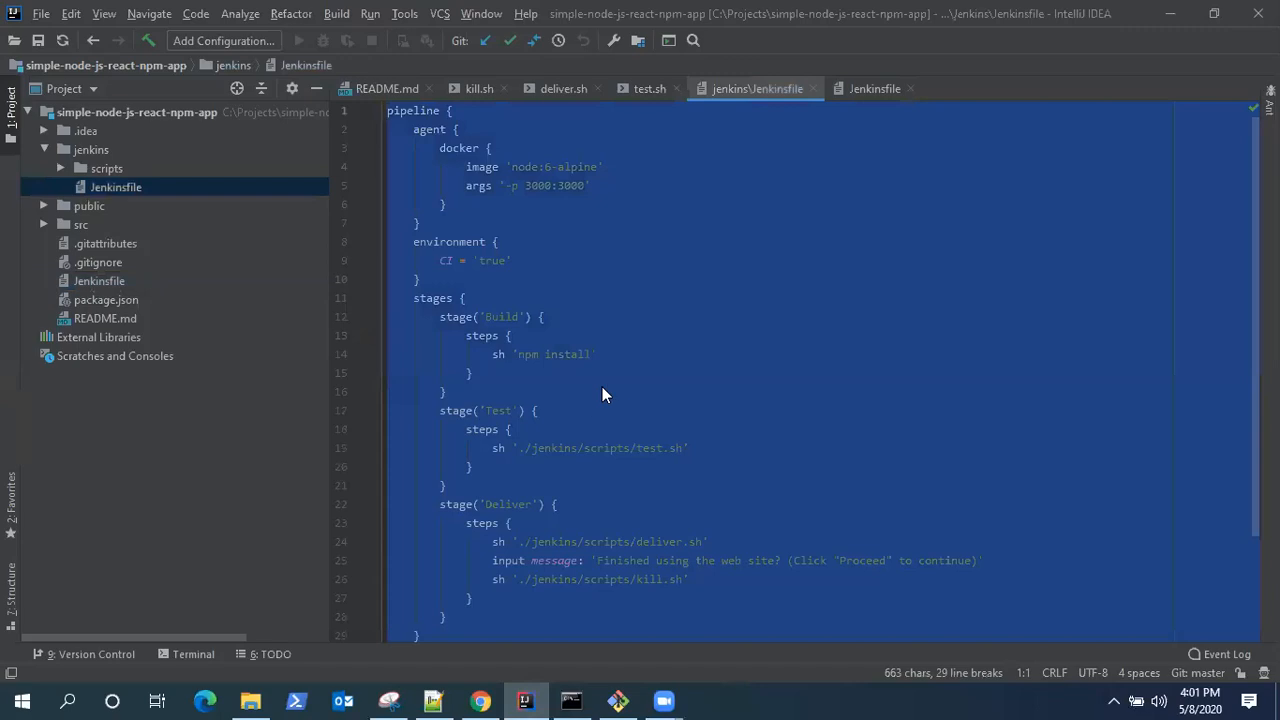
left_click(456, 468)
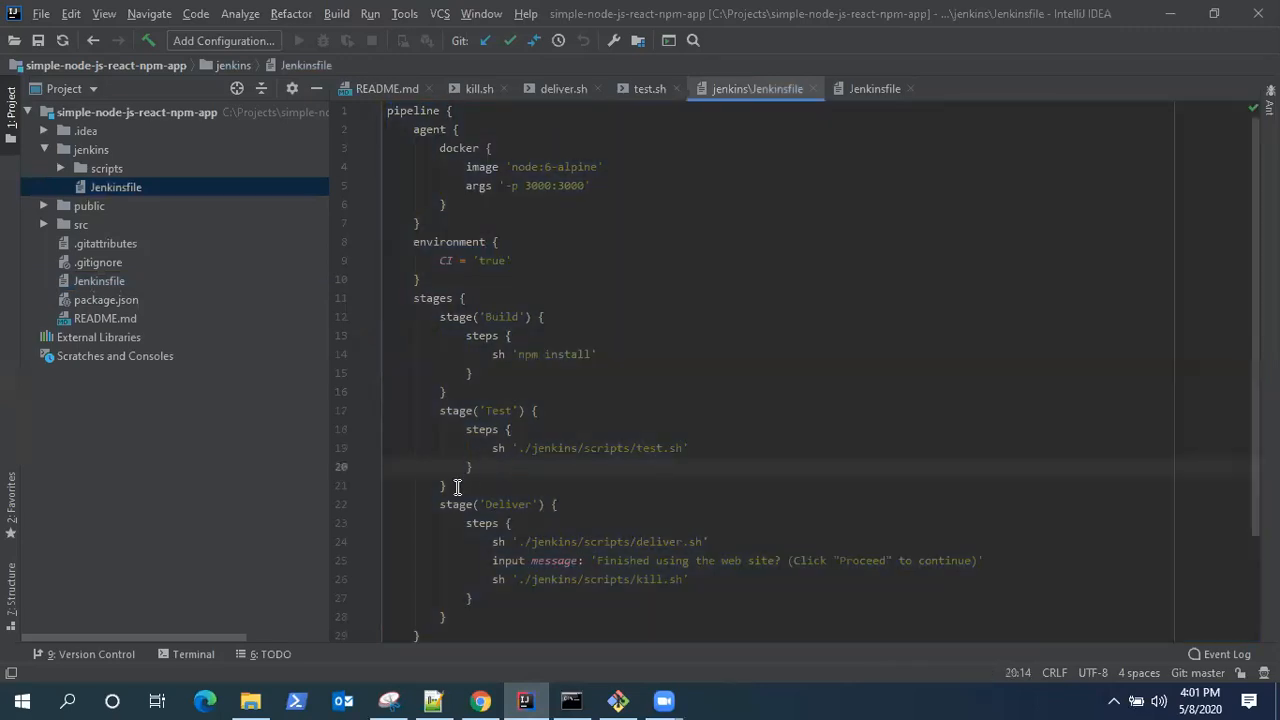
left_click_drag(456, 488, 436, 410)
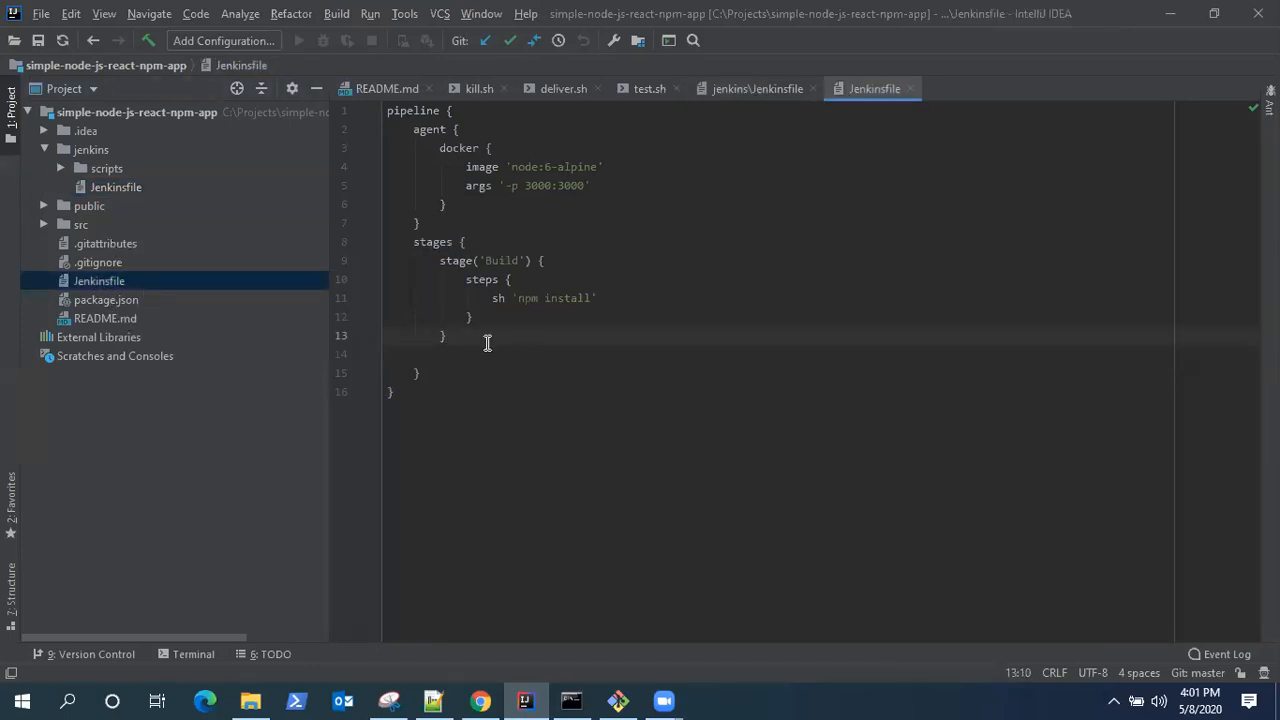
key("enter")
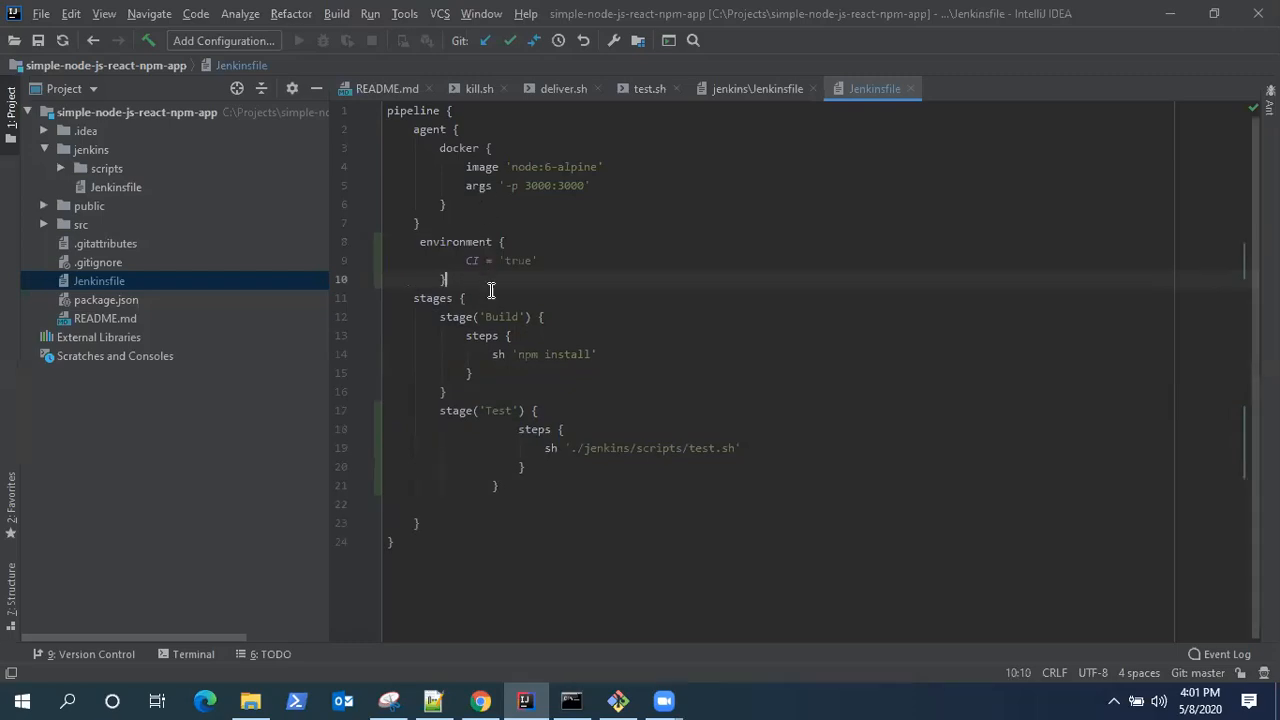
mouse_move(510, 352)
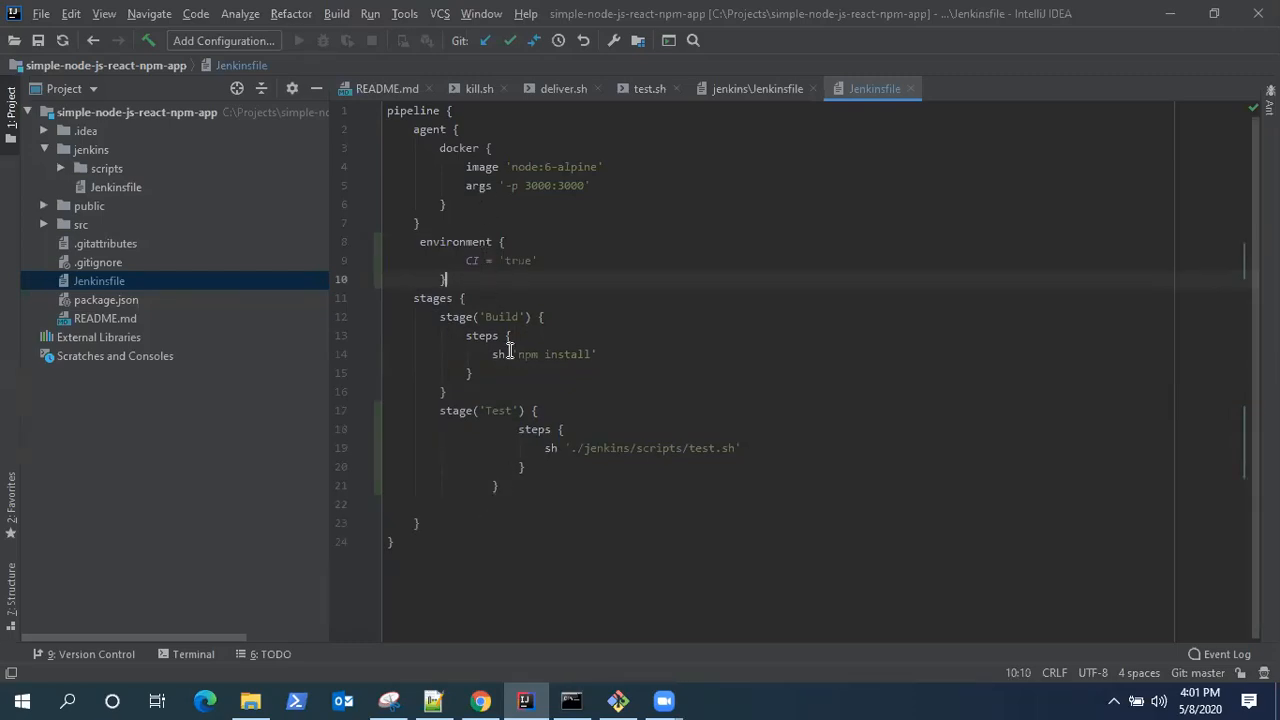
Step: Adjust indentation so CI = 'true' and the ./jenkins/scripts/test.sh Test stage sit correctly
left_click(468, 260)
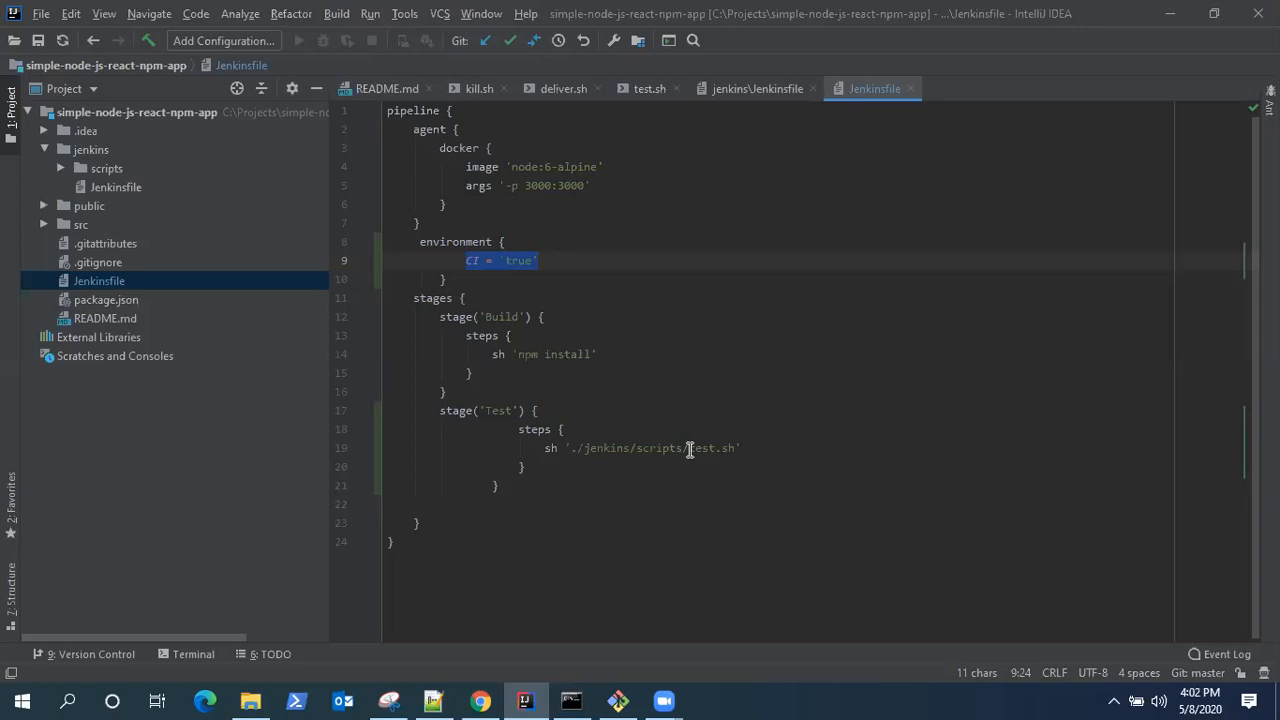
mouse_move(650, 438)
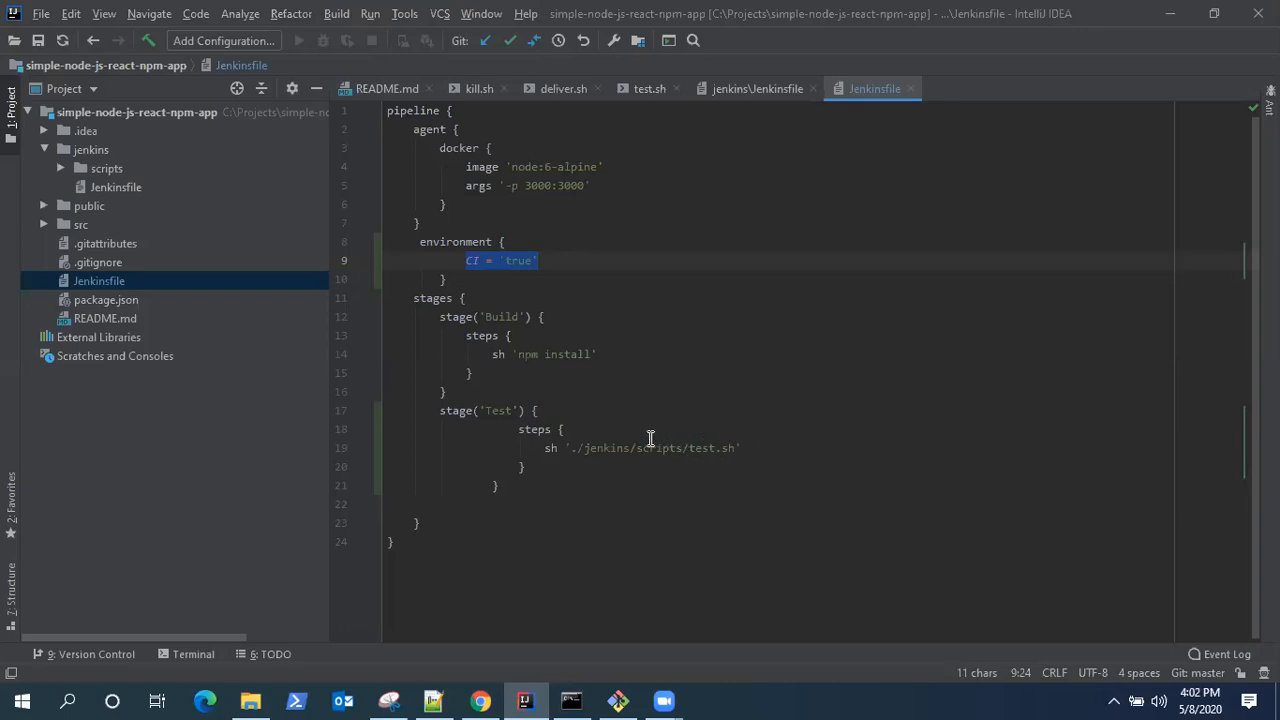
mouse_move(636, 338)
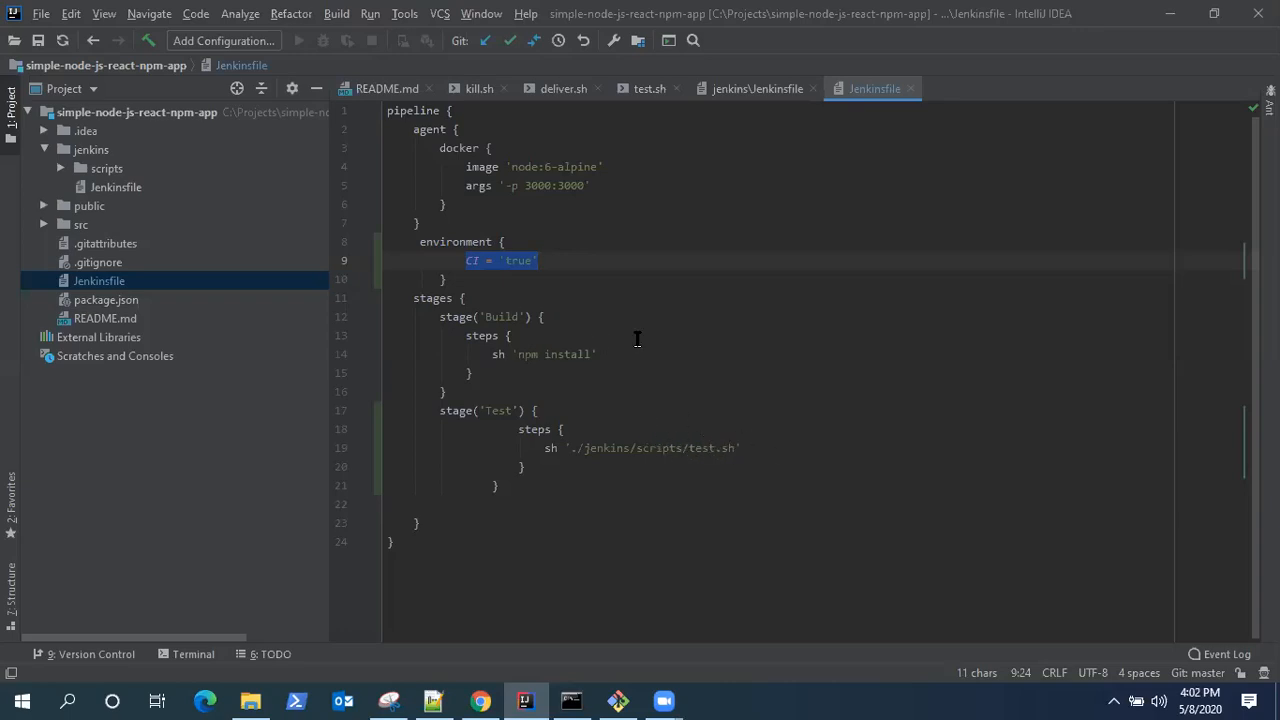
mouse_move(664, 448)
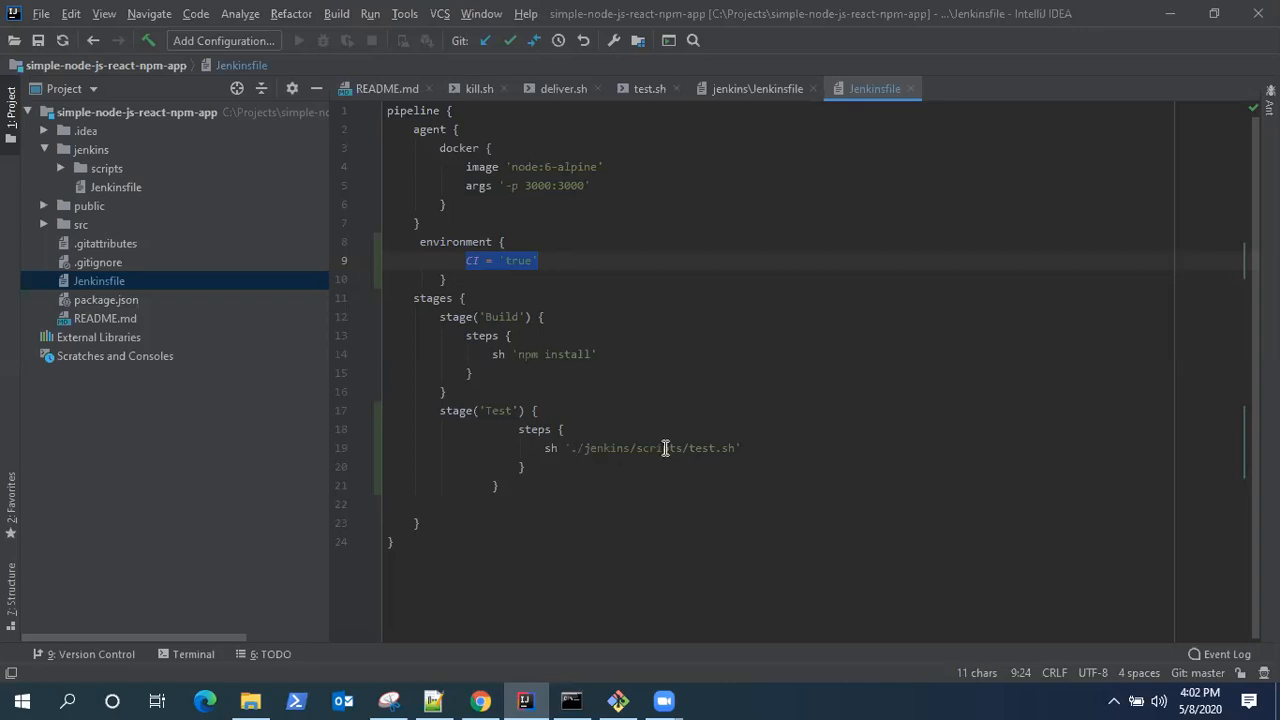
mouse_move(460, 368)
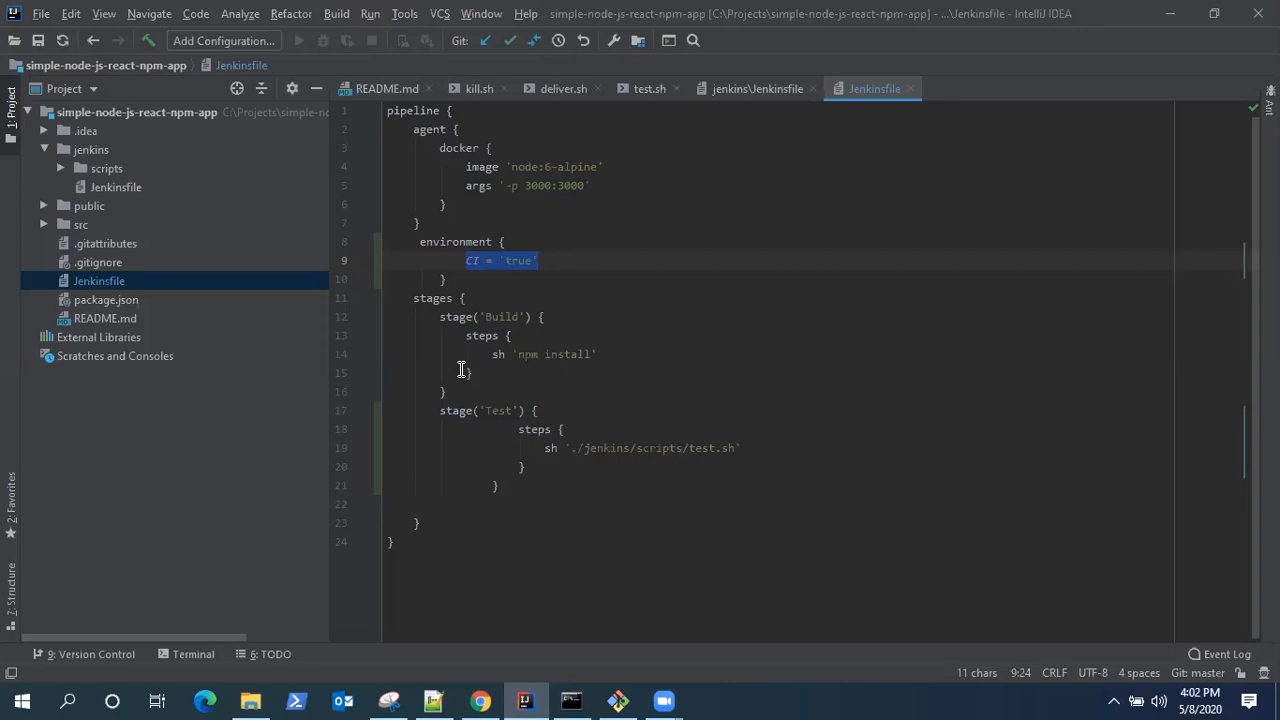
left_click(684, 448)
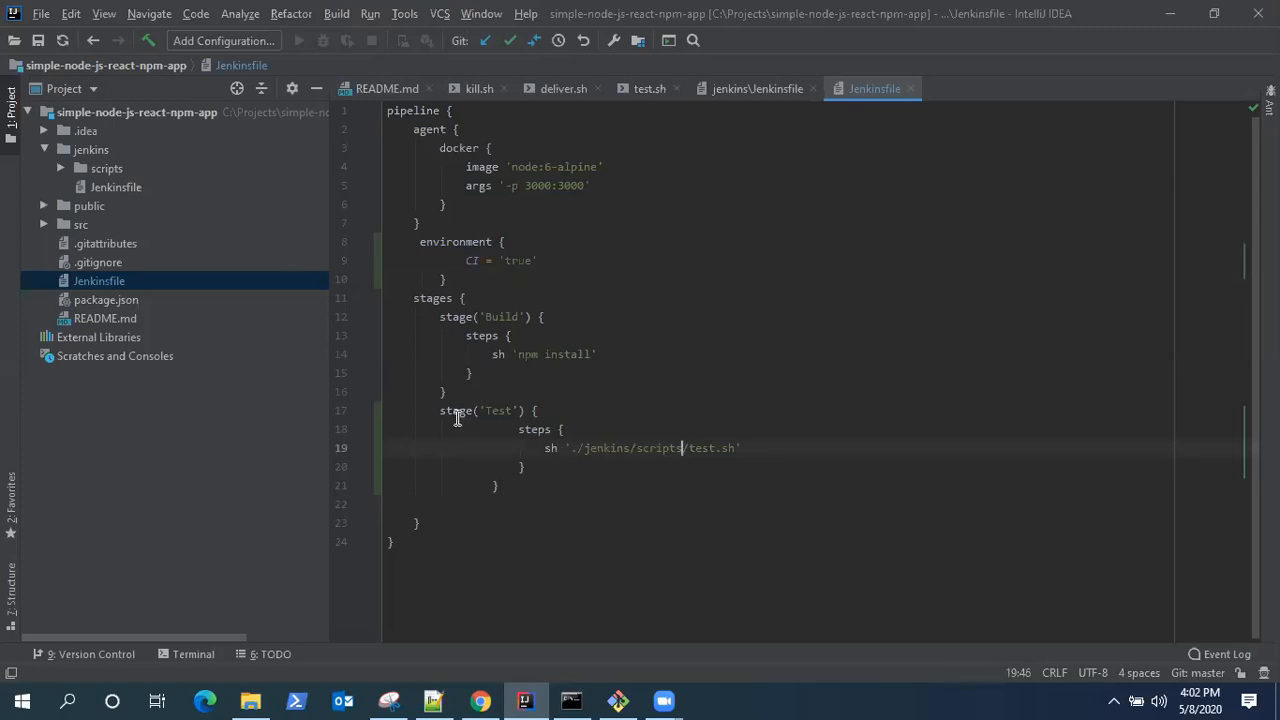
mouse_move(548, 368)
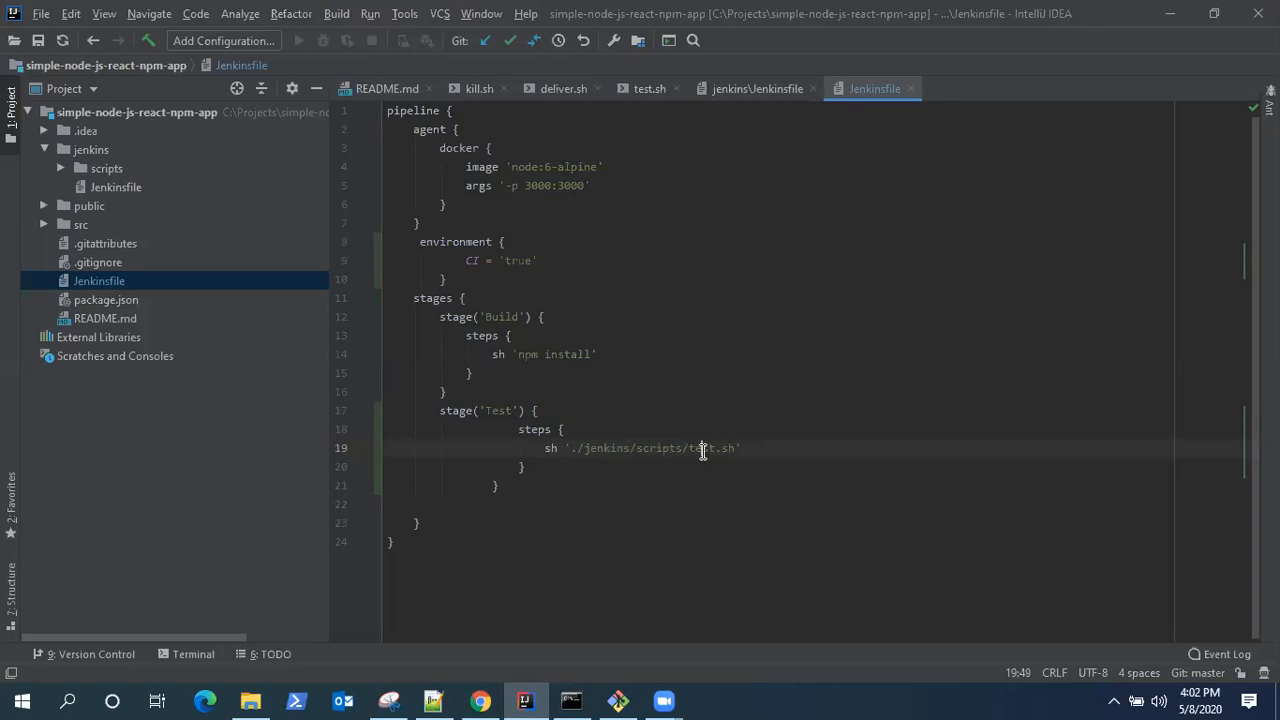
double_click(700, 448)
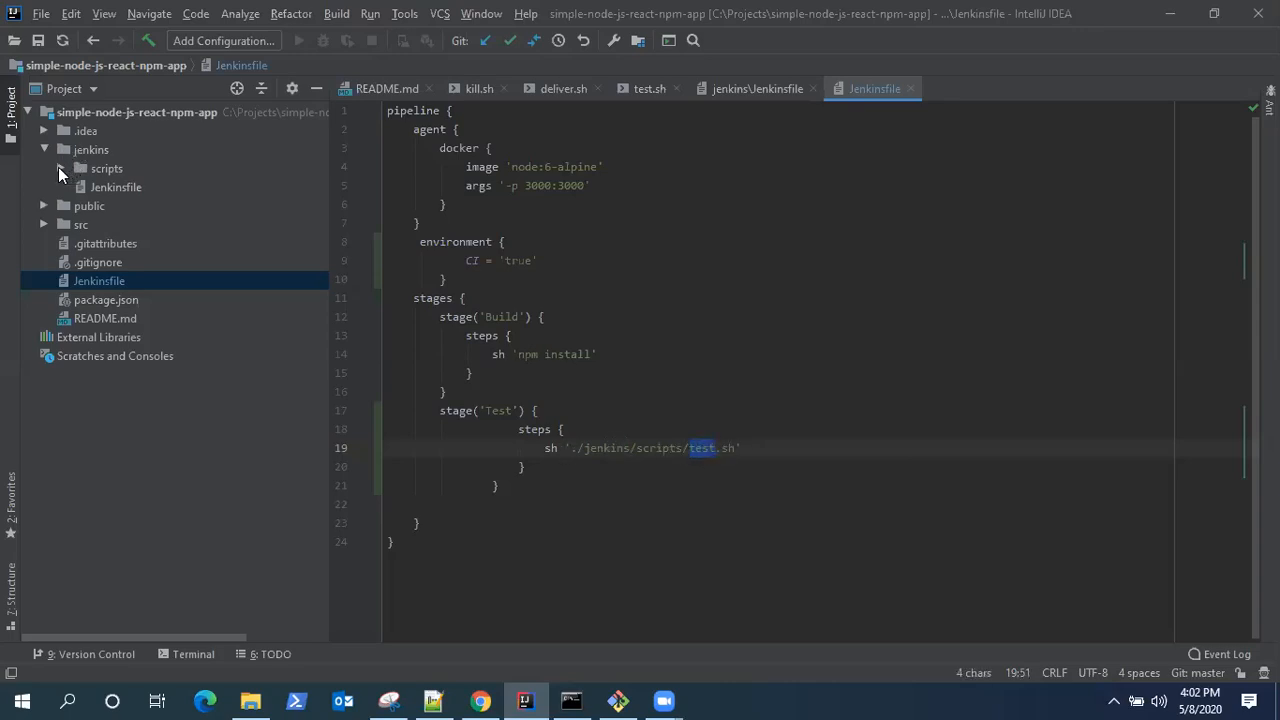
Step: View jenkins/scripts/test.sh and highlight its final npm test command
left_click(62, 168)
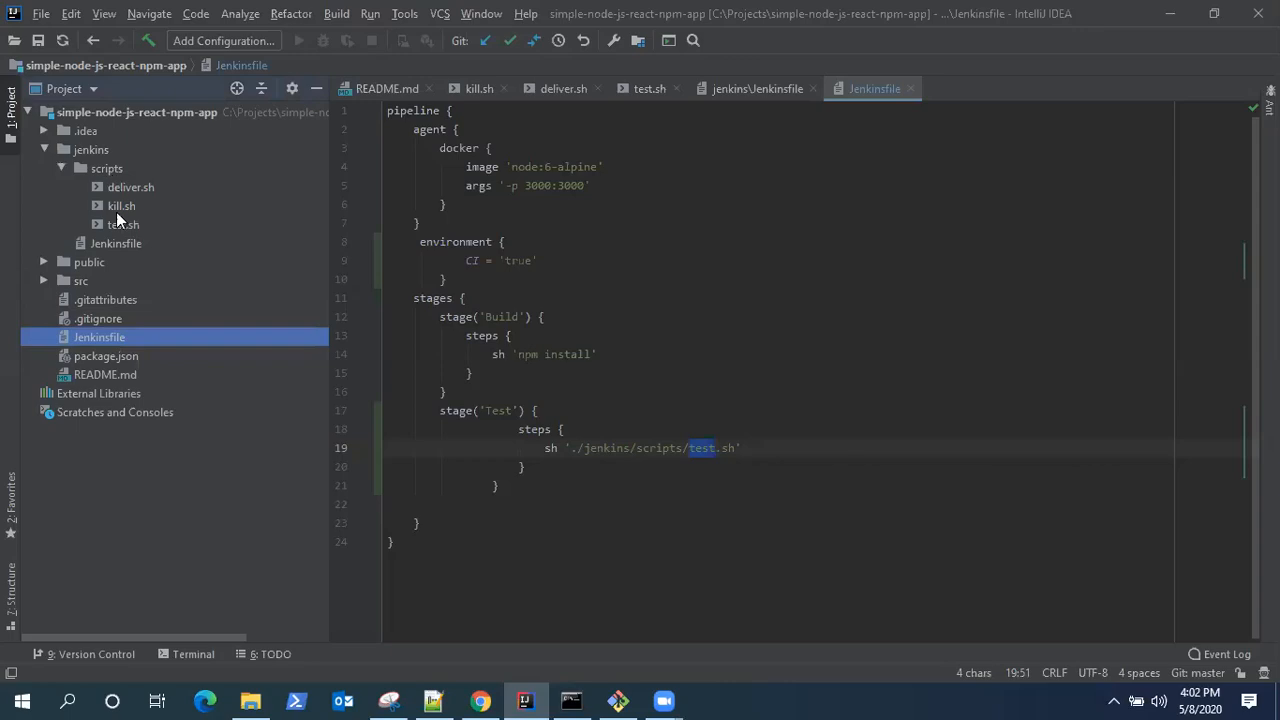
mouse_move(120, 226)
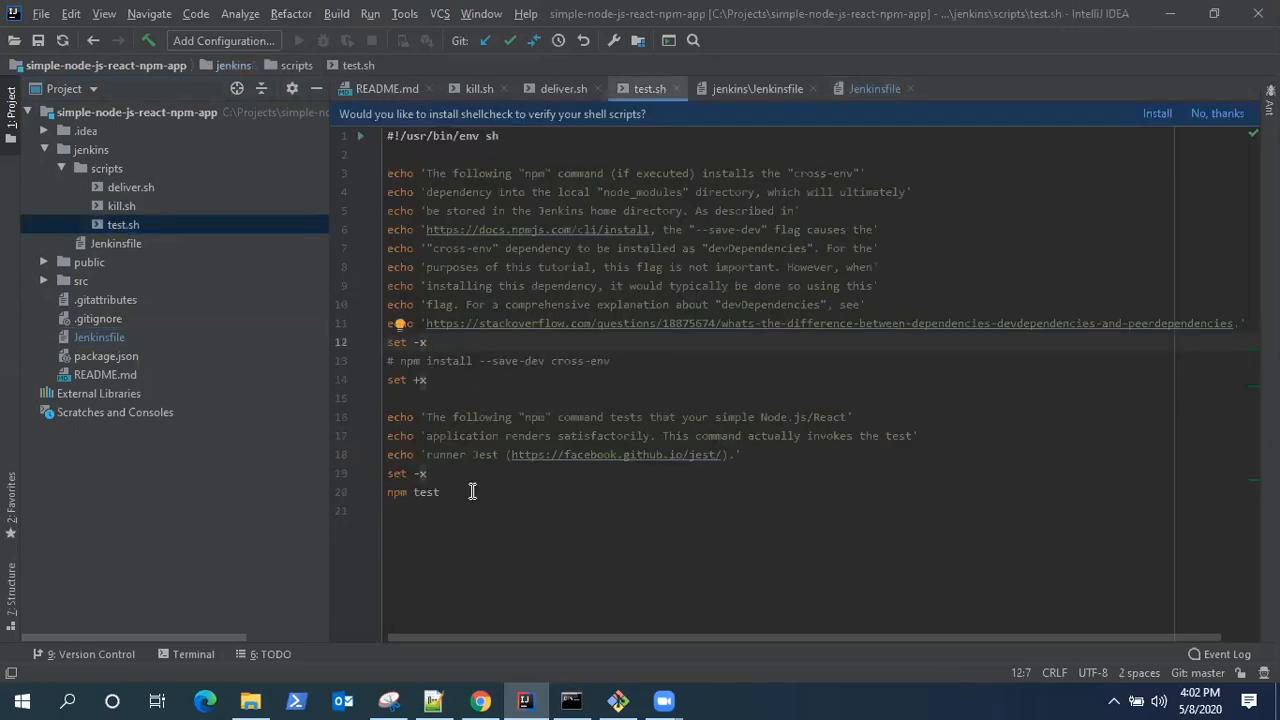
double_click(396, 492)
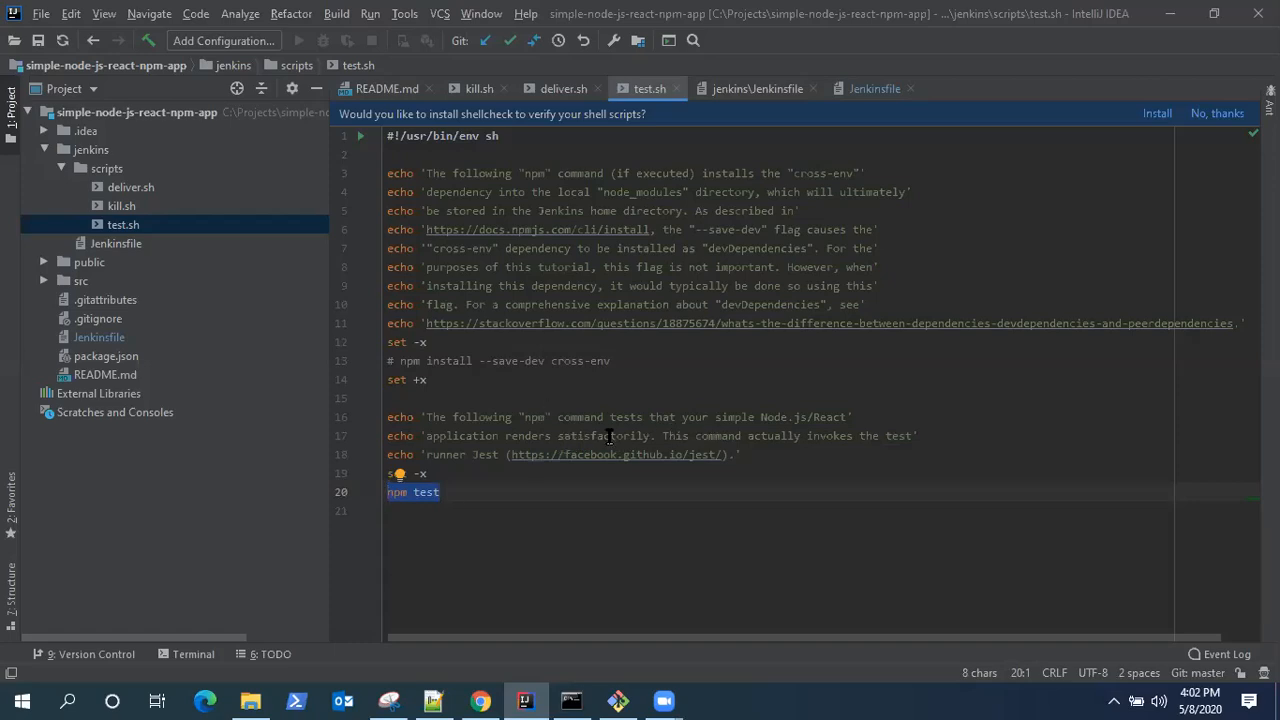
mouse_move(684, 424)
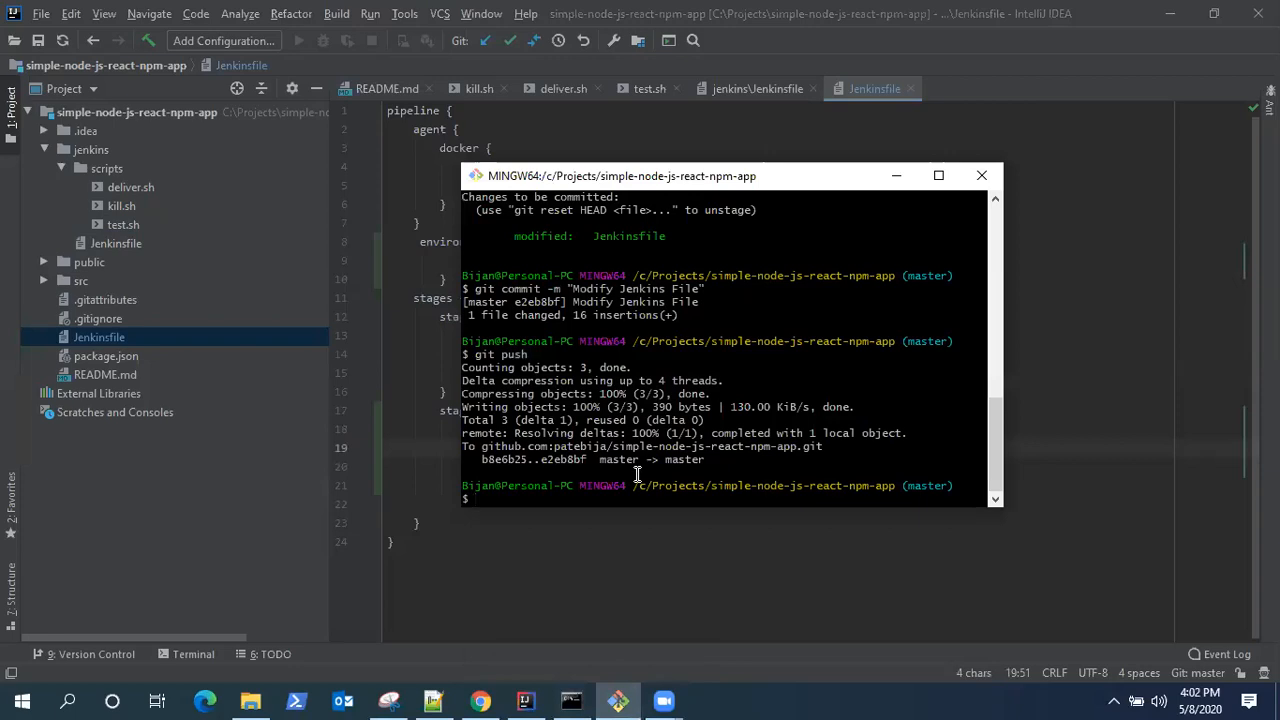
Step: Stage all changes and commit them with the message "Add Test Stage"
type("g")
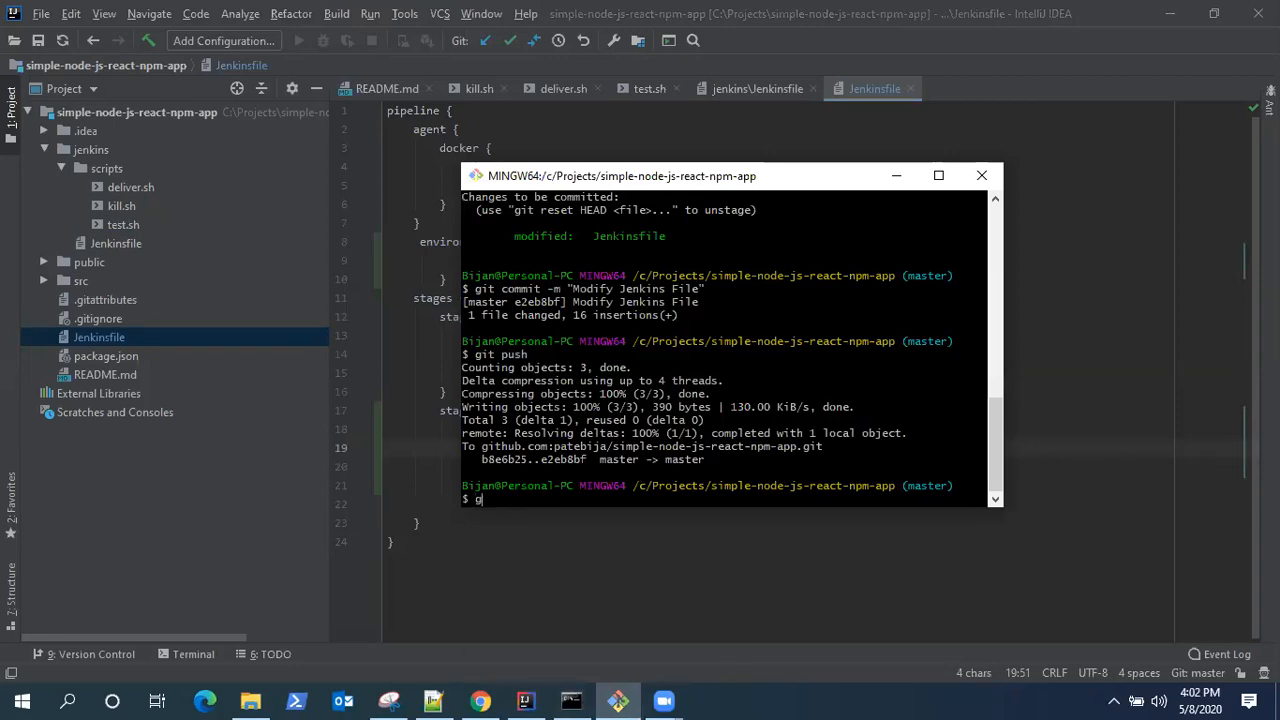
type("it add")
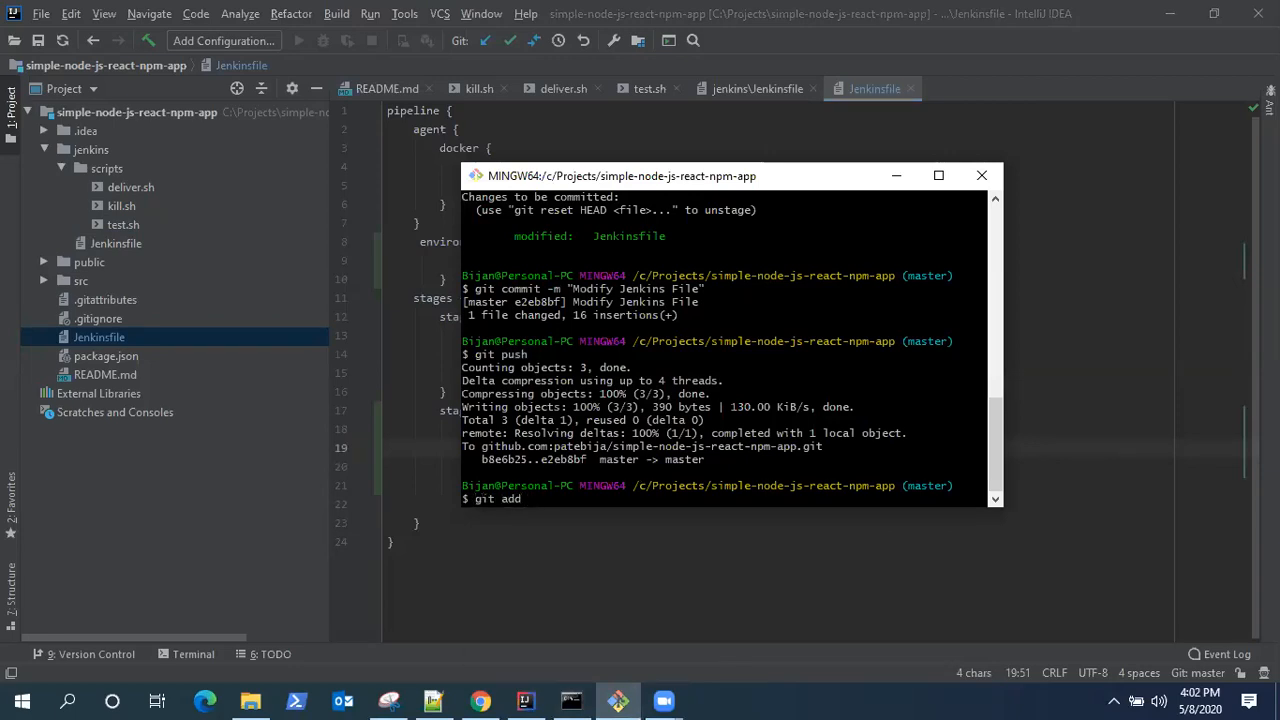
type("--all")
type("gti")
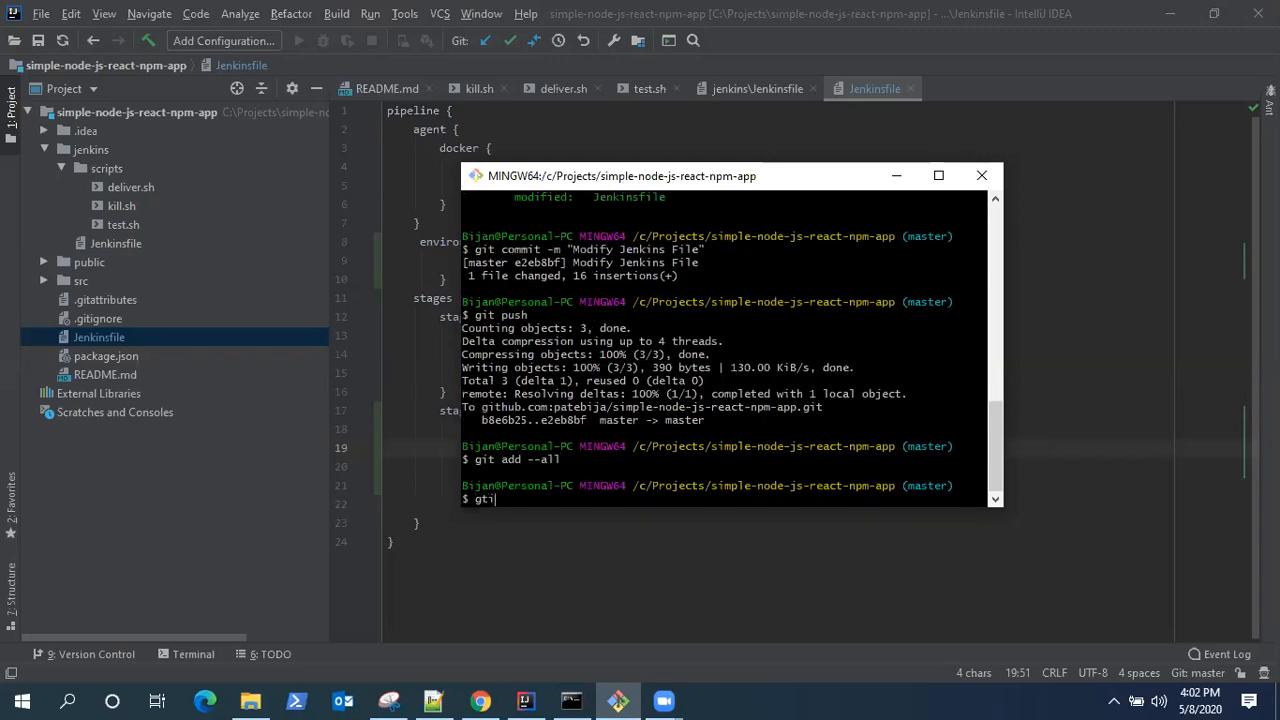
key("BackSpace")
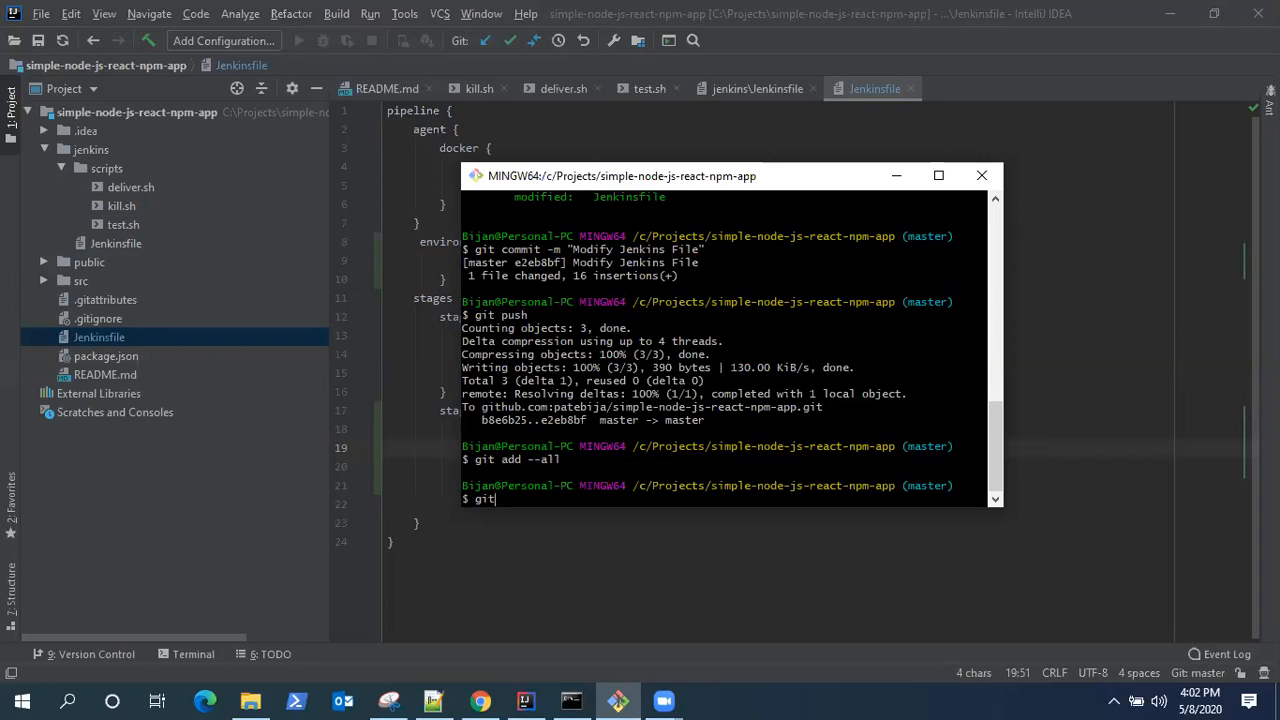
type("commit")
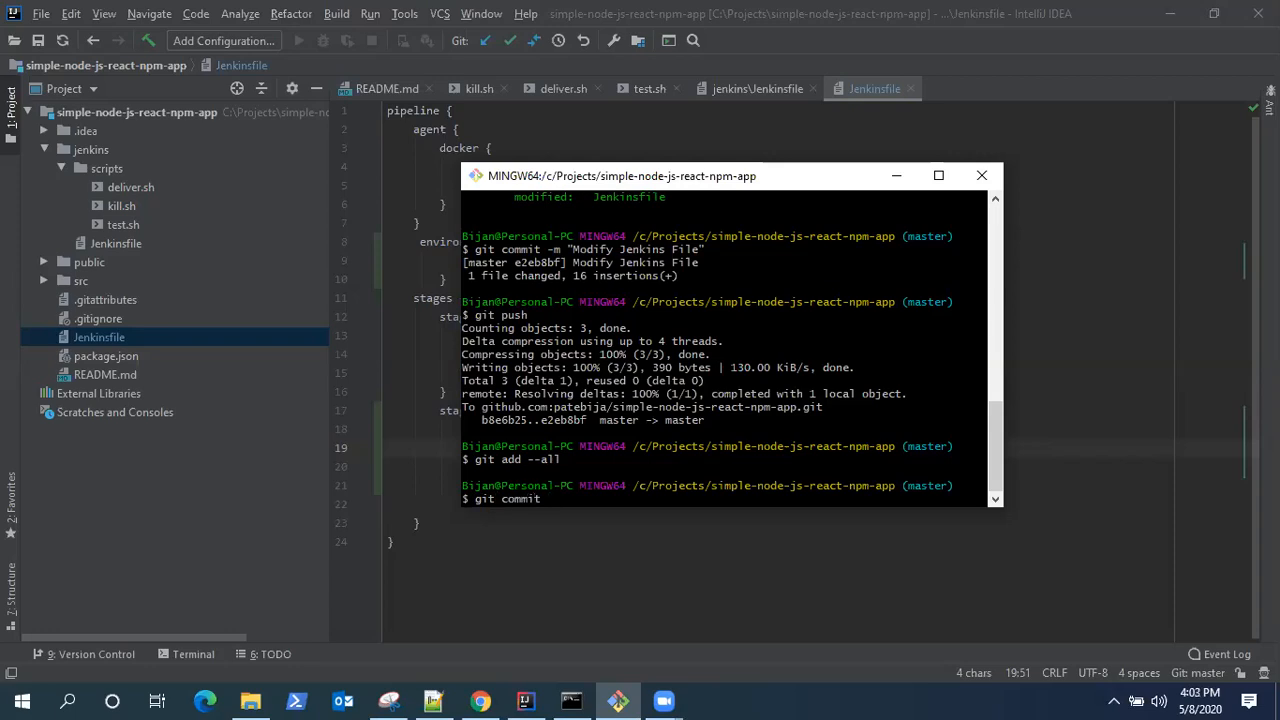
type("-m")
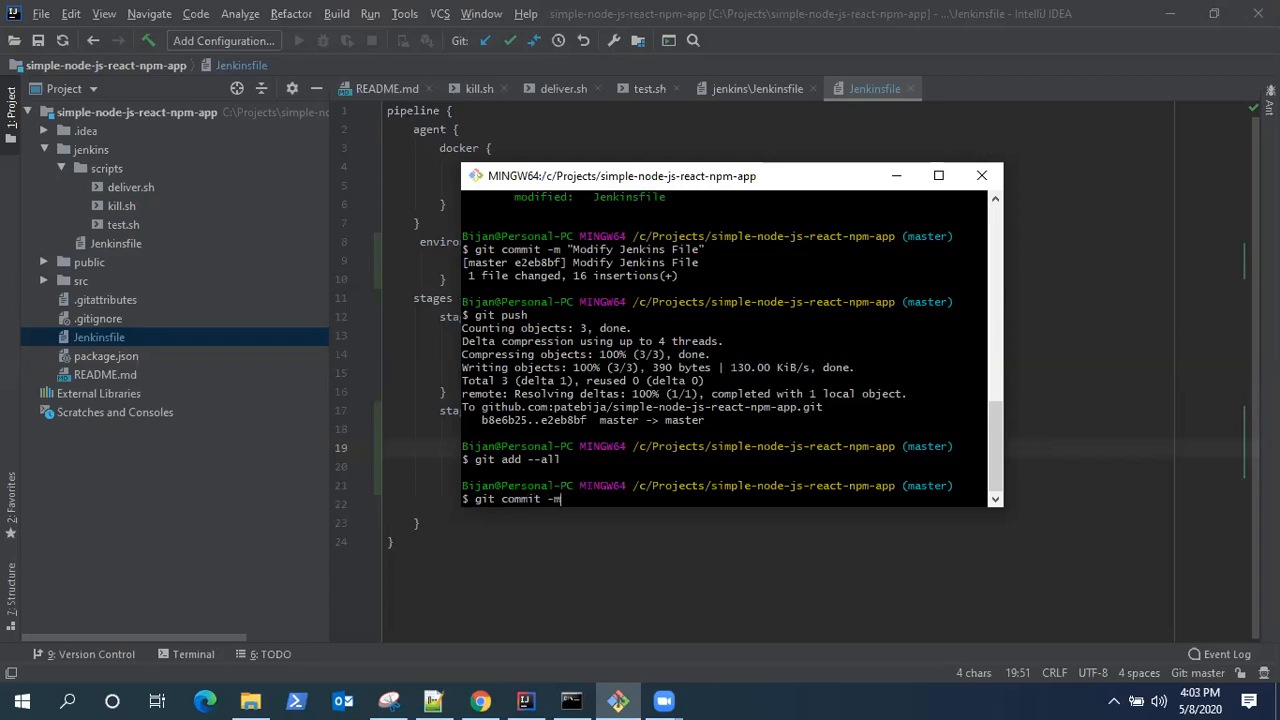
type("\"")
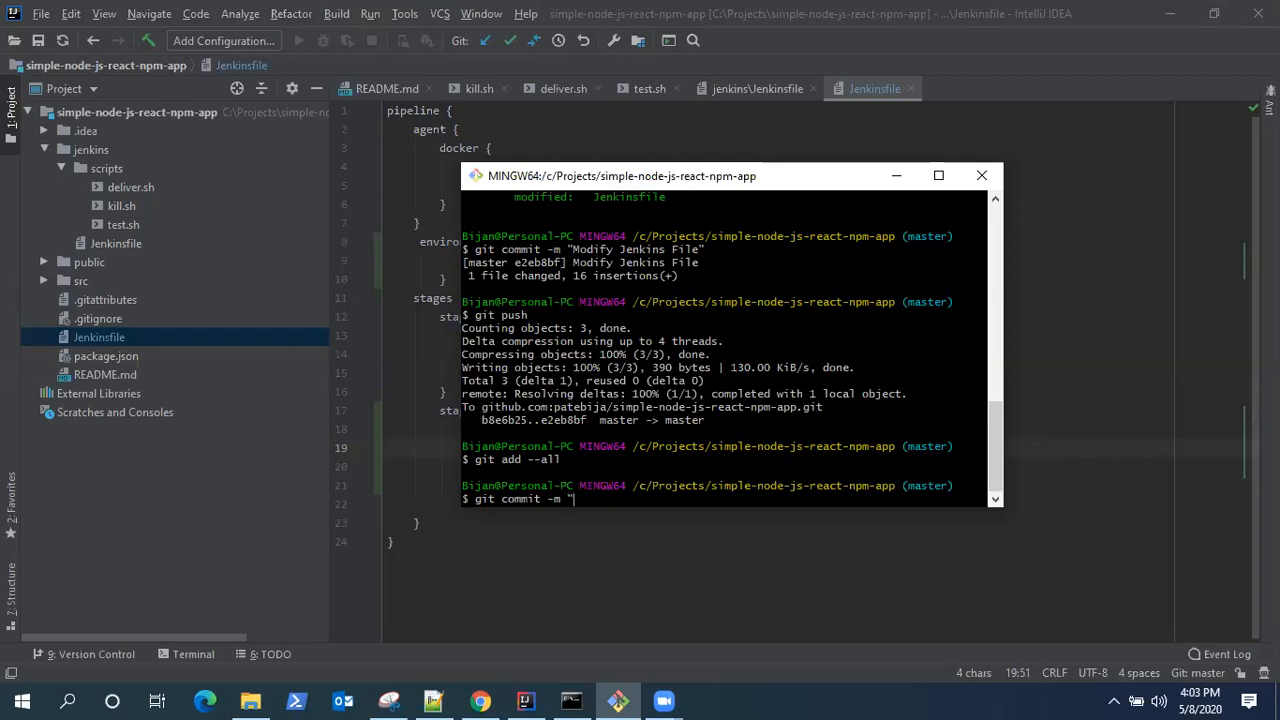
type("Ass")
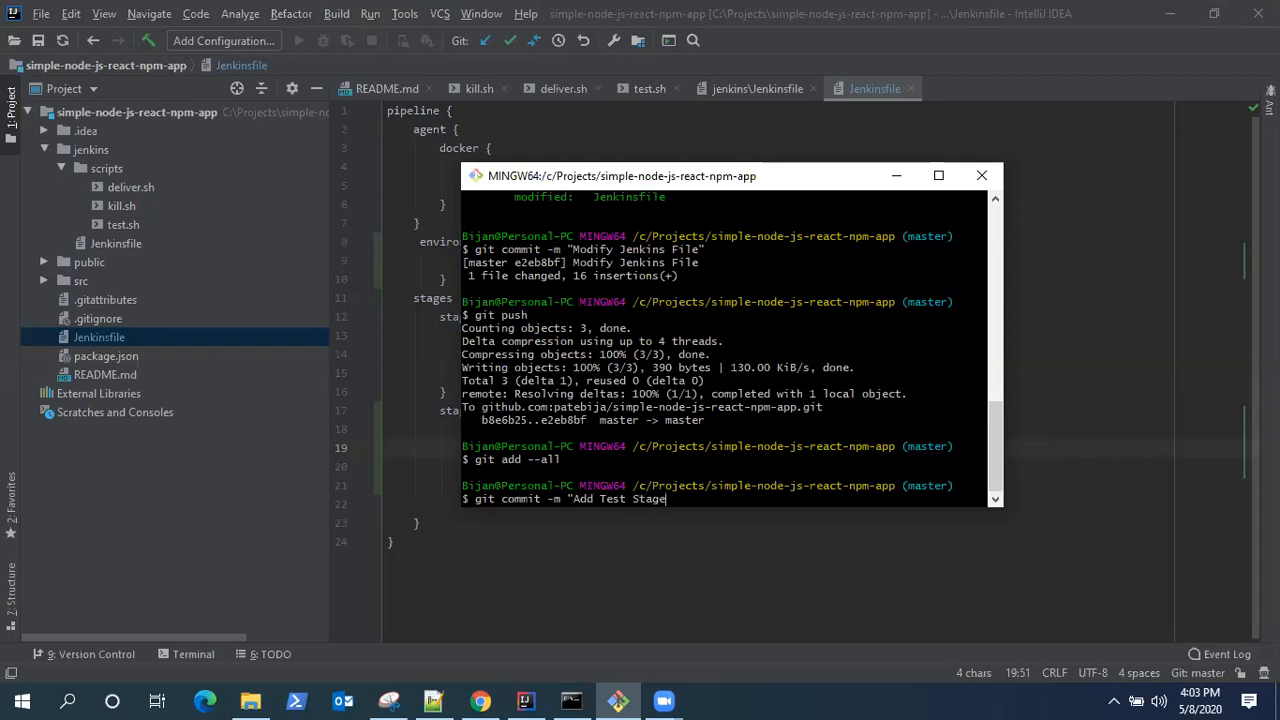
key("Return")
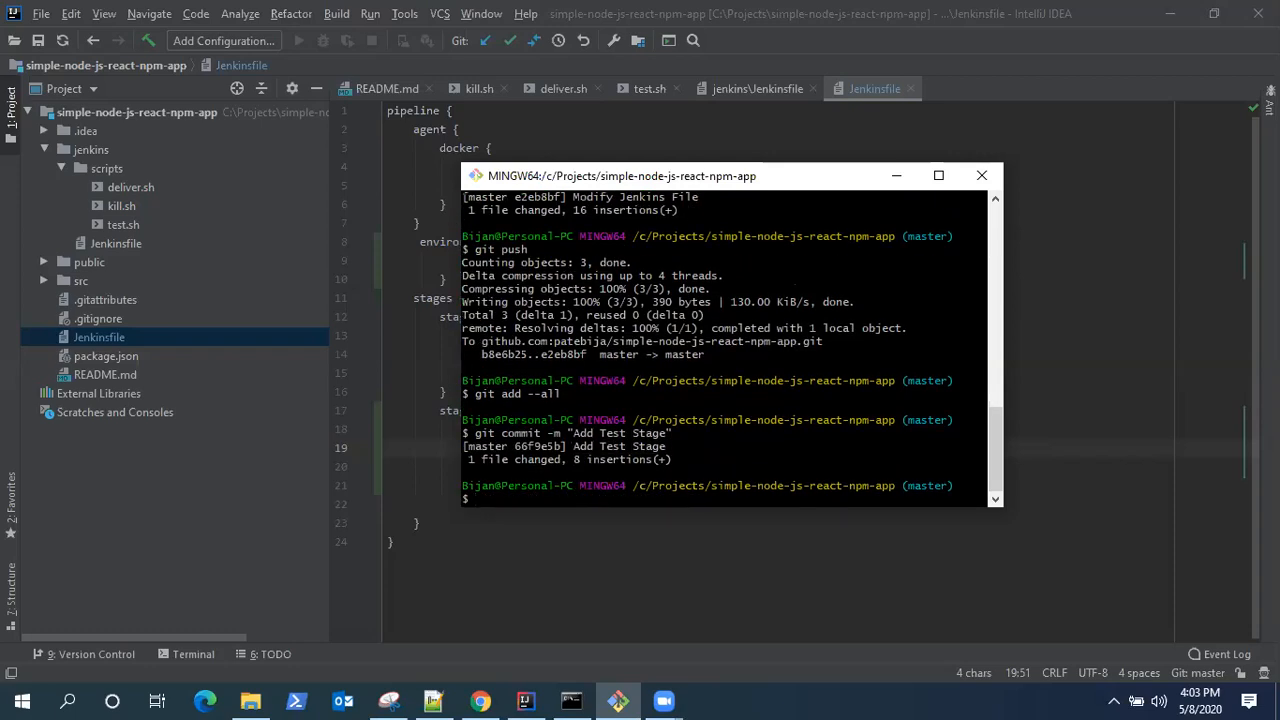
Step: Push the commit to master on GitHub and bring Jenkins run 3 into view
type("git pus")
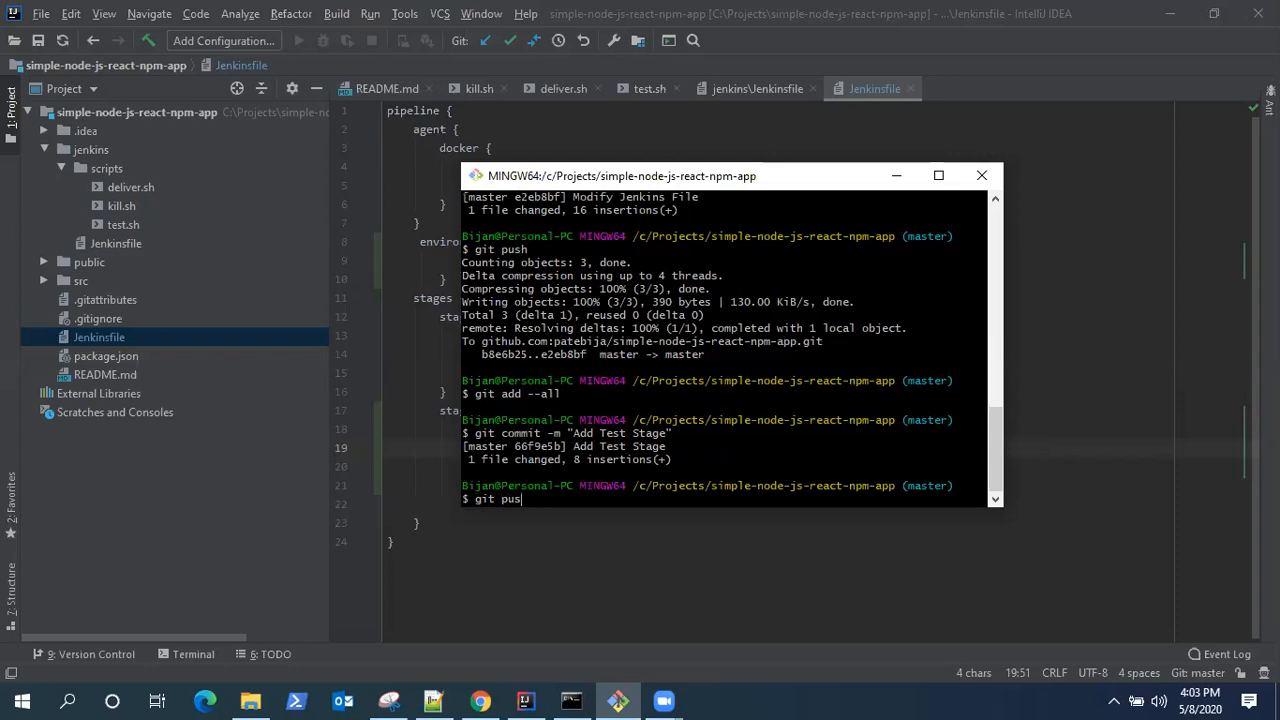
key("Return")
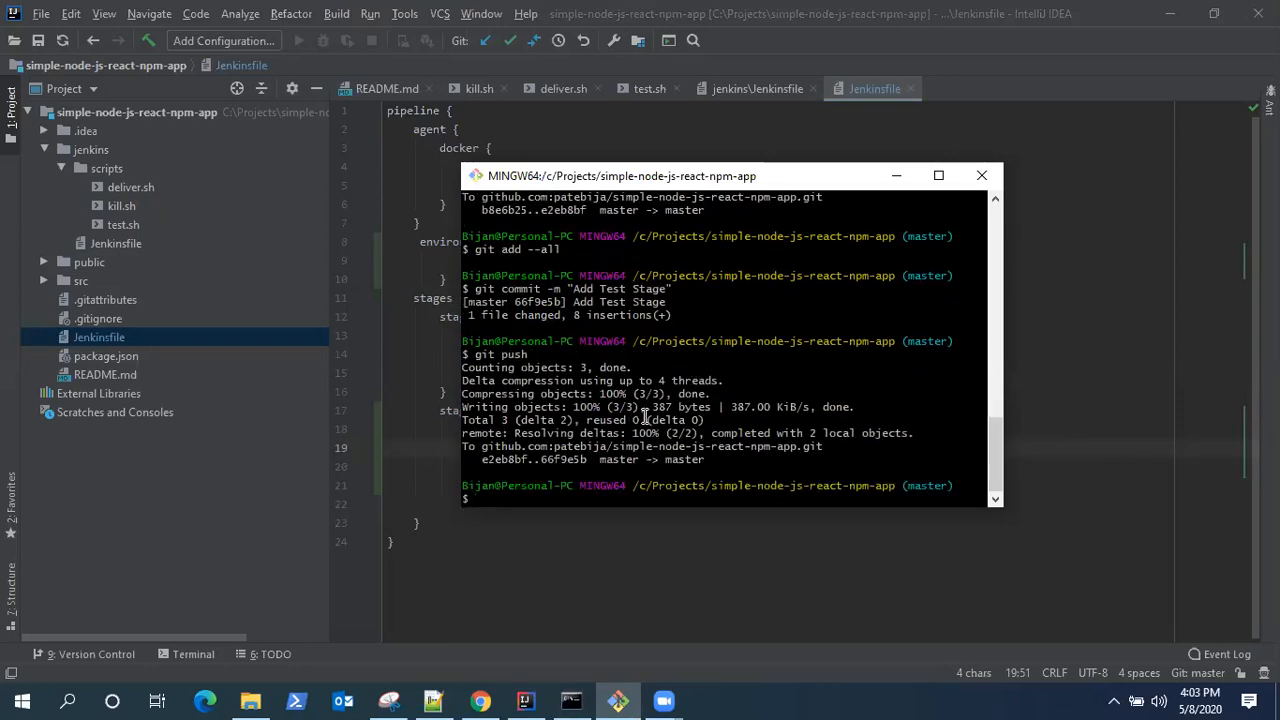
mouse_move(556, 524)
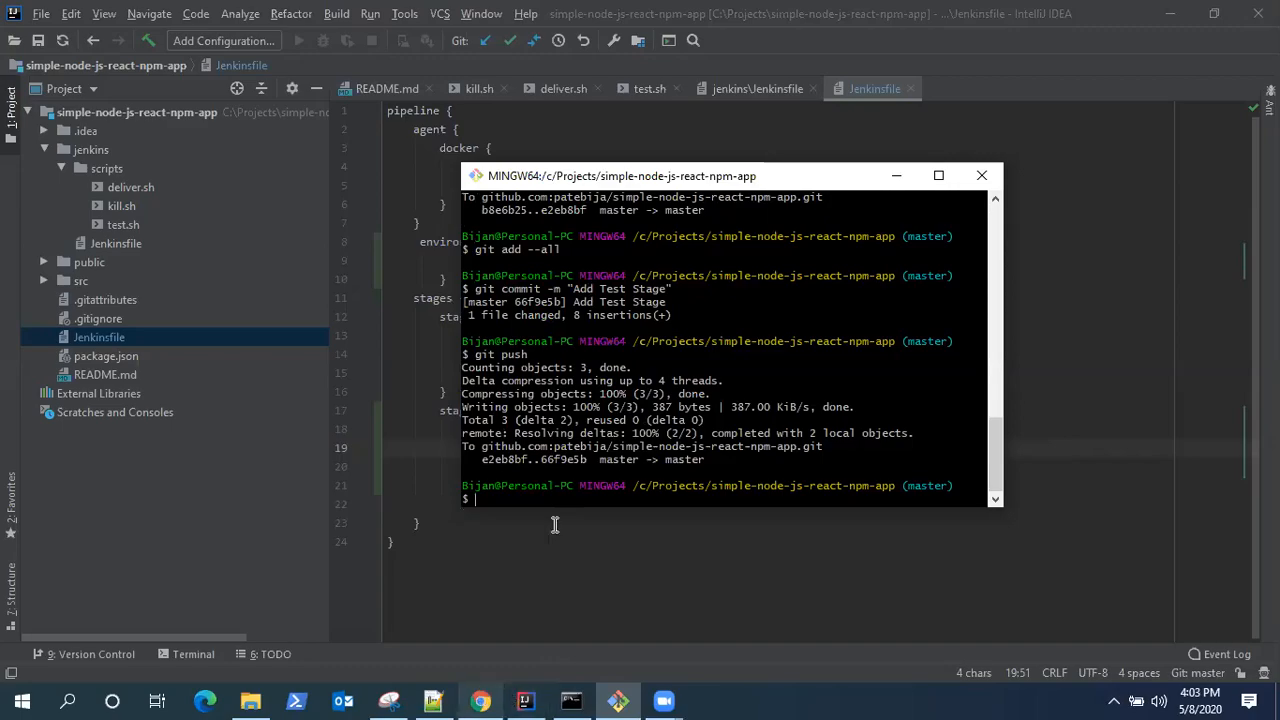
left_click(480, 700)
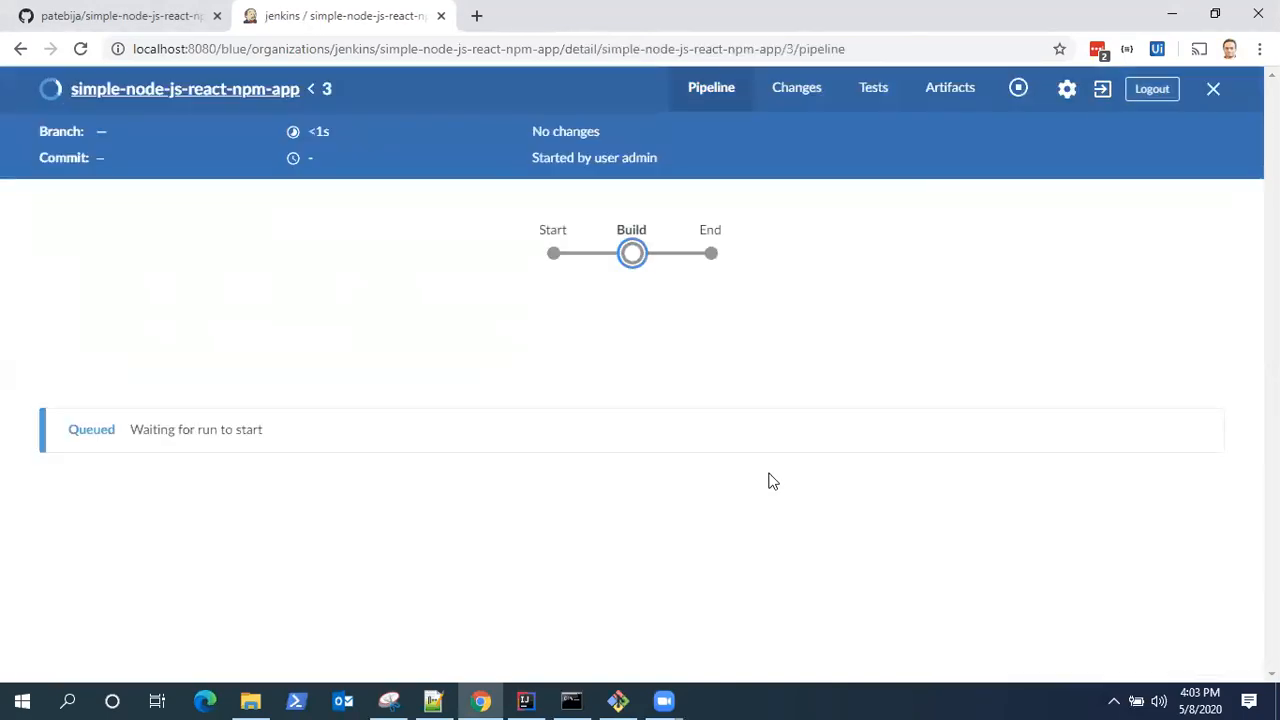
mouse_move(792, 390)
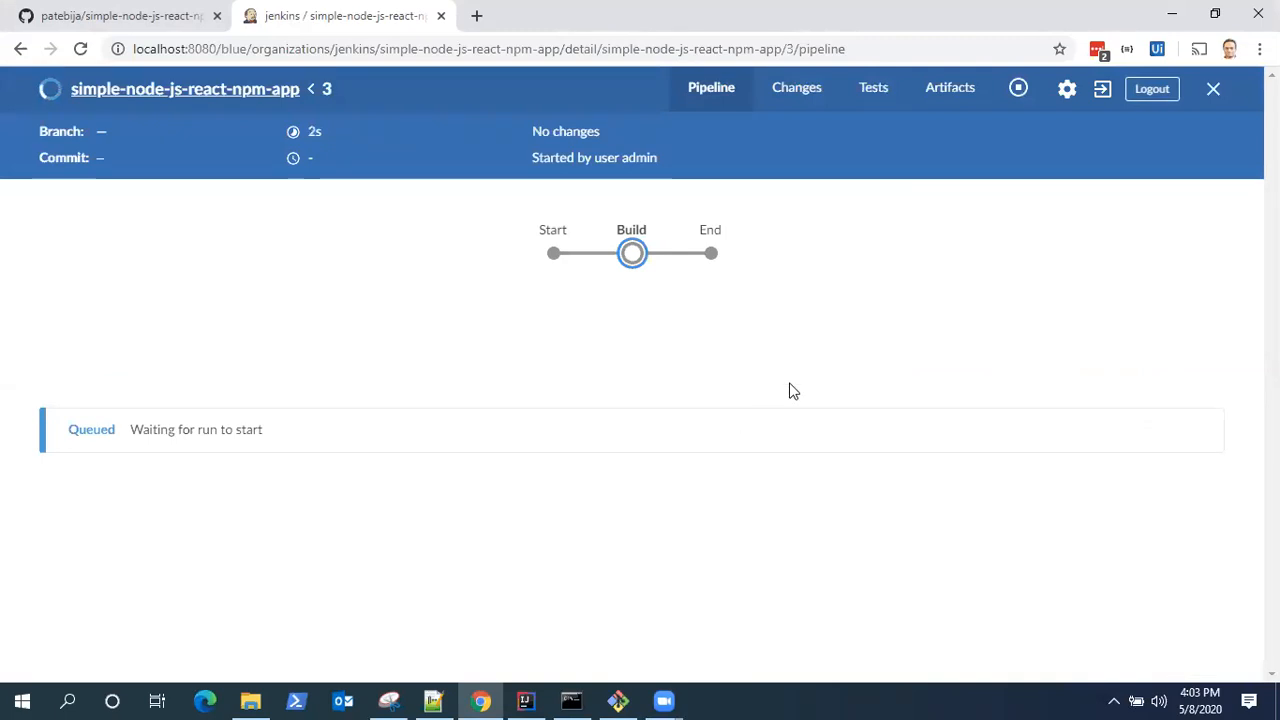
mouse_move(1092, 114)
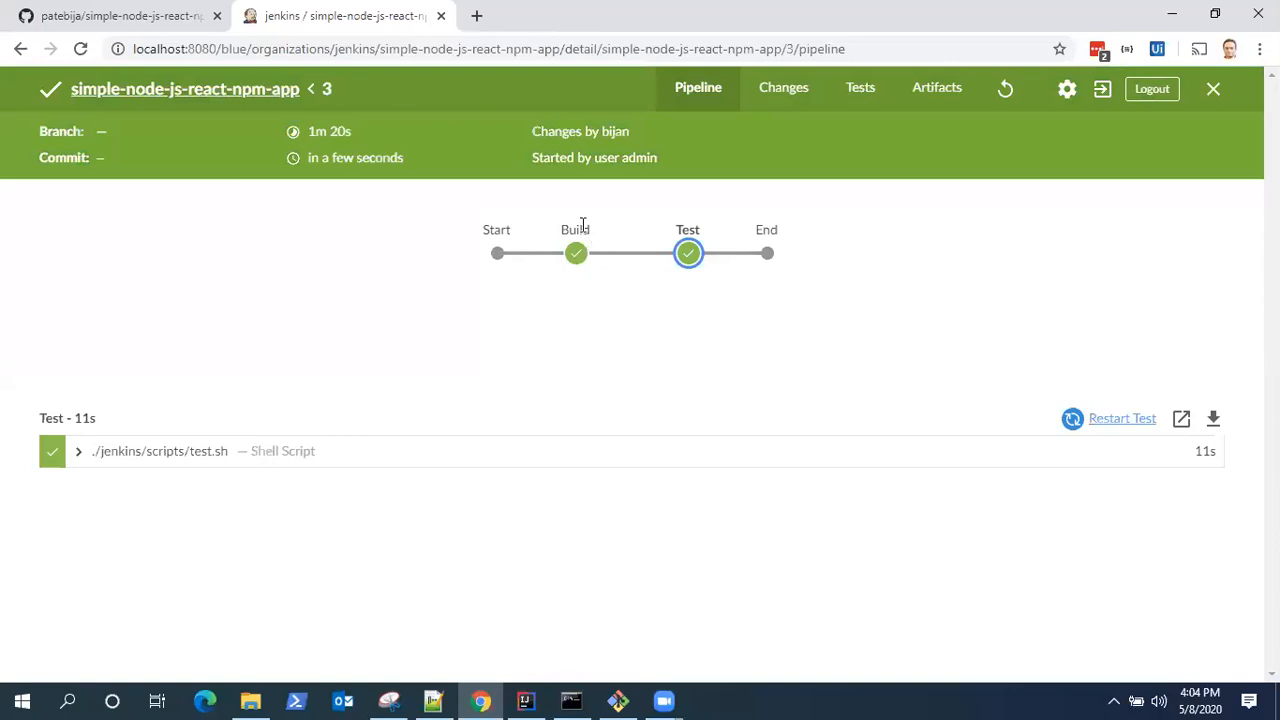
mouse_move(688, 252)
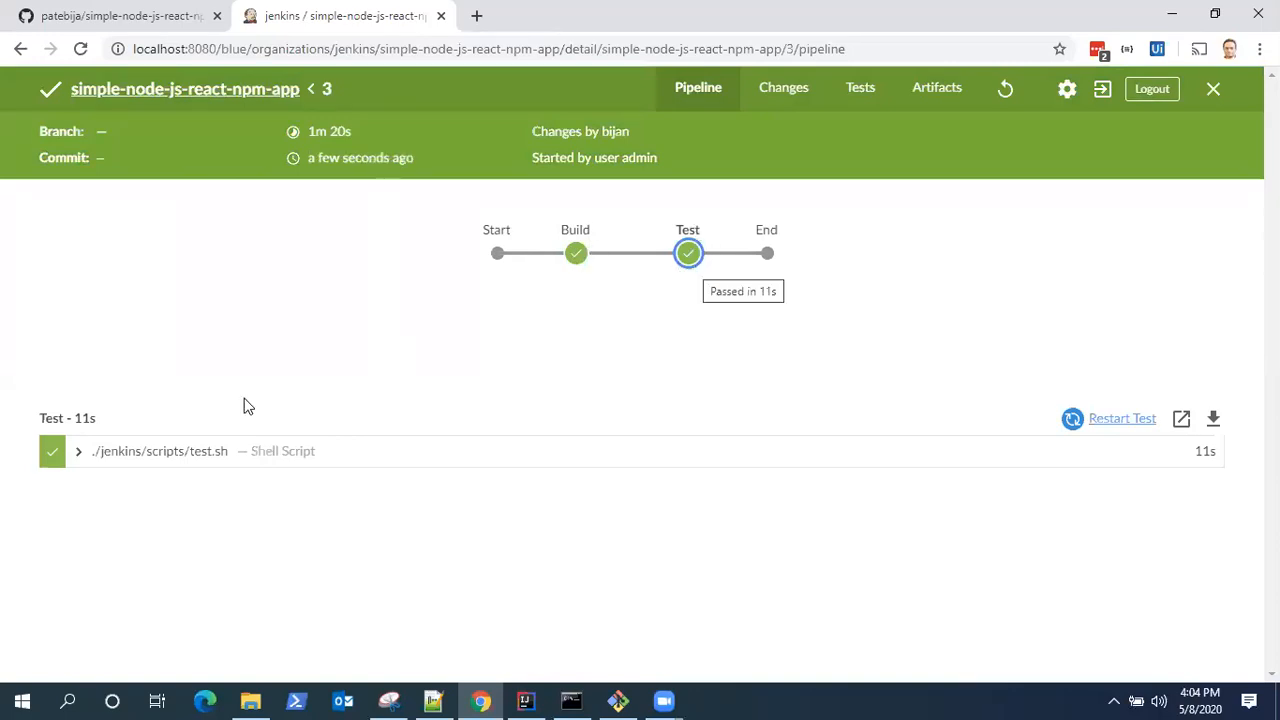
Step: Expand run 3's test.sh log and review the '1 test suite passed' output
left_click(78, 452)
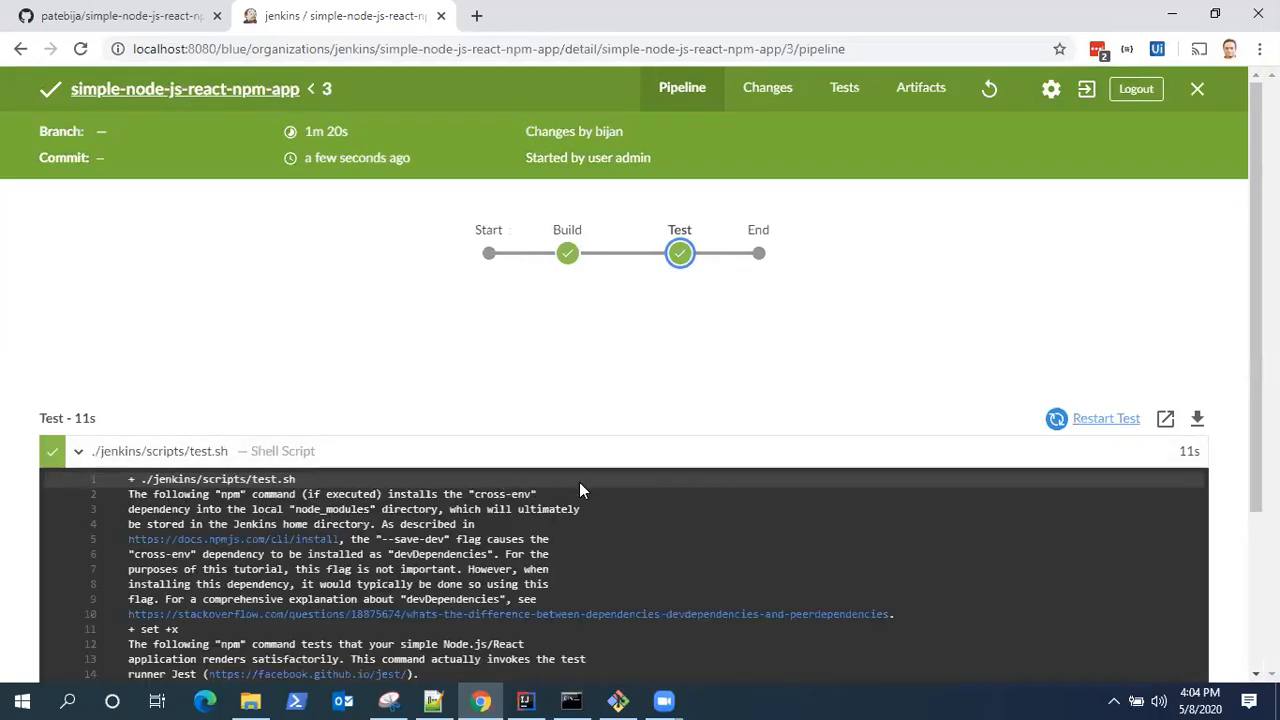
scroll("down", 3)
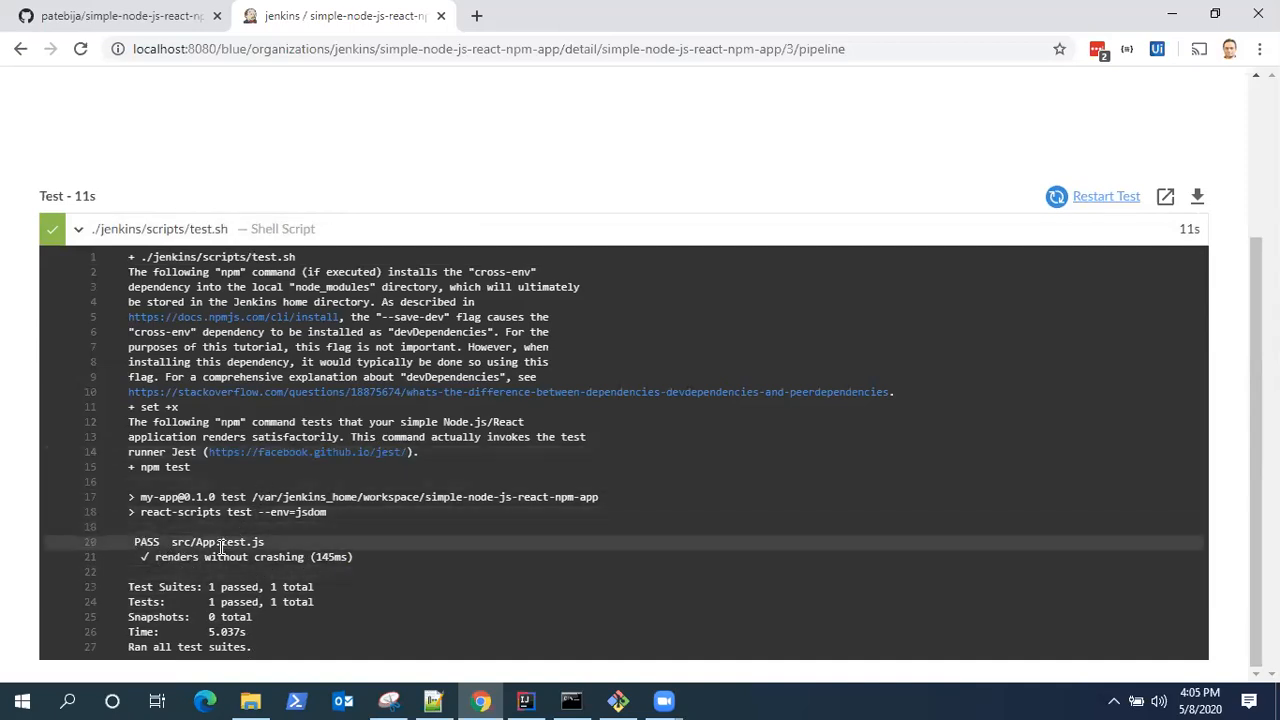
scroll("up", 3)
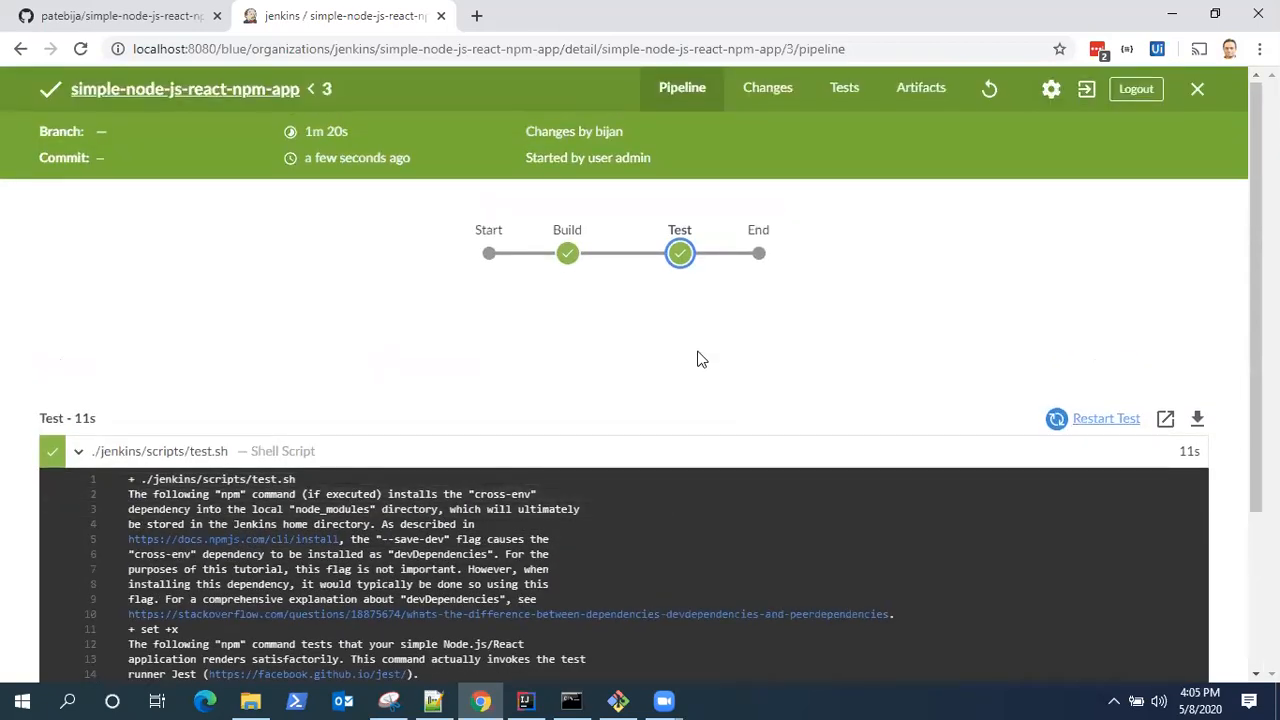
Step: Paste the Deliver stage with deliver.sh, Proceed input prompt and kill.sh after the Test stage
left_click(524, 700)
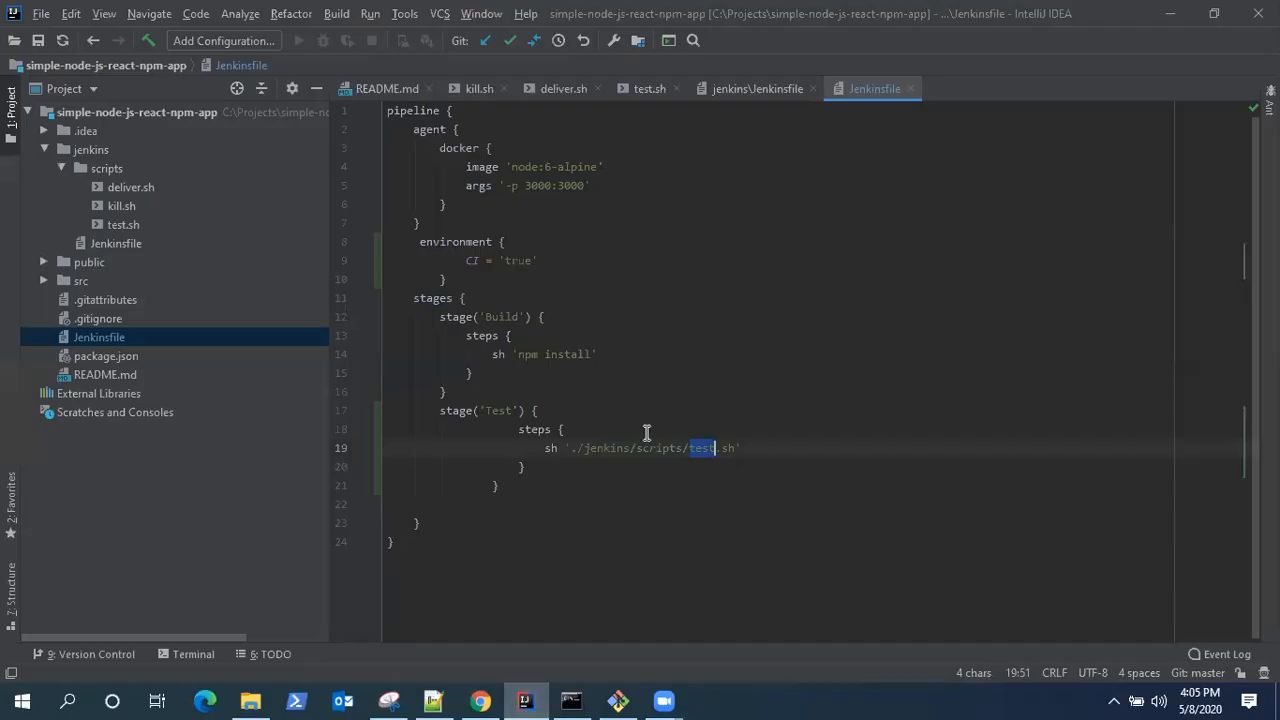
mouse_move(120, 204)
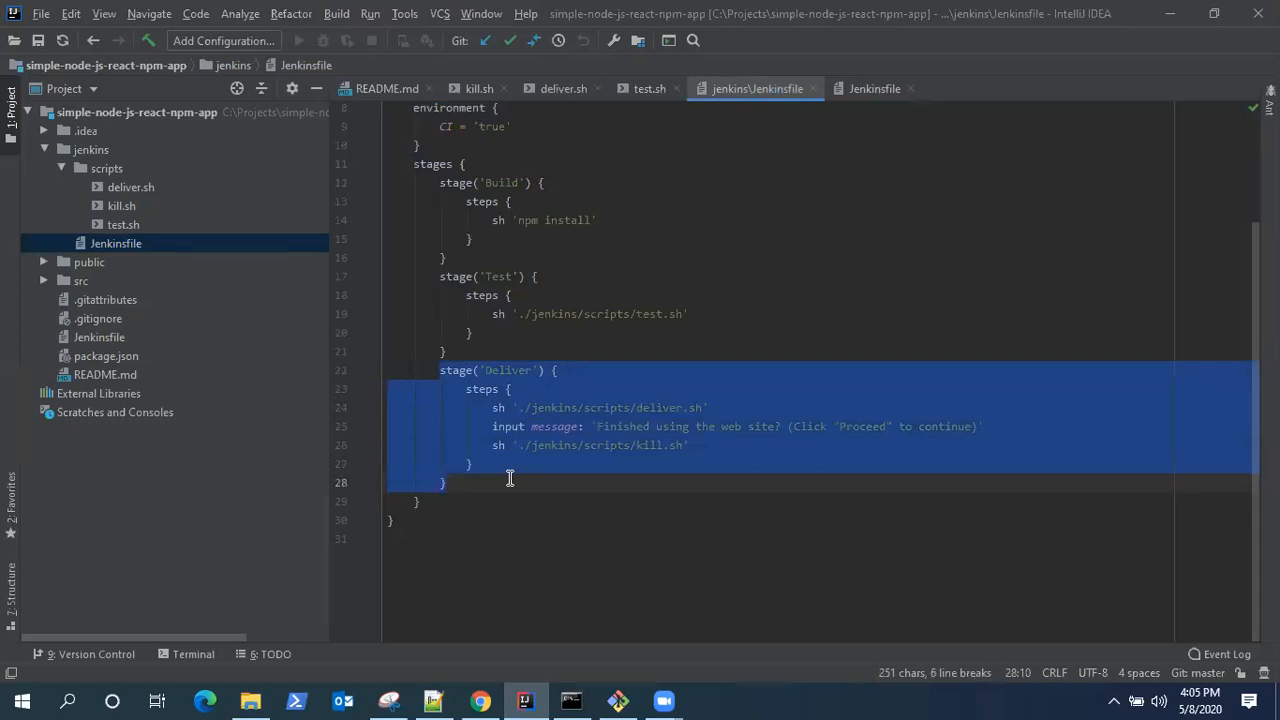
mouse_move(718, 464)
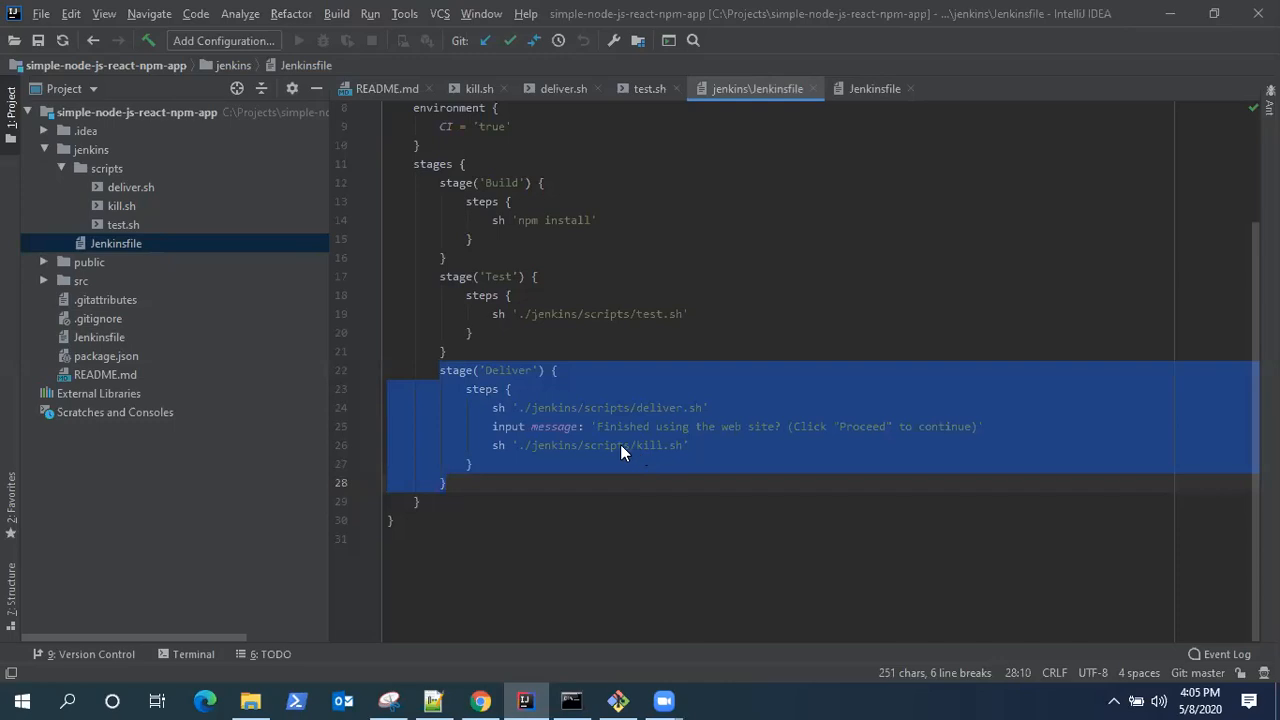
mouse_move(610, 456)
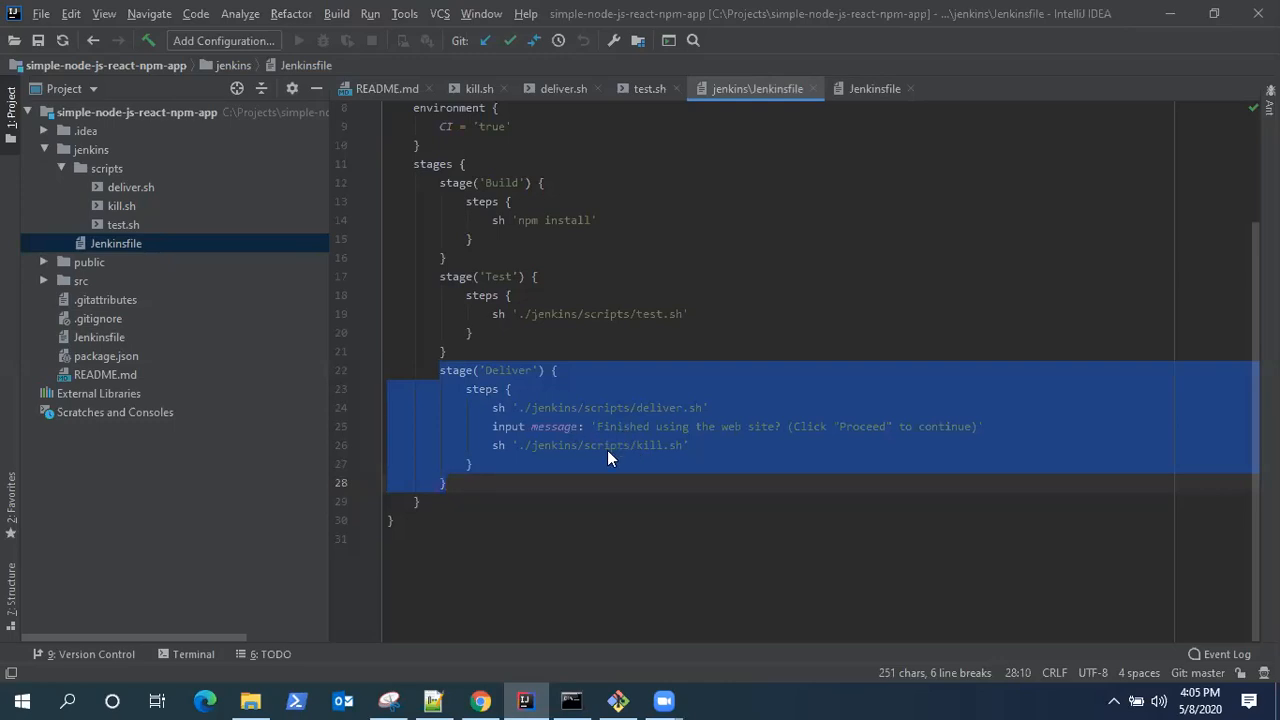
mouse_move(120, 268)
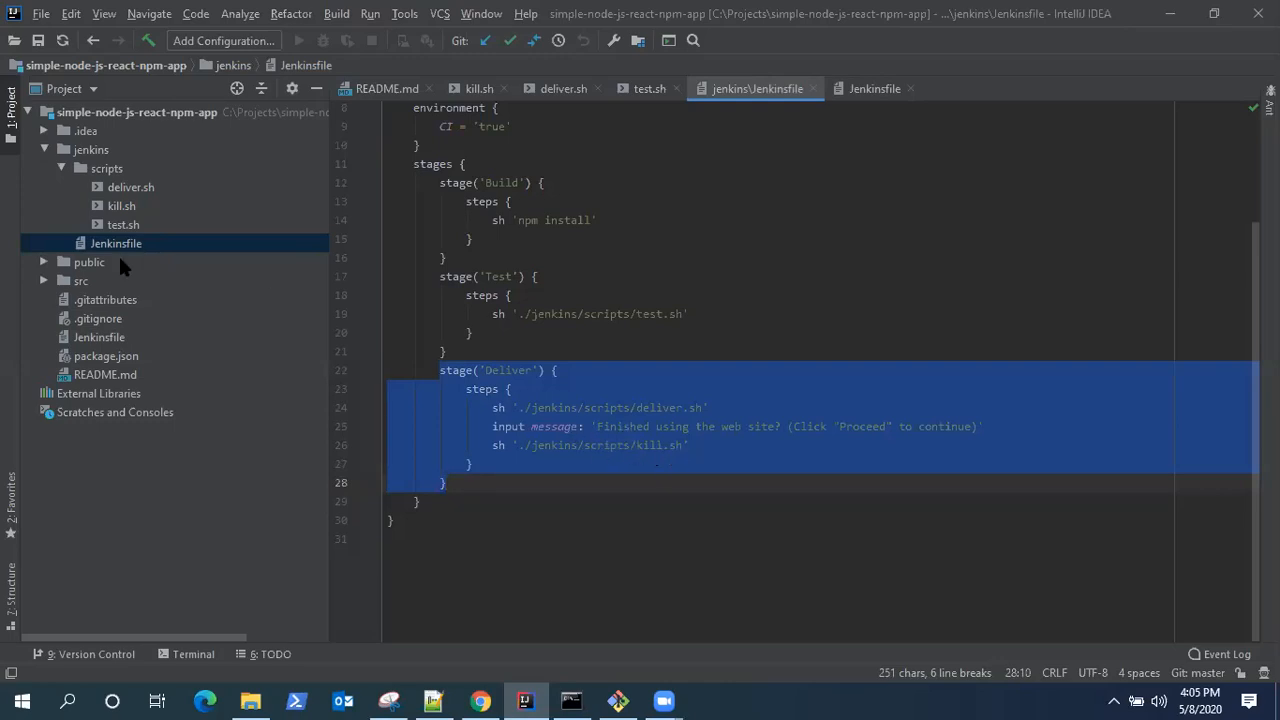
mouse_move(118, 358)
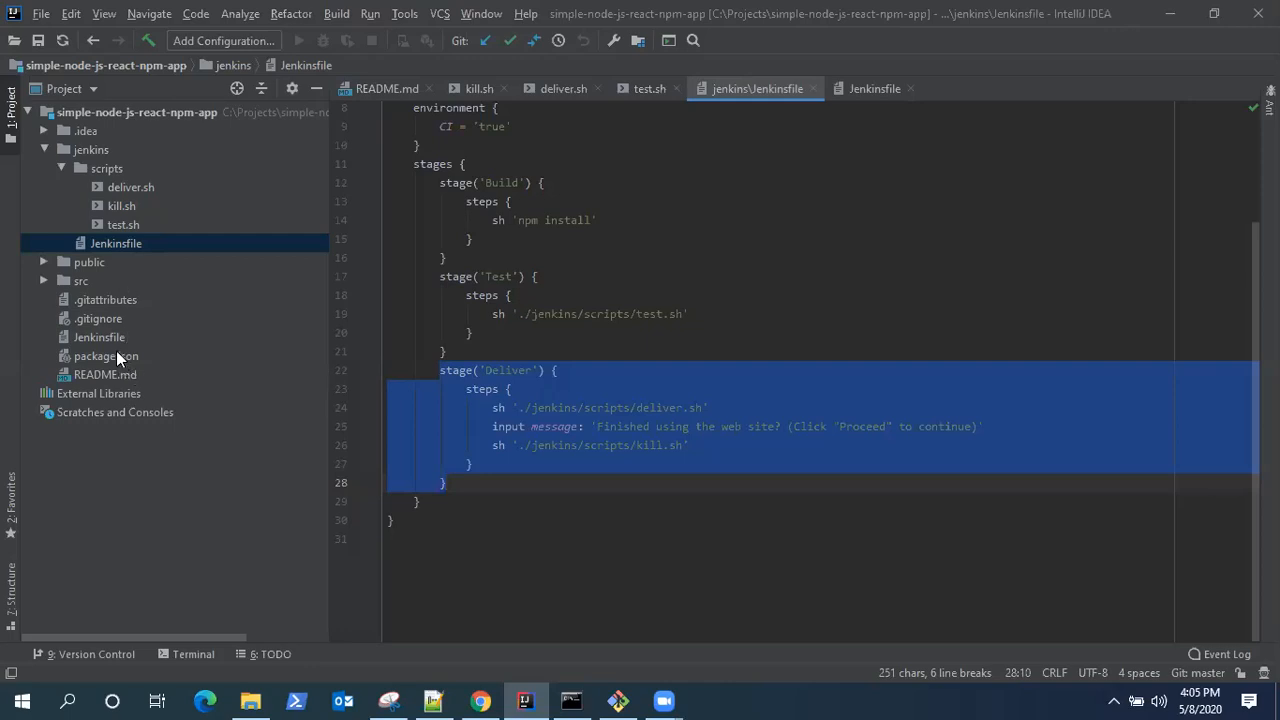
left_click(874, 88)
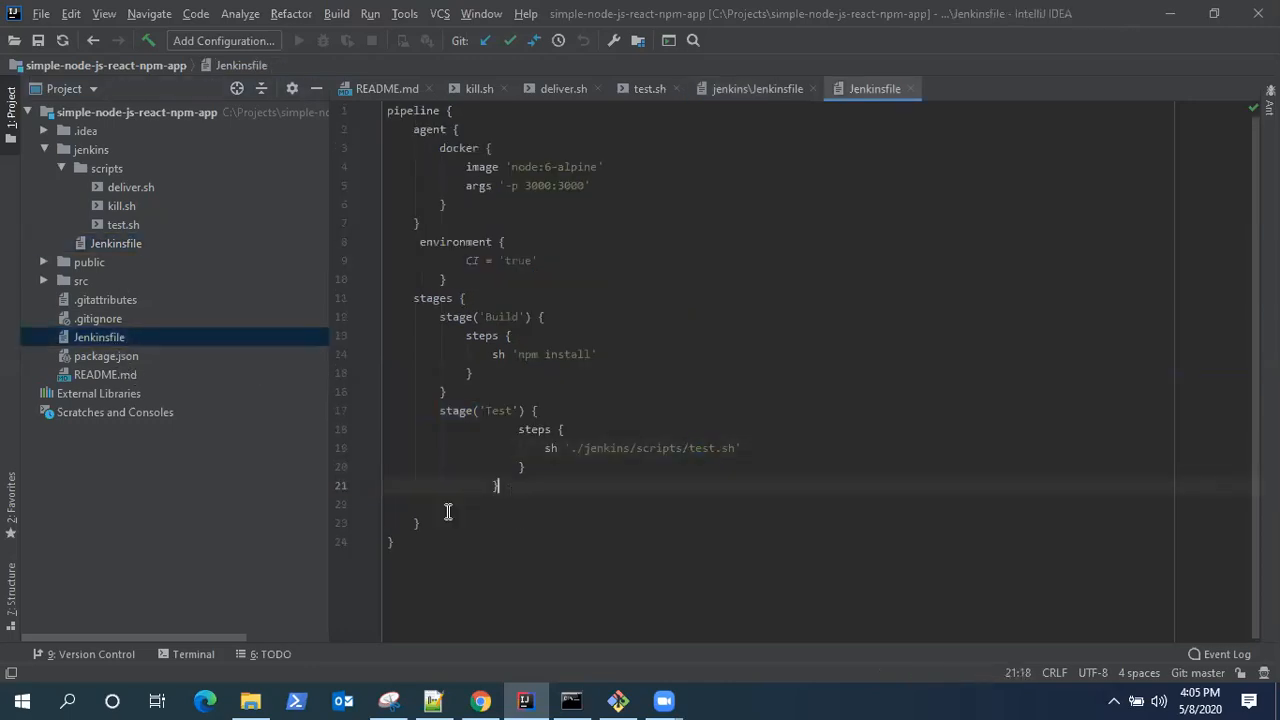
key("enter")
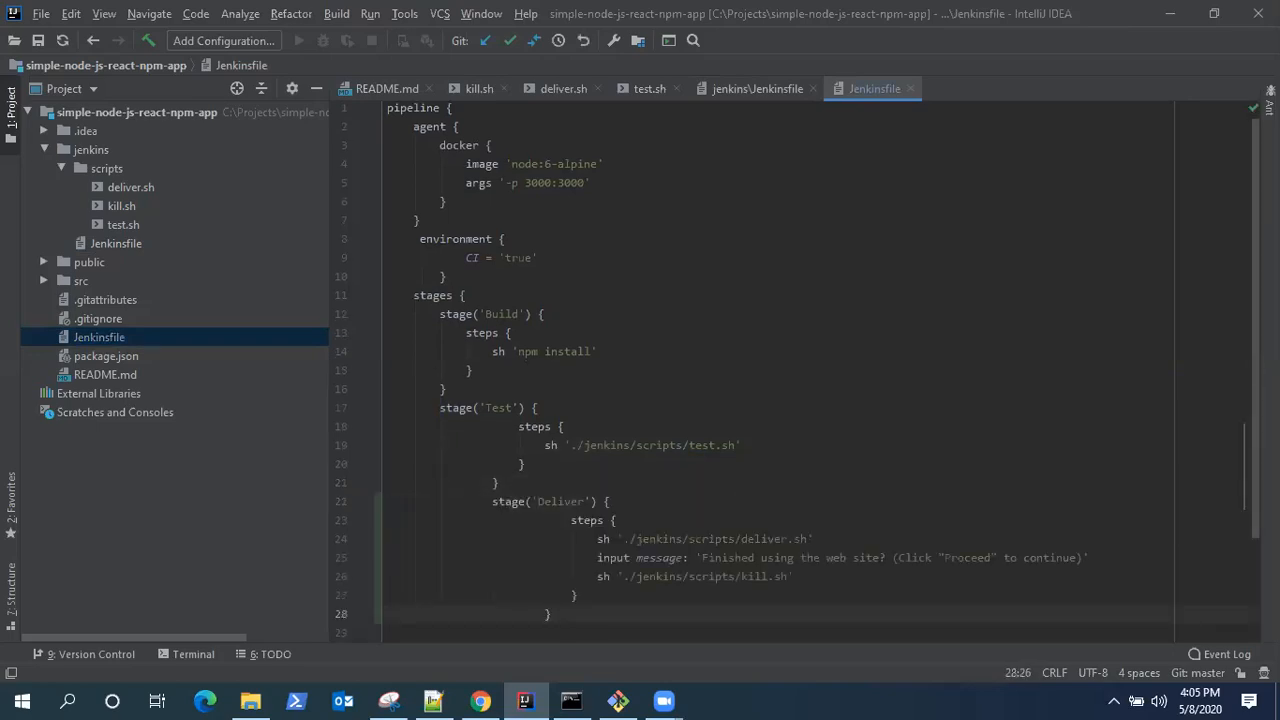
left_click(492, 500)
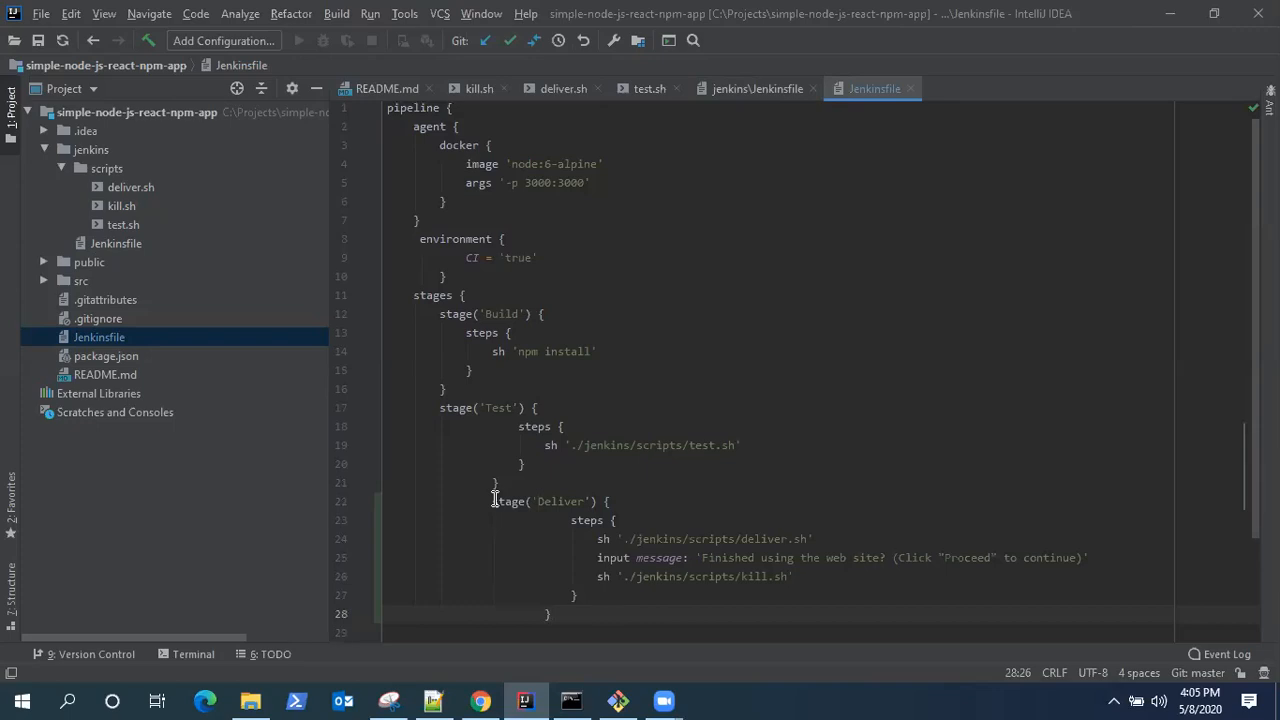
scroll("down", 3)
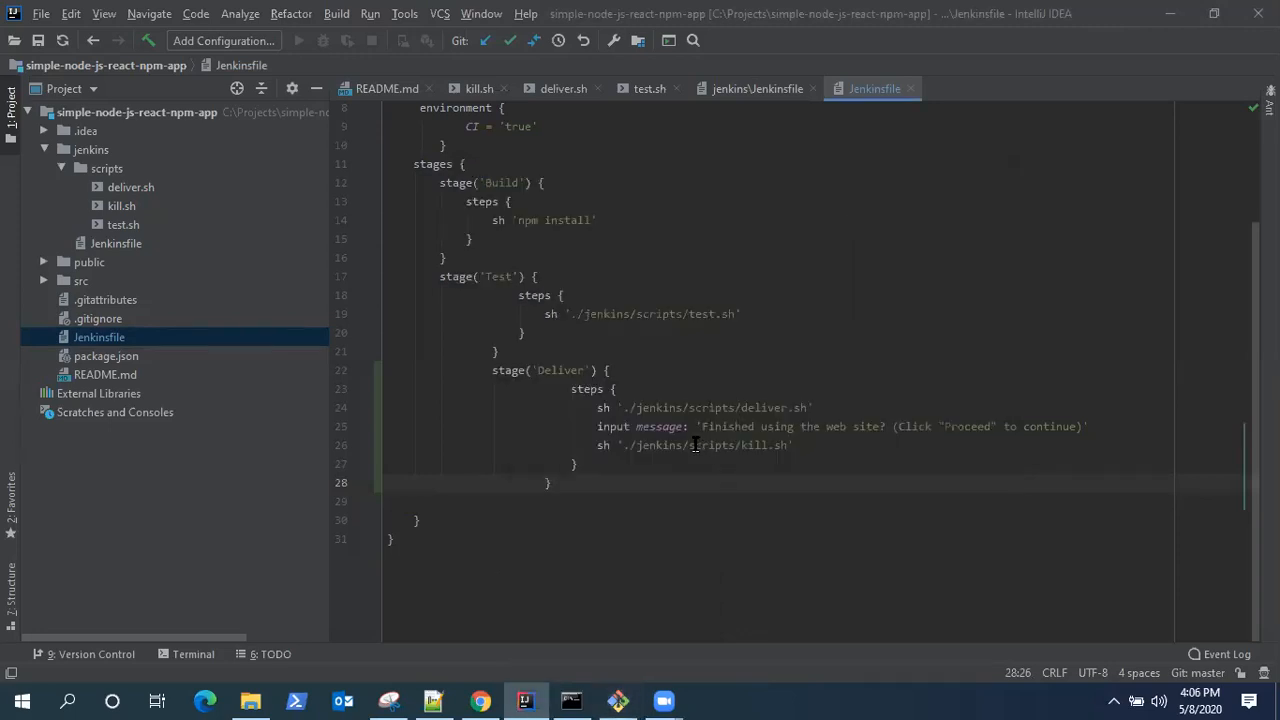
left_click(130, 188)
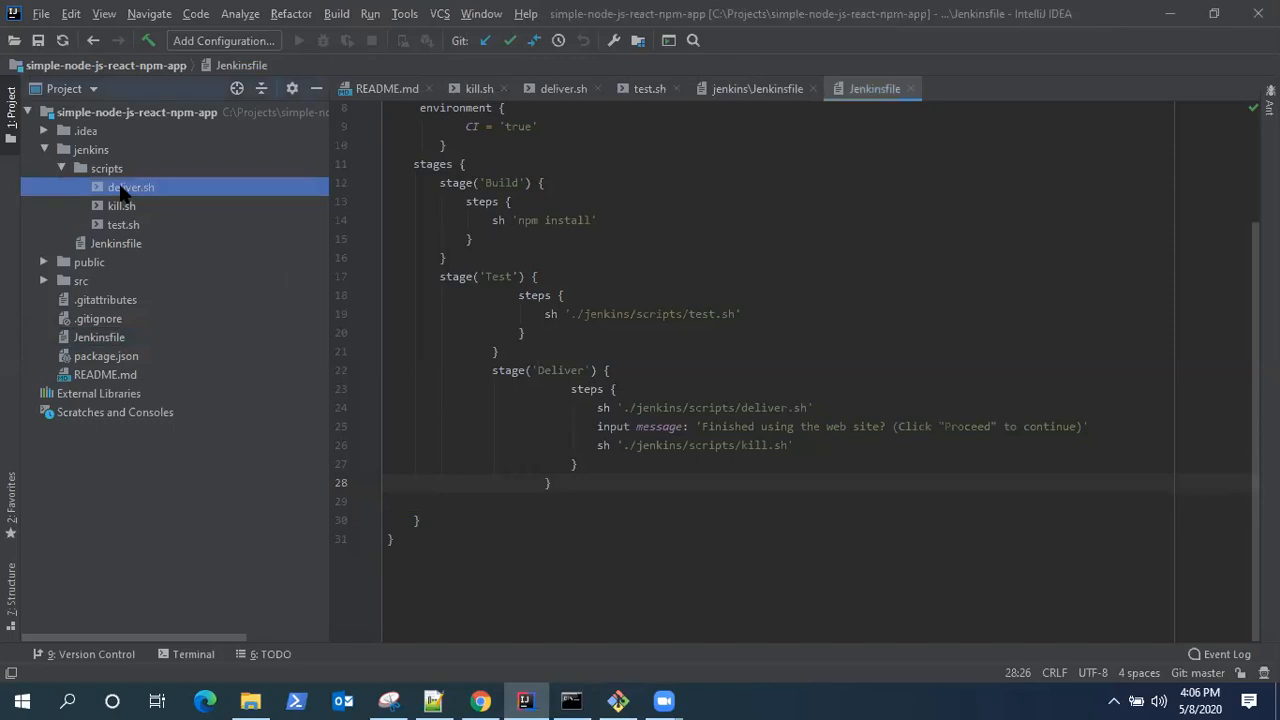
double_click(132, 188)
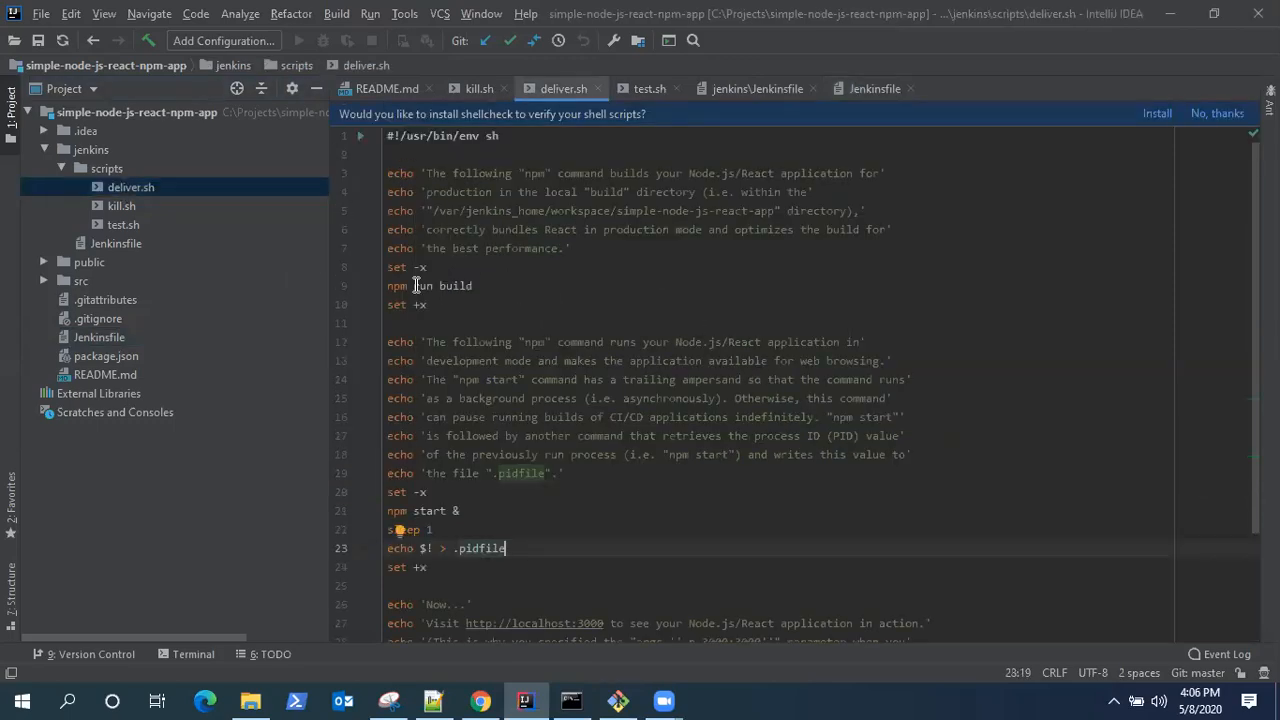
left_click(412, 284)
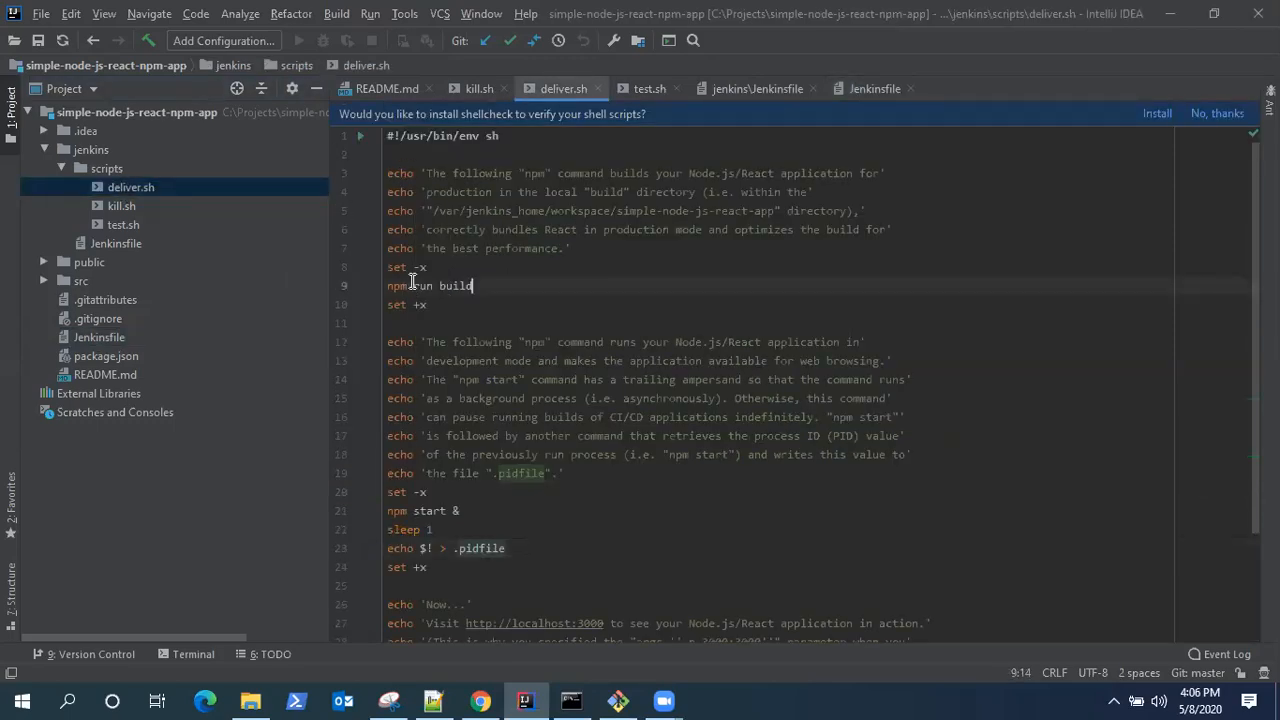
triple_click(430, 284)
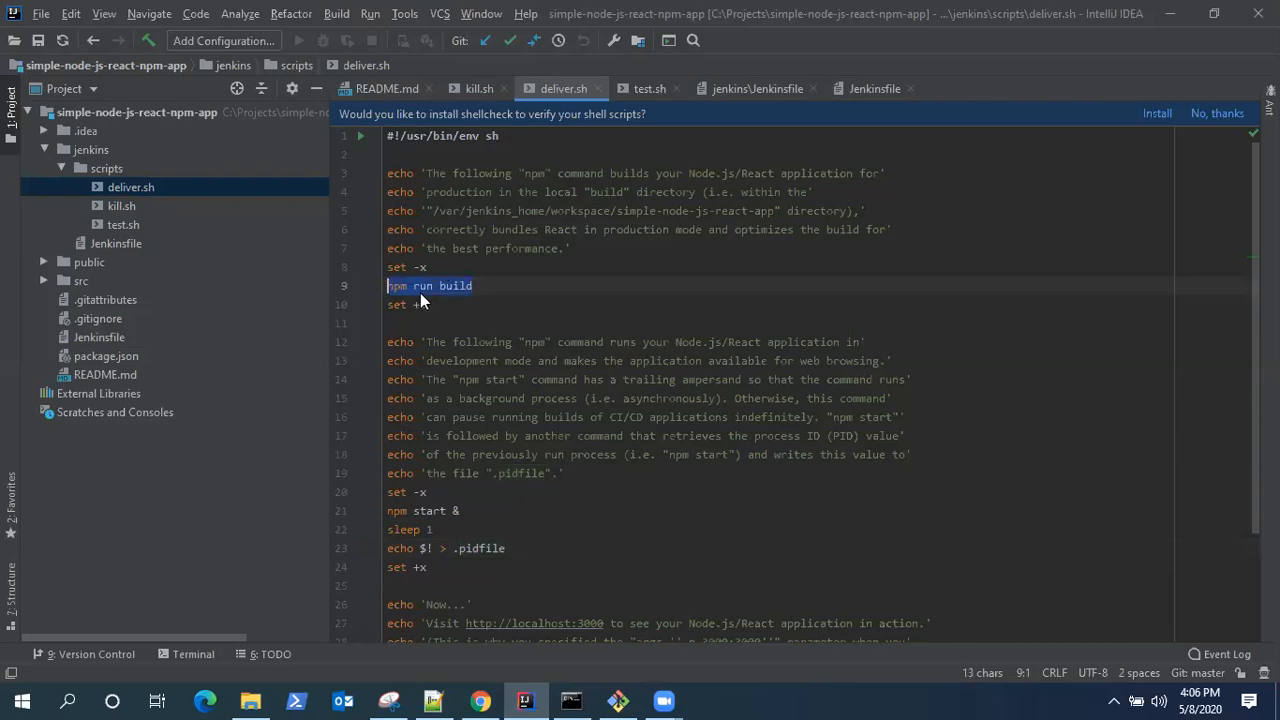
left_click(508, 548)
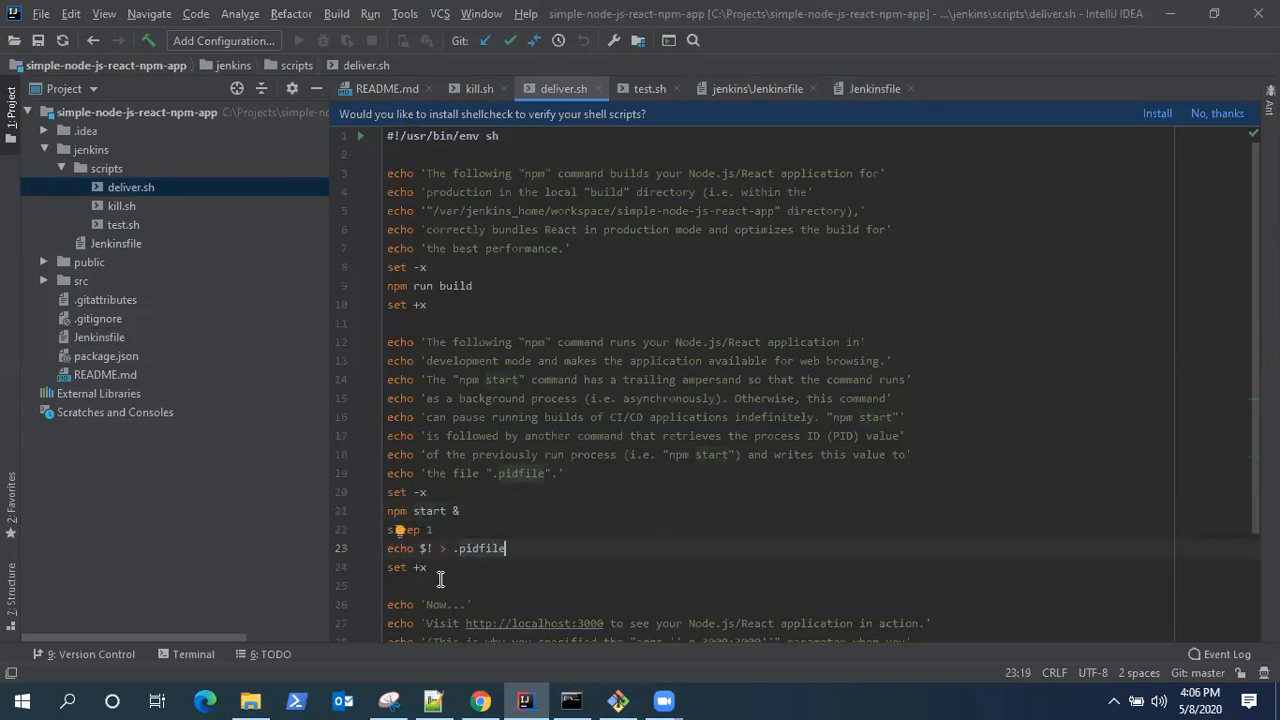
scroll("down", 3)
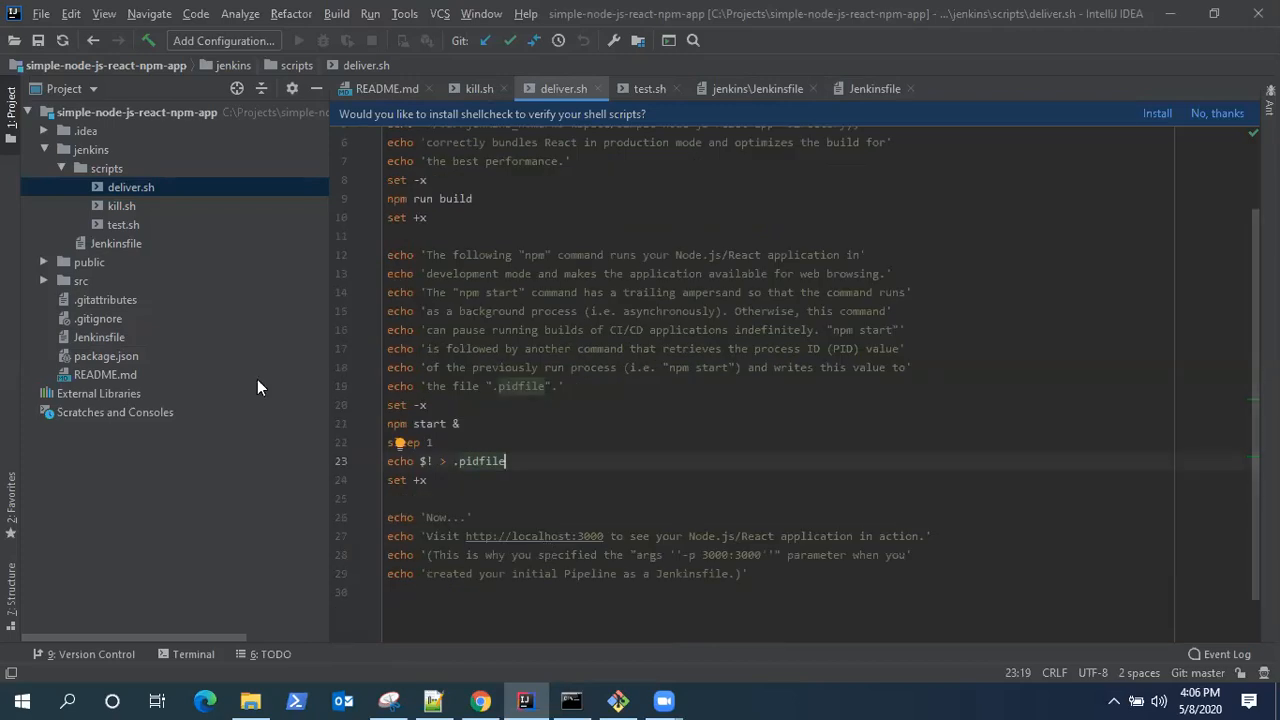
mouse_move(108, 368)
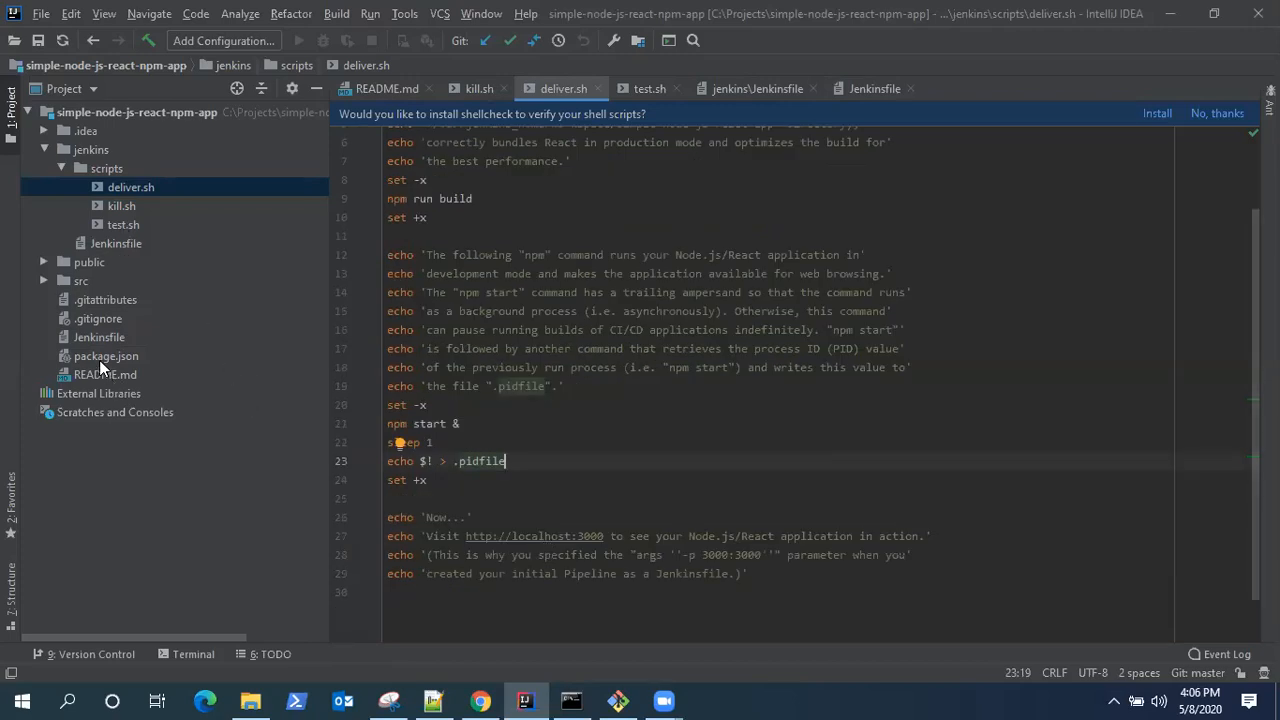
left_click(872, 88)
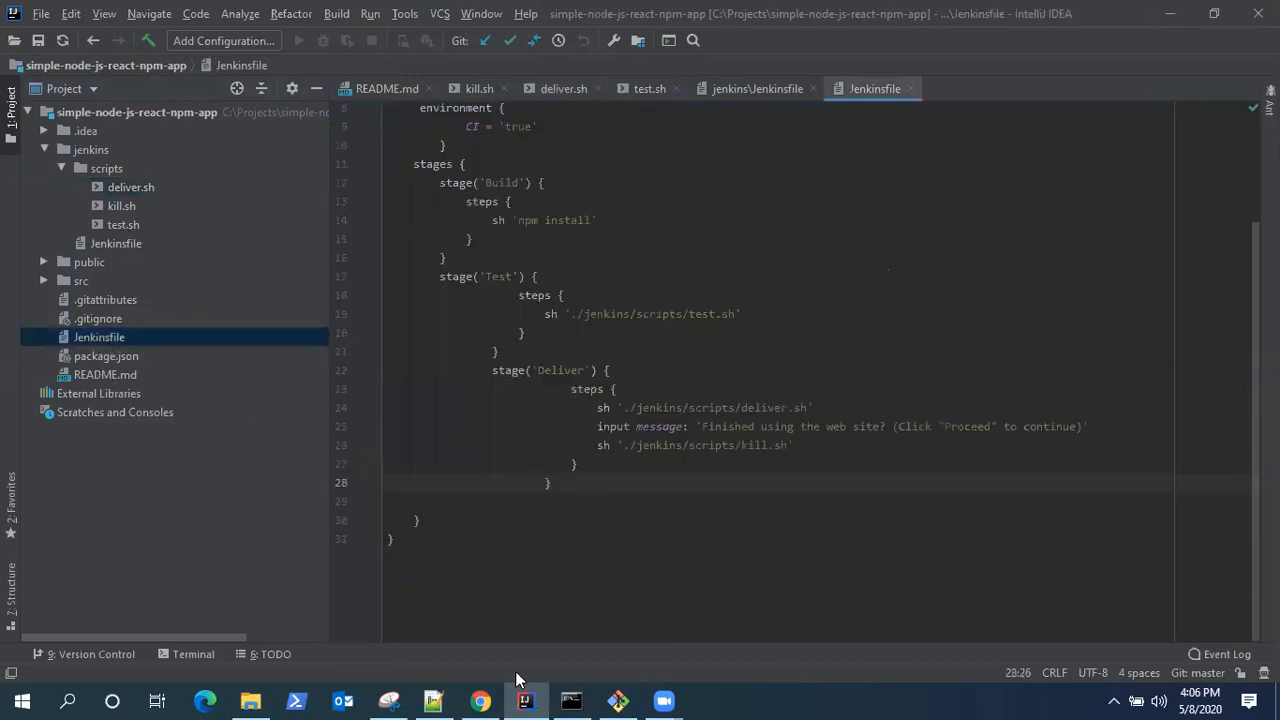
Step: Launch run 4 in Blue Ocean and watch deliver.sh run until it awaits Proceed
left_click(480, 700)
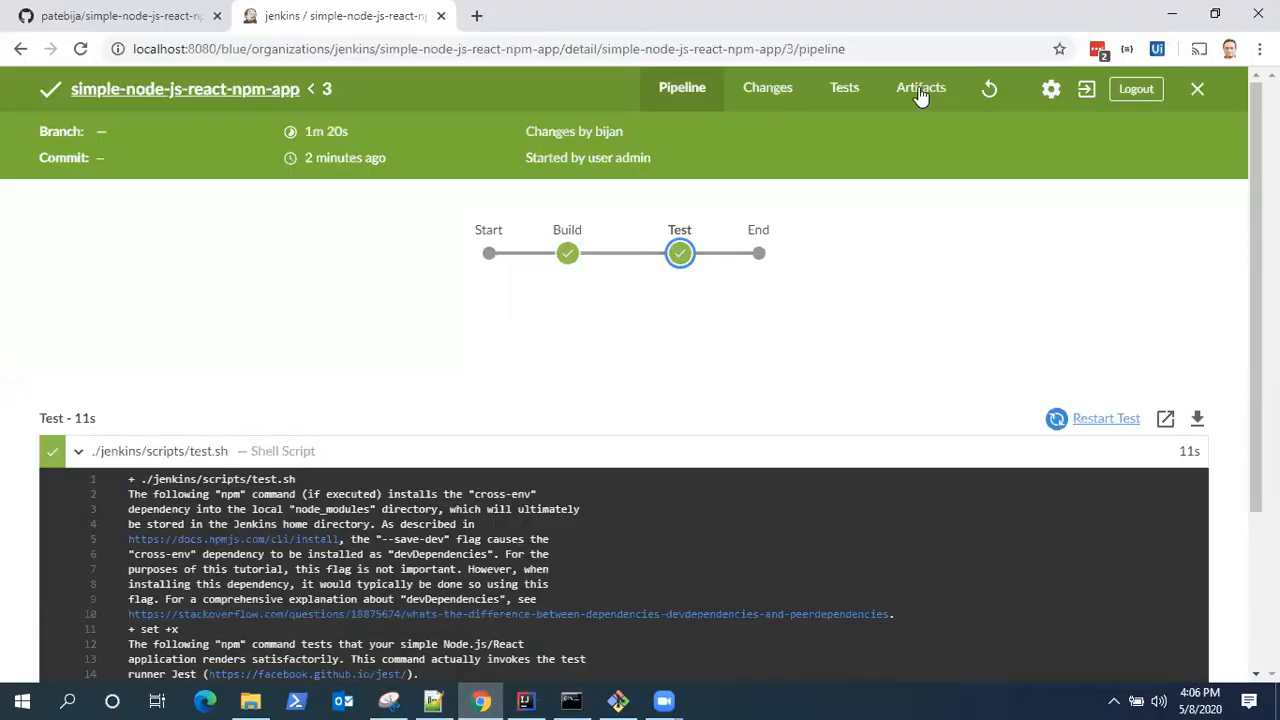
left_click(1196, 88)
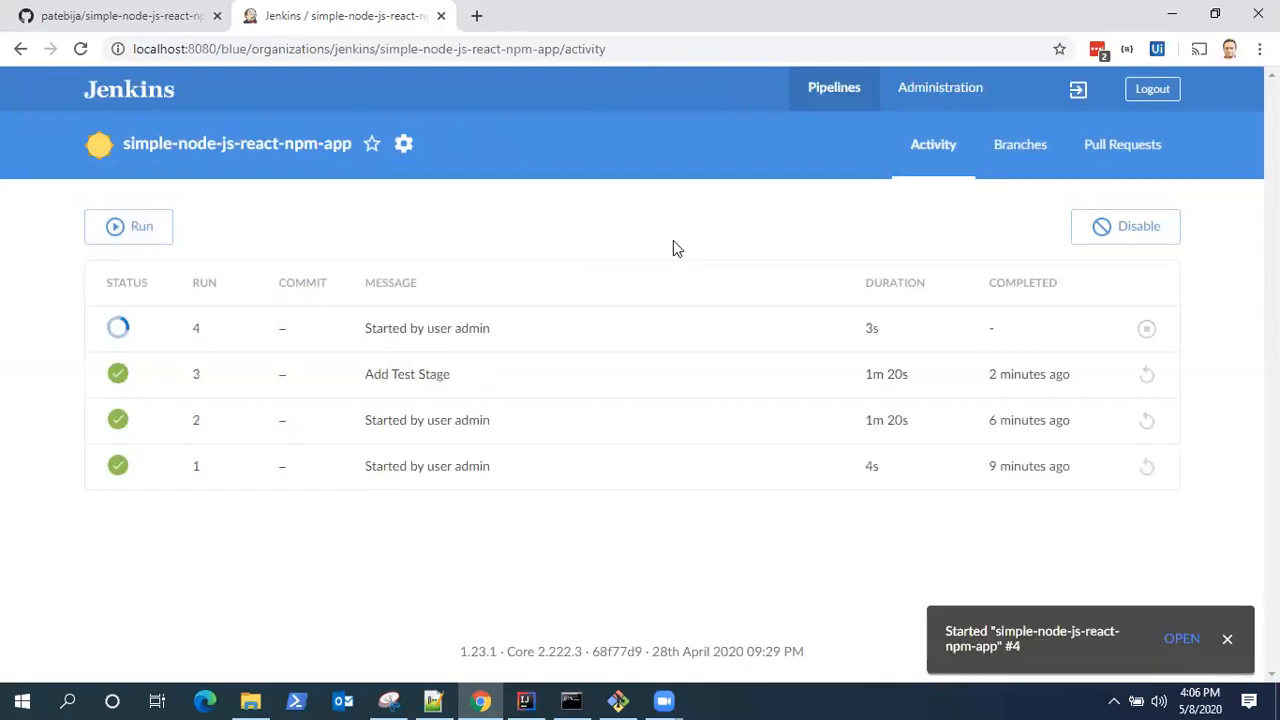
left_click(1182, 638)
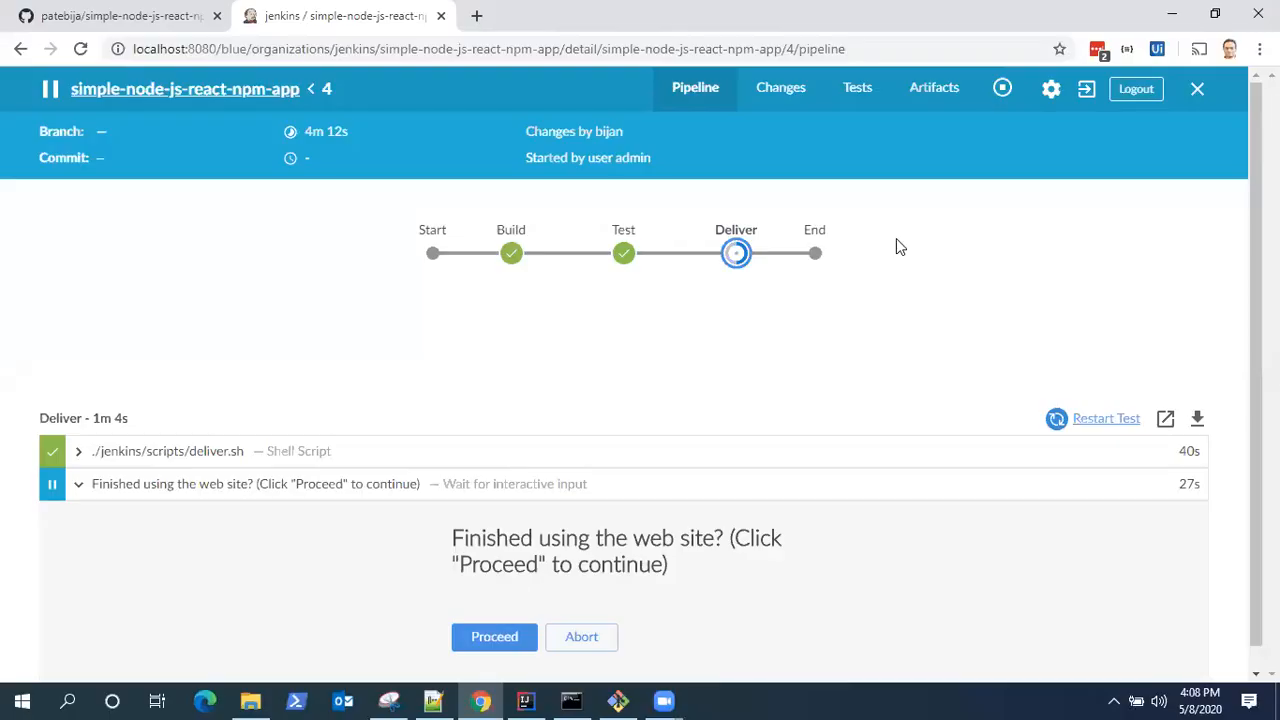
mouse_move(516, 330)
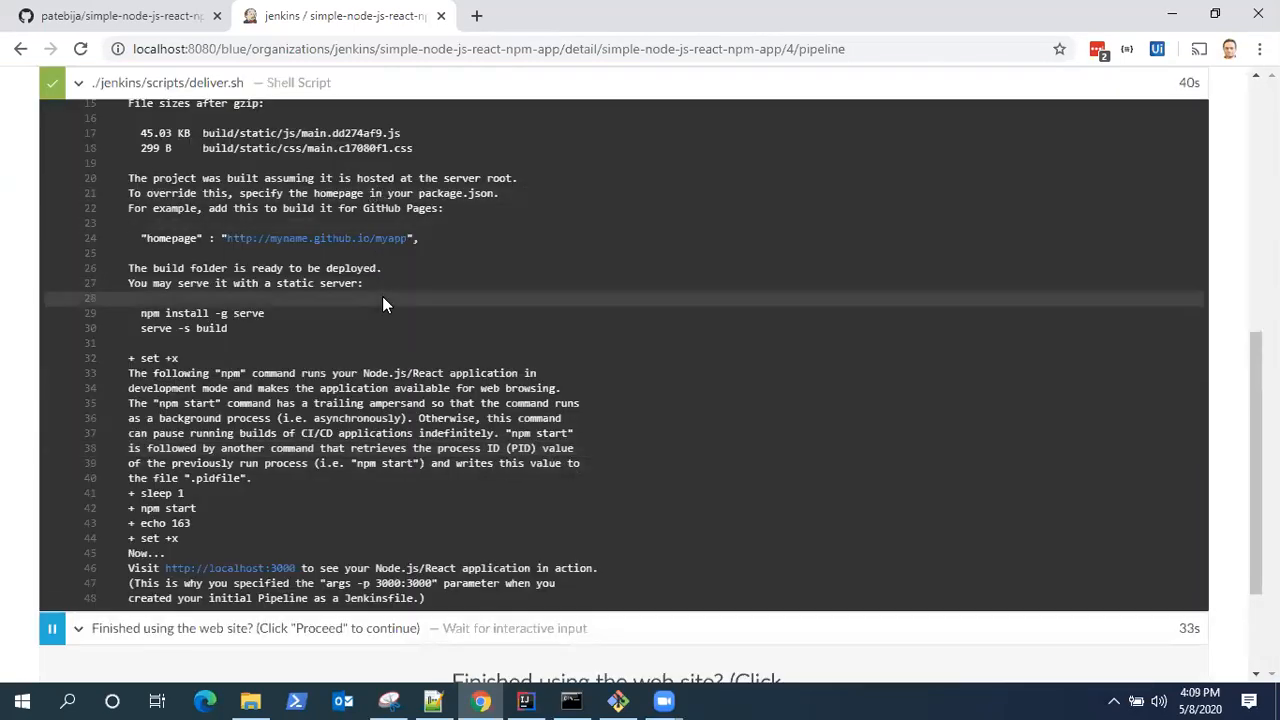
mouse_move(230, 568)
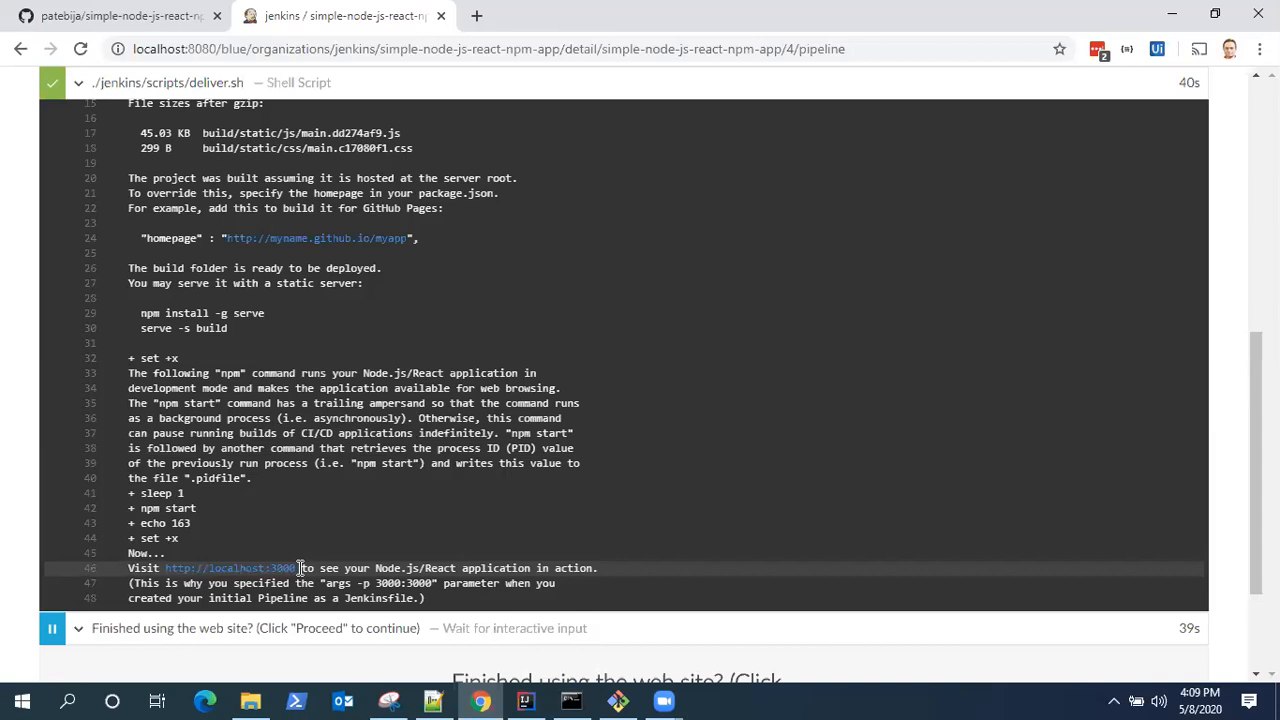
scroll("up", 3)
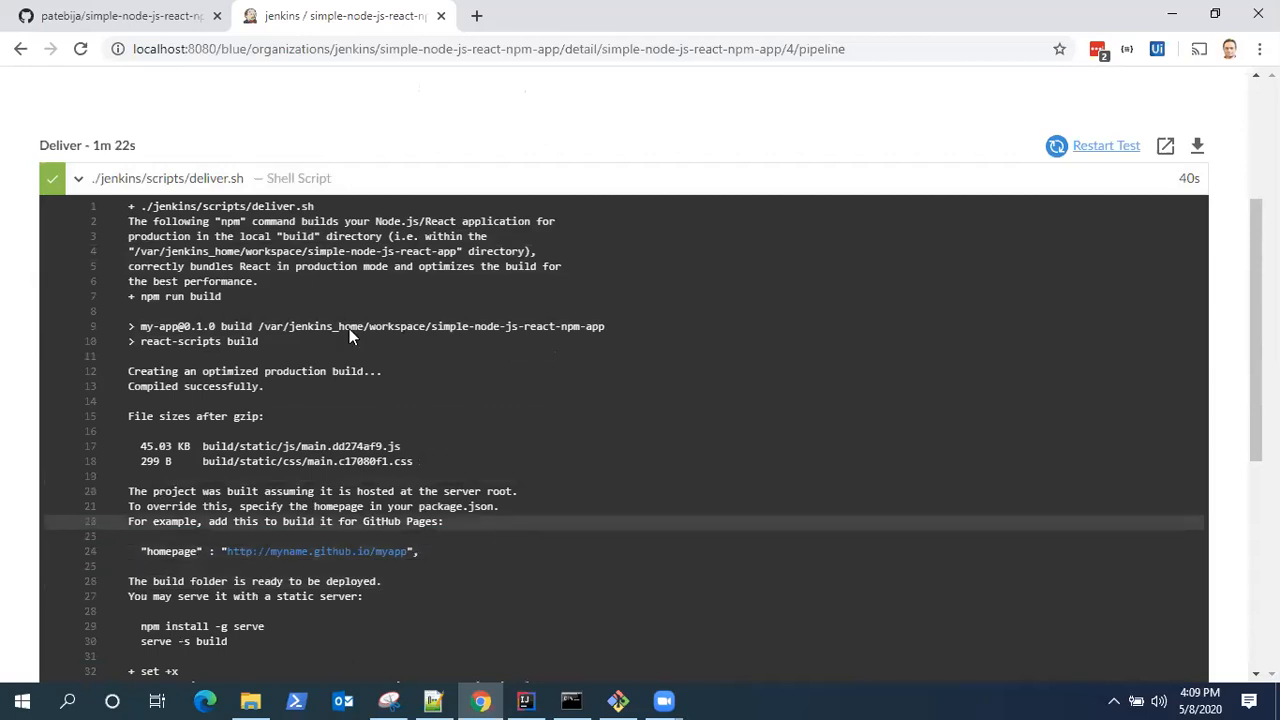
Step: Answer the 'Finished using the web site?' prompt with Proceed so Deliver completes
scroll("down", 3)
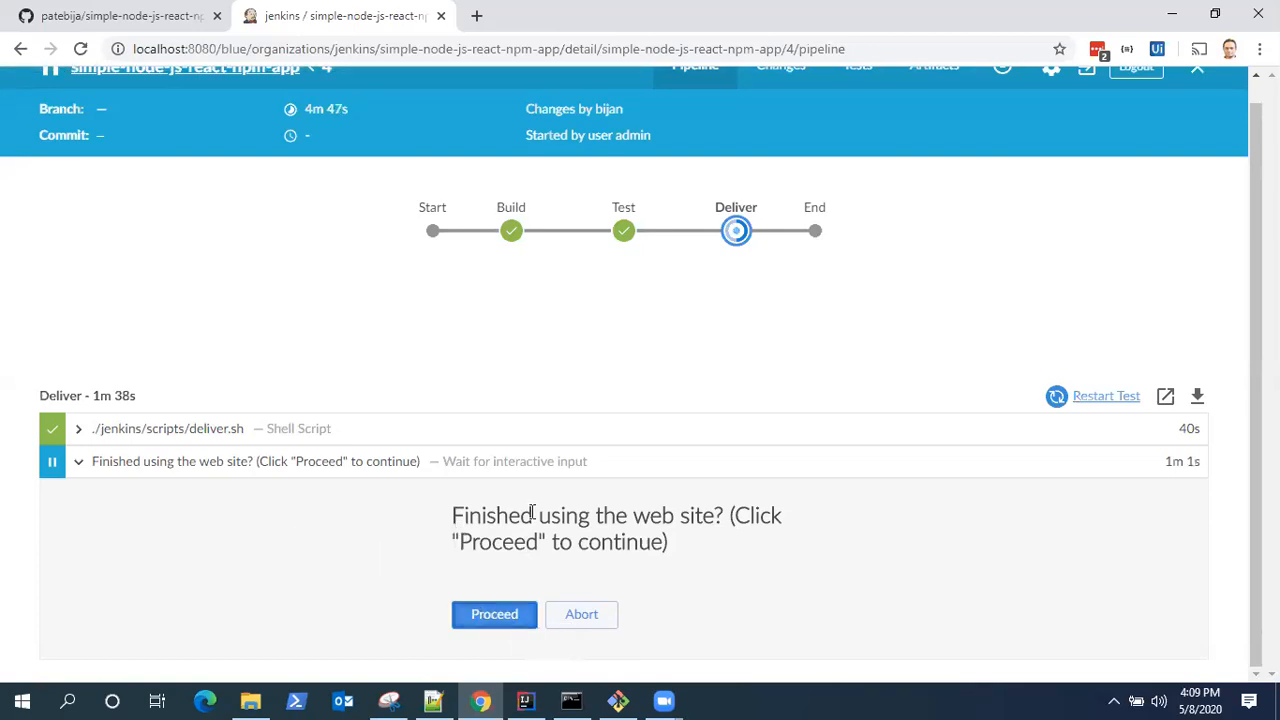
left_click(494, 614)
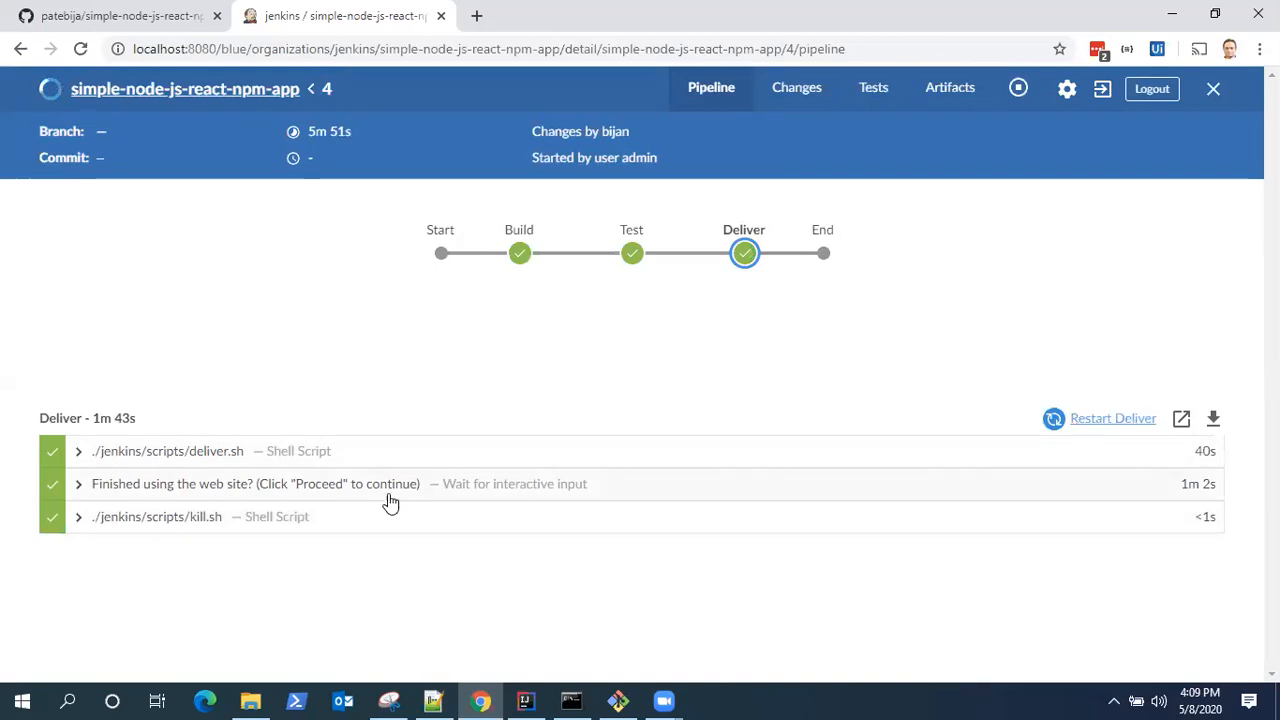
mouse_move(650, 264)
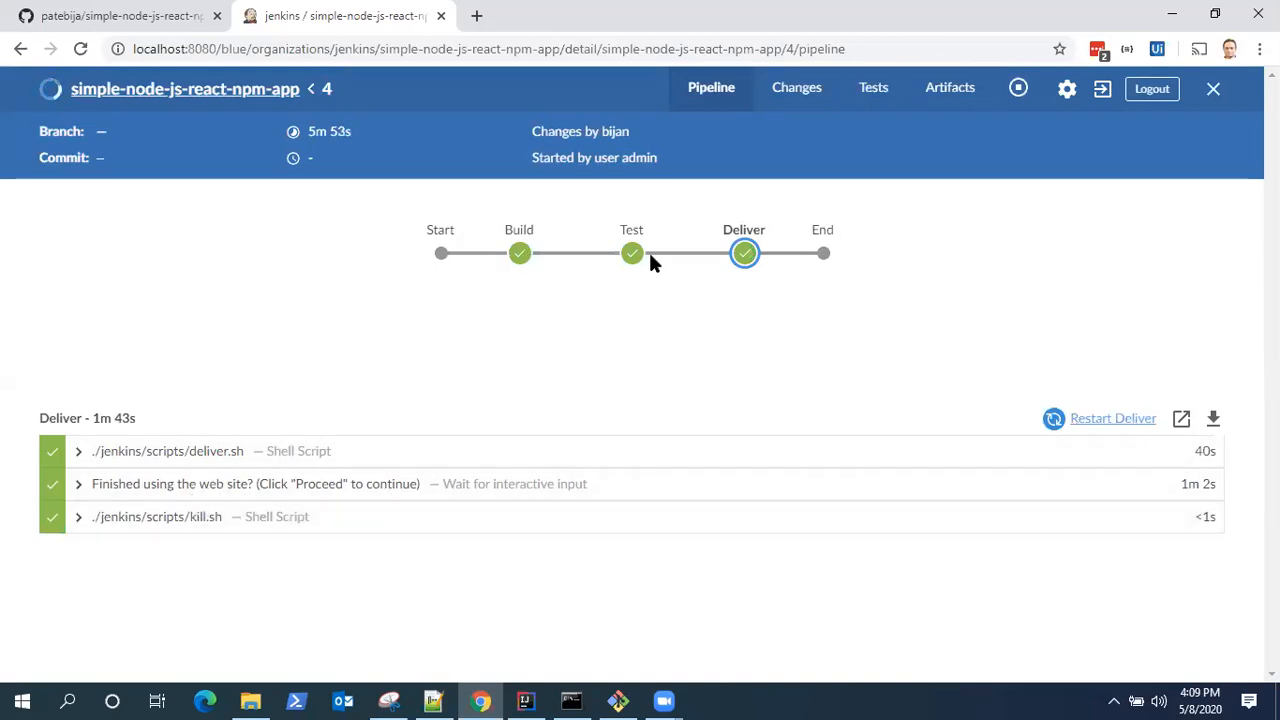
mouse_move(250, 450)
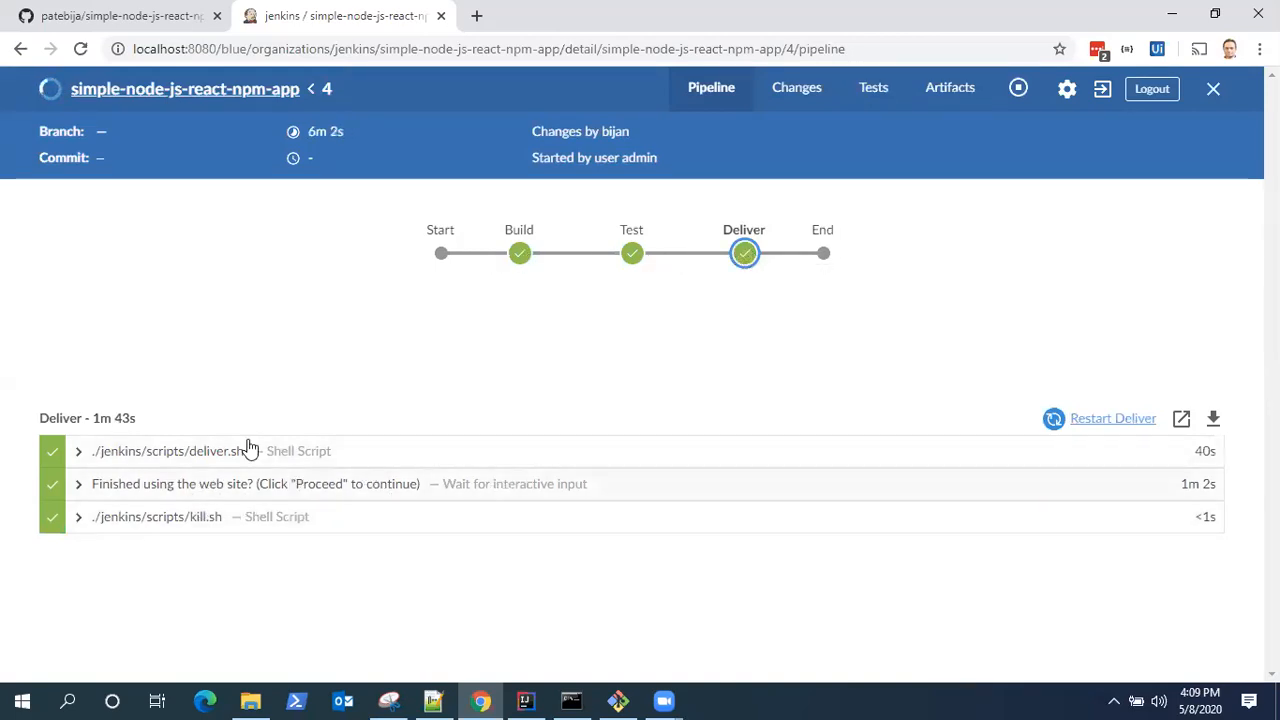
mouse_move(520, 252)
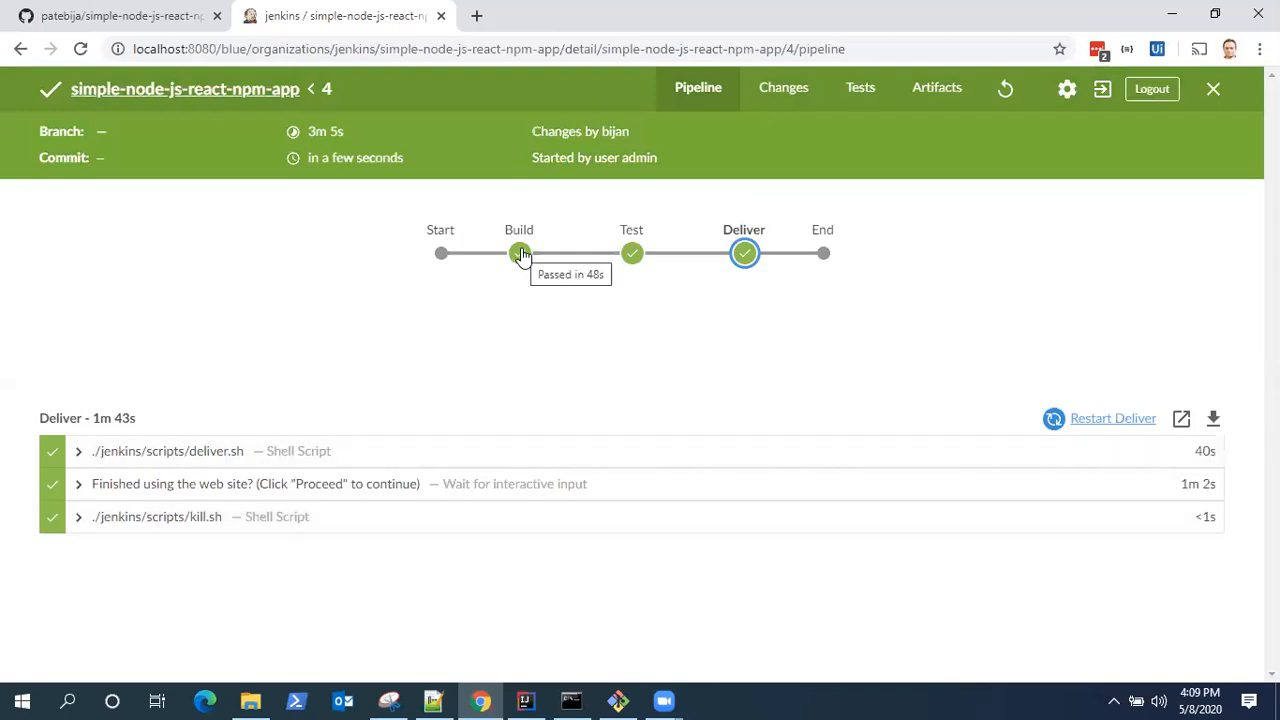
left_click(518, 252)
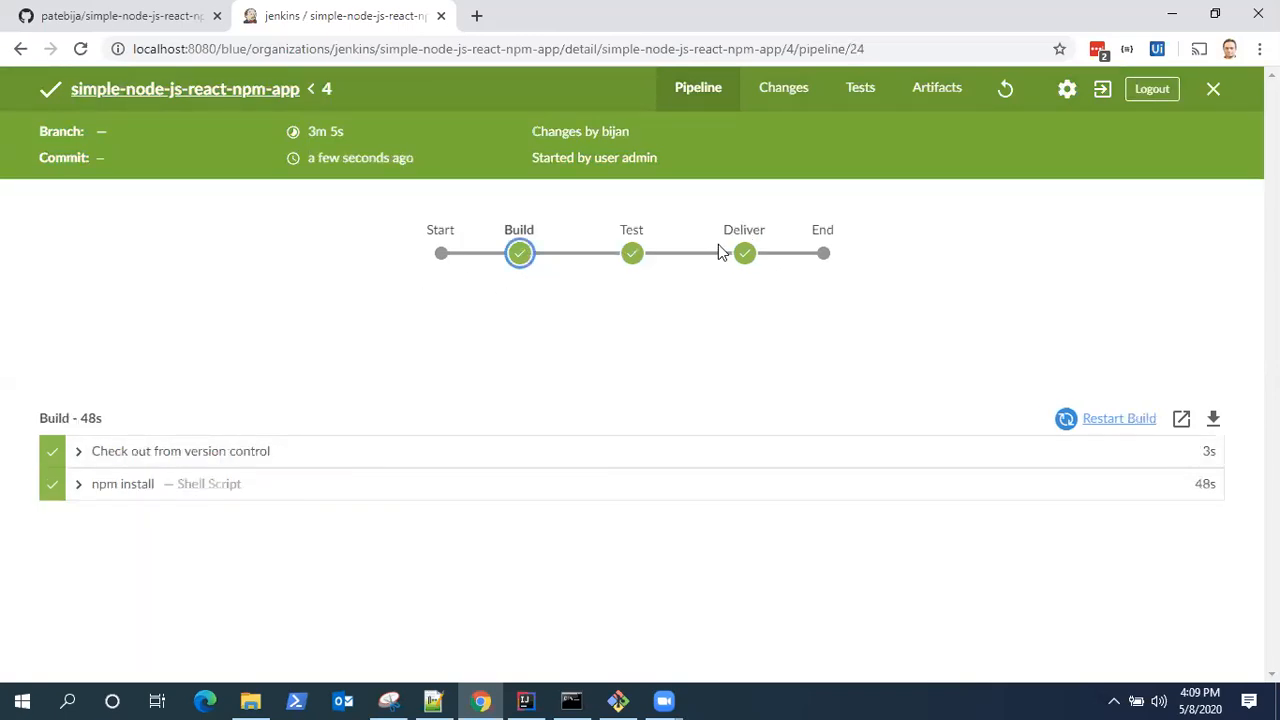
left_click(744, 252)
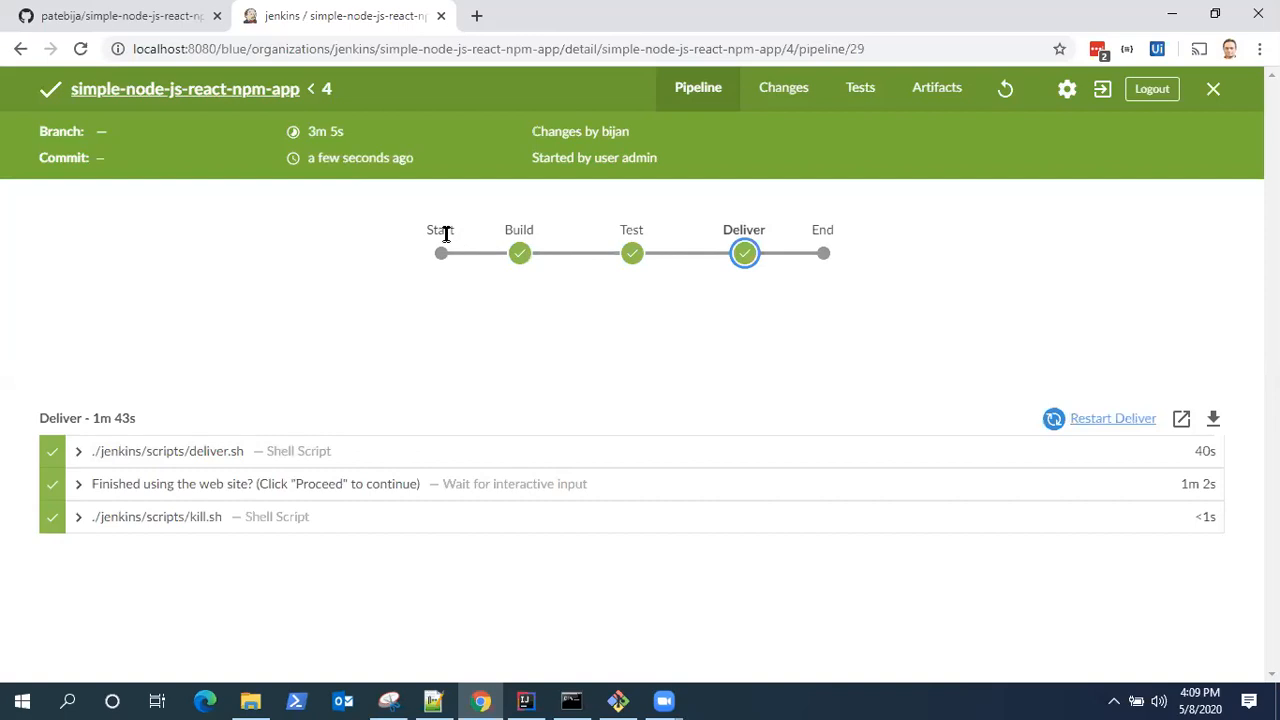
mouse_move(882, 308)
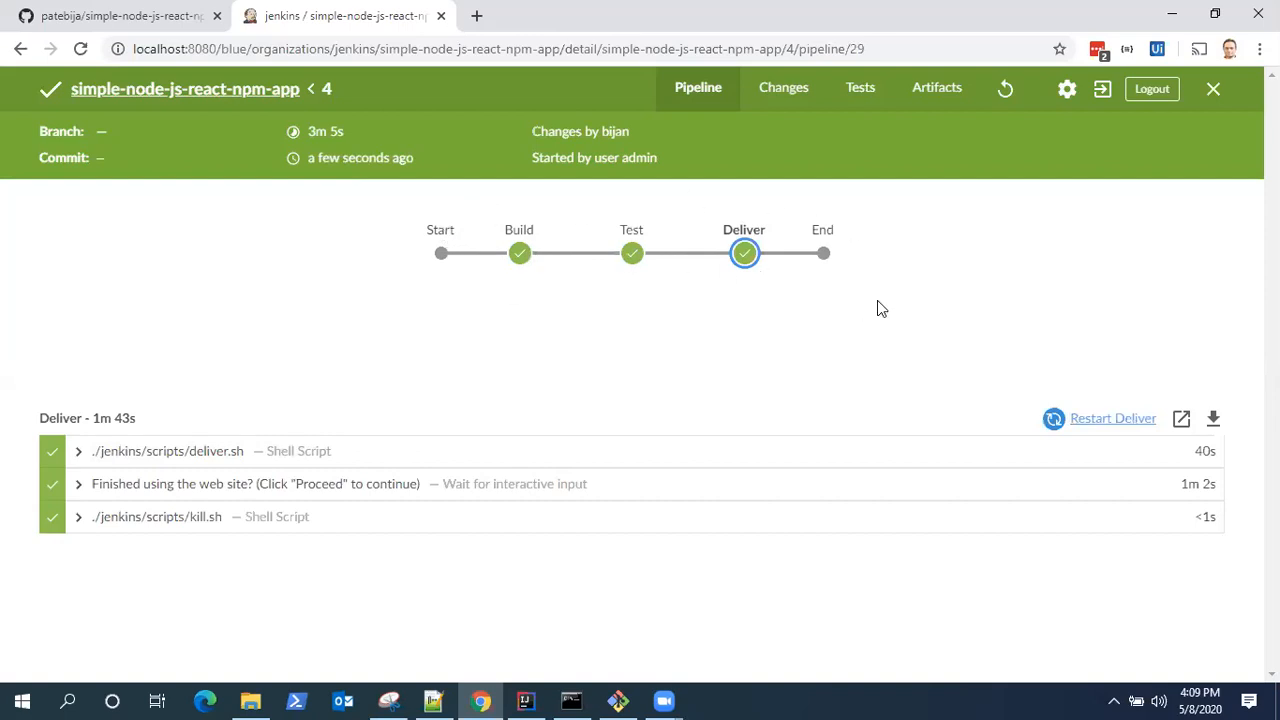
mouse_move(524, 228)
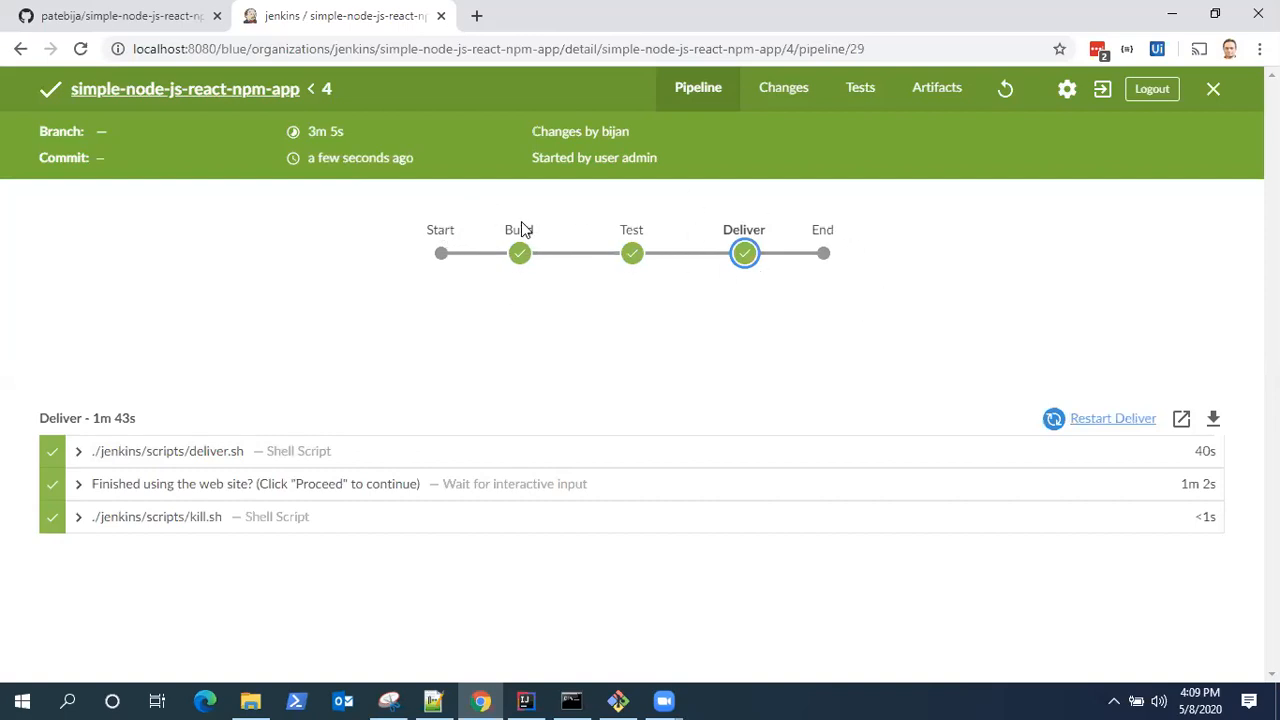
mouse_move(620, 232)
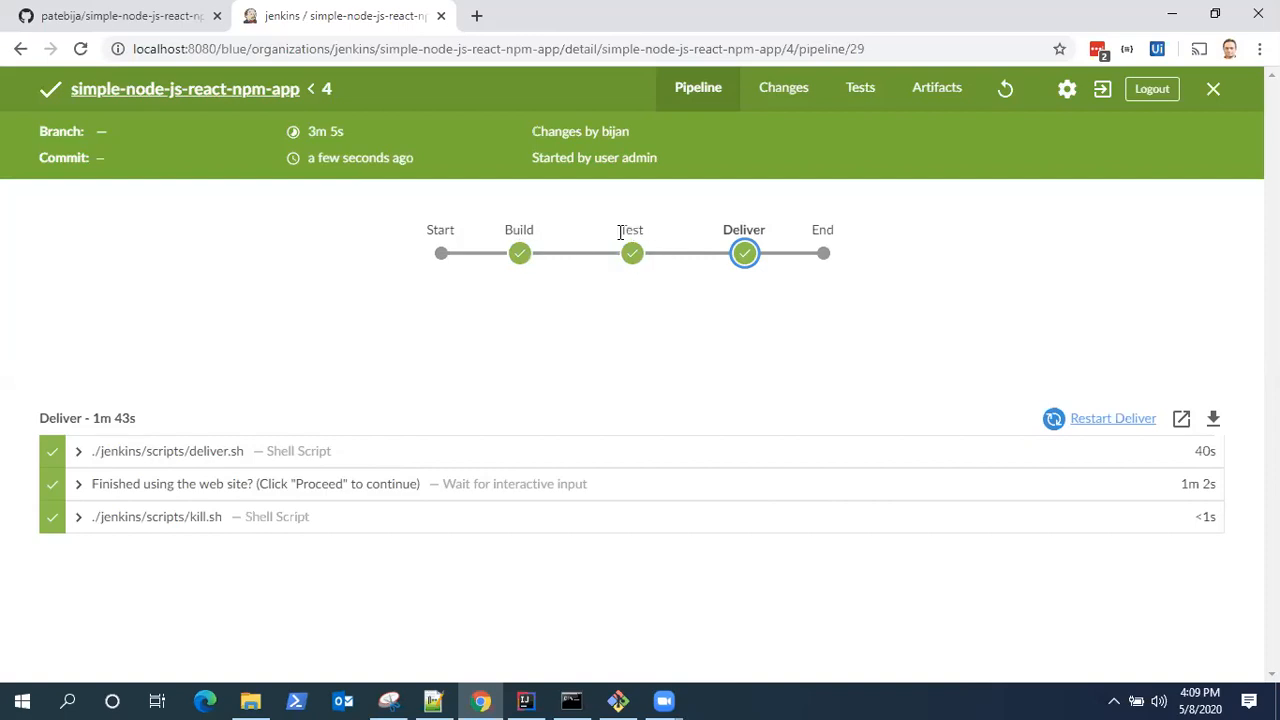
mouse_move(708, 232)
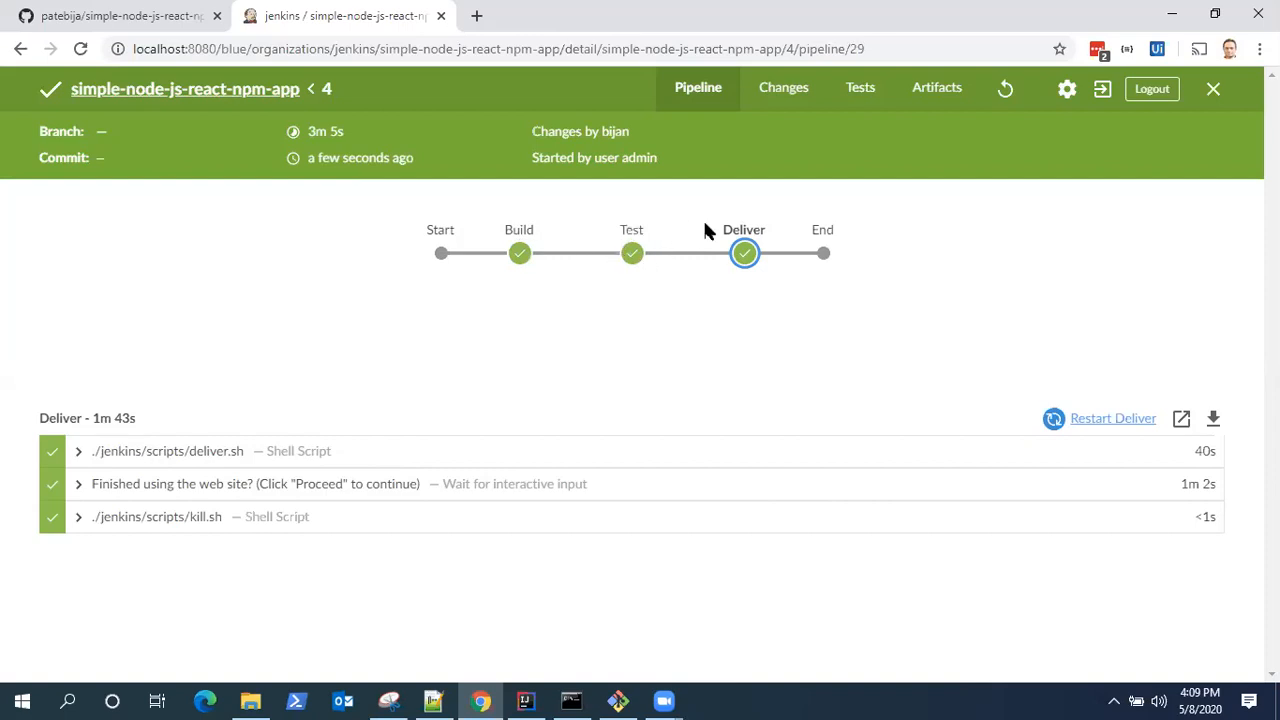
mouse_move(744, 252)
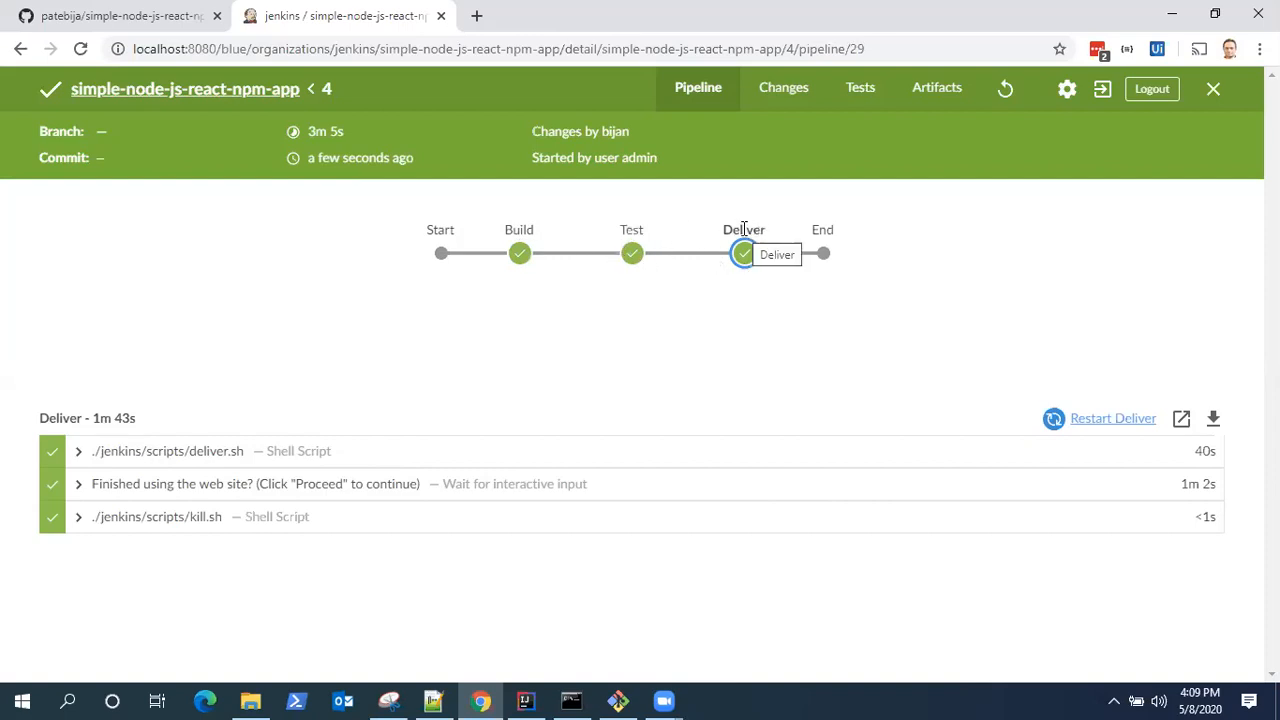
mouse_move(736, 280)
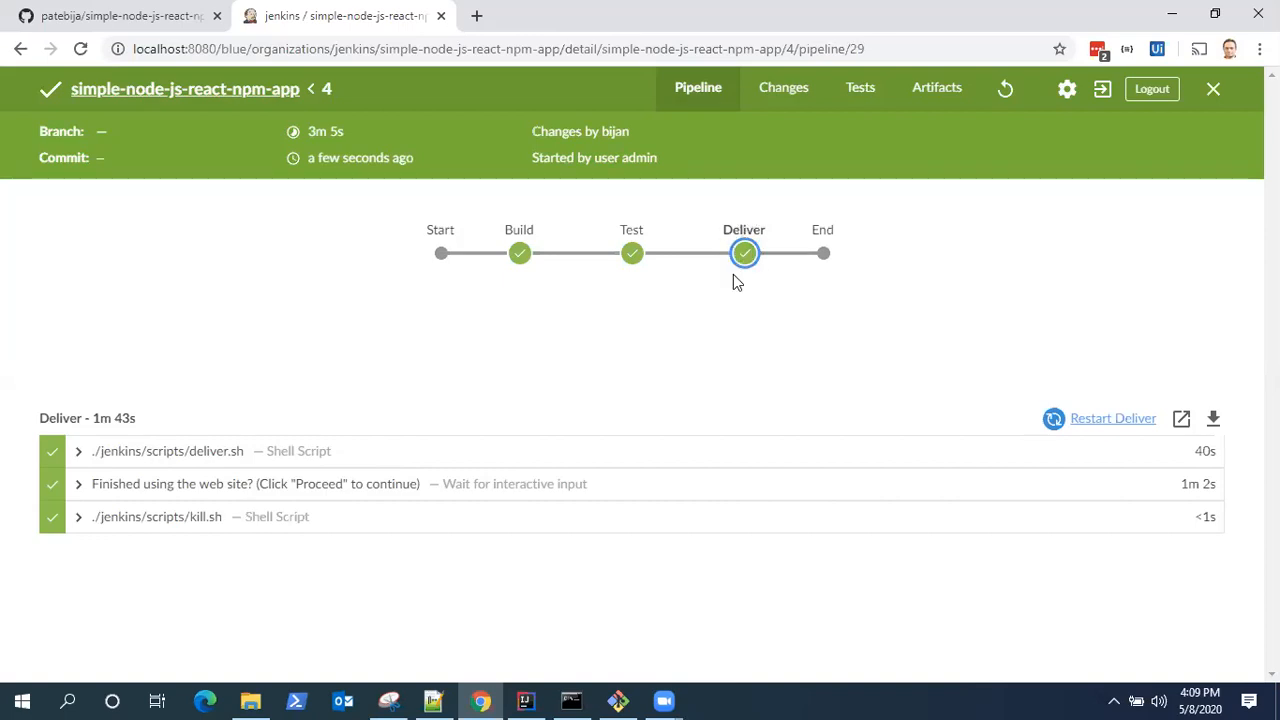
mouse_move(822, 232)
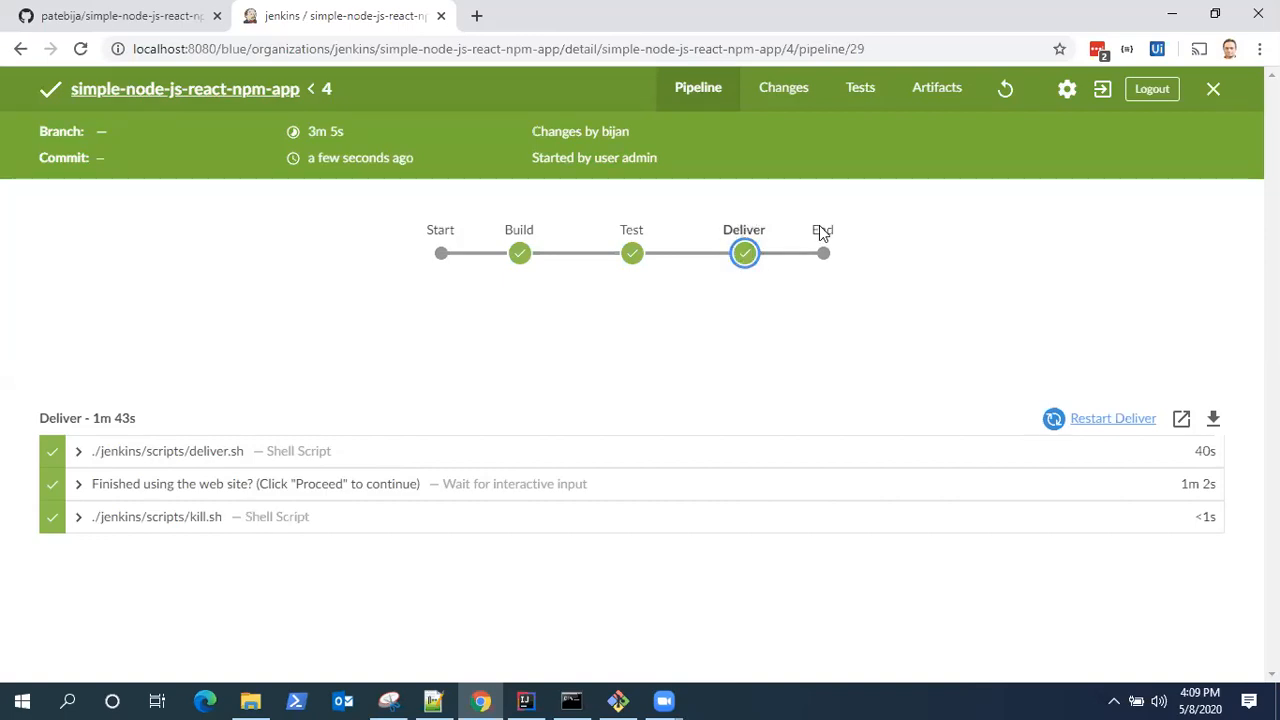
mouse_move(584, 224)
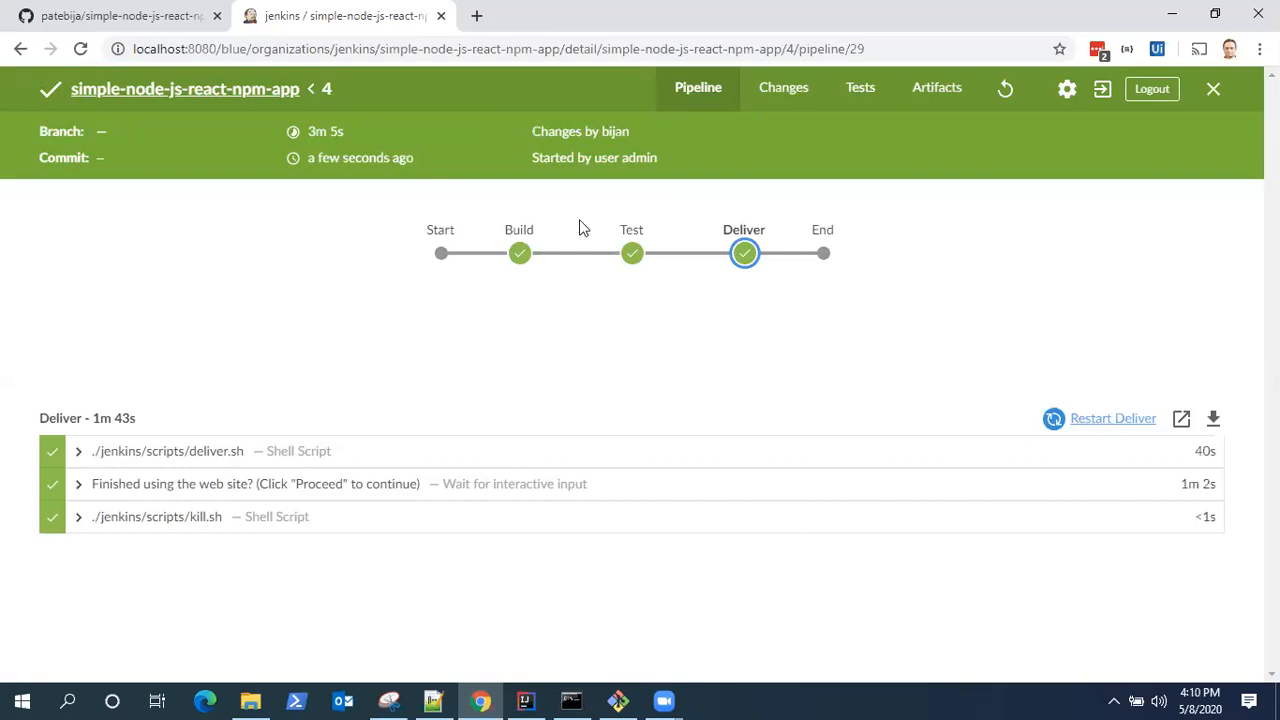
mouse_move(780, 224)
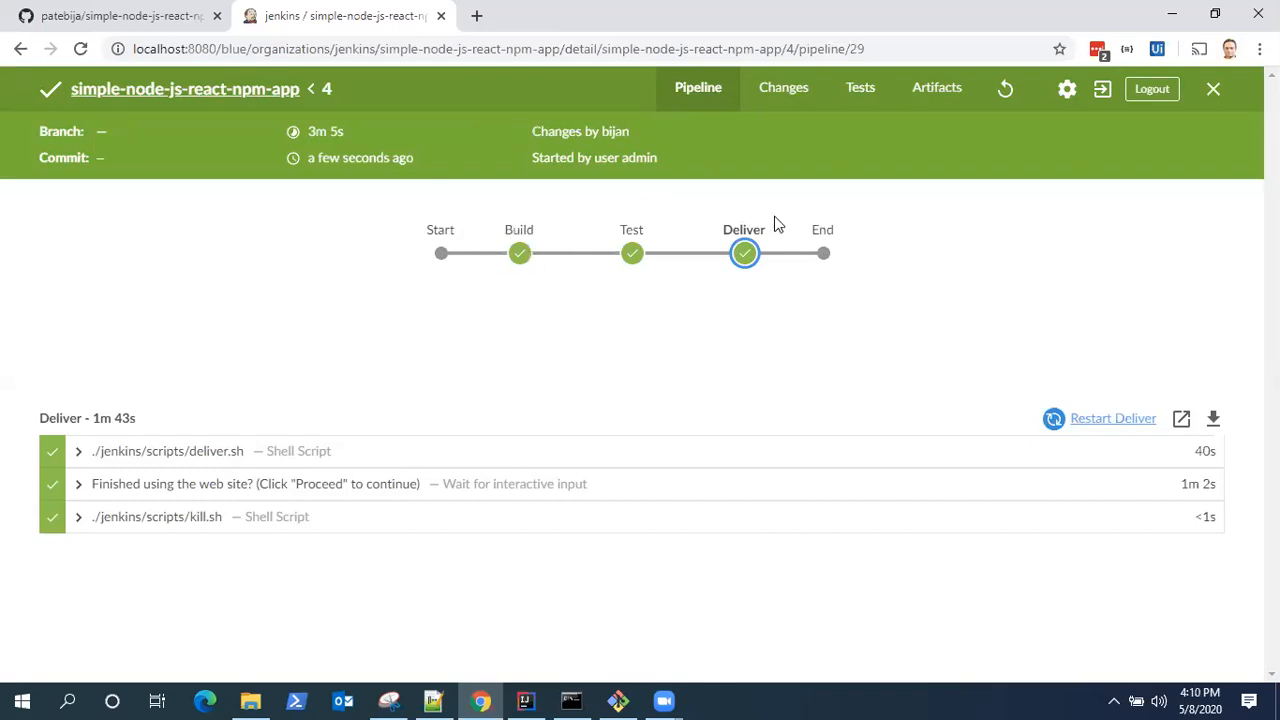
mouse_move(600, 306)
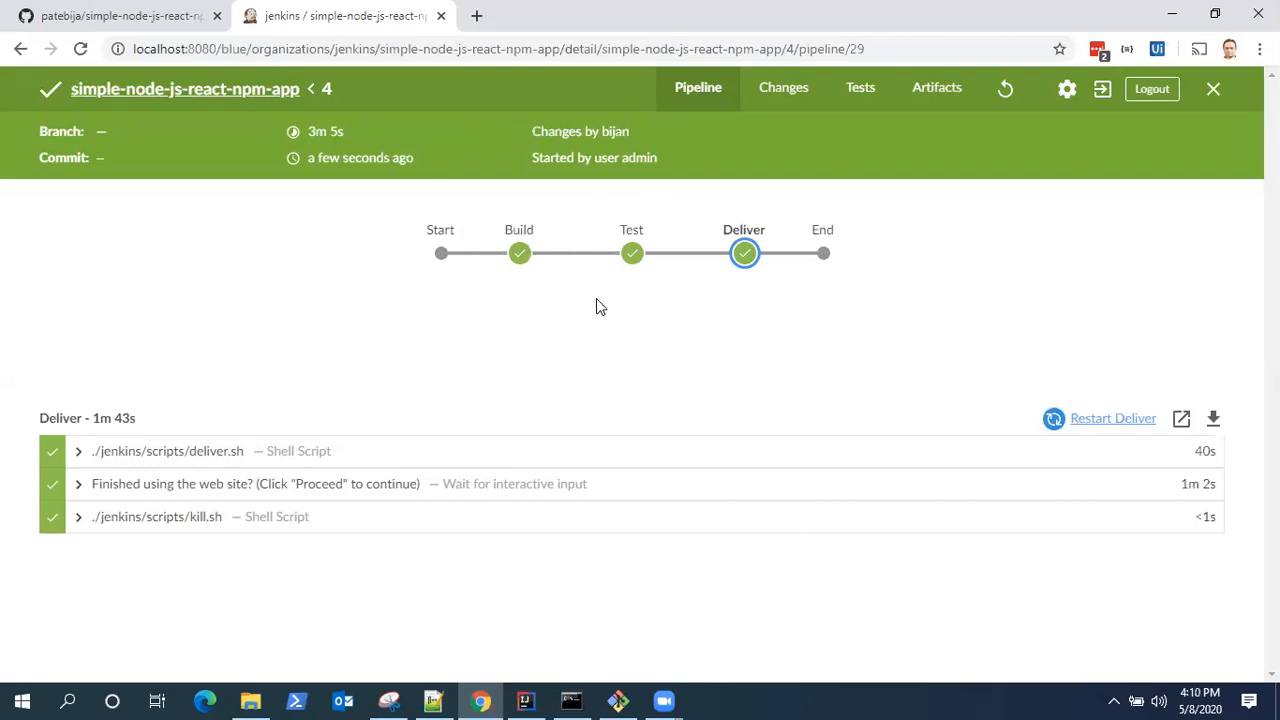
mouse_move(784, 288)
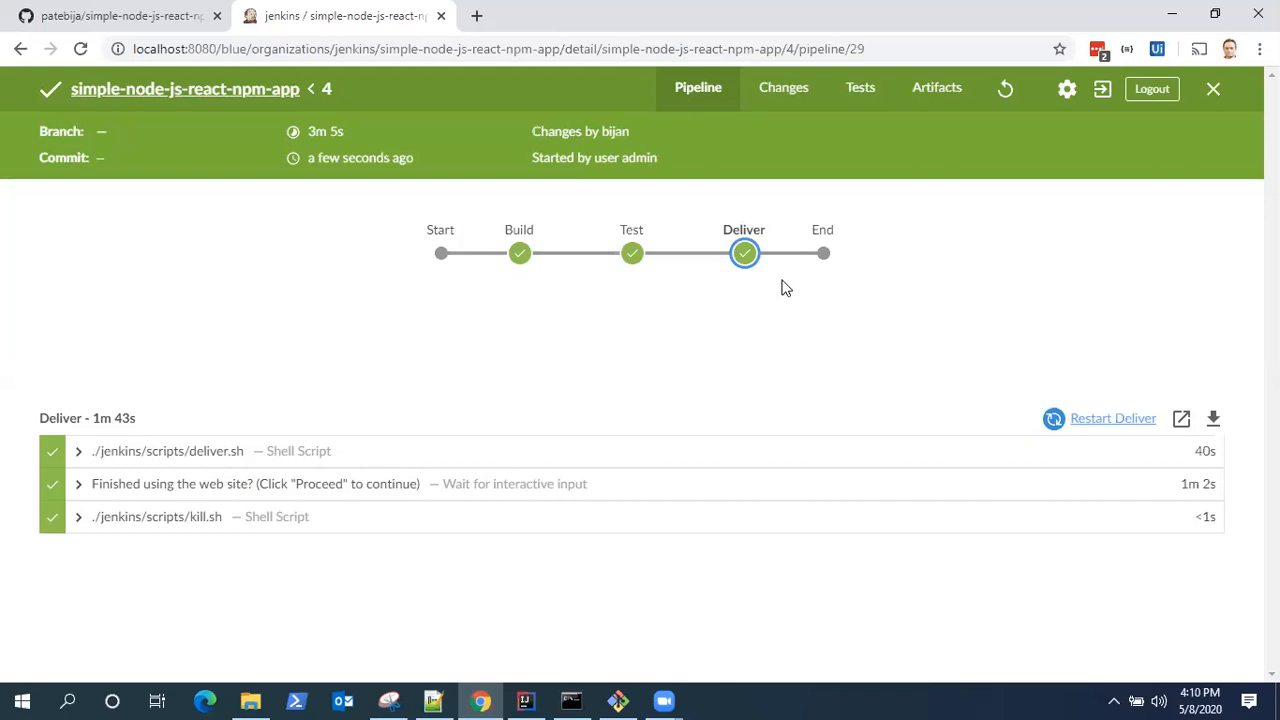
mouse_move(462, 378)
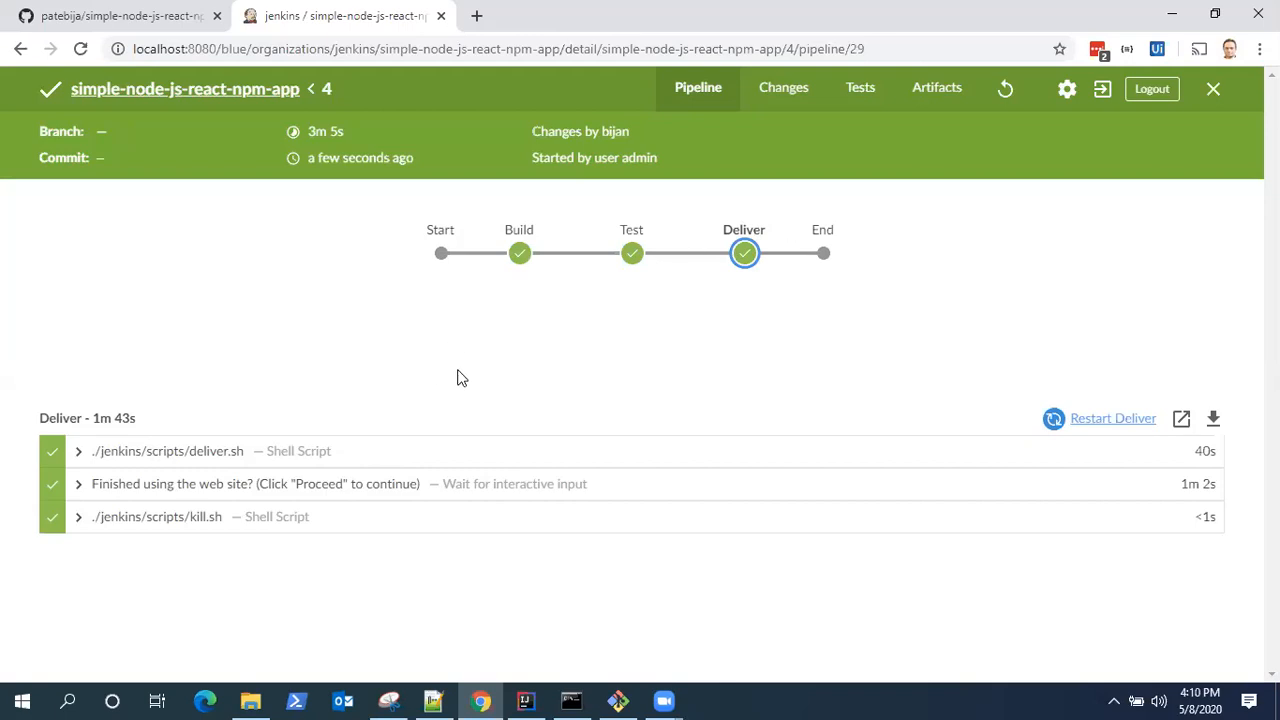
mouse_move(334, 288)
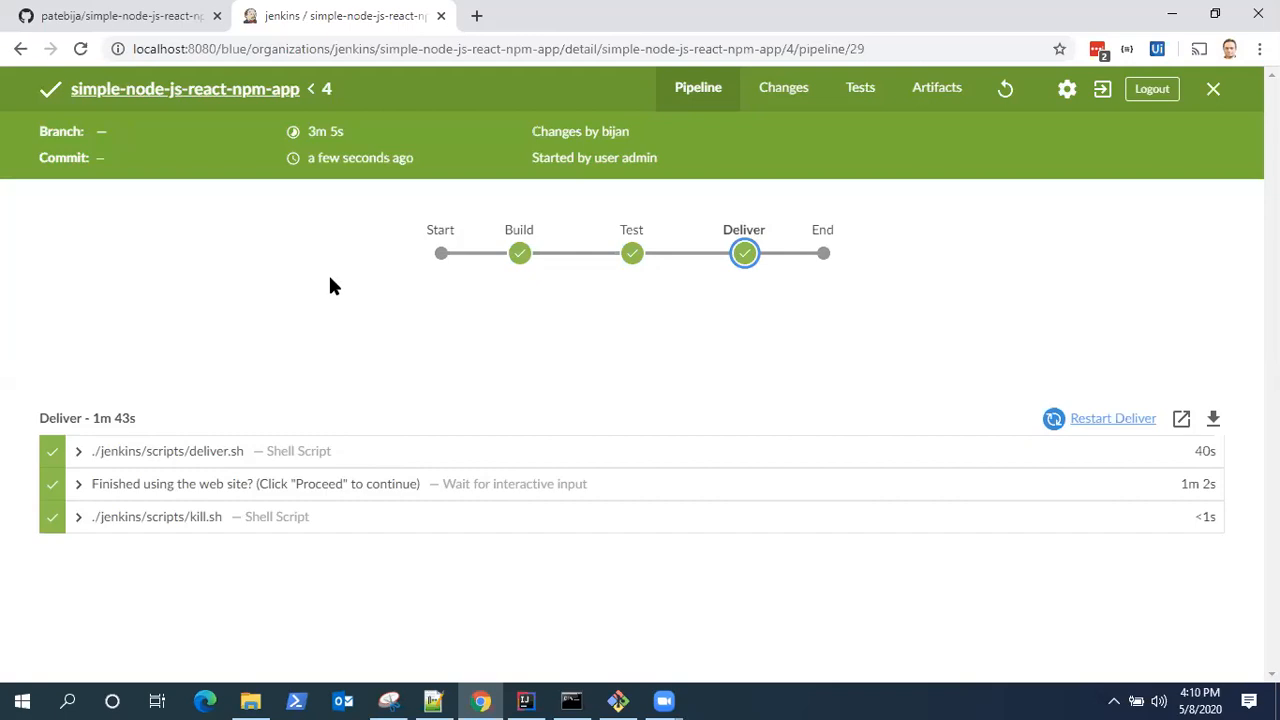
mouse_move(770, 404)
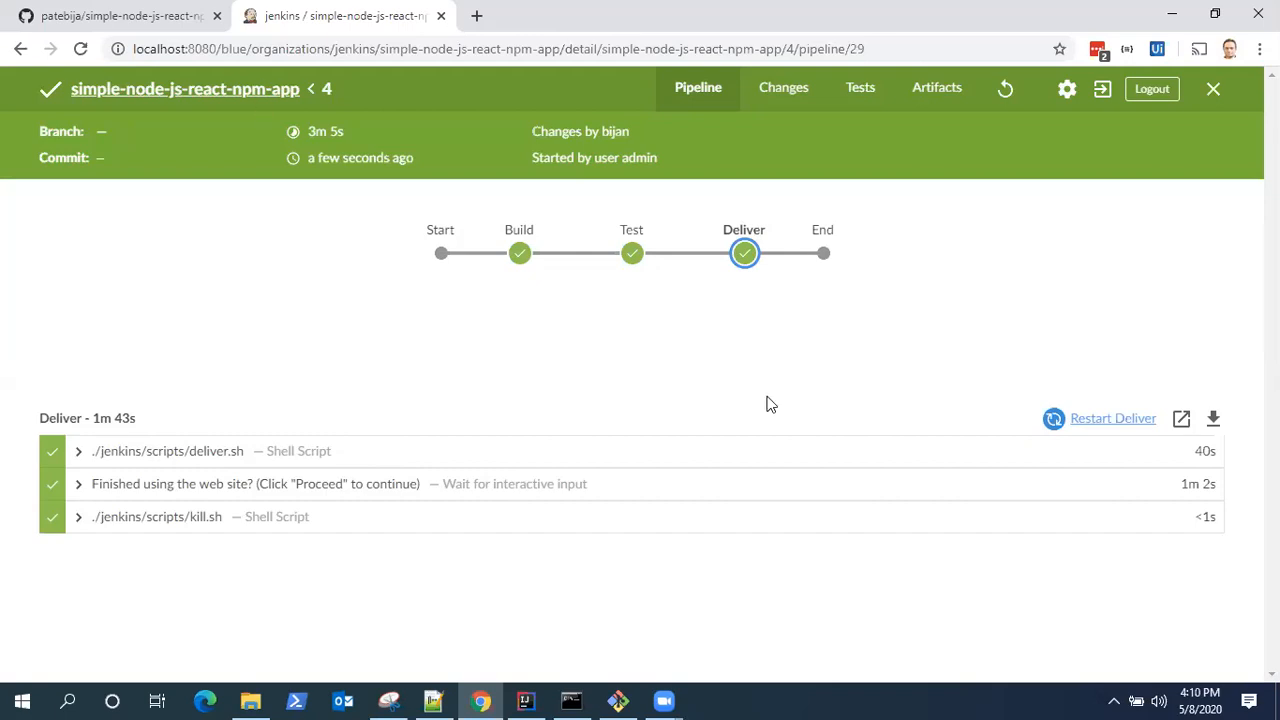
mouse_move(996, 406)
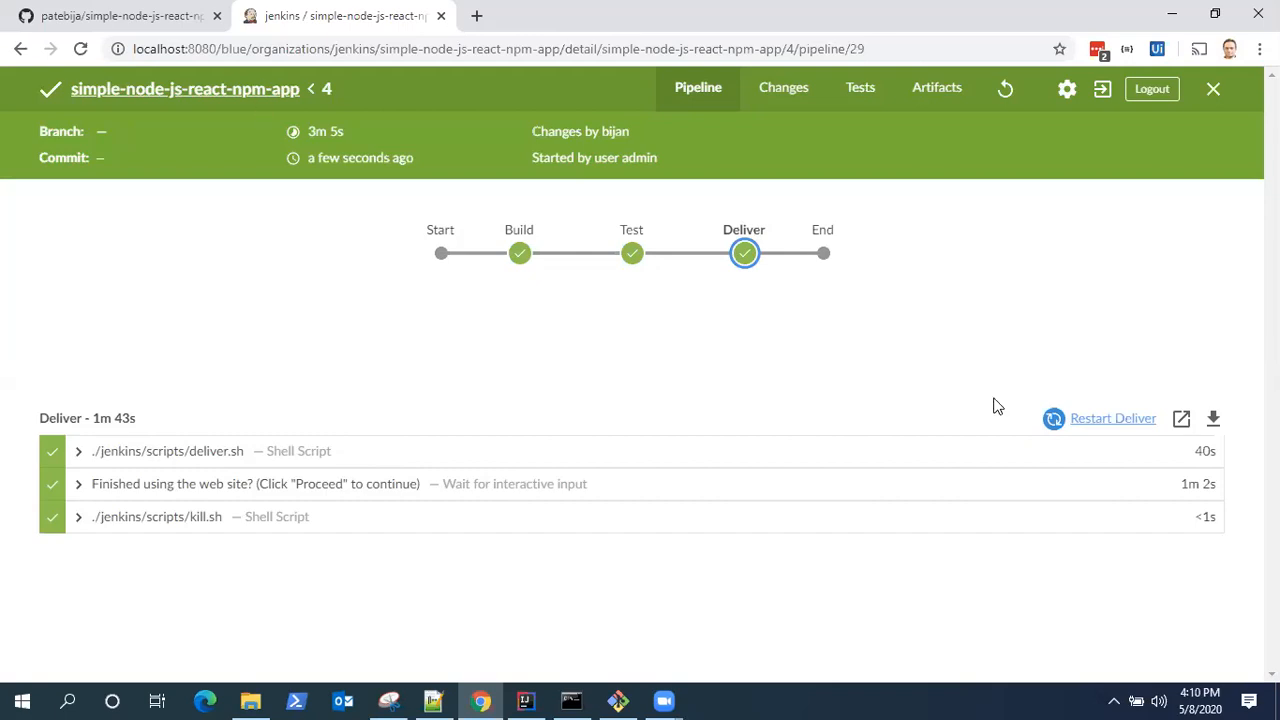
mouse_move(818, 388)
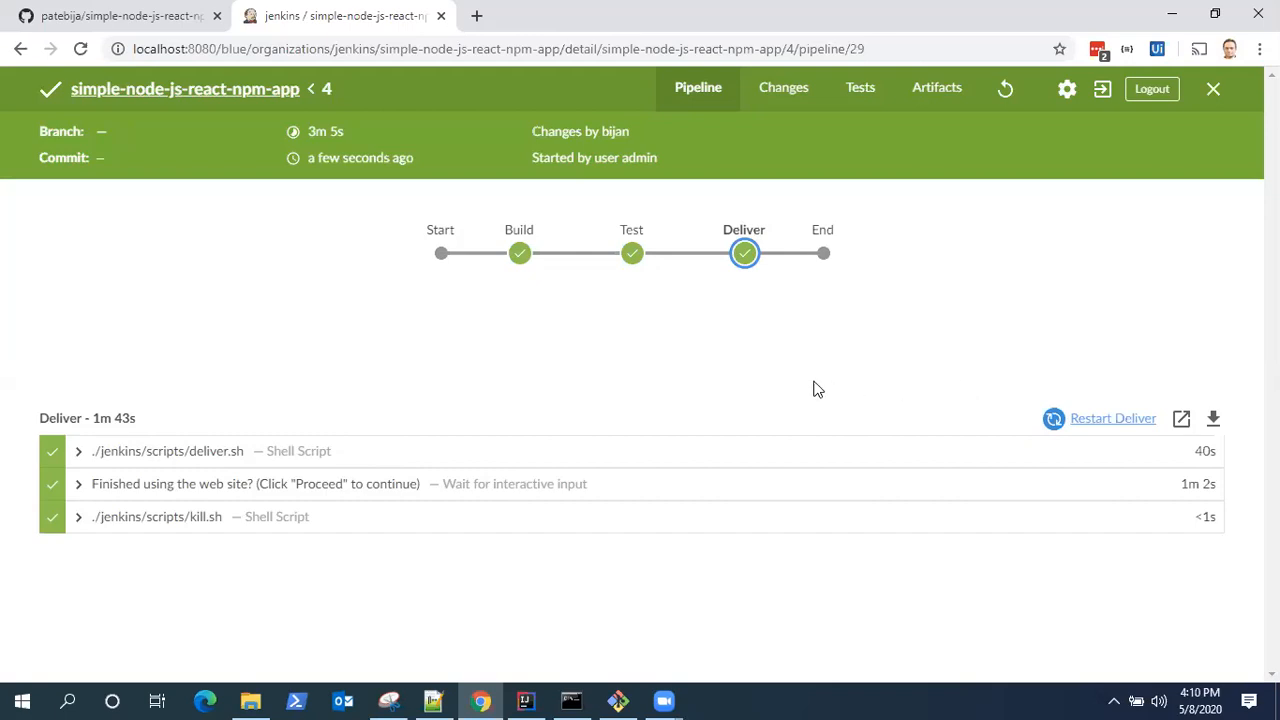
mouse_move(618, 396)
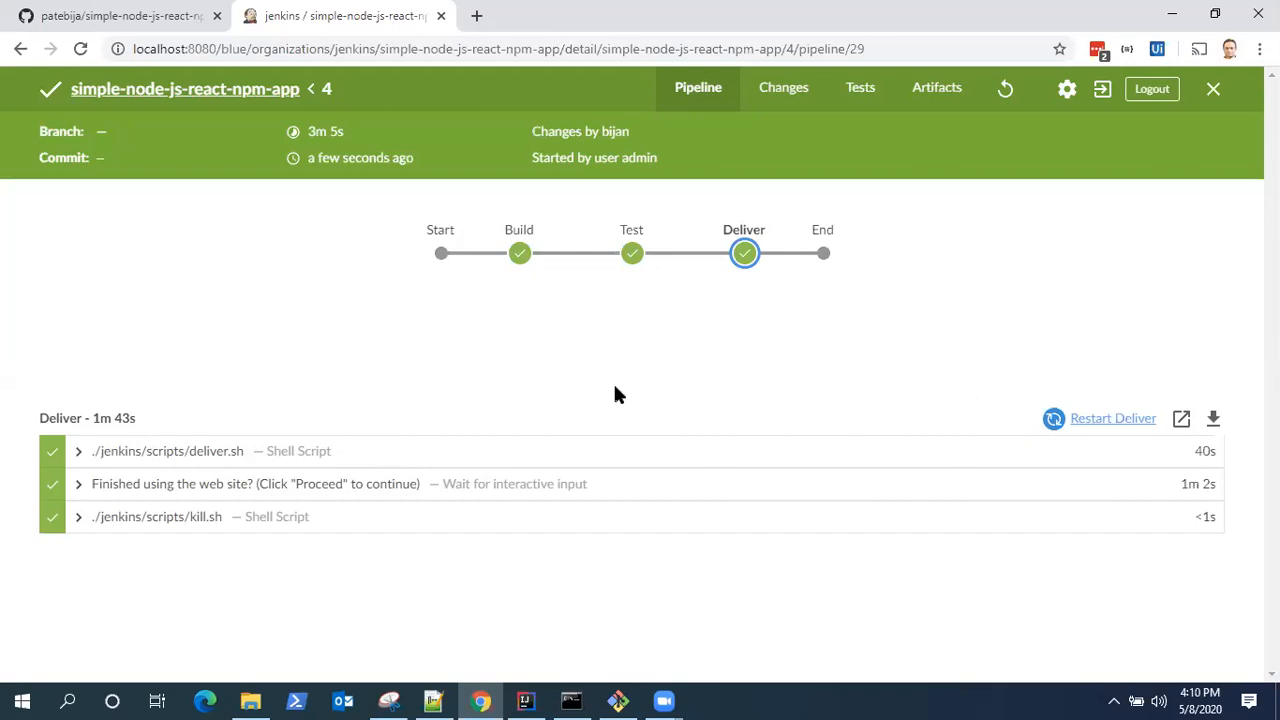
mouse_move(644, 308)
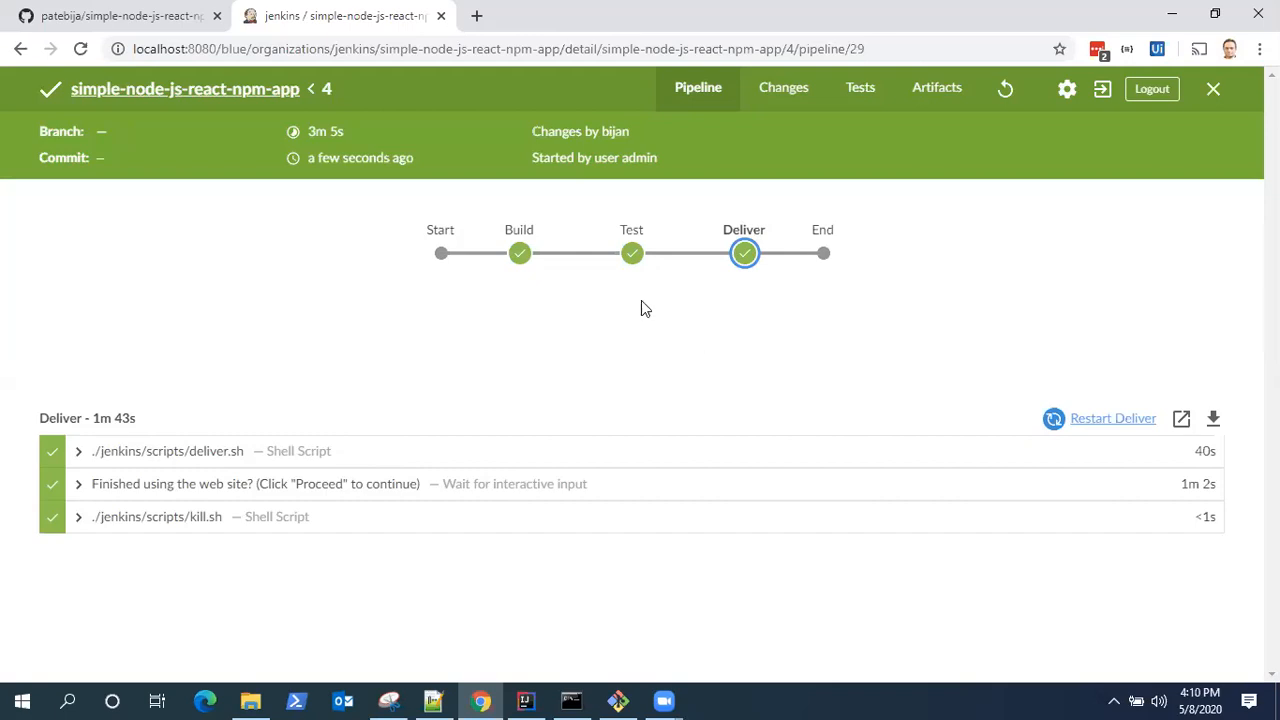
mouse_move(576, 372)
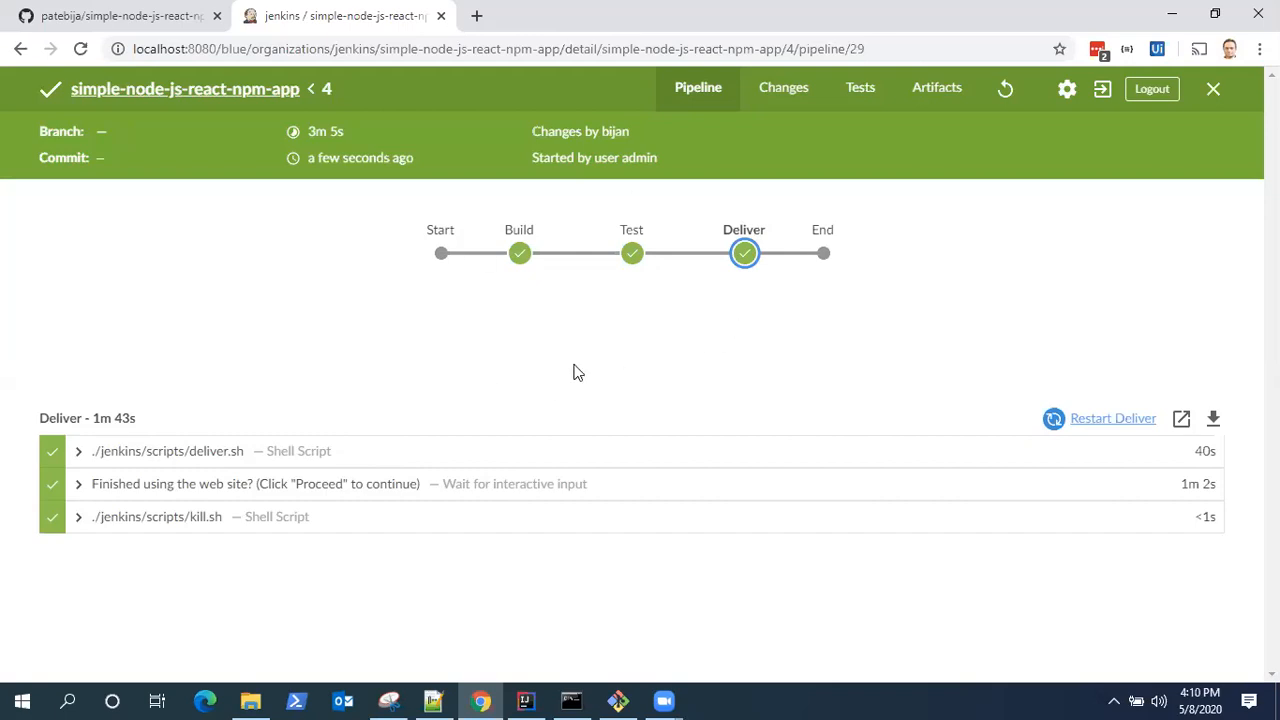
mouse_move(852, 118)
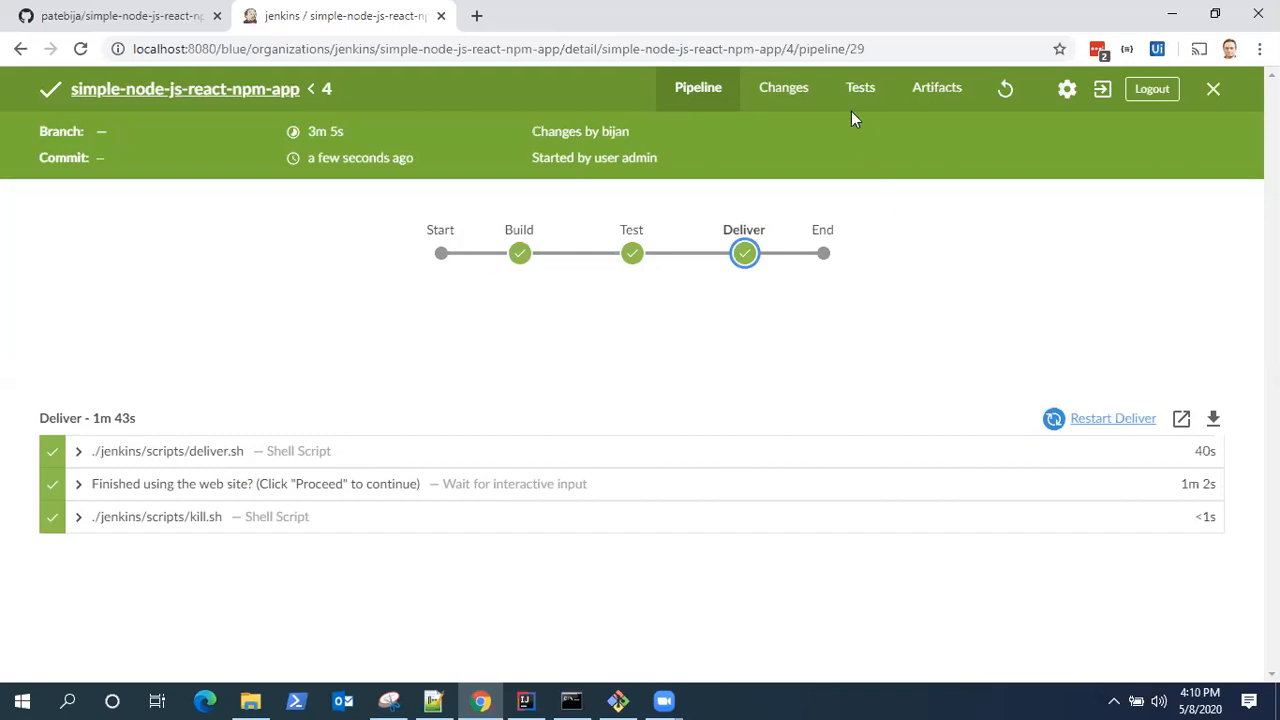